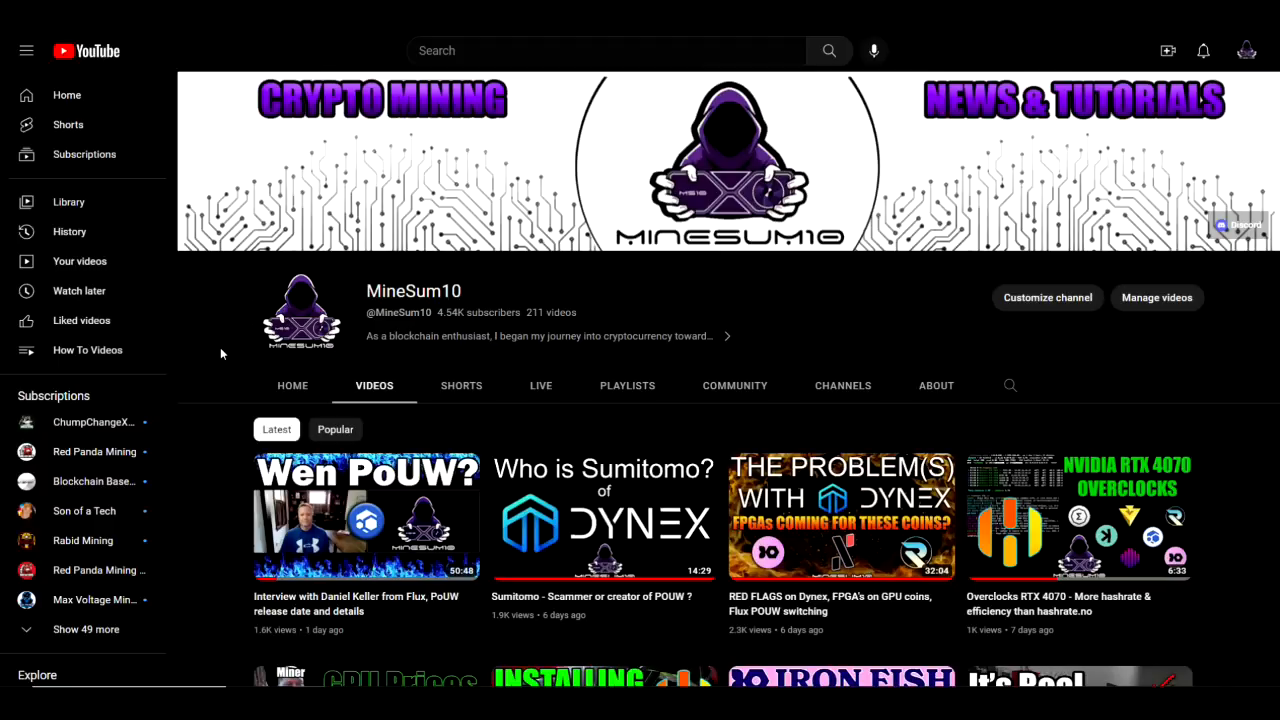
mouse_move(136, 78)
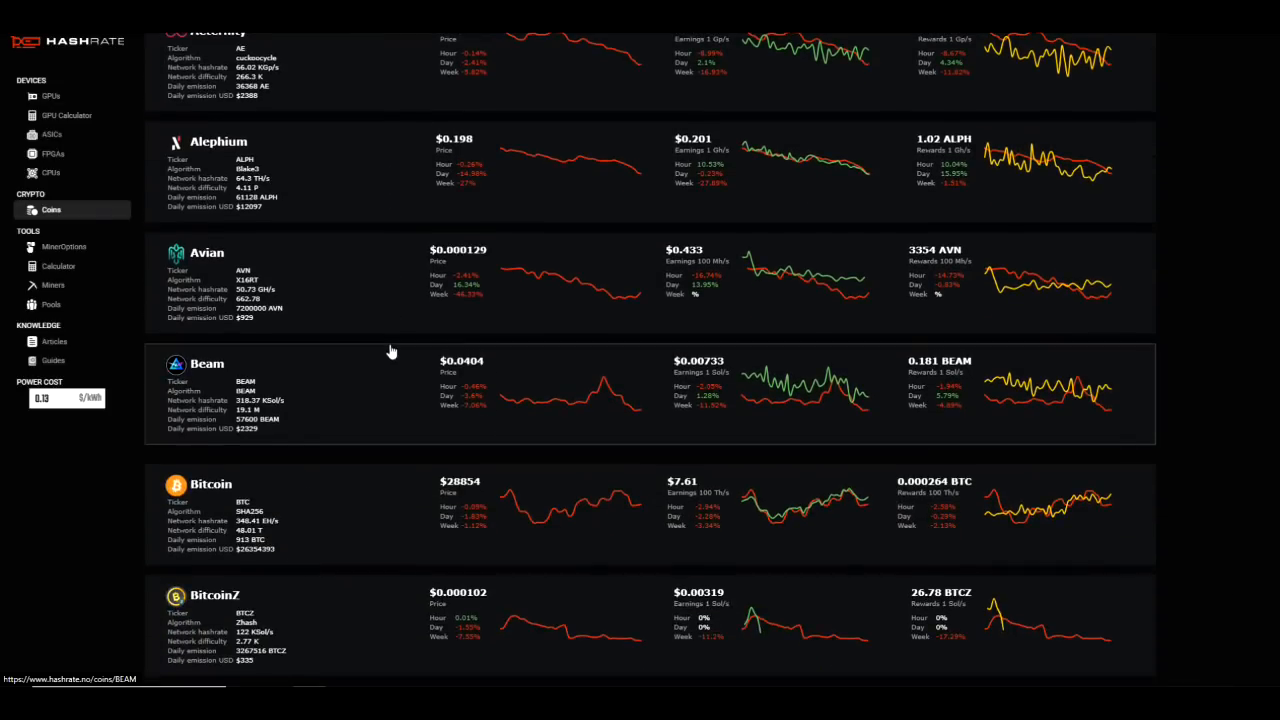
Scroll the hashrate.no coin list past Bitcoin, Ergo and Kaspa down to the Kylacoin row.
scroll("down", 3)
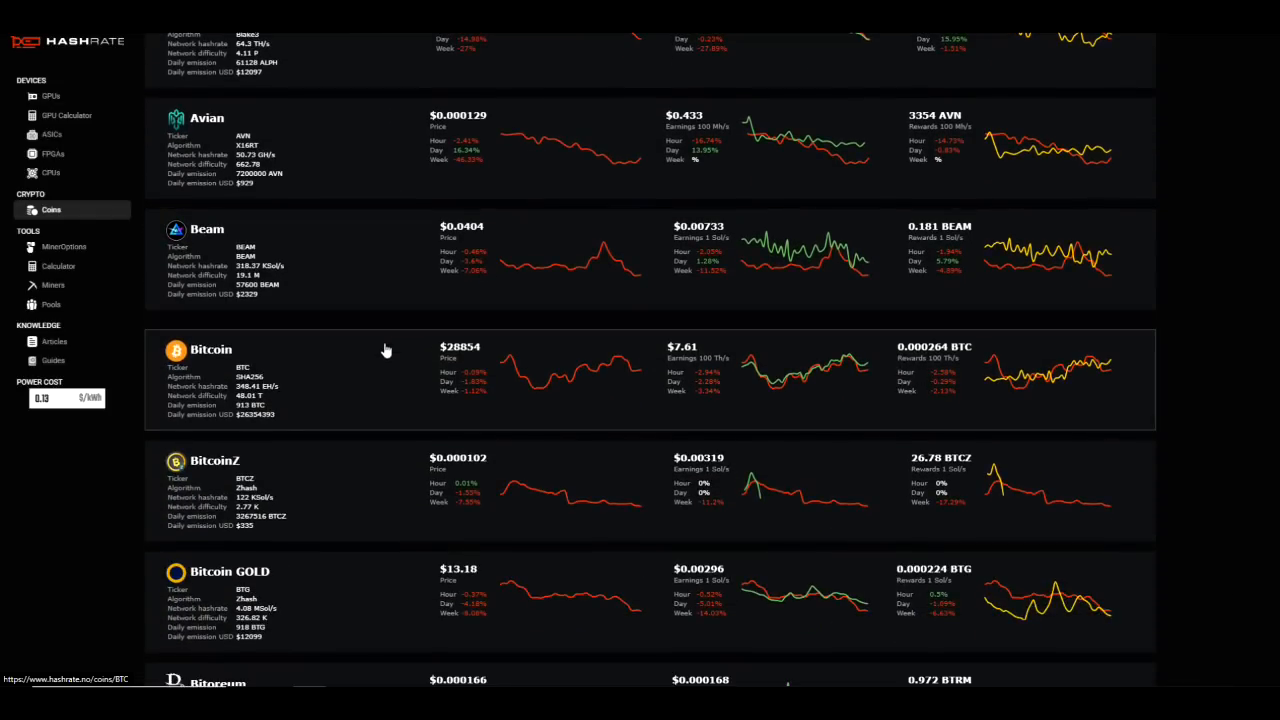
scroll("down", 3)
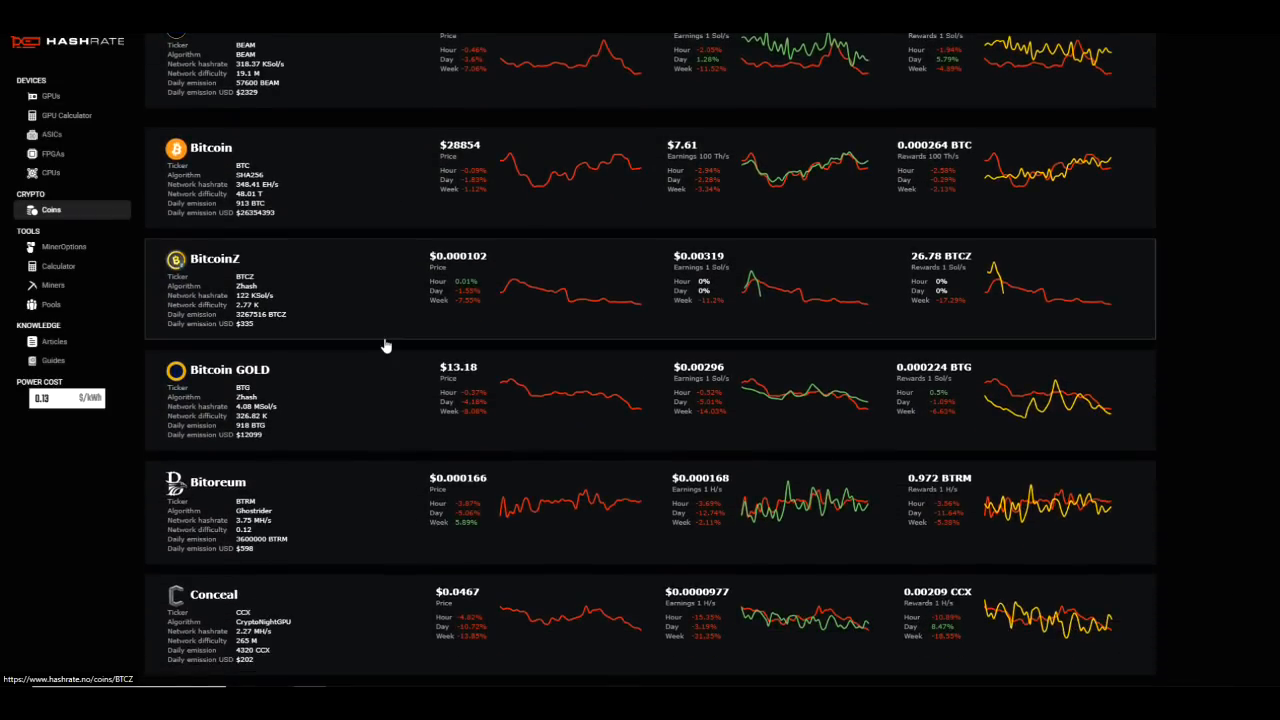
scroll("down", 3)
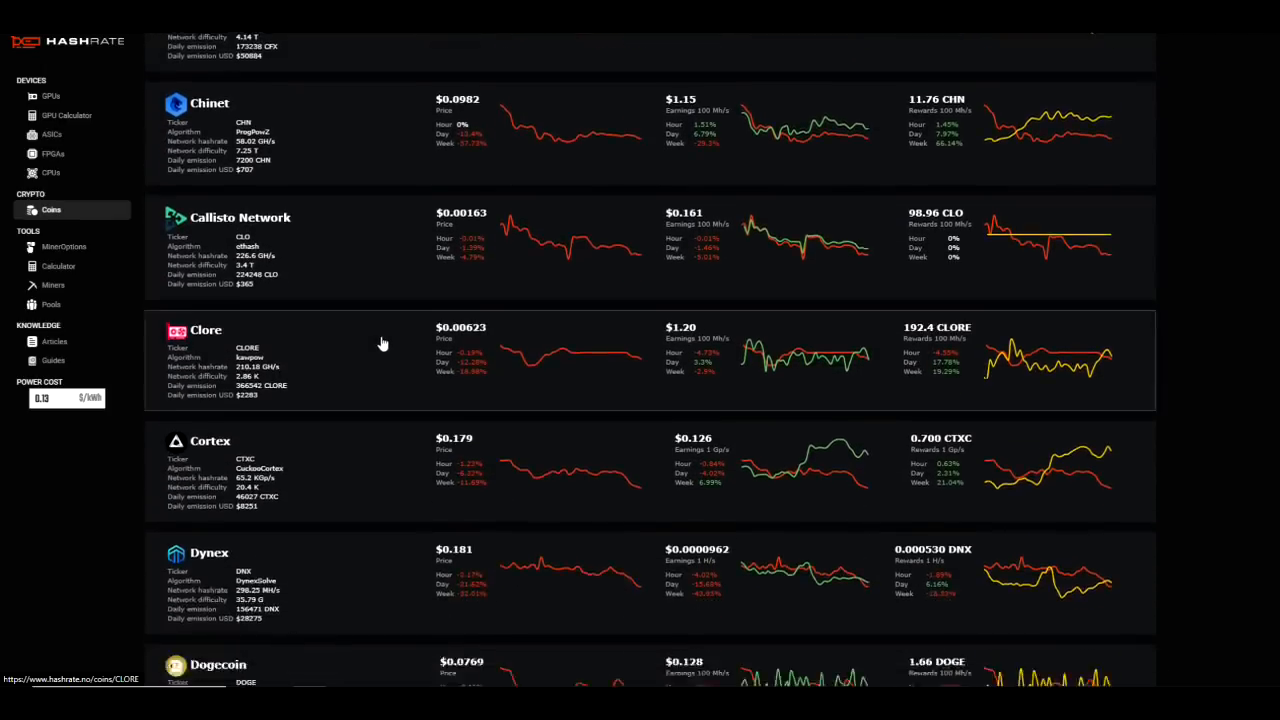
scroll("down", 3)
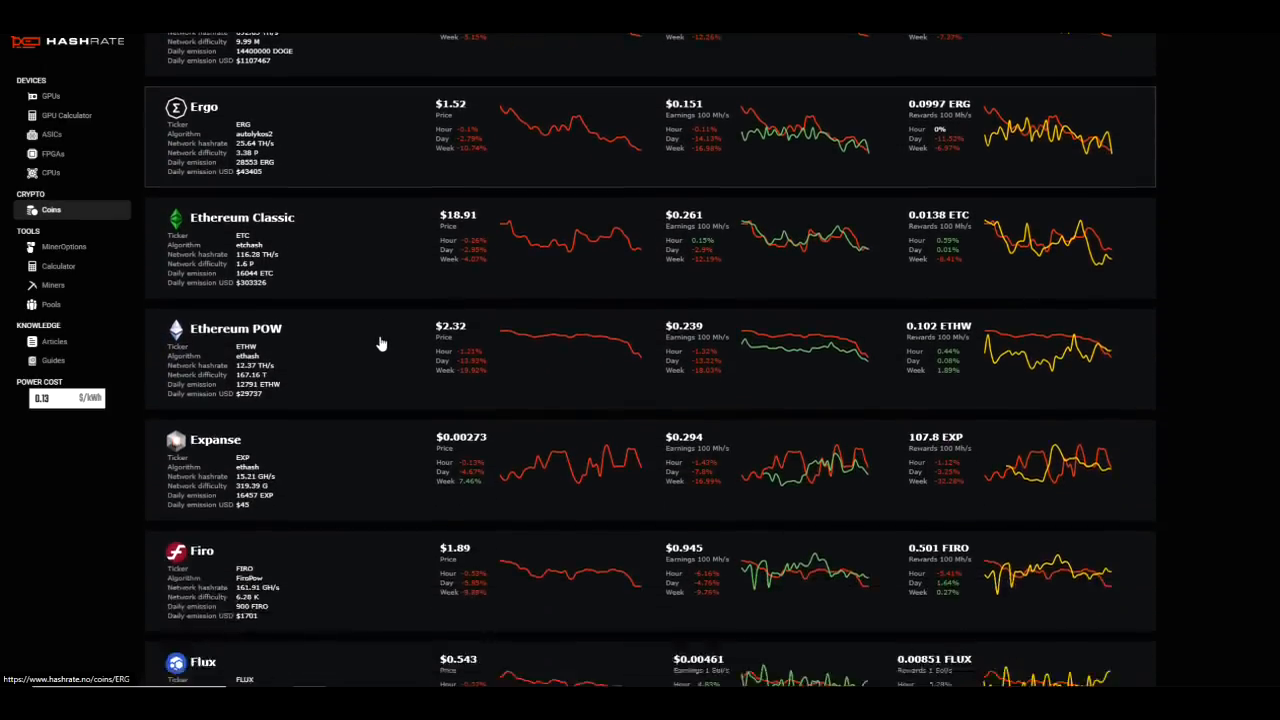
scroll("down", 3)
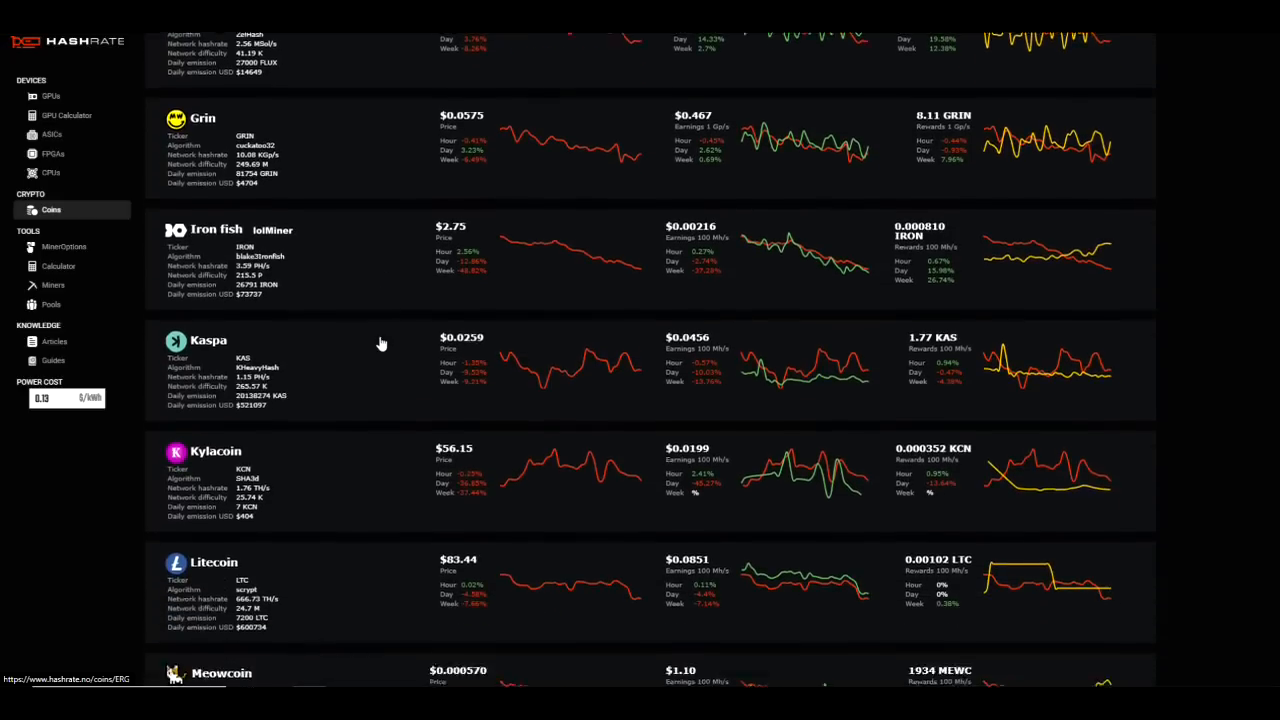
scroll("down", 3)
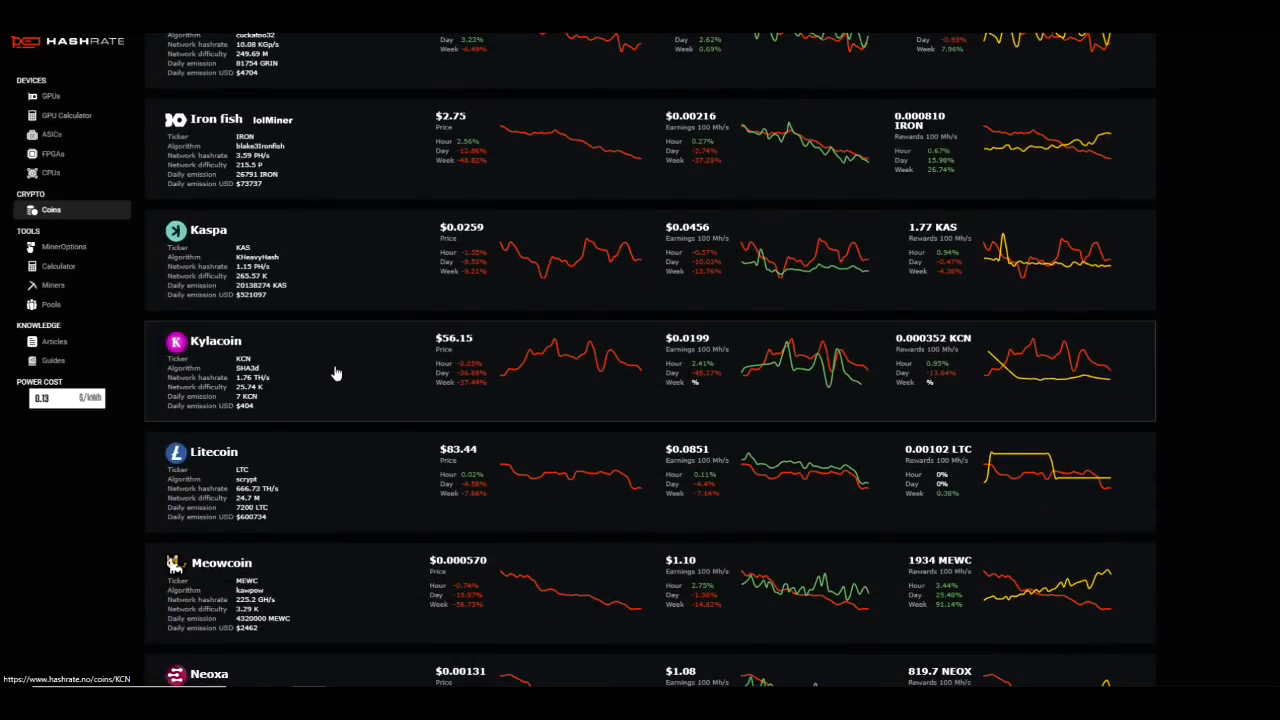
mouse_move(296, 362)
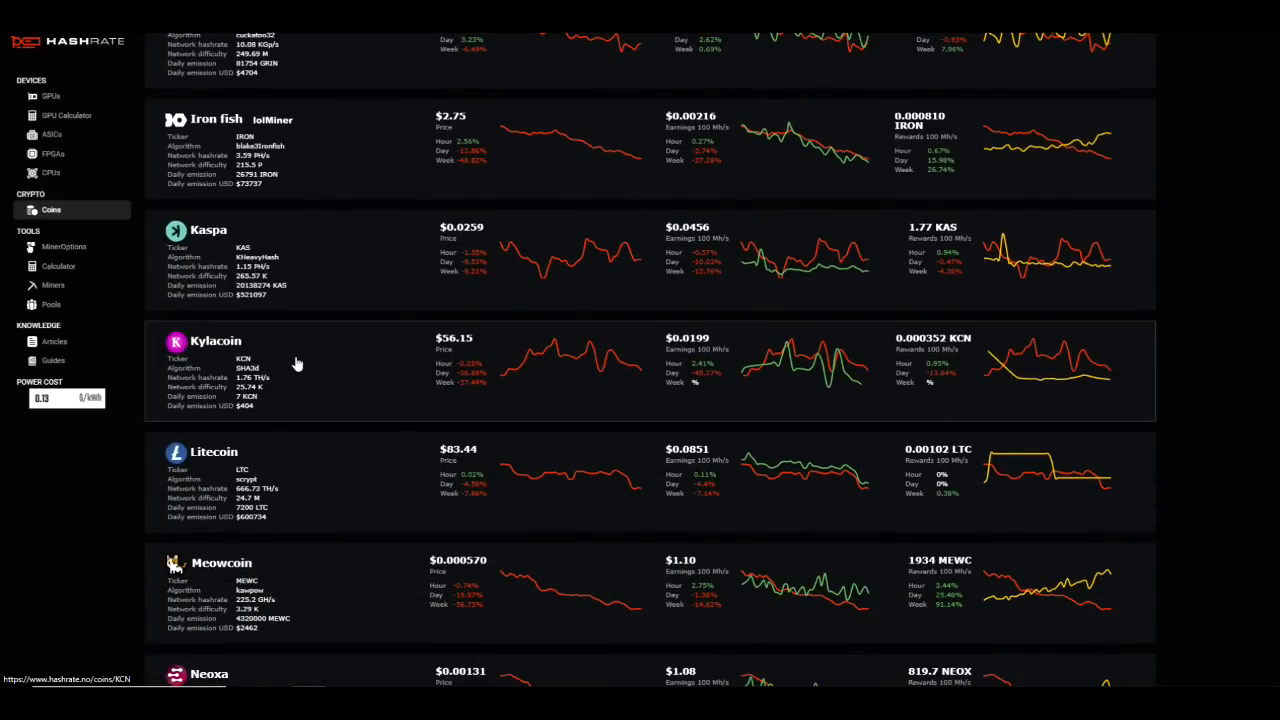
mouse_move(302, 370)
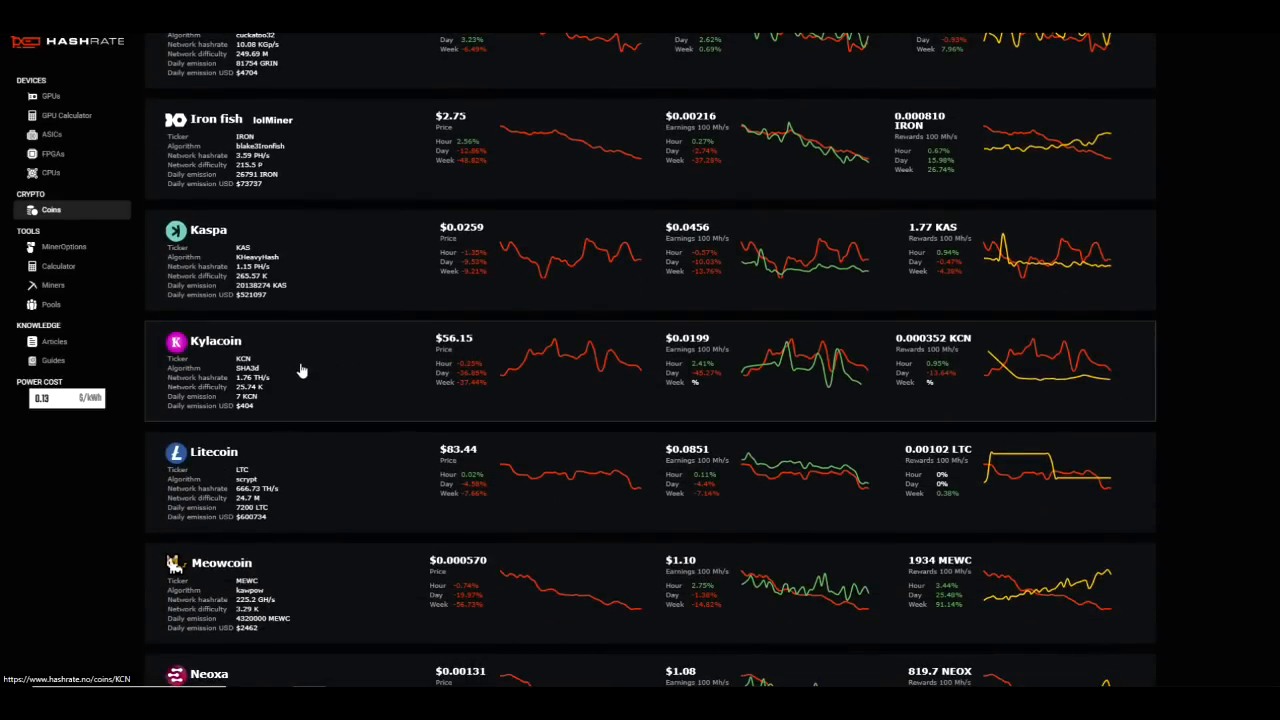
mouse_move(308, 370)
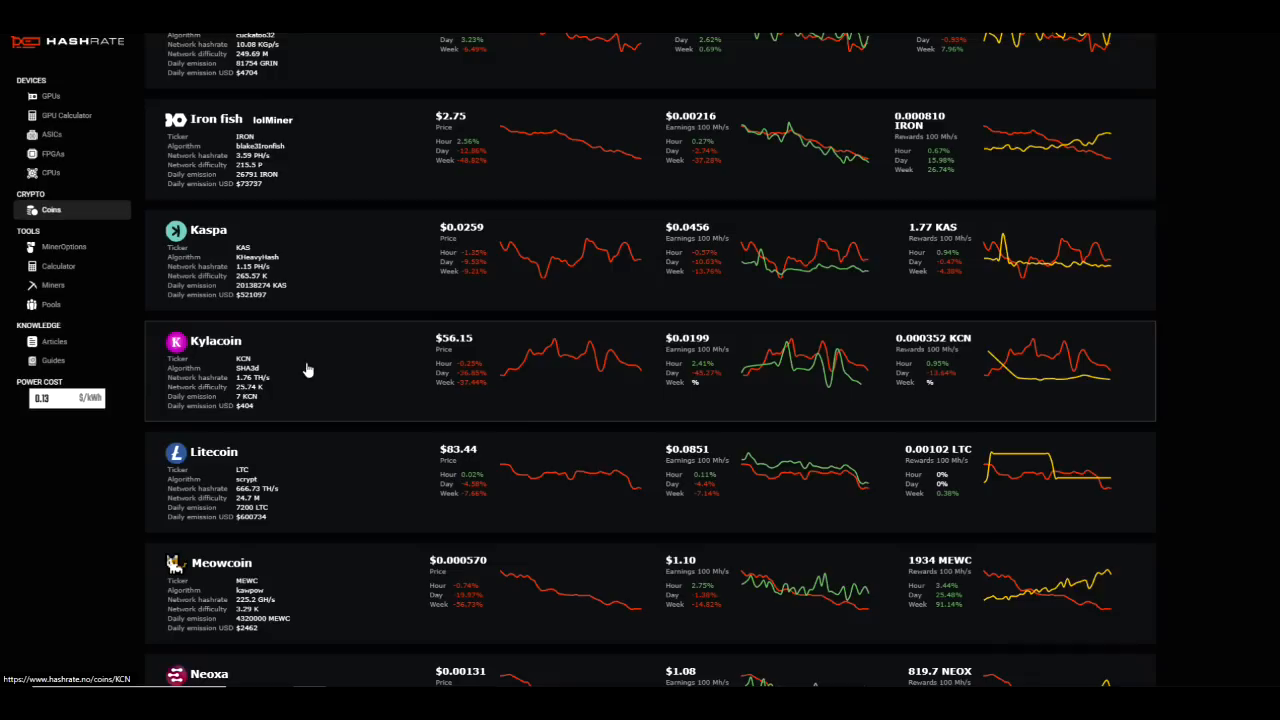
mouse_move(322, 374)
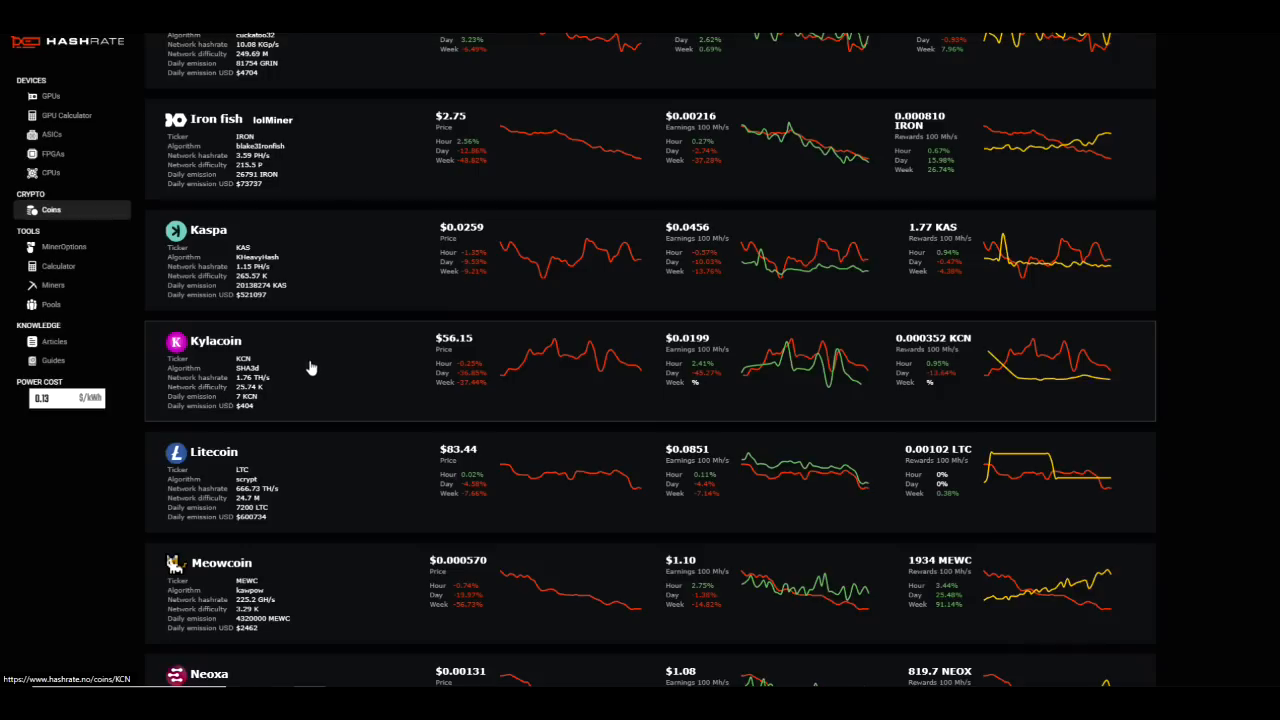
mouse_move(304, 378)
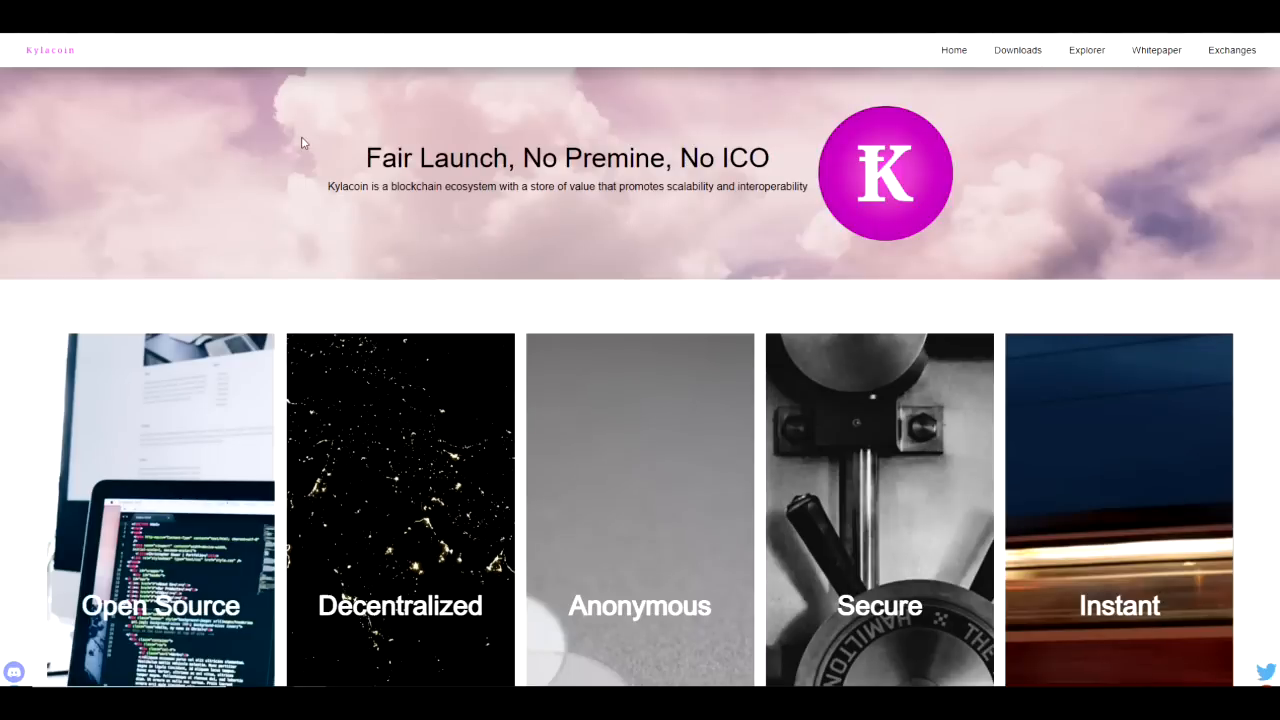
mouse_move(428, 188)
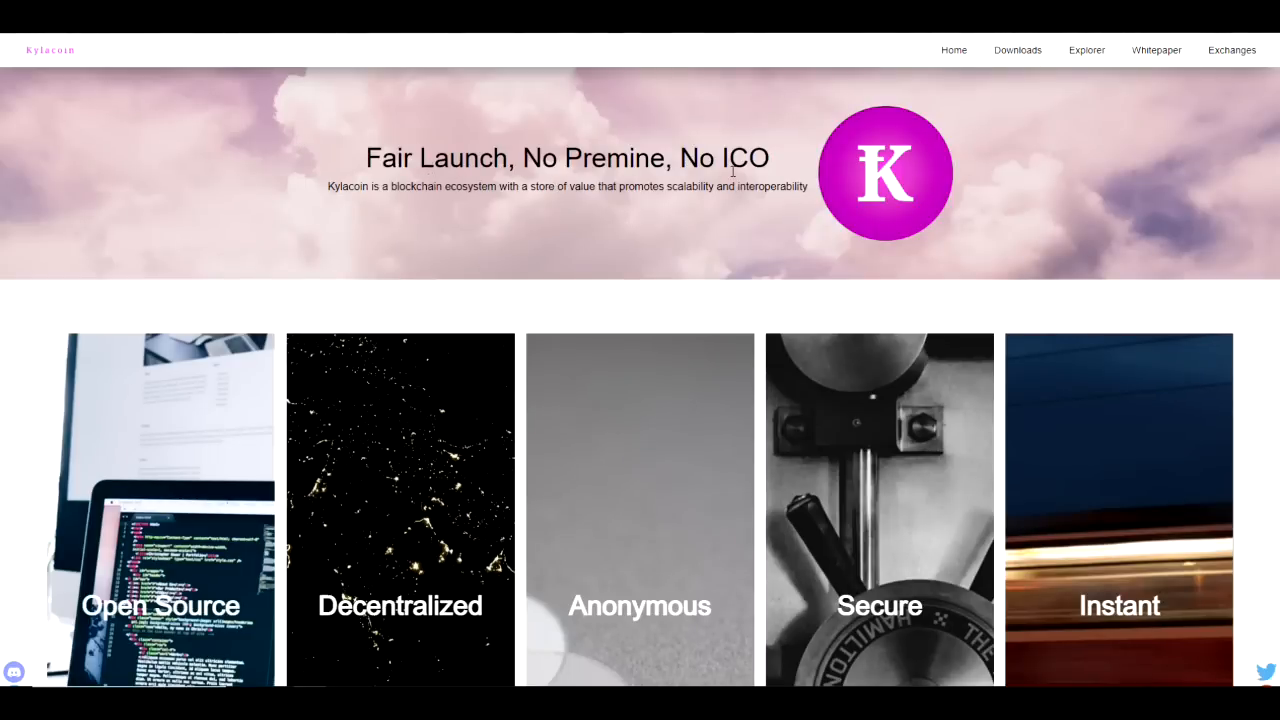
Scroll the Kylacoin homepage past the banner to the Proof-of-Work and smart contracts features.
scroll("down", 3)
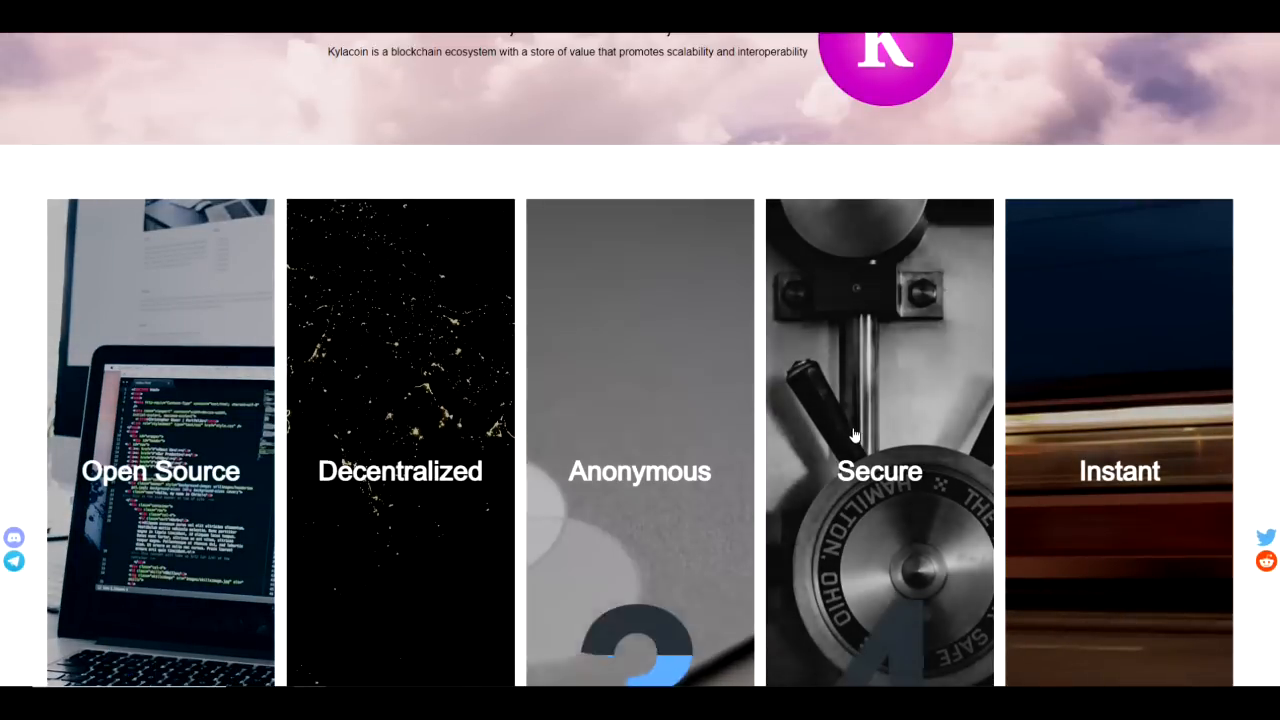
scroll("down", 3)
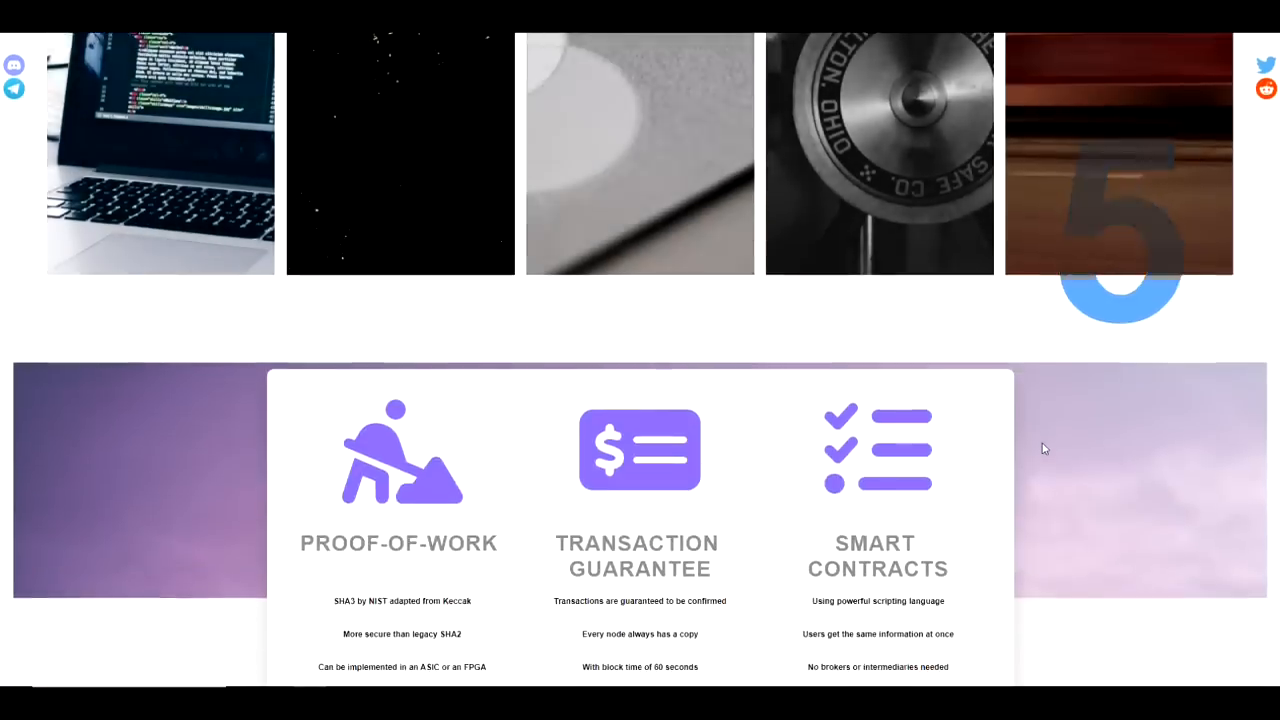
scroll("down", 3)
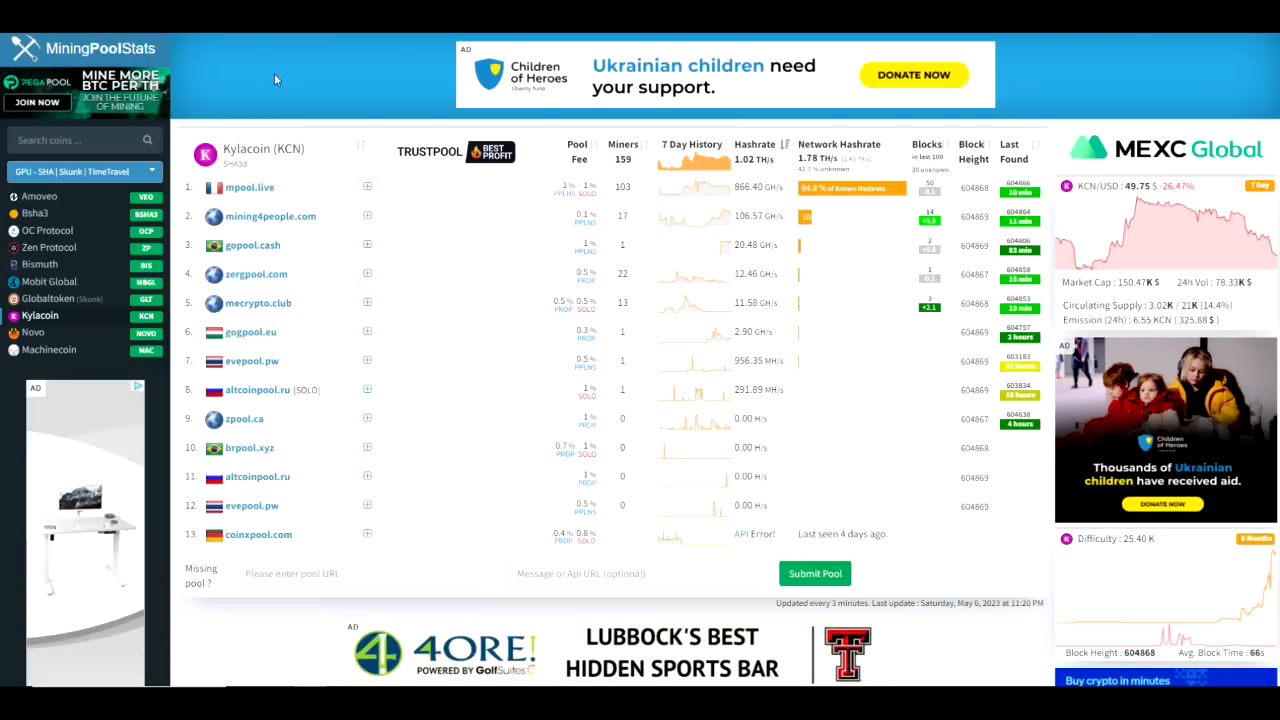
mouse_move(250, 104)
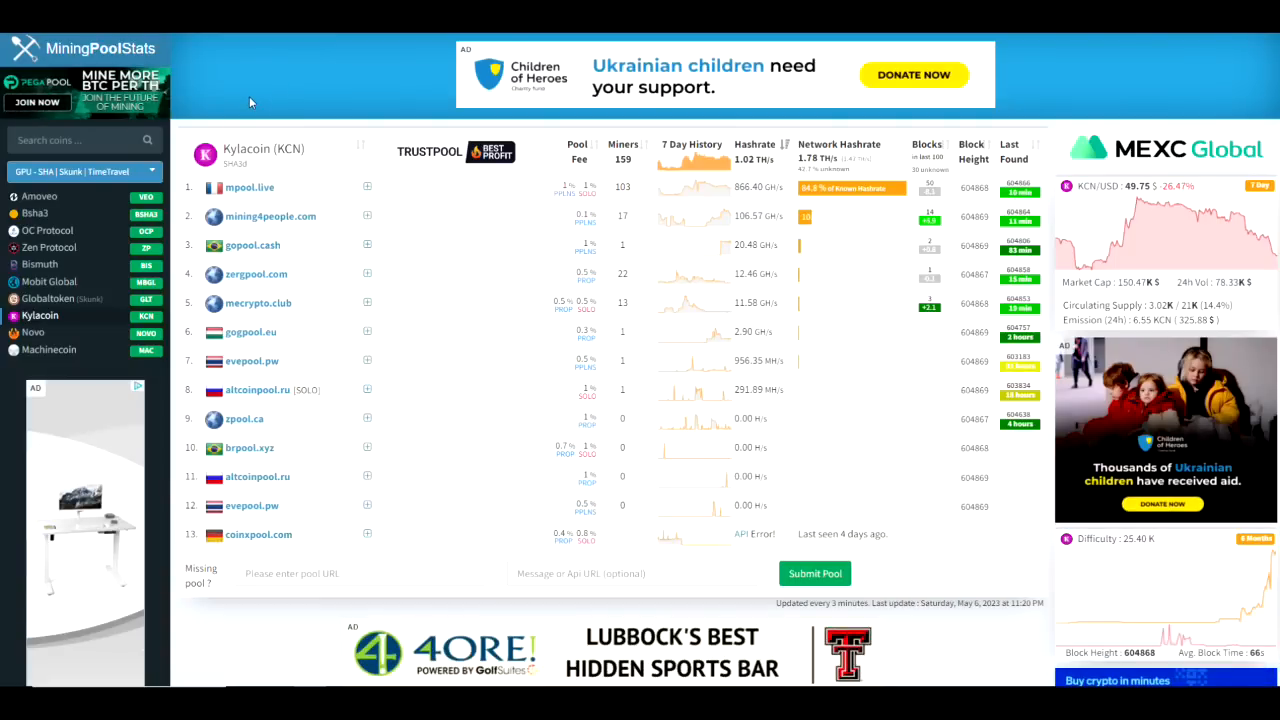
mouse_move(258, 96)
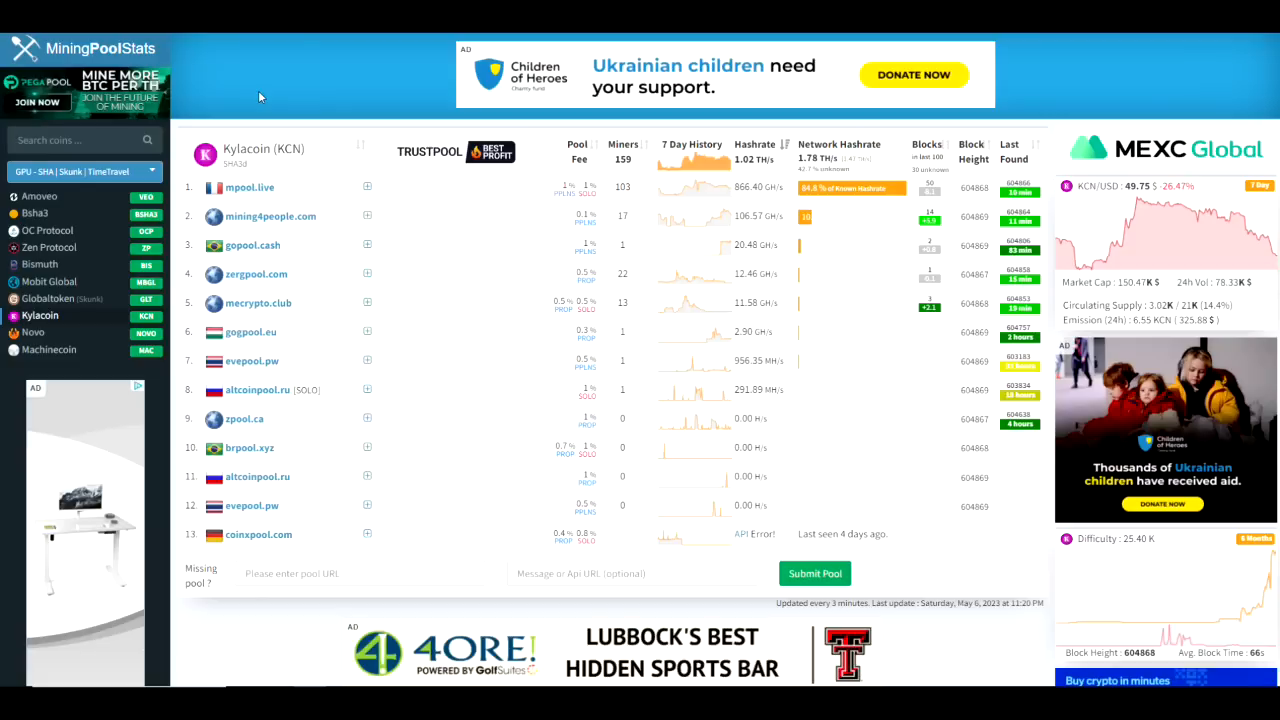
mouse_move(262, 96)
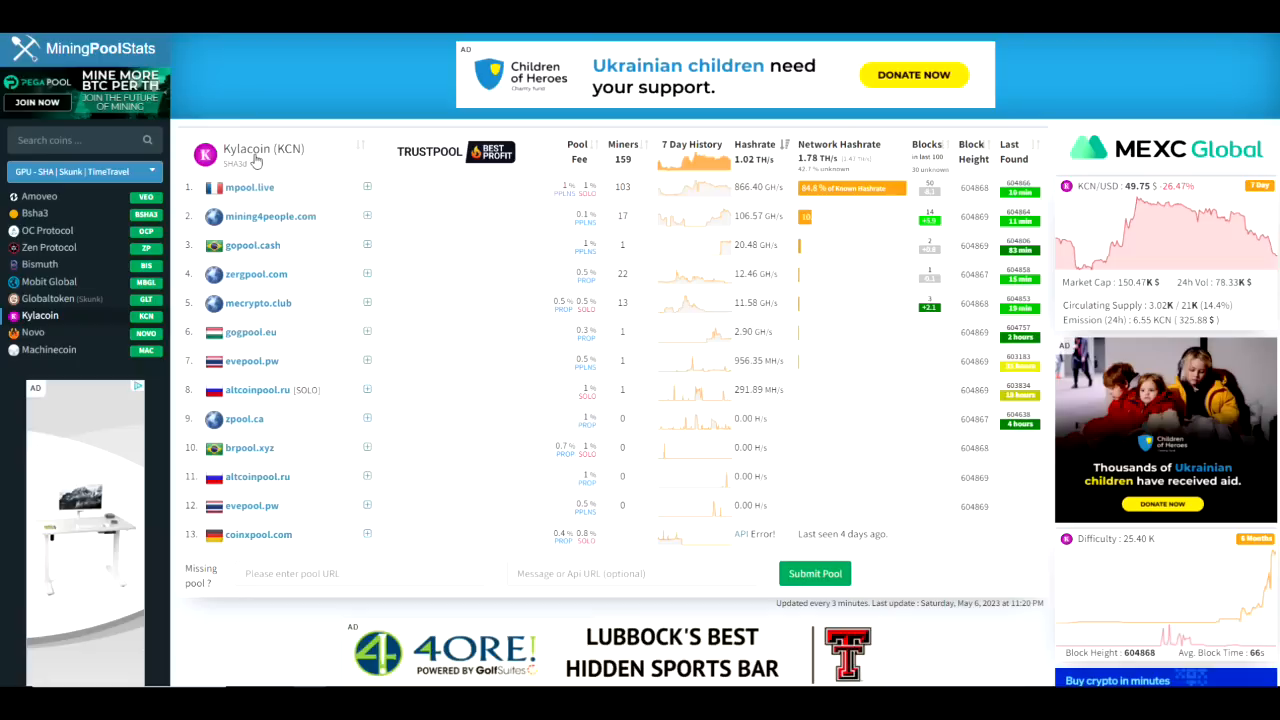
mouse_move(254, 106)
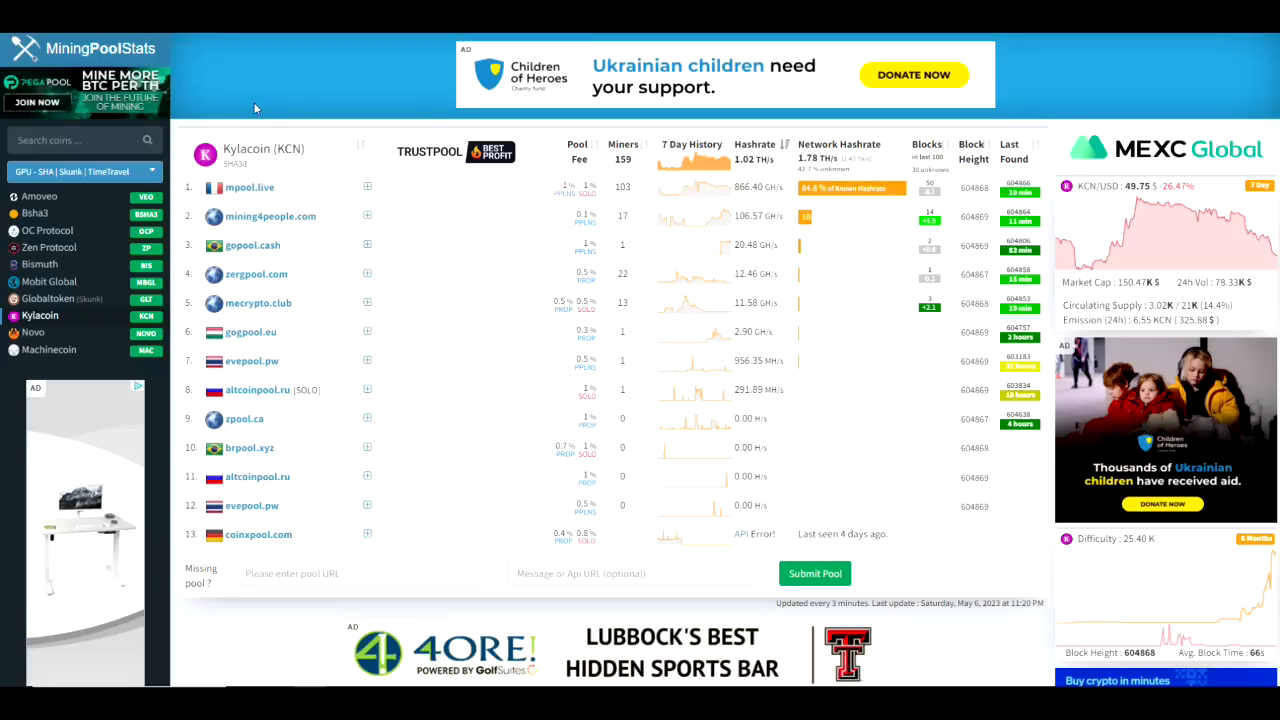
mouse_move(258, 104)
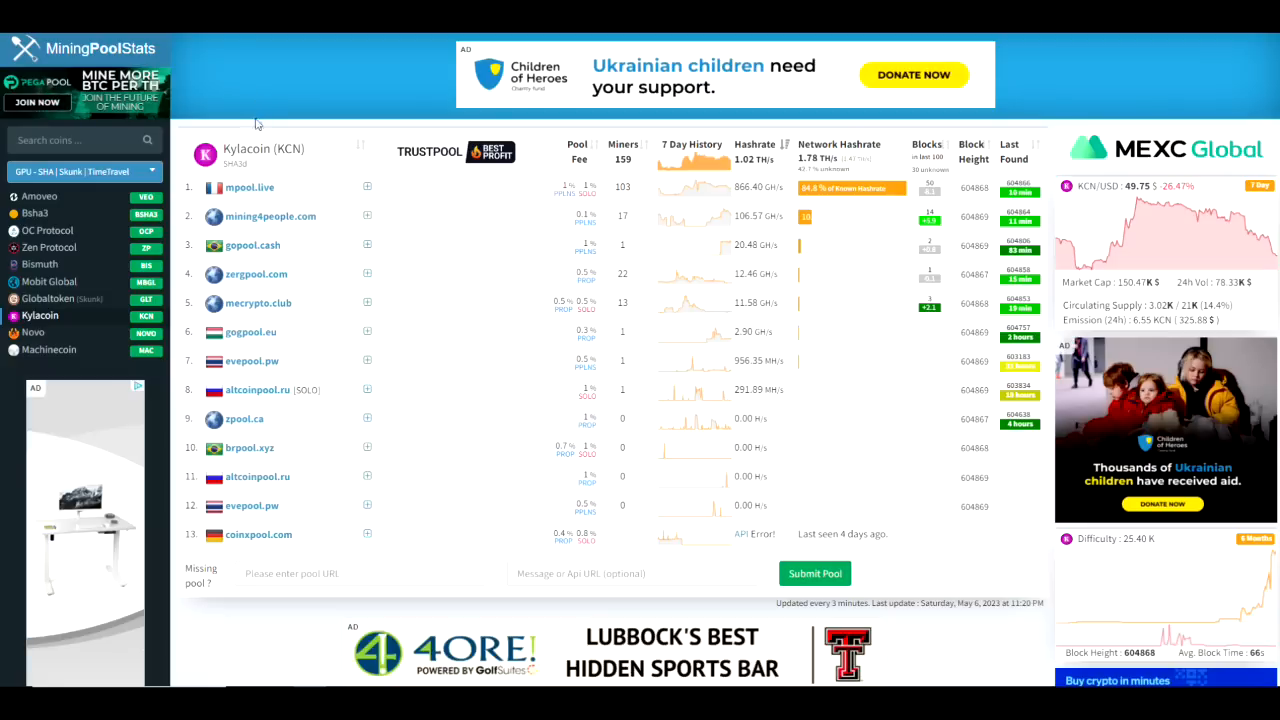
mouse_move(270, 244)
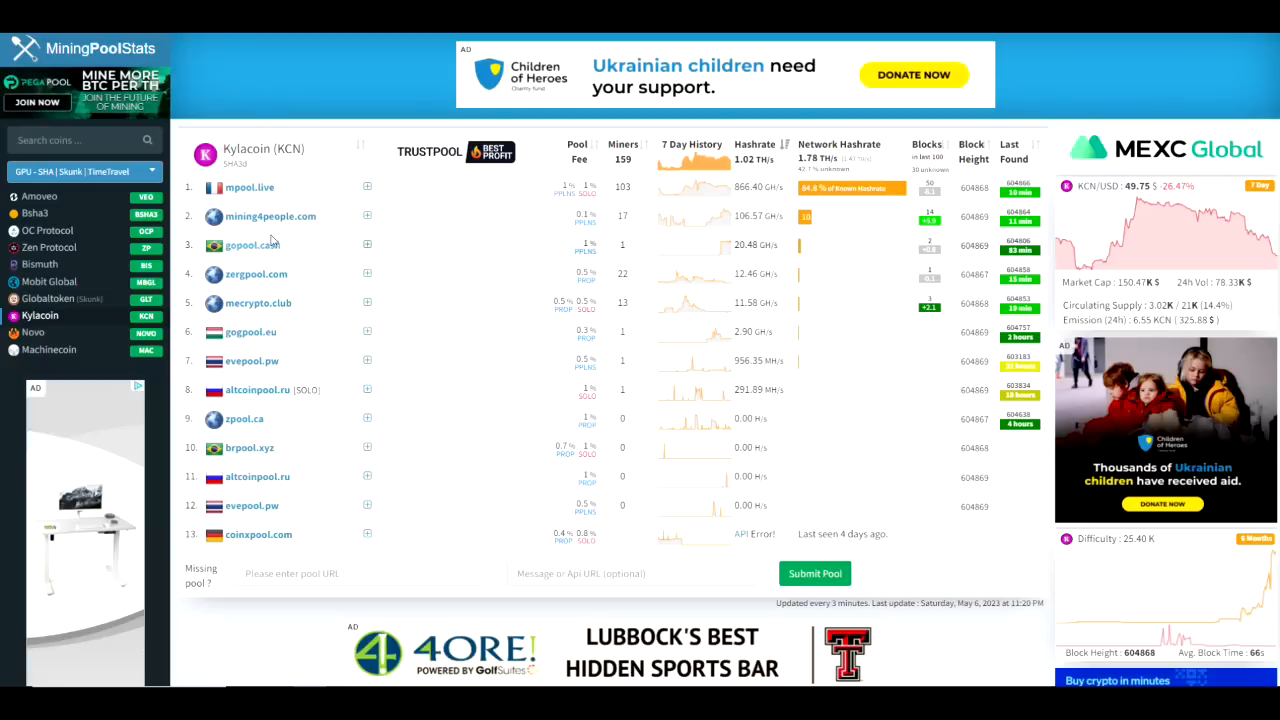
mouse_move(642, 180)
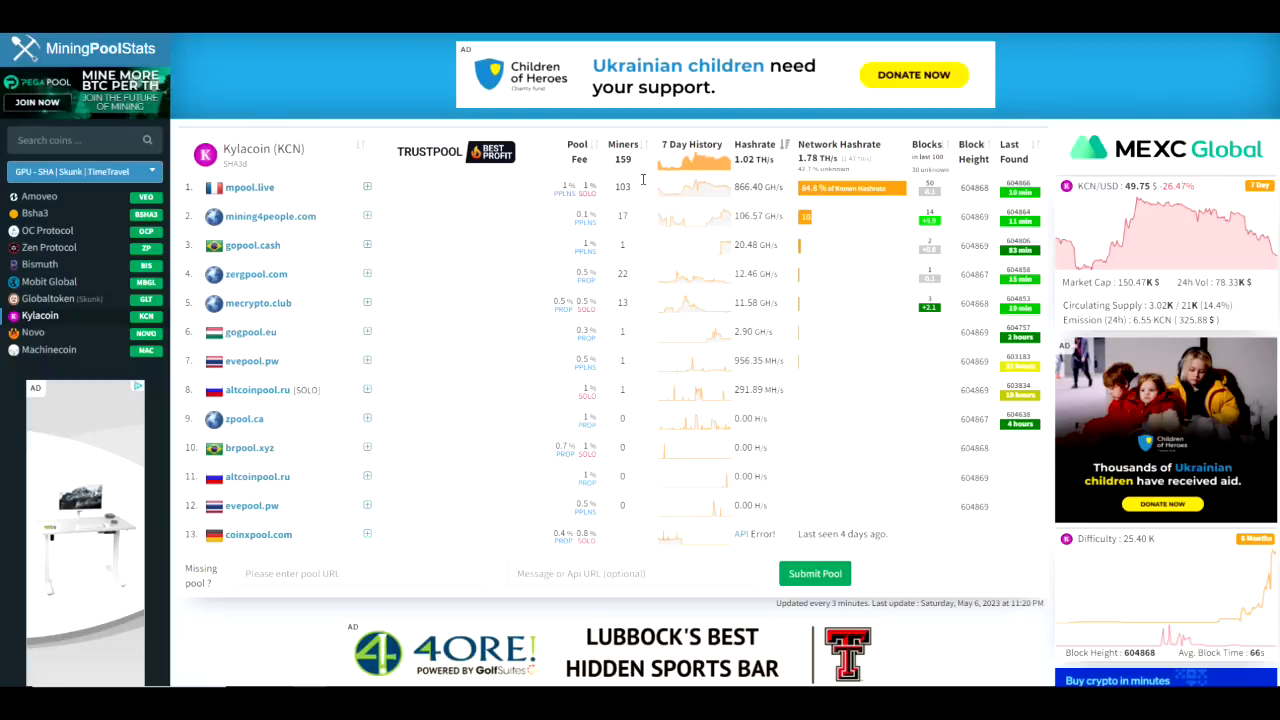
Scroll MiningPoolStats' Kylacoin page to the Blocks Distribution chart showing mypool.live at 55.8%.
scroll("down", 3)
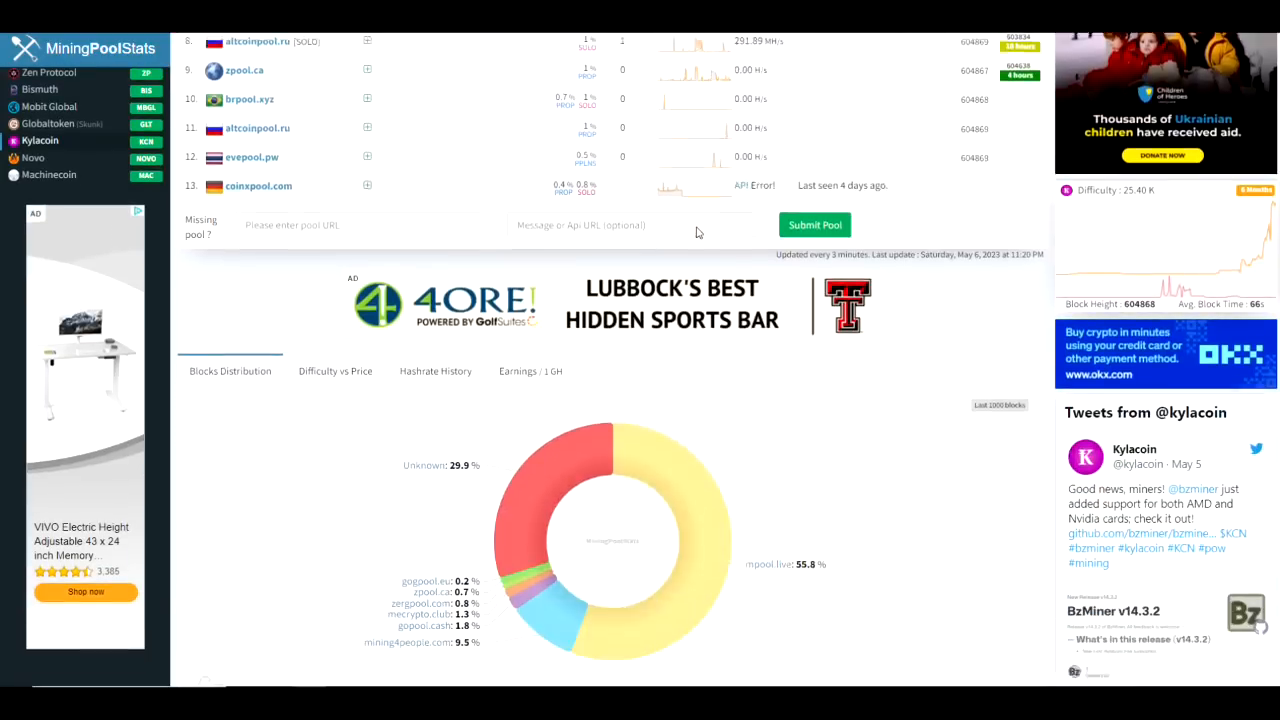
scroll("down", 3)
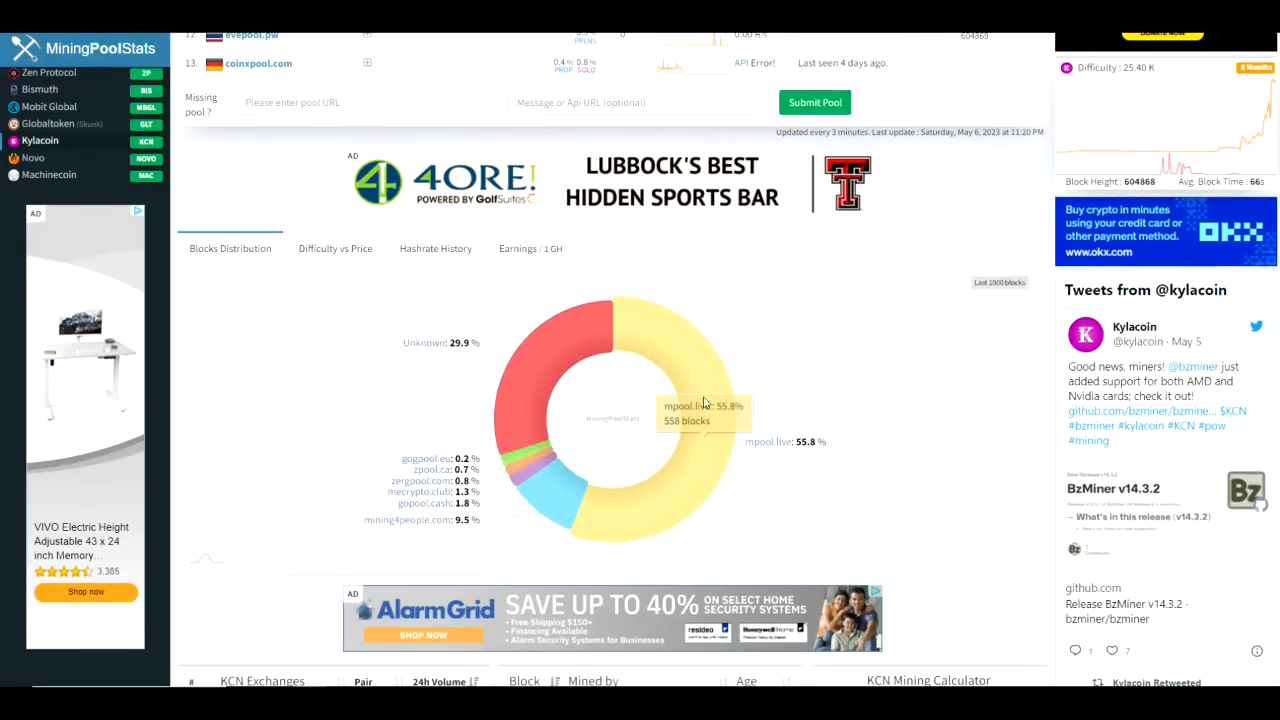
scroll("up", 3)
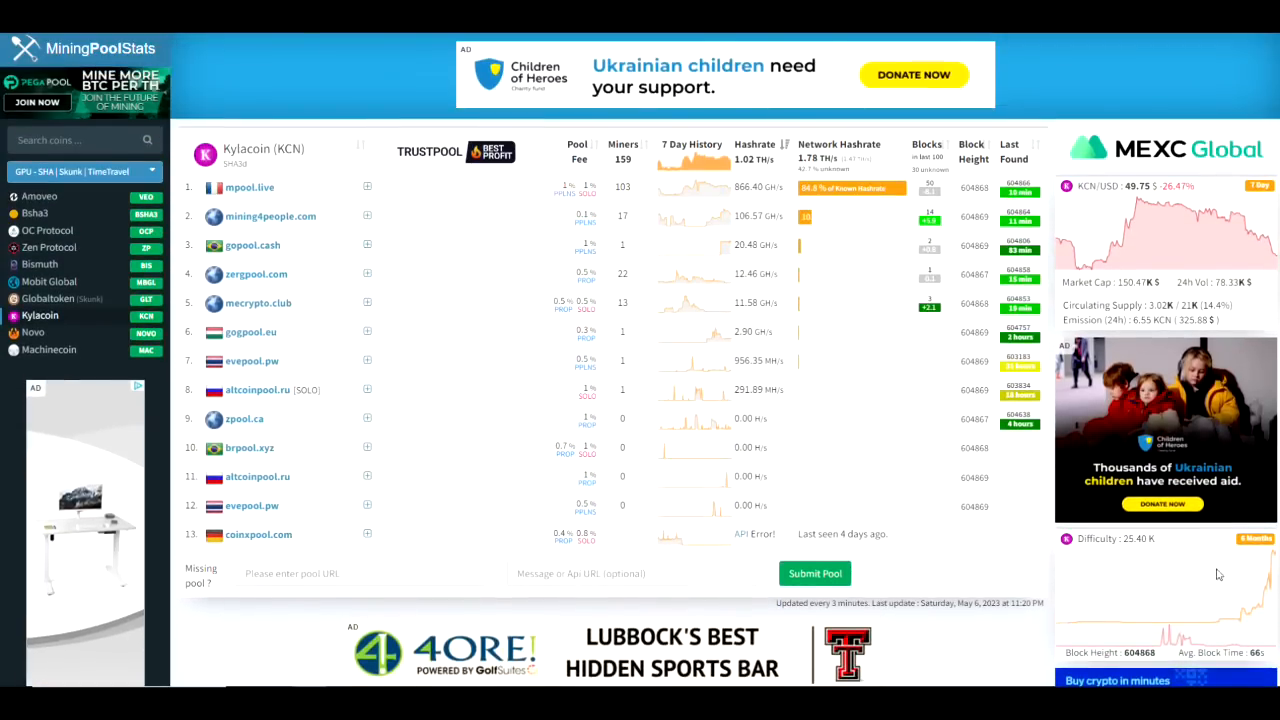
mouse_move(1270, 572)
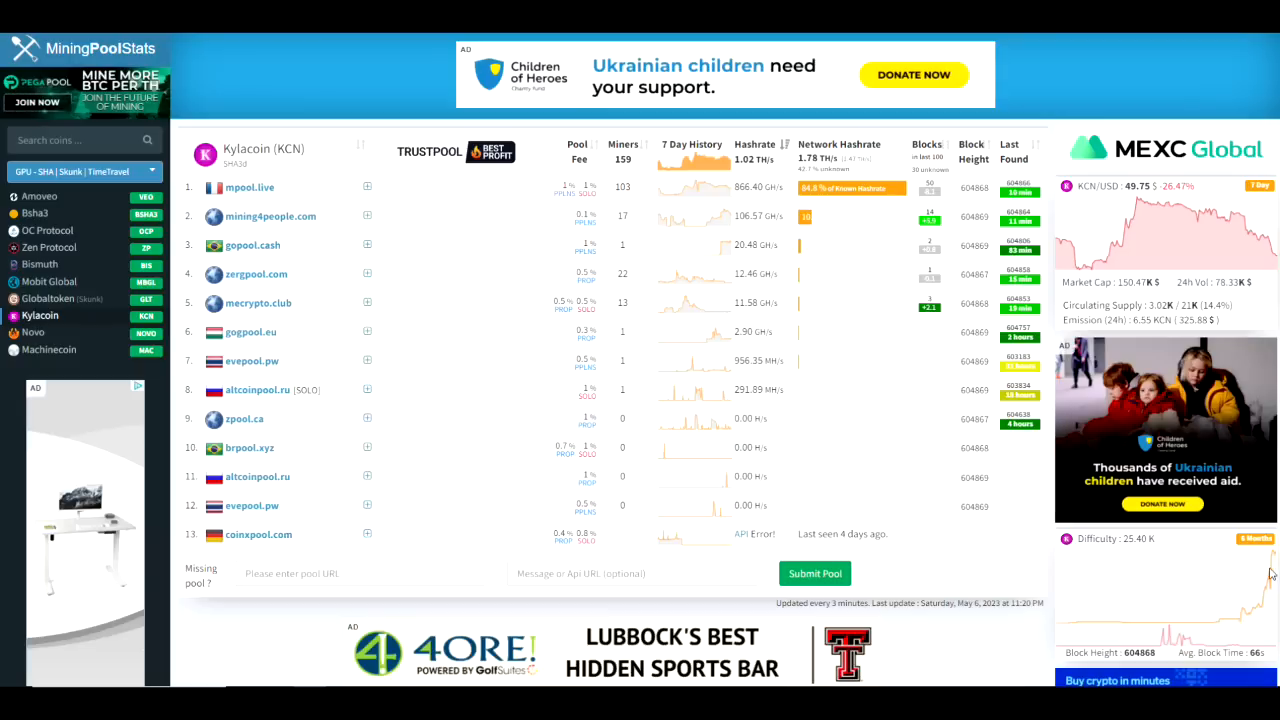
mouse_move(1156, 272)
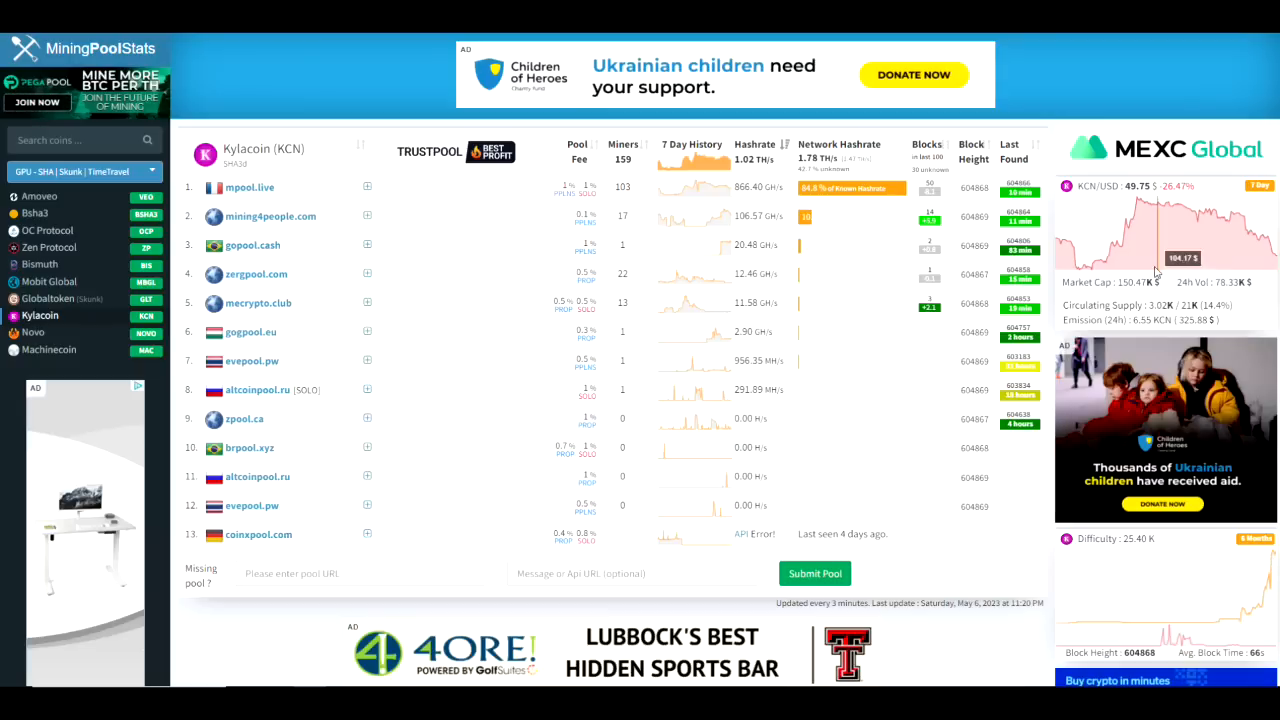
mouse_move(1116, 248)
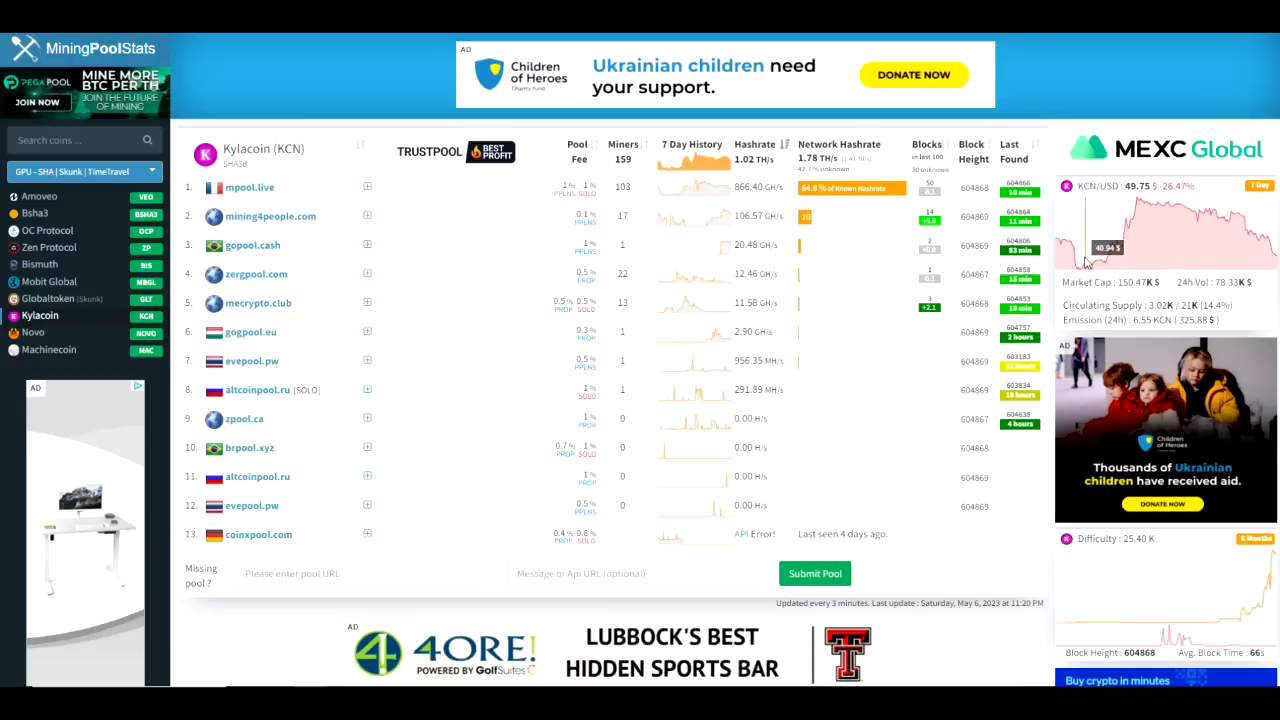
mouse_move(1088, 262)
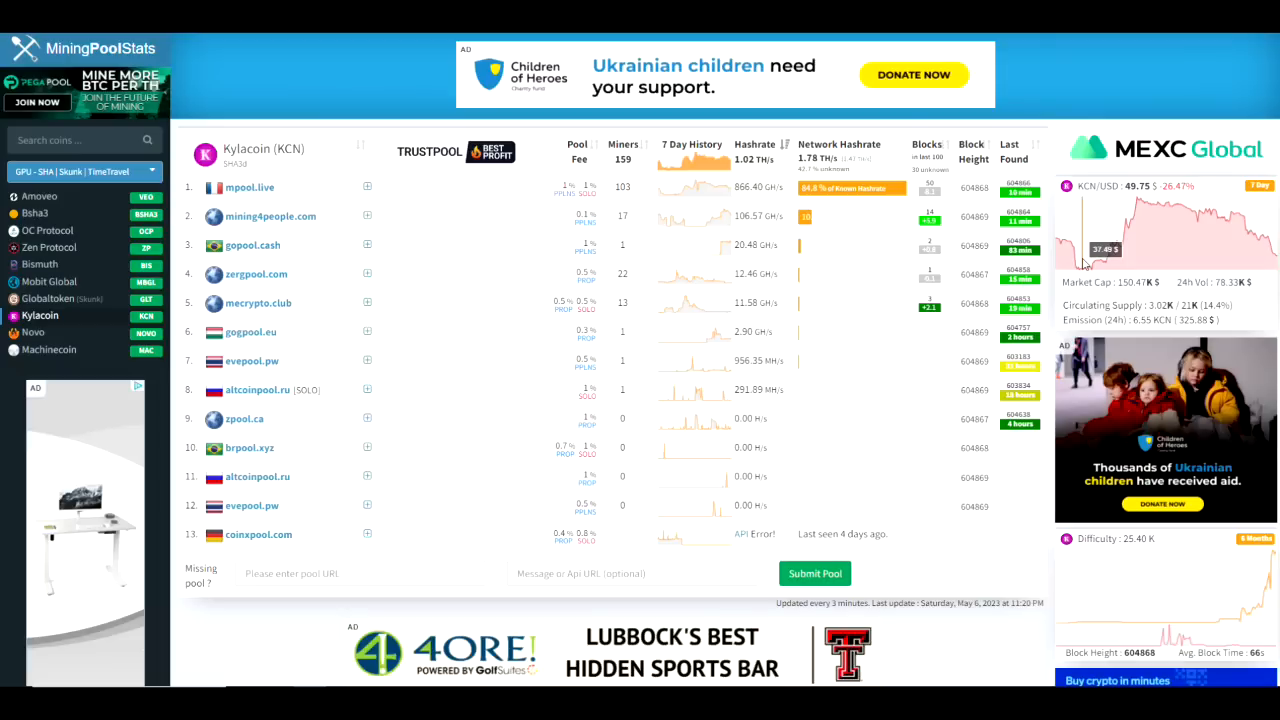
mouse_move(1080, 264)
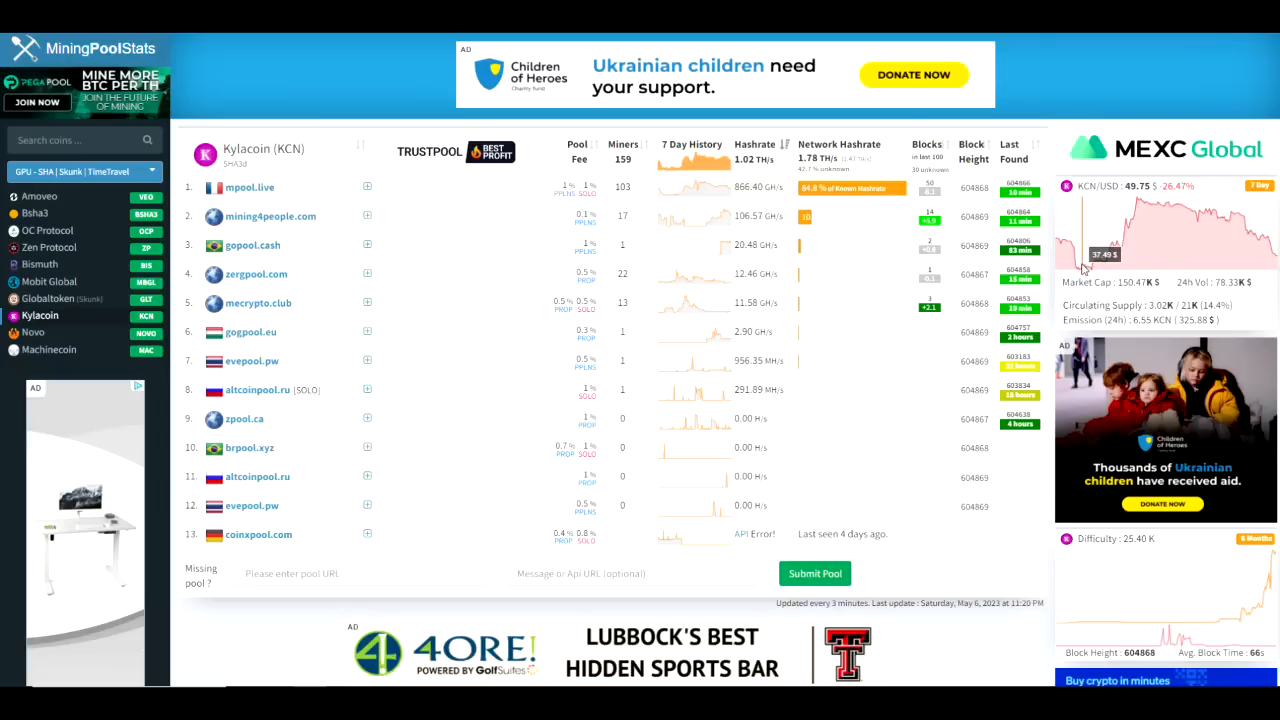
mouse_move(1136, 256)
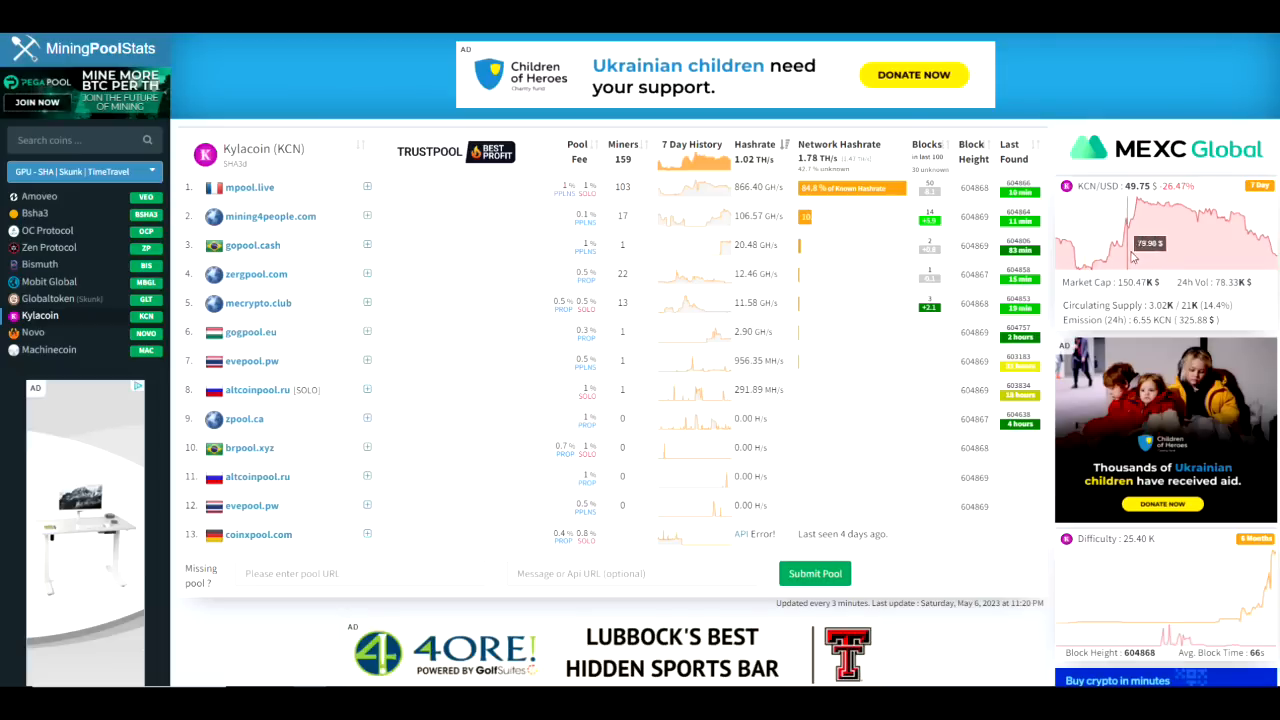
mouse_move(1150, 248)
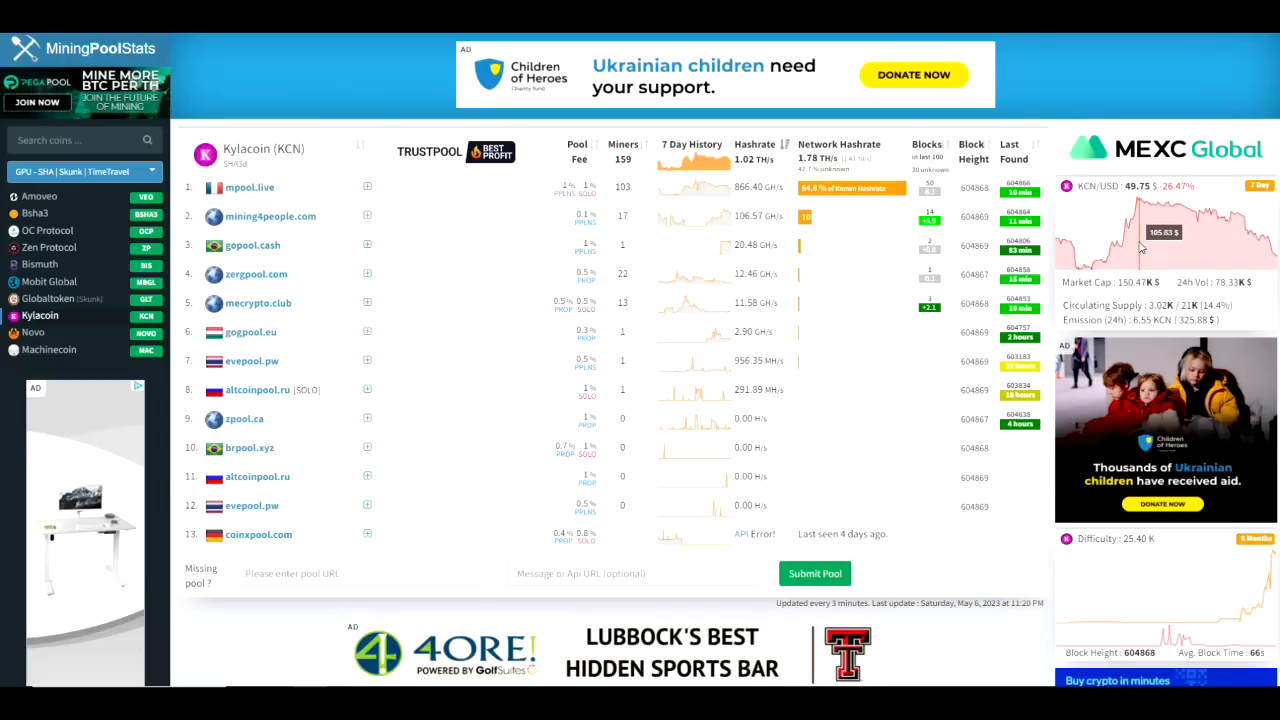
mouse_move(1142, 244)
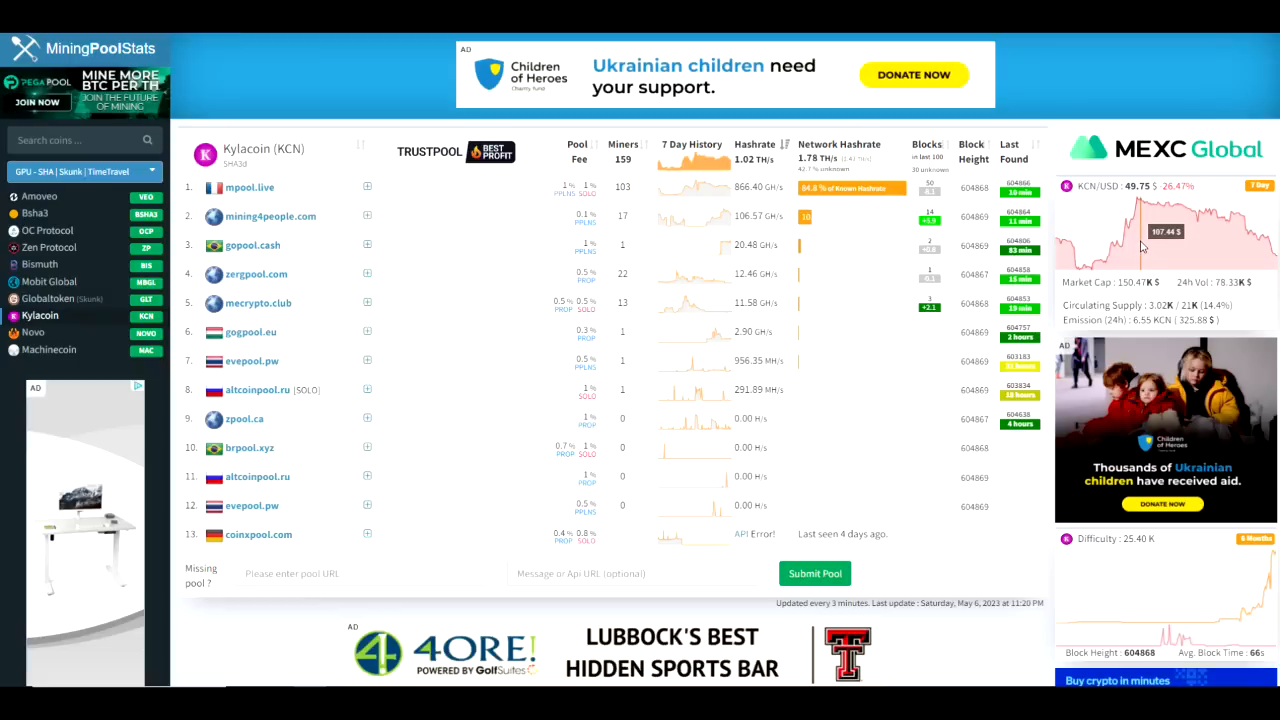
mouse_move(1260, 264)
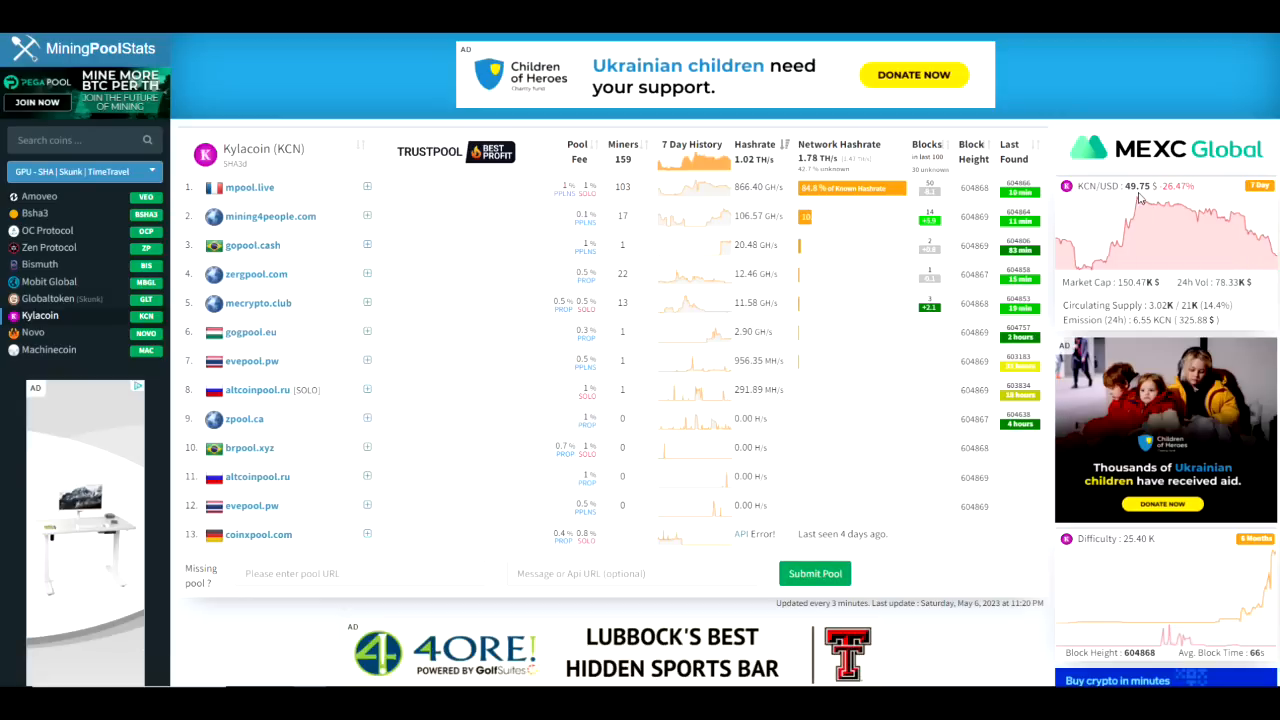
mouse_move(1036, 366)
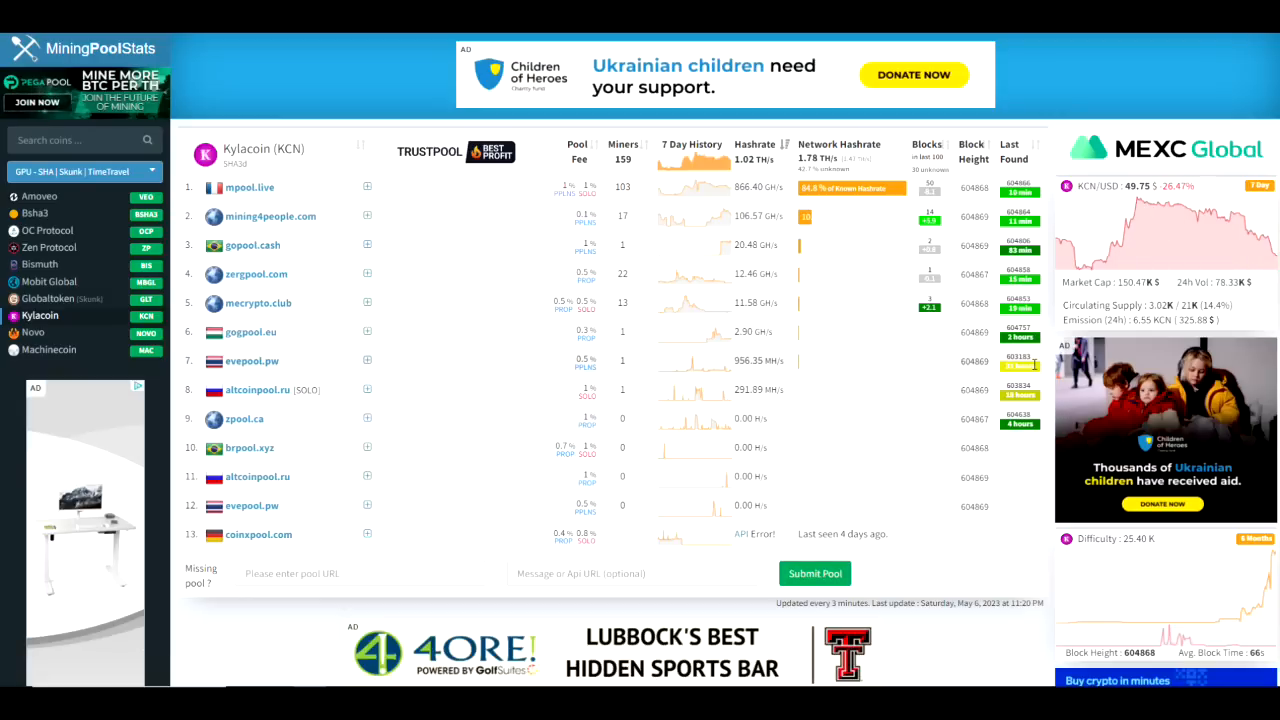
Scroll down to Kylacoin's blocks chart, KCN Exchanges table and recently mined blocks list.
scroll("down", 3)
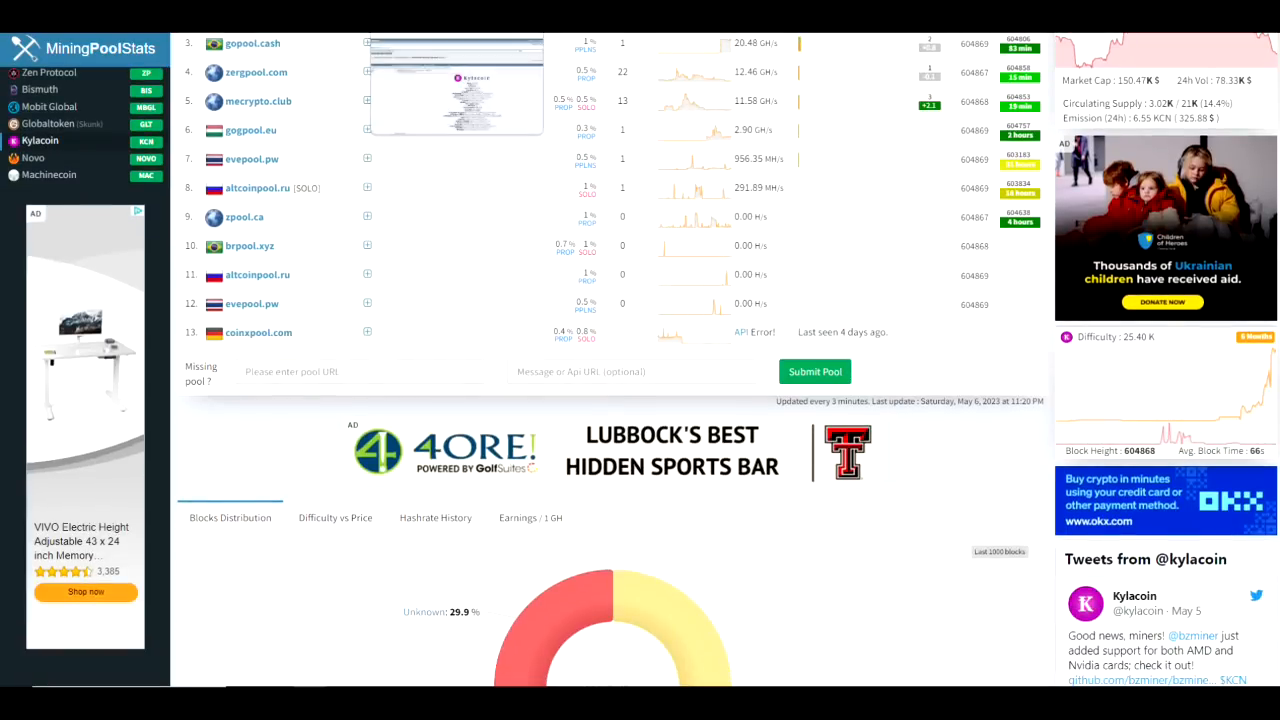
scroll("down", 3)
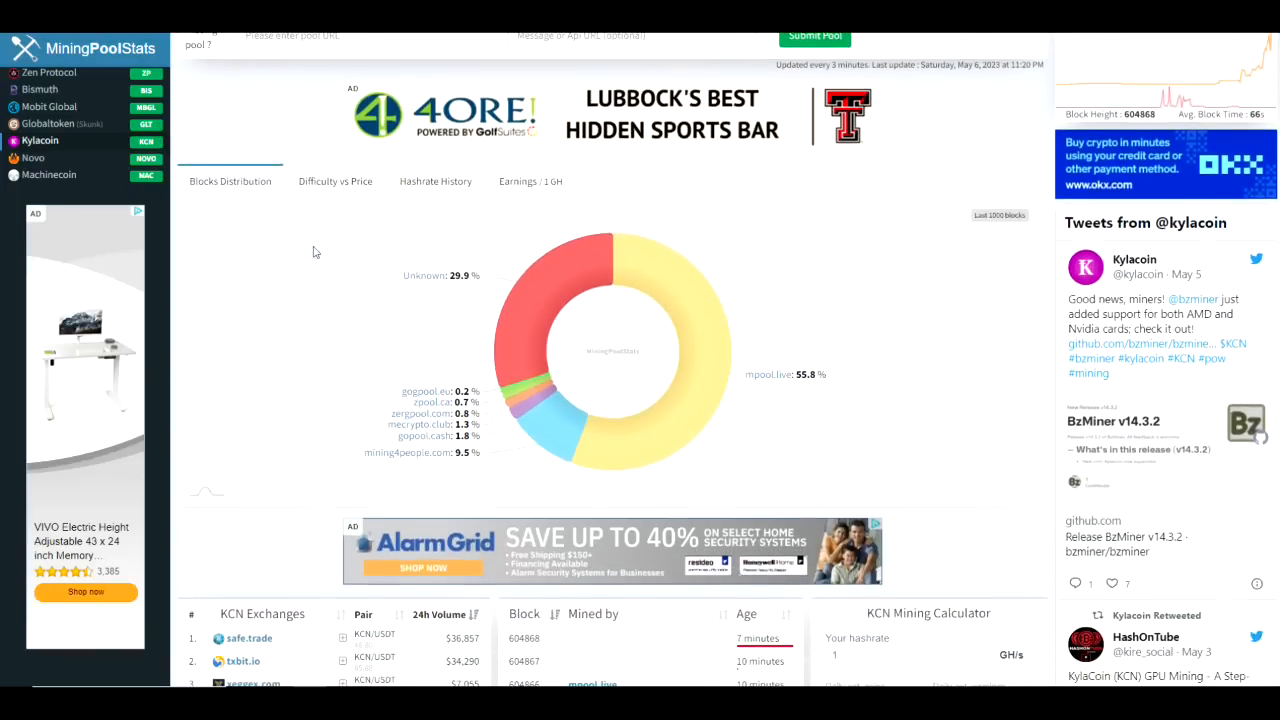
scroll("down", 3)
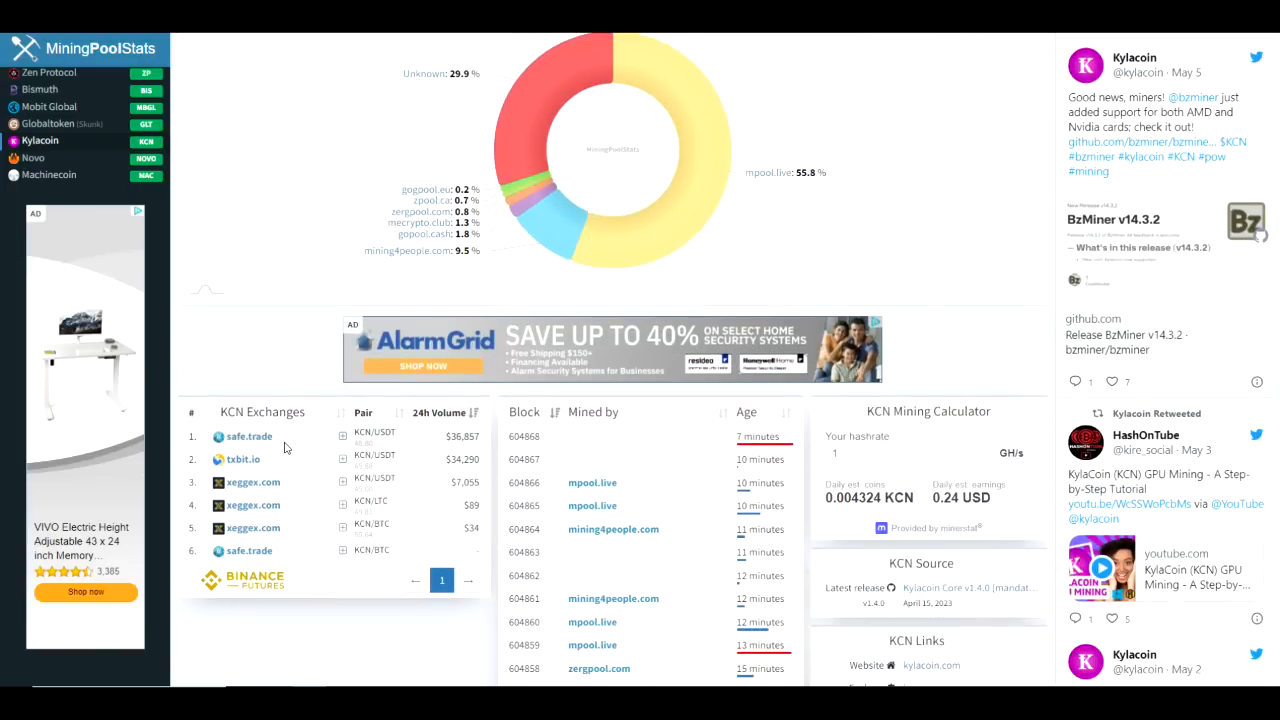
mouse_move(280, 442)
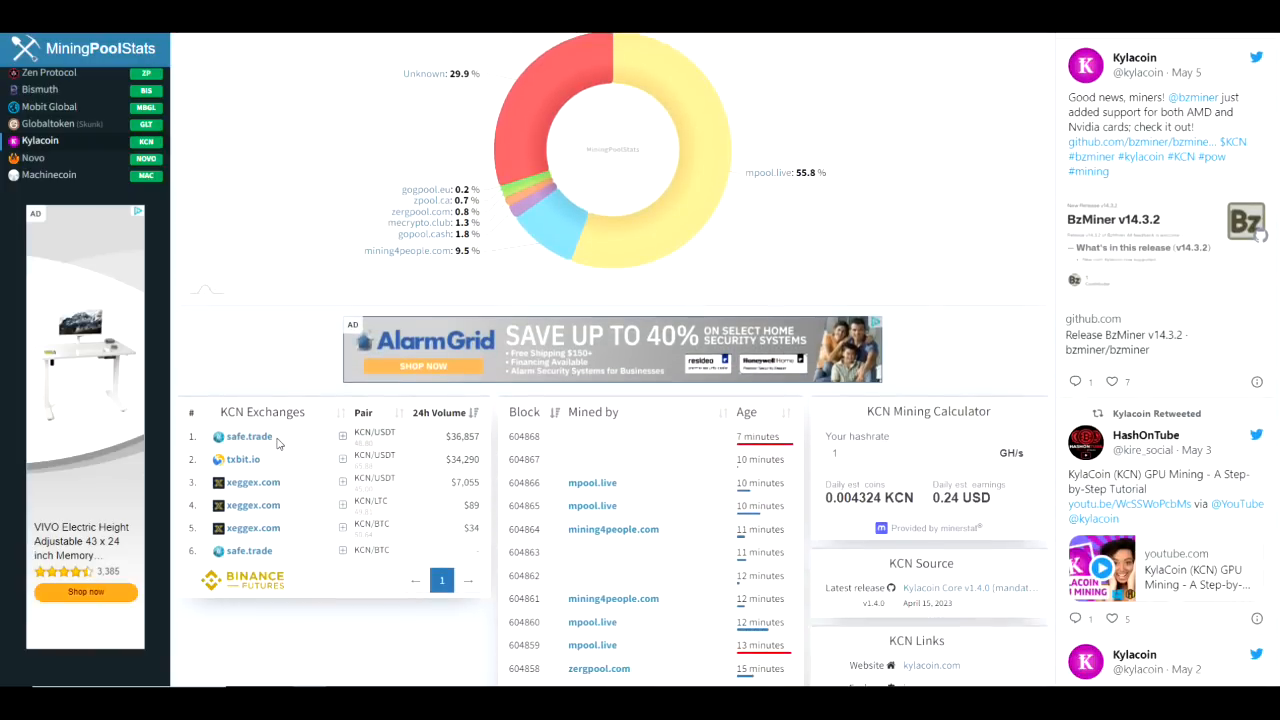
mouse_move(270, 440)
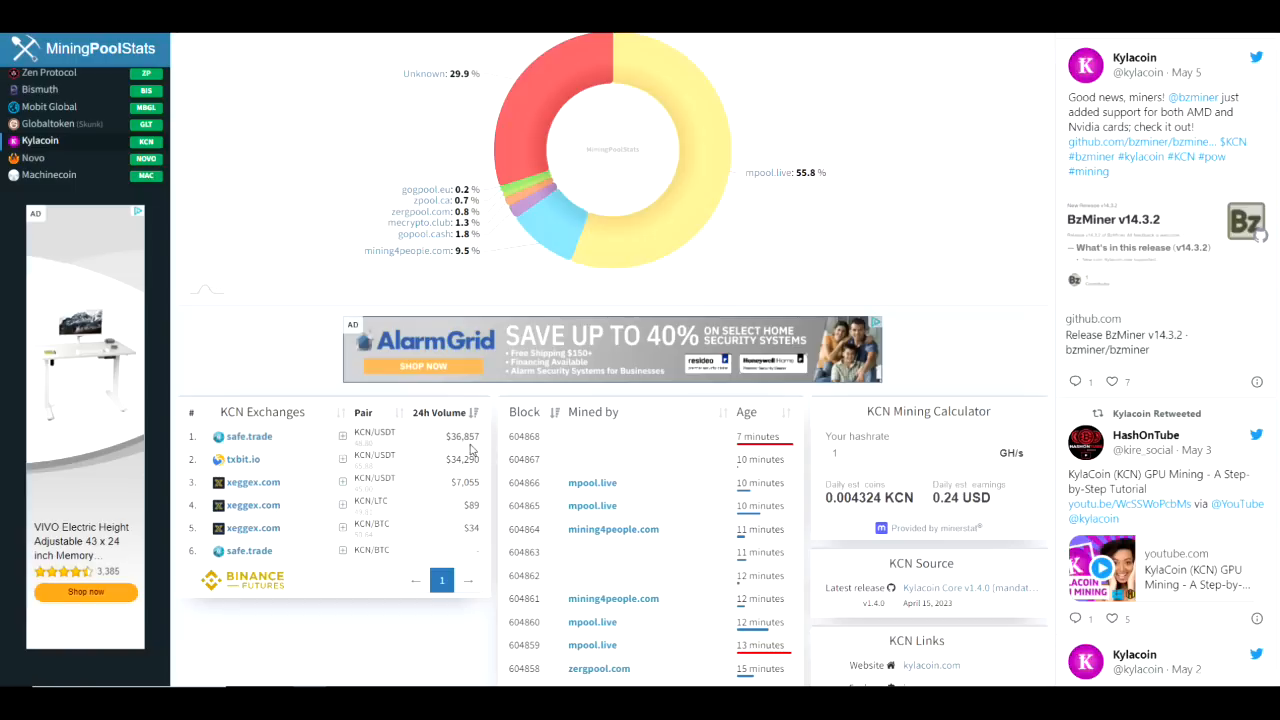
mouse_move(436, 474)
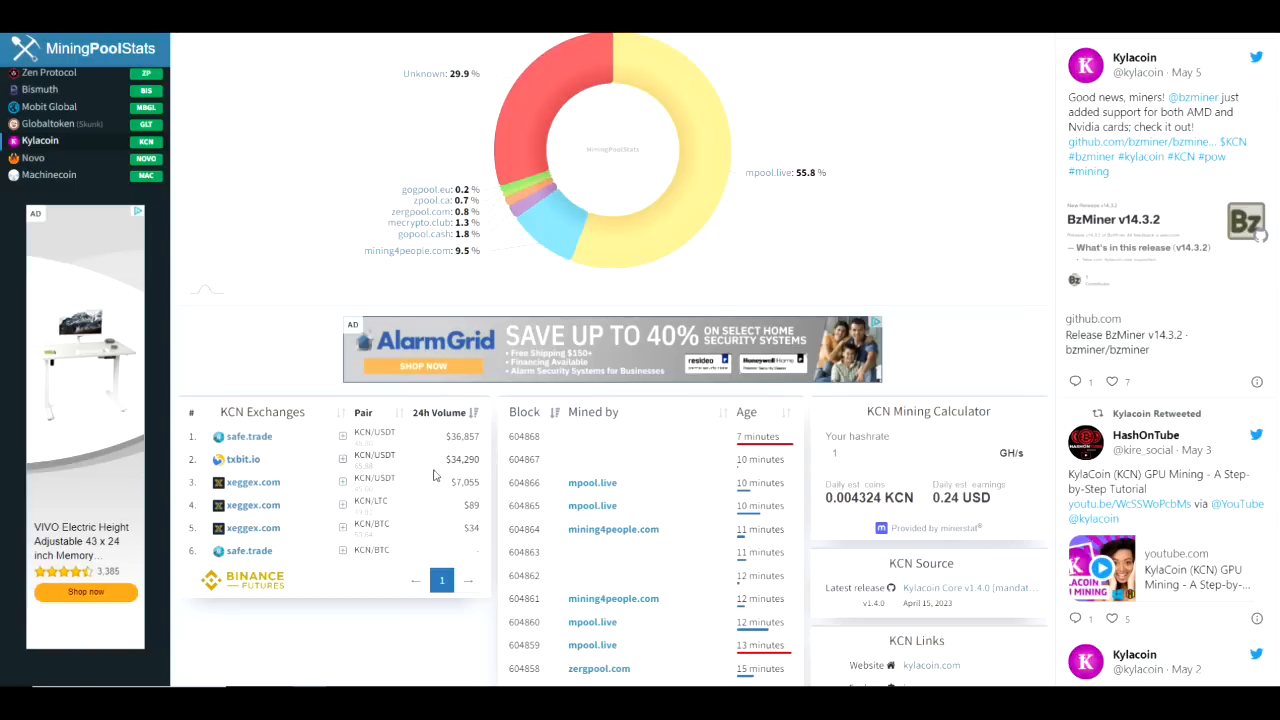
mouse_move(294, 496)
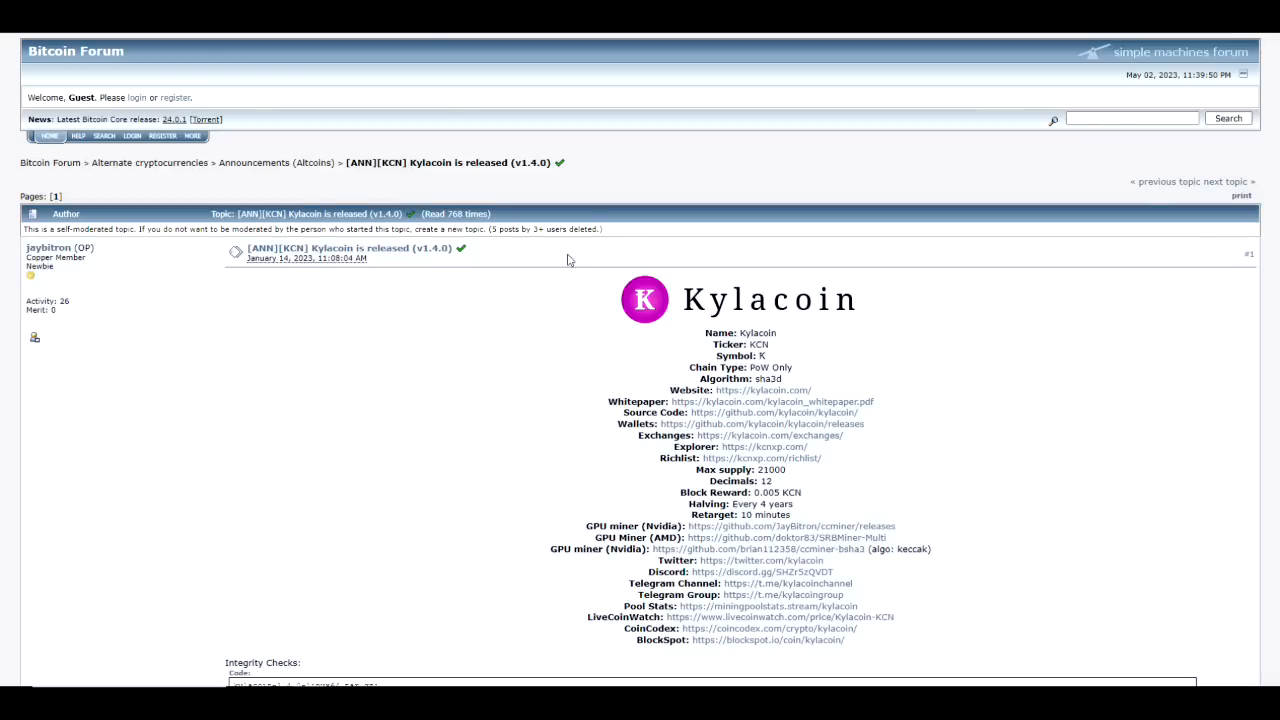
scroll("down", 3)
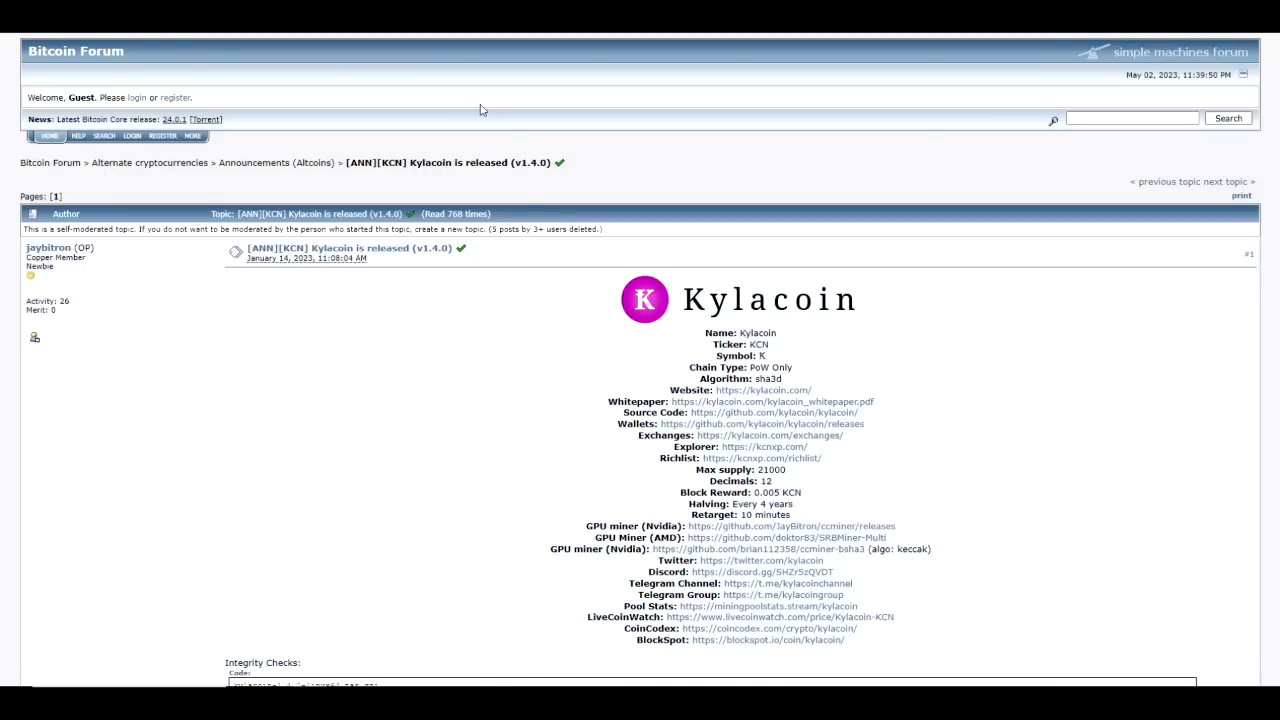
mouse_move(488, 58)
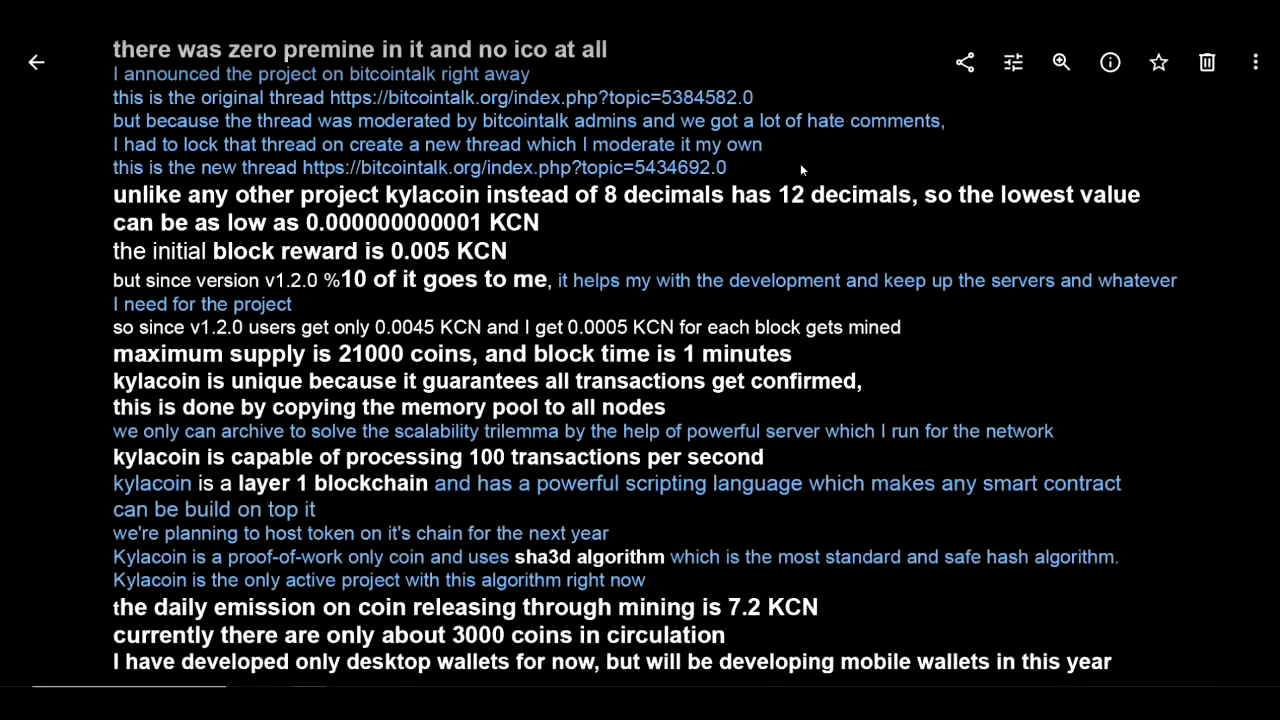
mouse_move(352, 68)
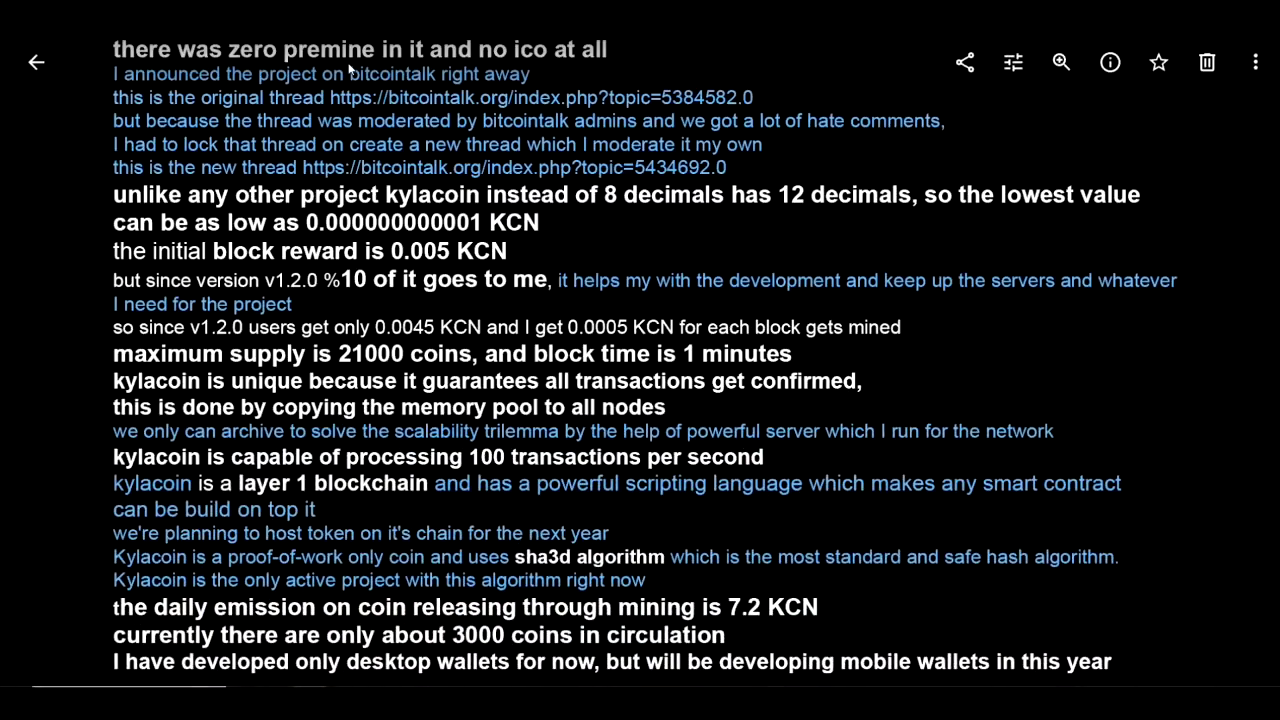
mouse_move(216, 98)
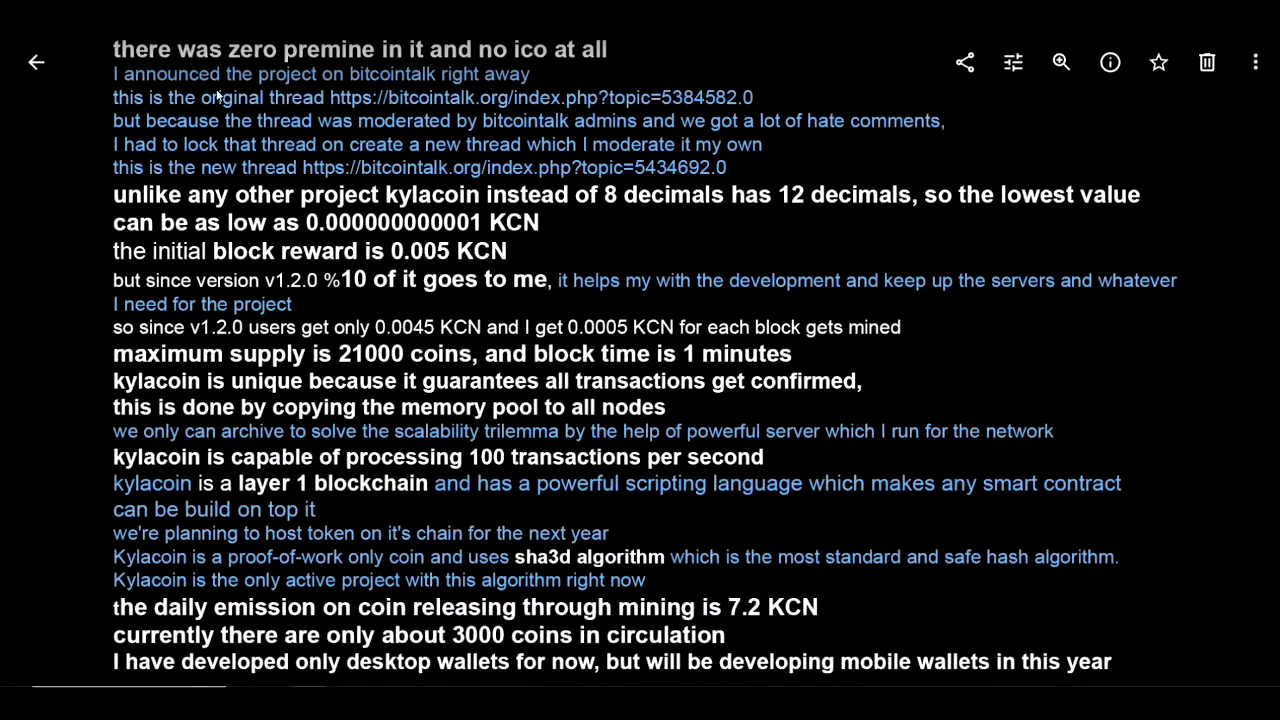
mouse_move(456, 98)
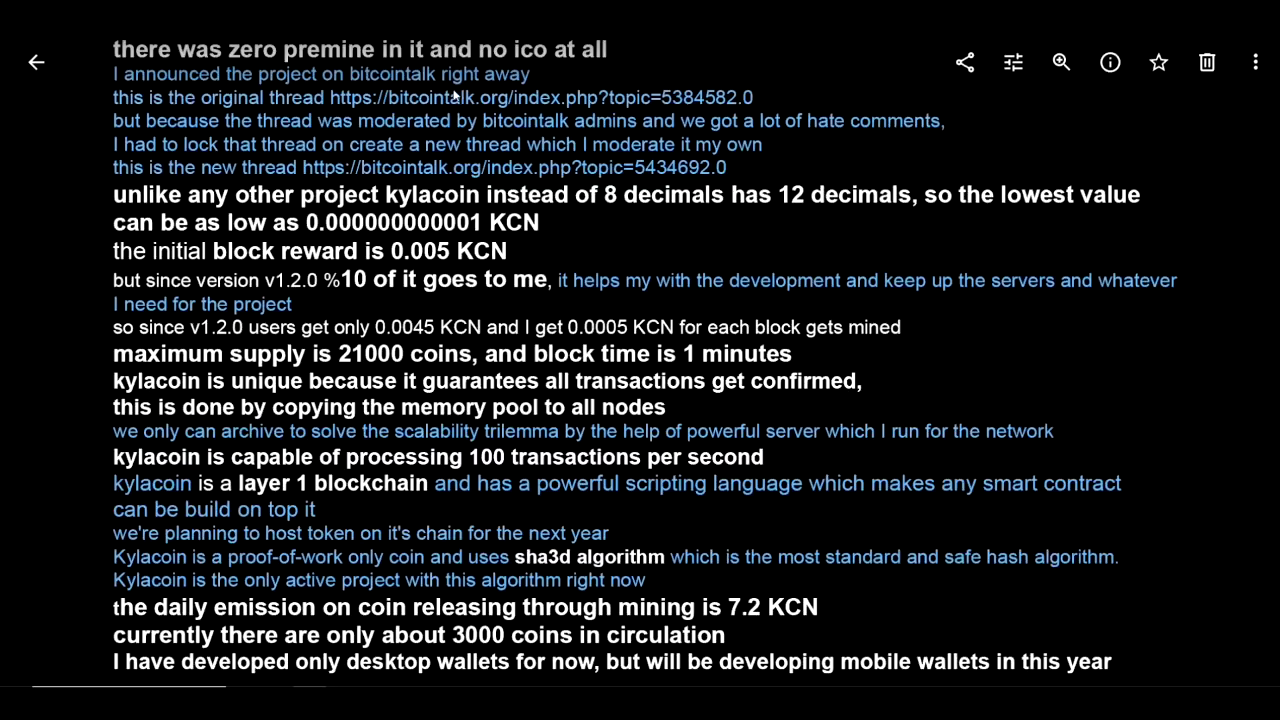
mouse_move(264, 118)
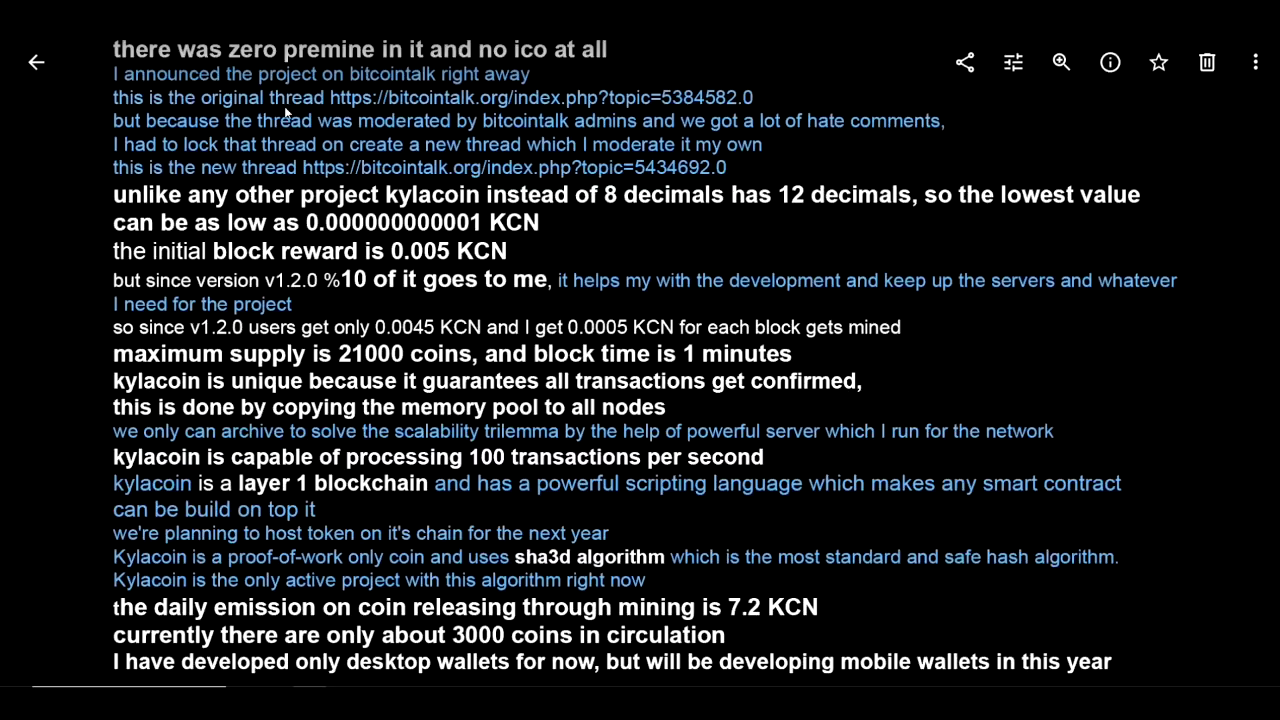
mouse_move(450, 126)
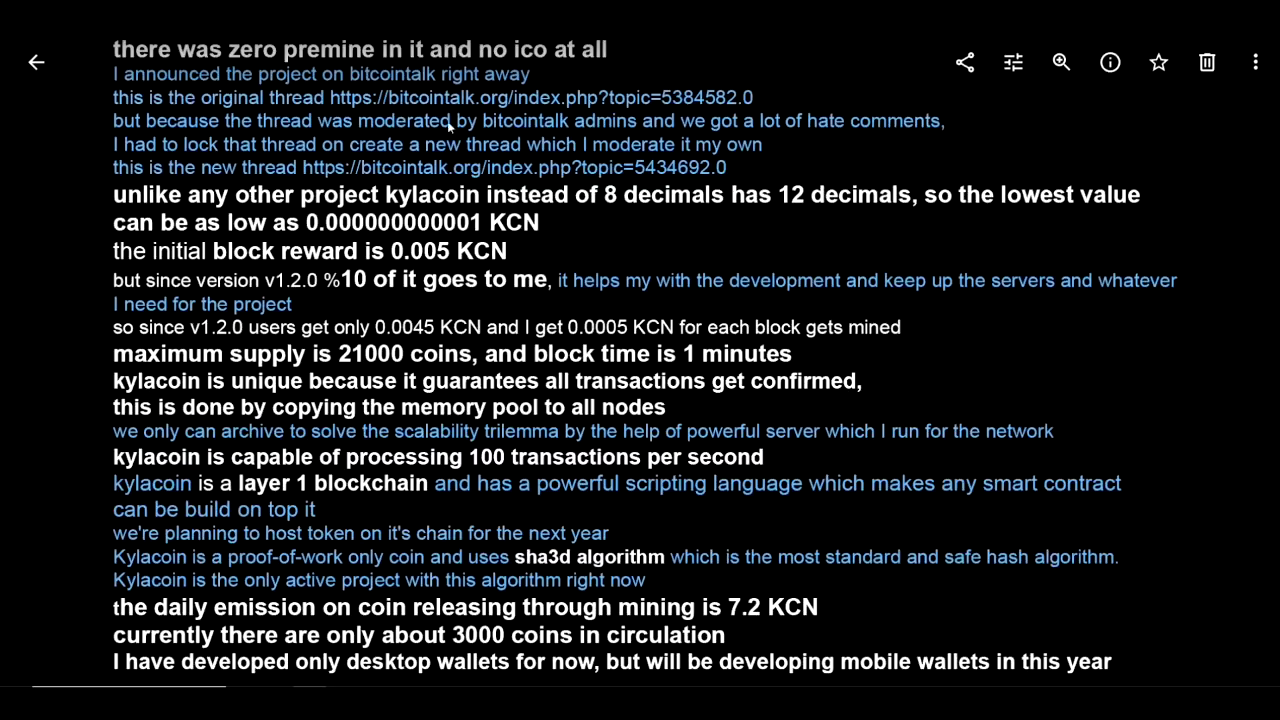
mouse_move(476, 140)
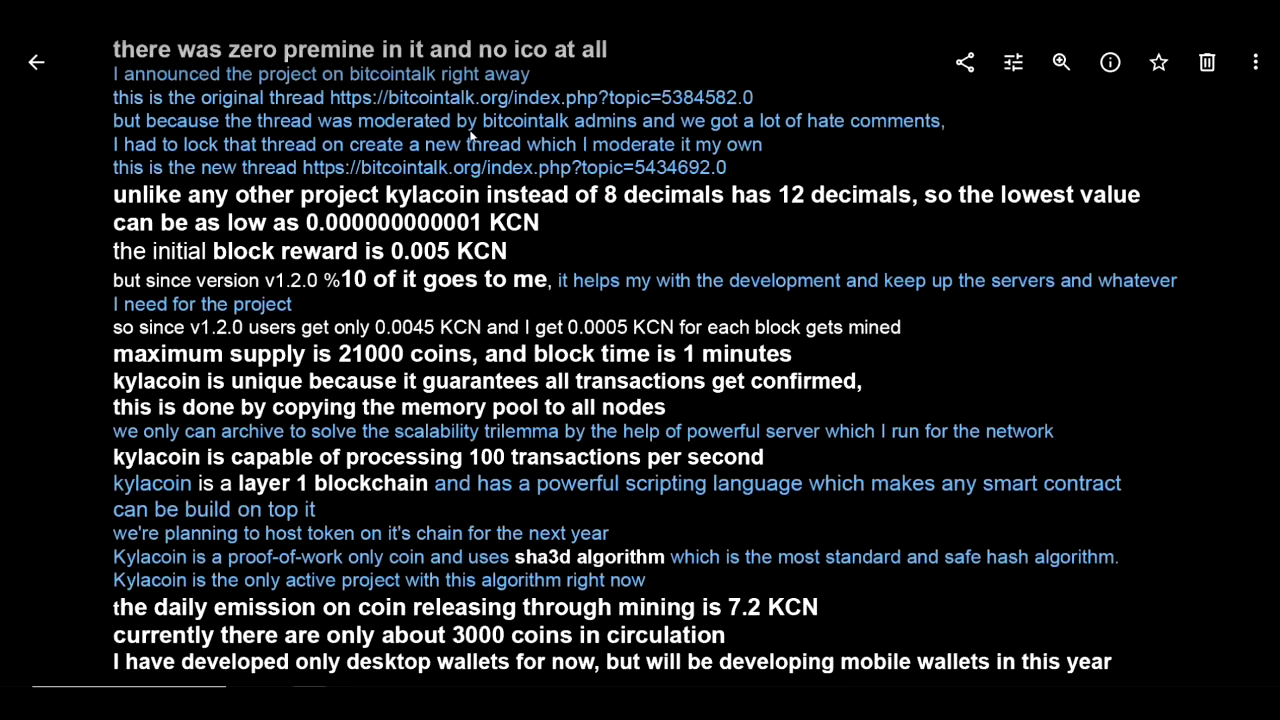
mouse_move(404, 144)
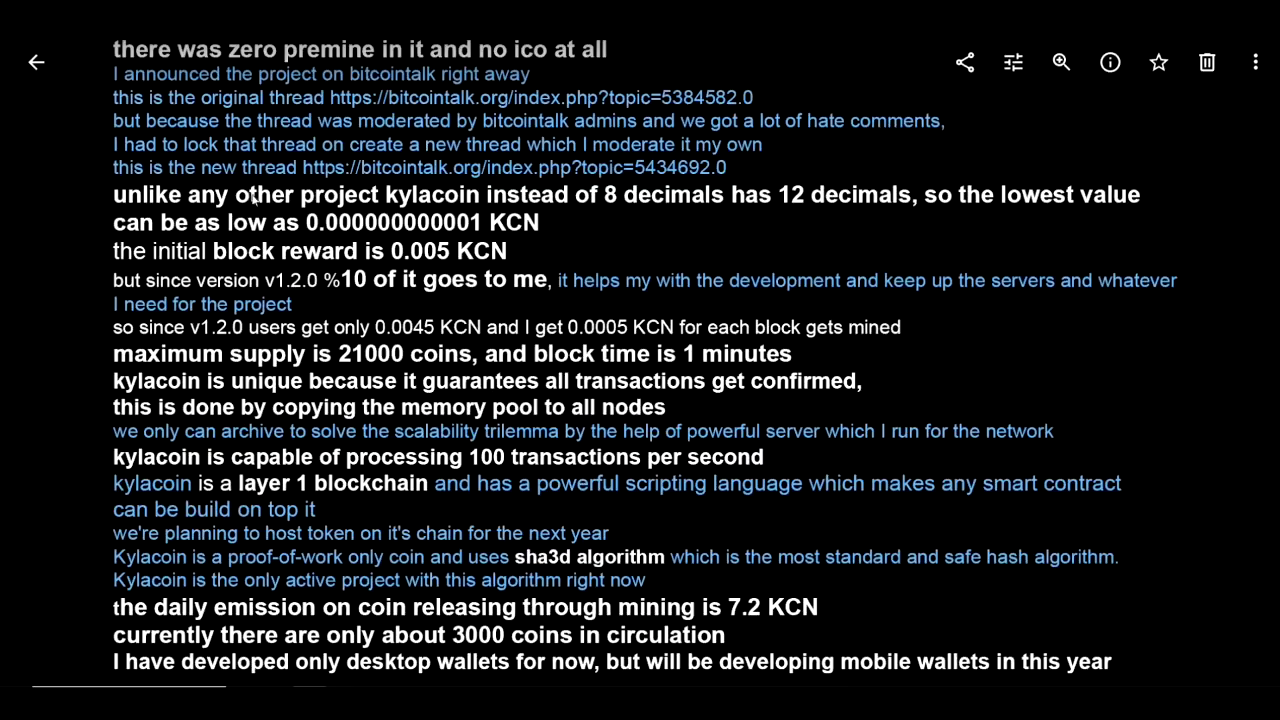
mouse_move(288, 218)
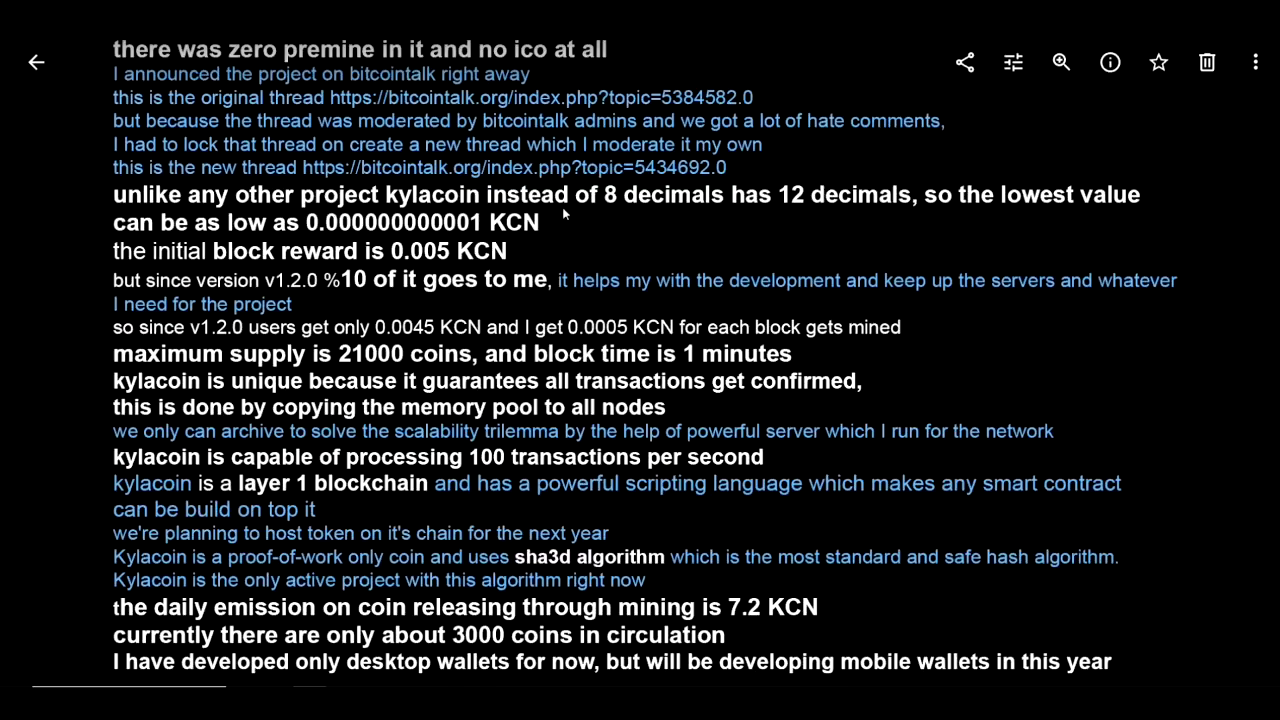
mouse_move(650, 212)
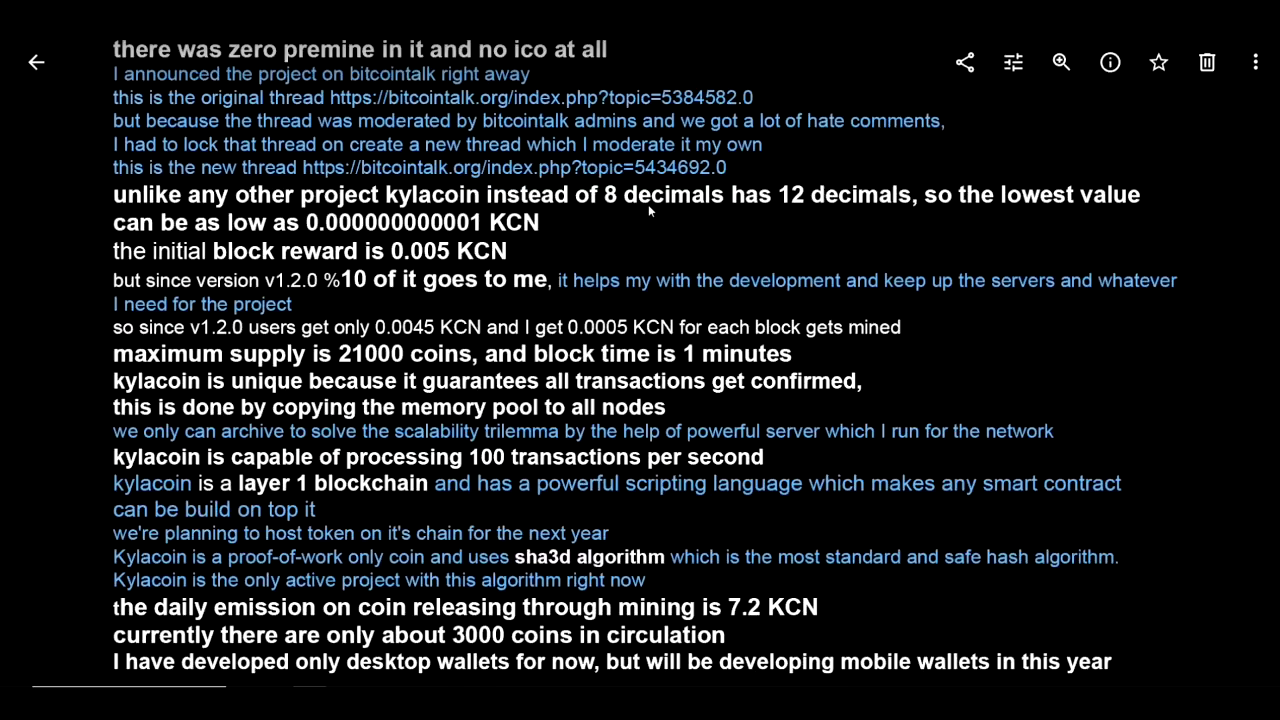
mouse_move(1036, 218)
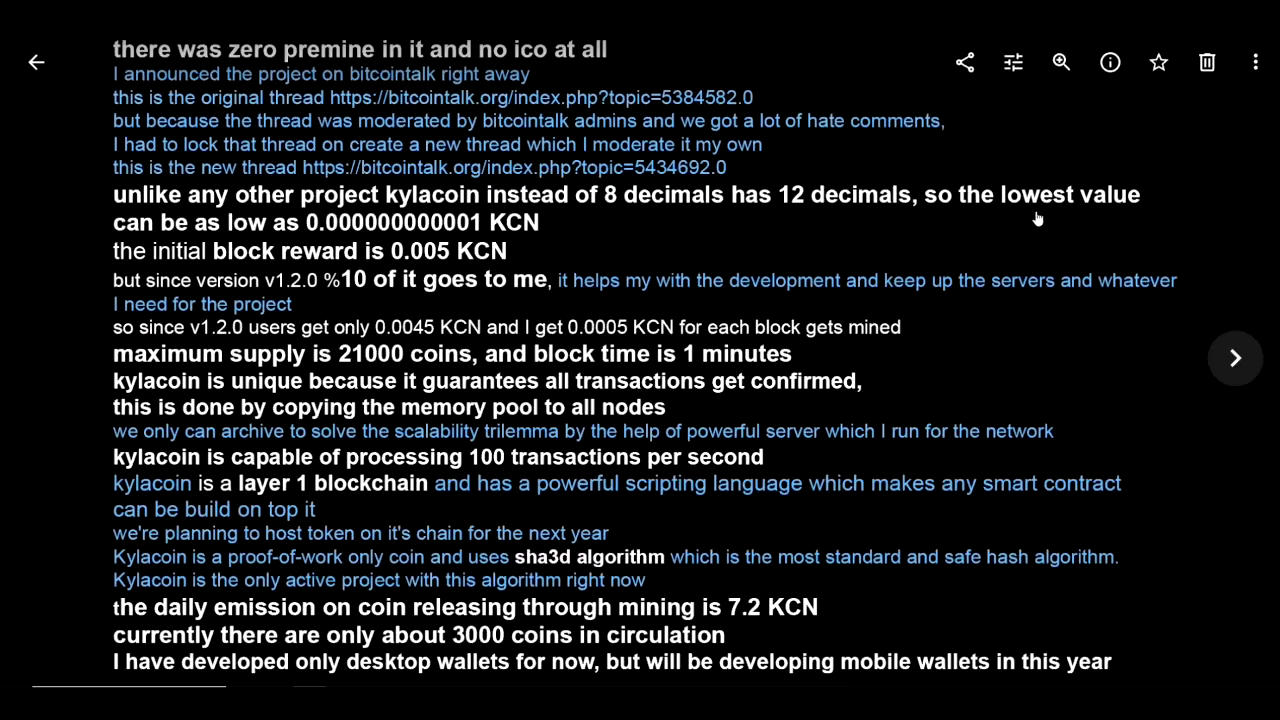
mouse_move(296, 230)
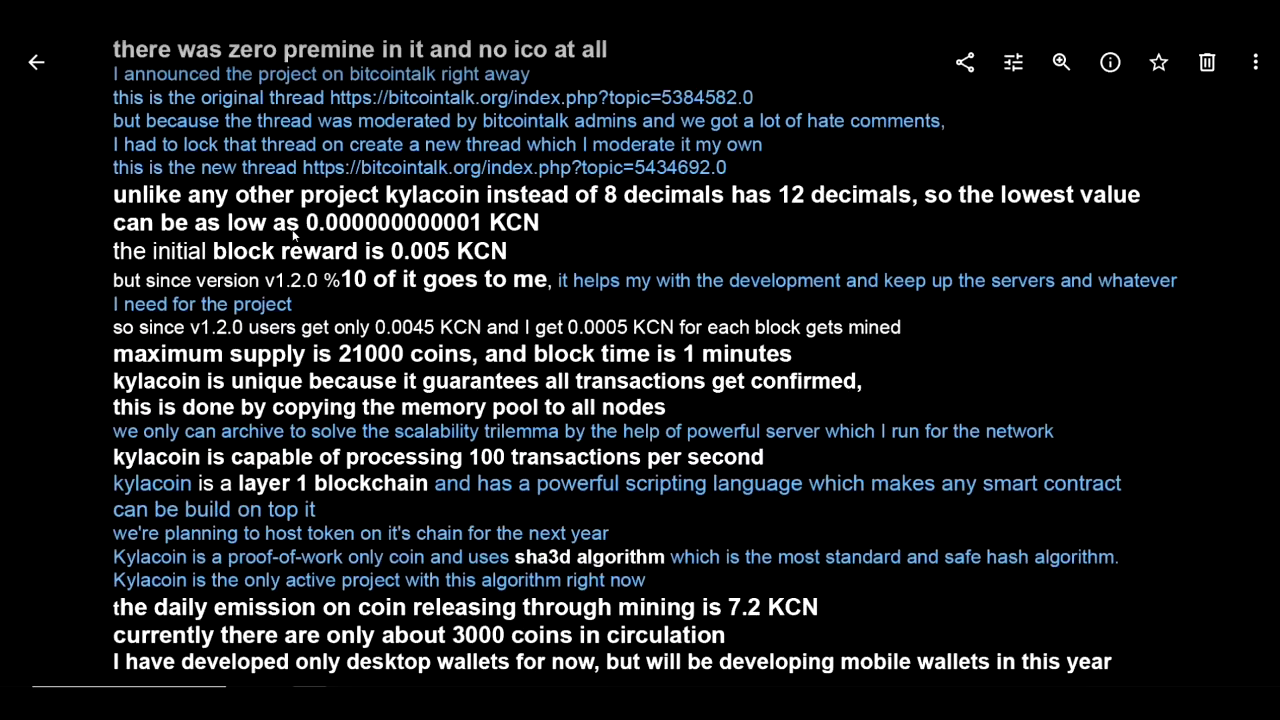
mouse_move(432, 232)
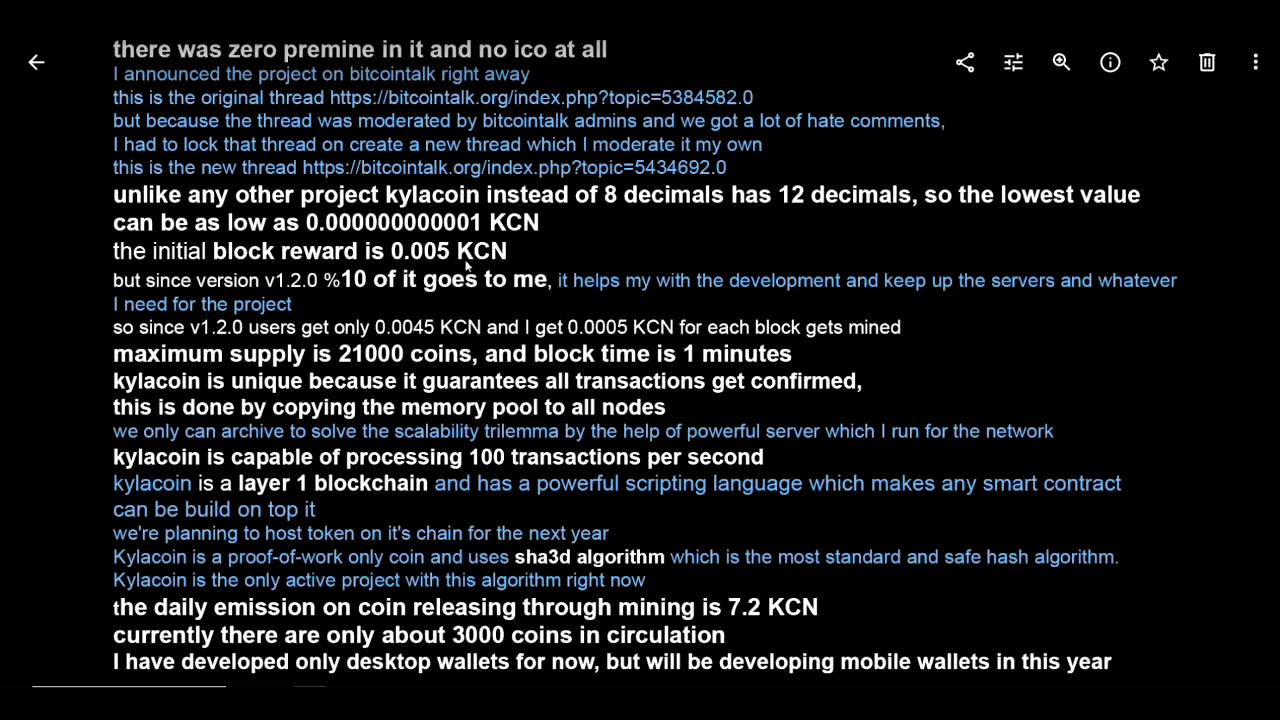
mouse_move(302, 296)
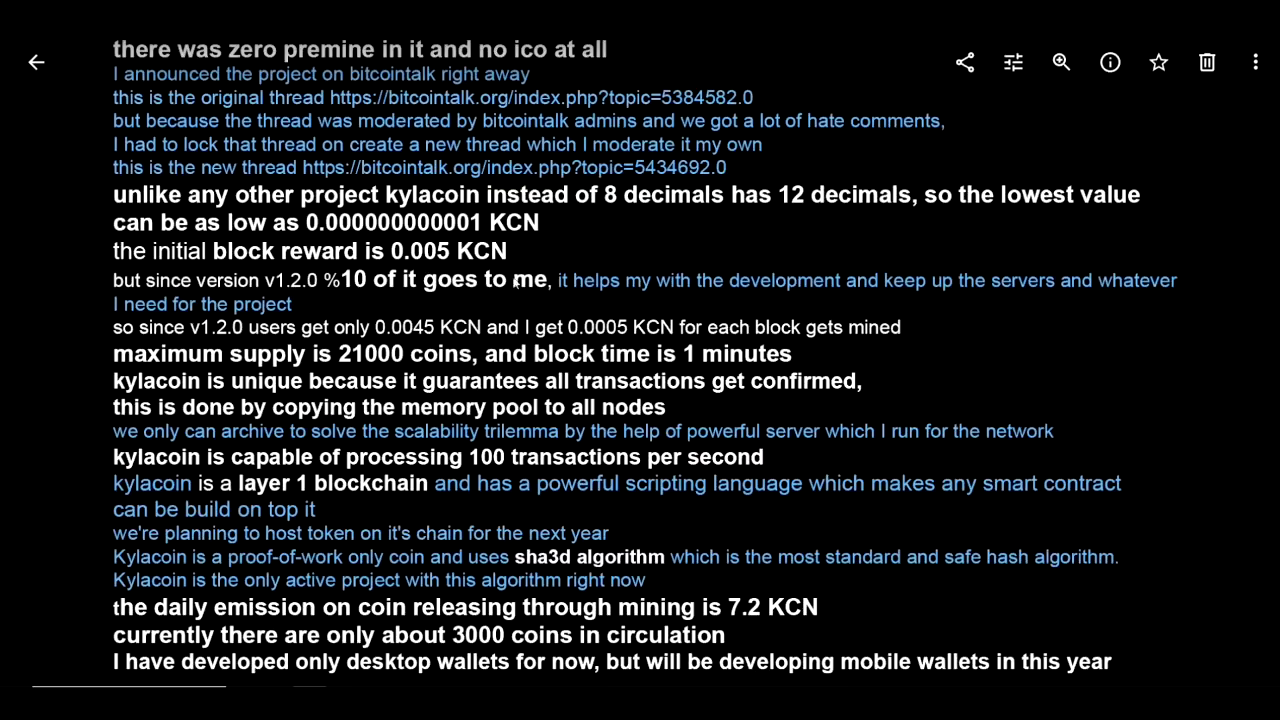
mouse_move(536, 296)
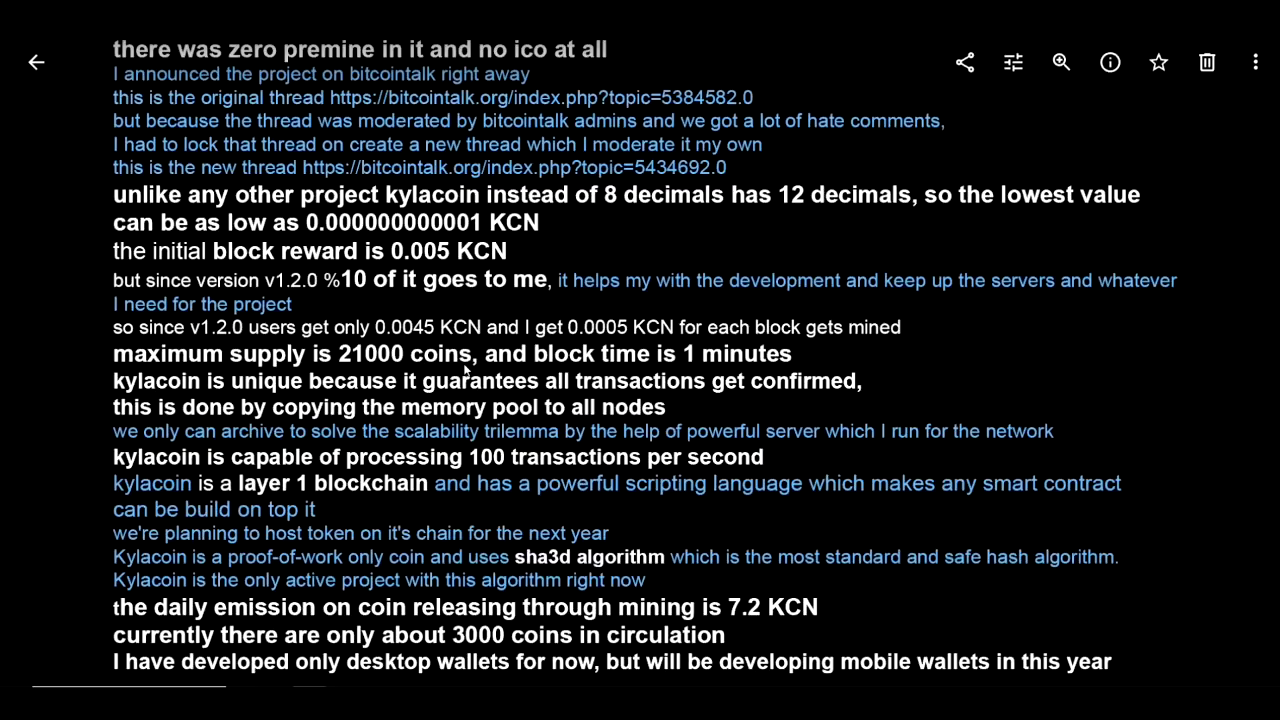
mouse_move(672, 258)
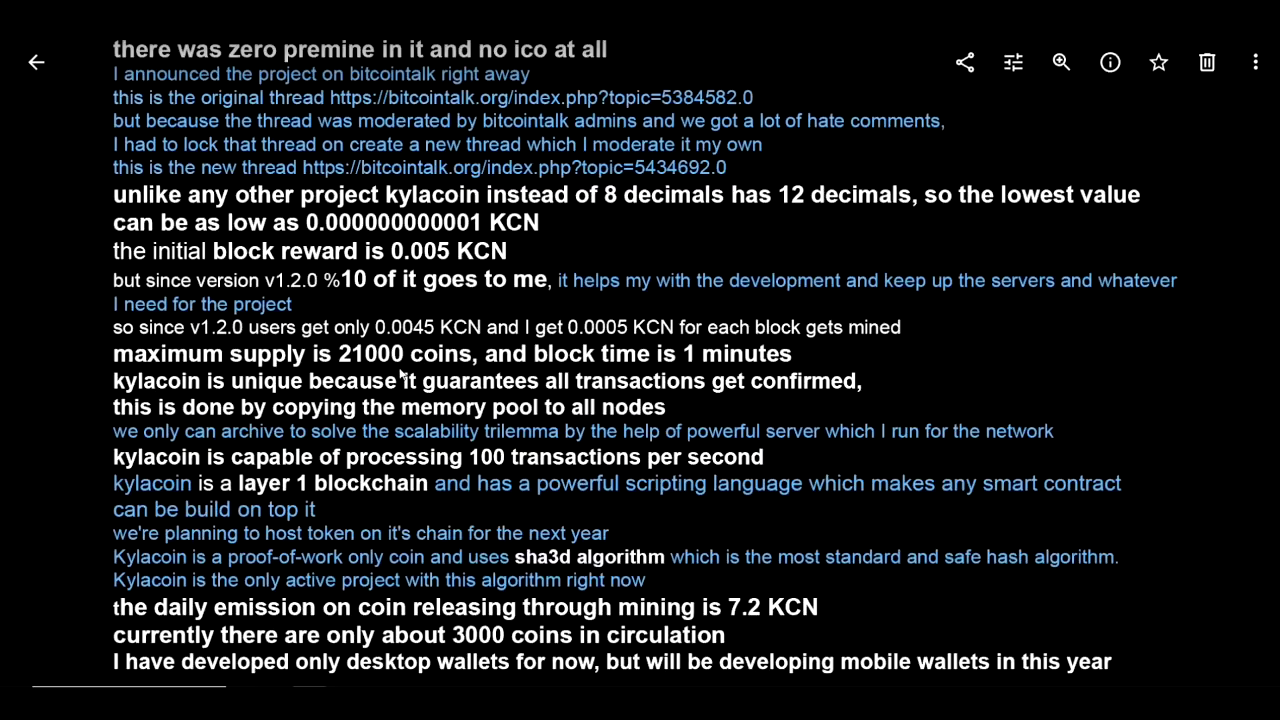
mouse_move(834, 214)
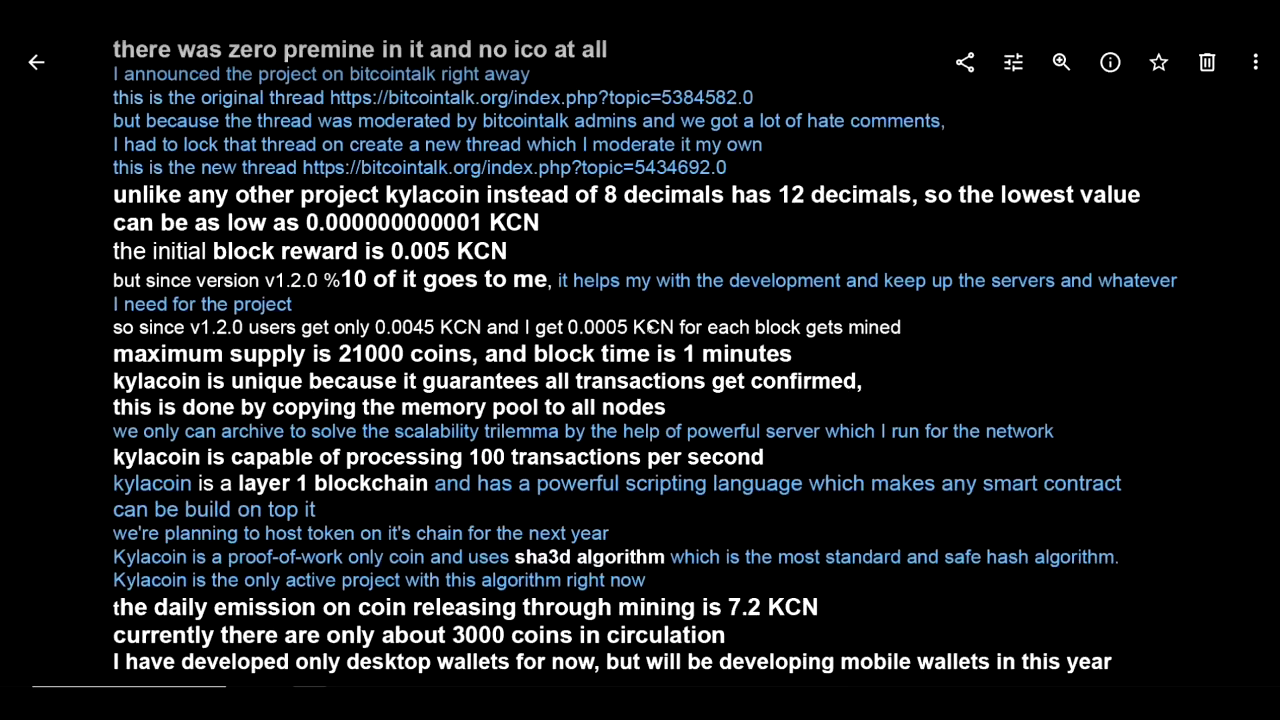
mouse_move(622, 368)
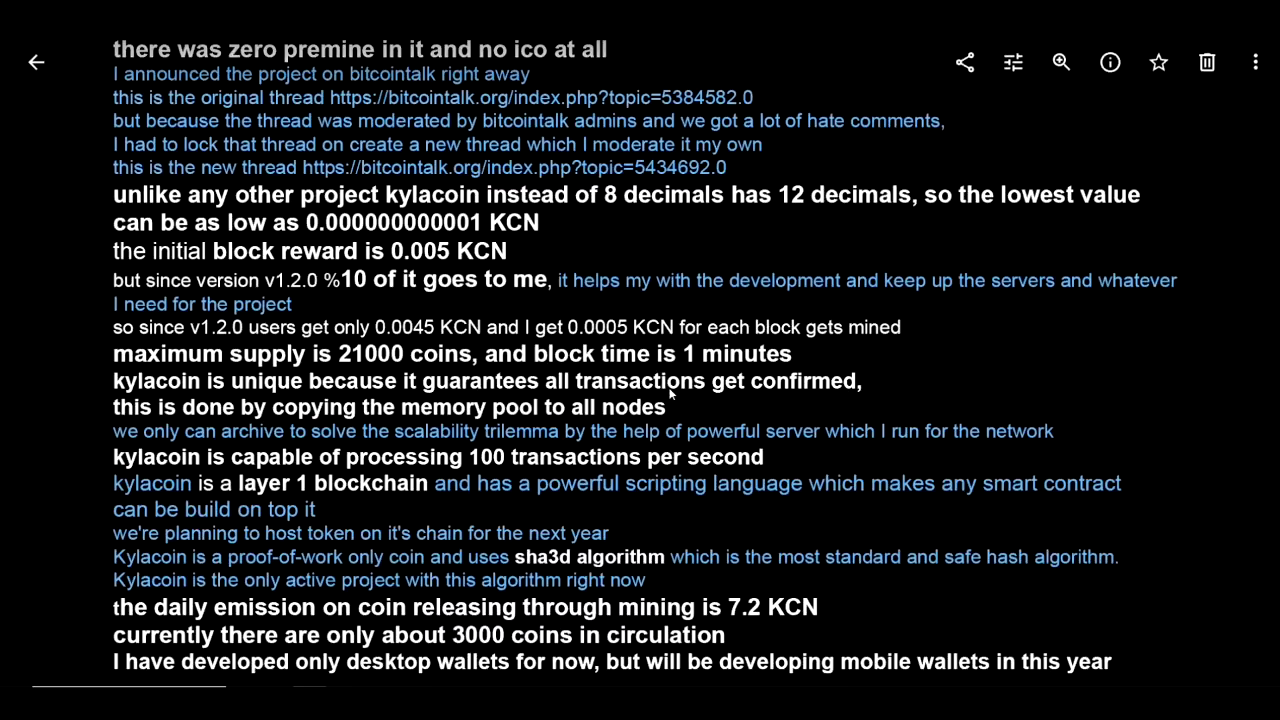
mouse_move(684, 400)
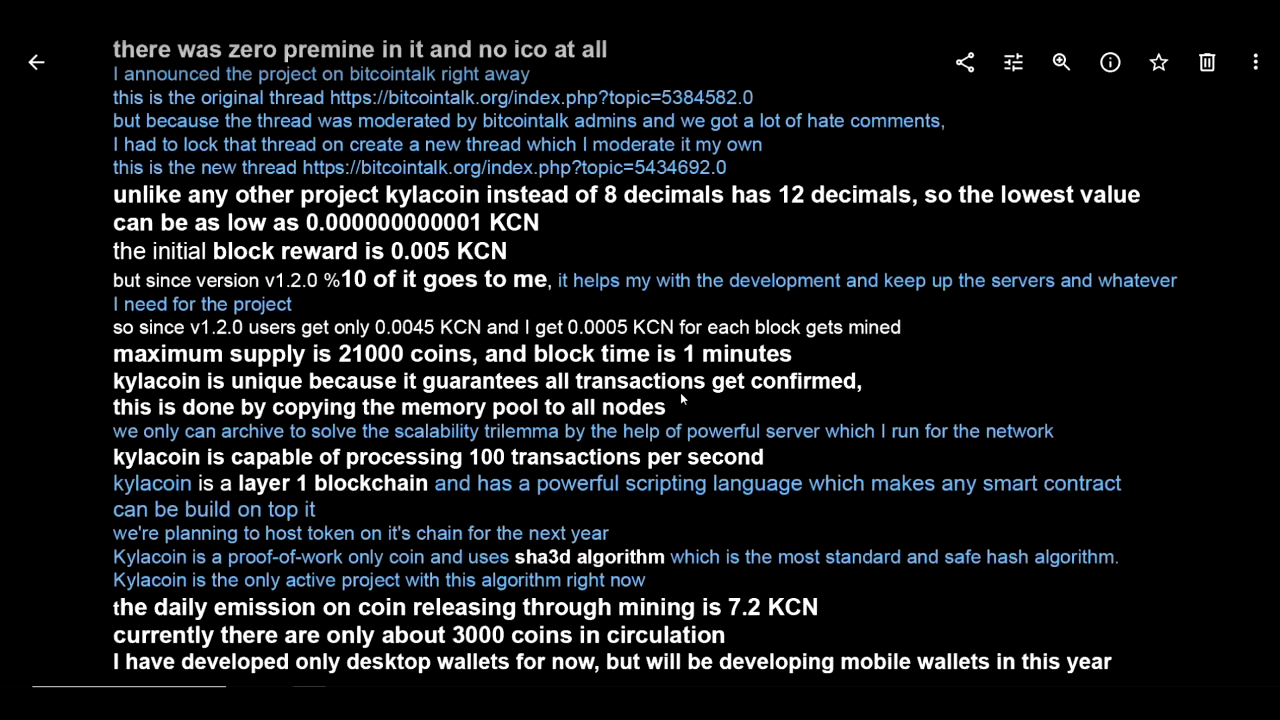
mouse_move(688, 404)
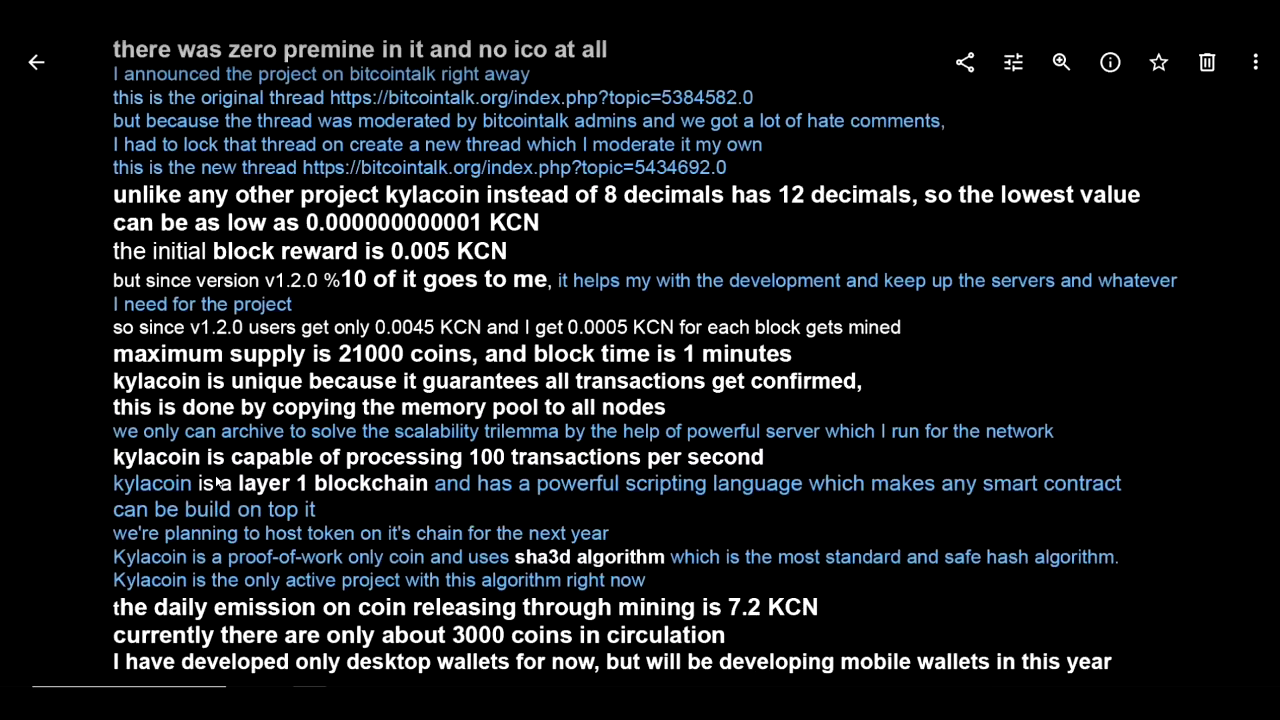
mouse_move(328, 476)
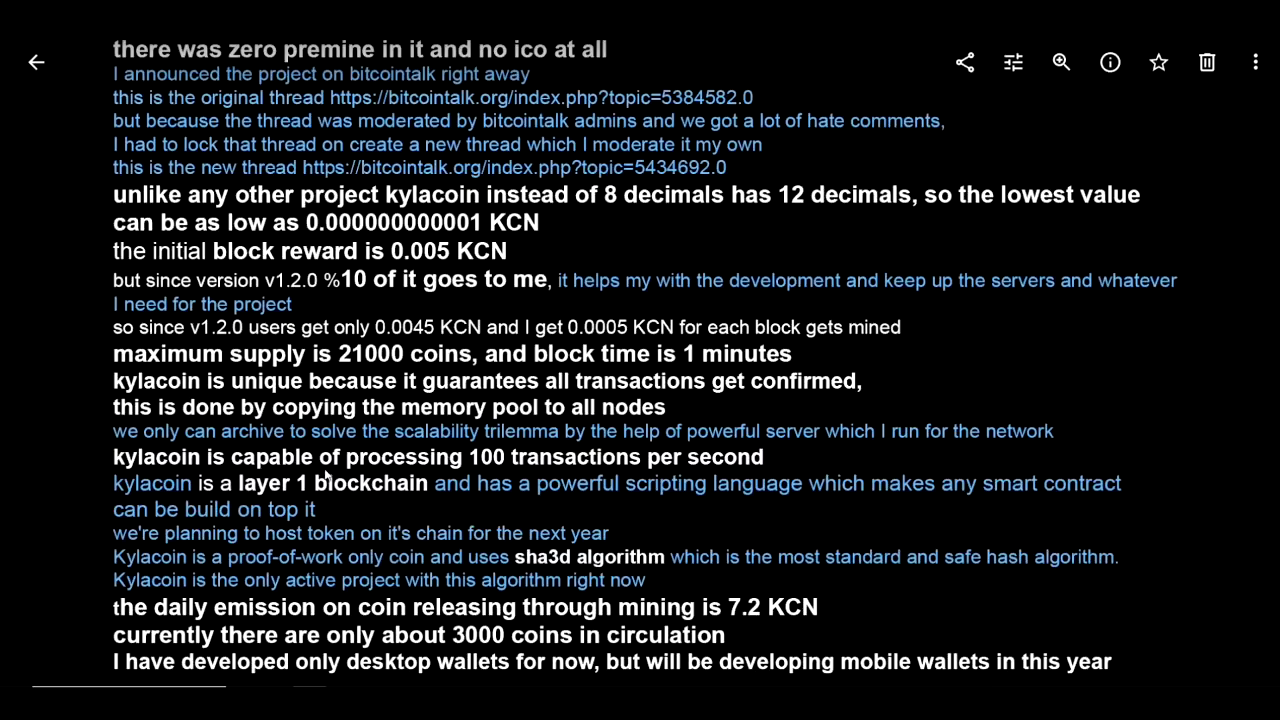
mouse_move(480, 470)
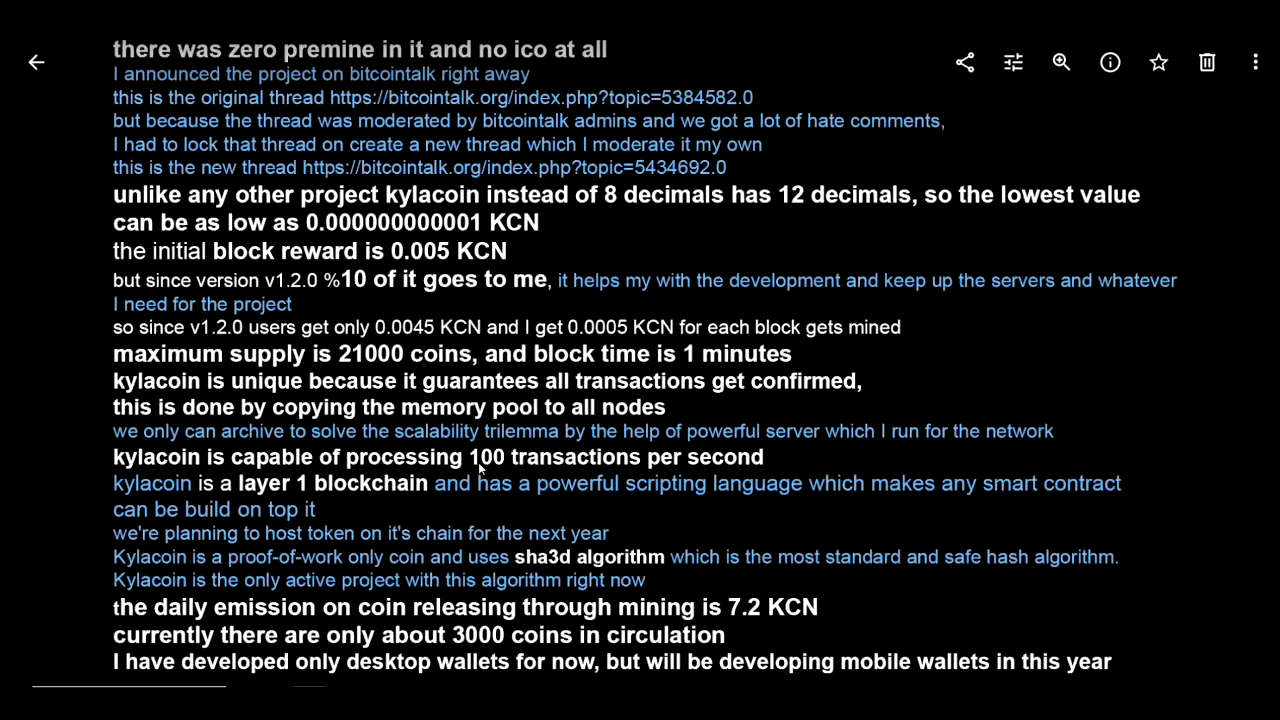
mouse_move(702, 488)
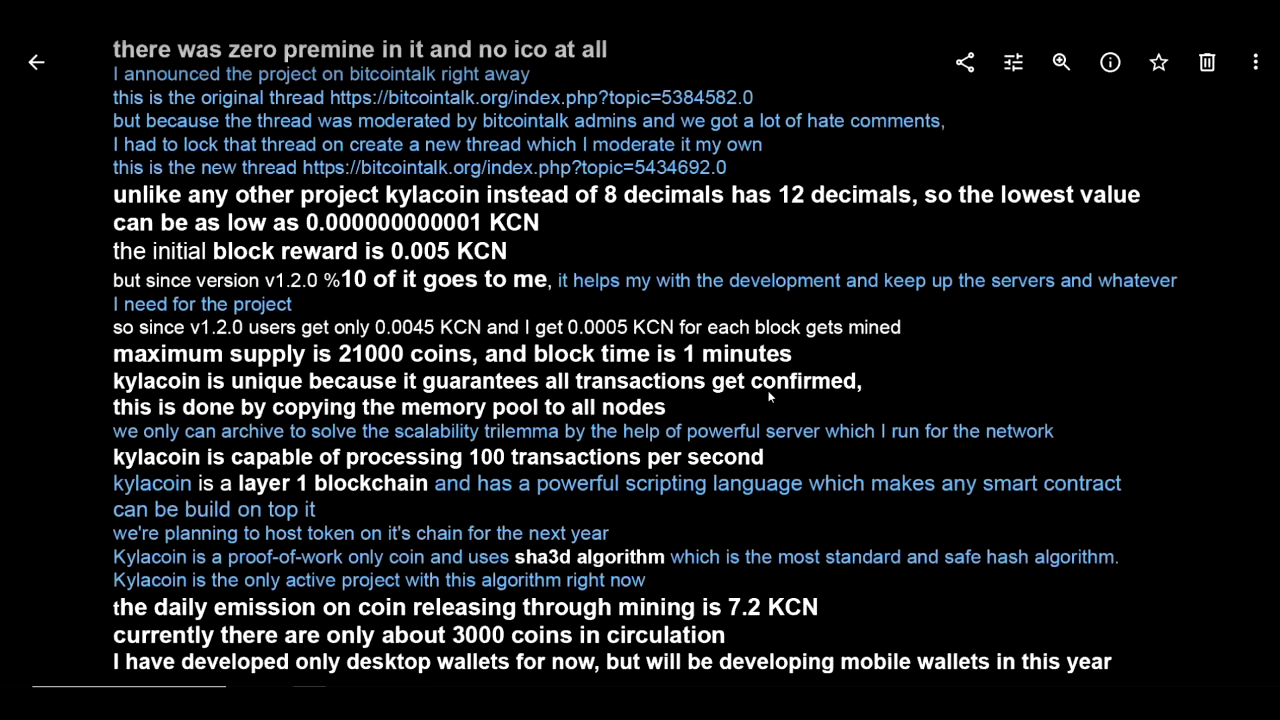
mouse_move(280, 422)
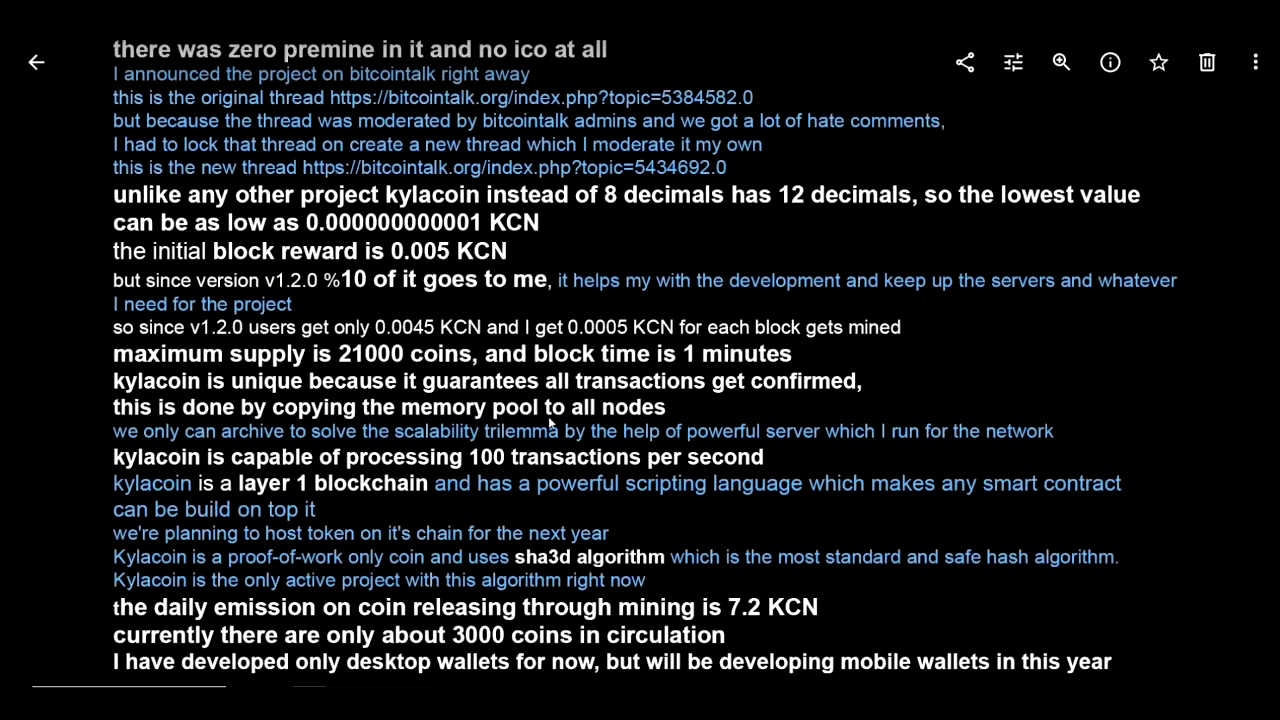
mouse_move(256, 510)
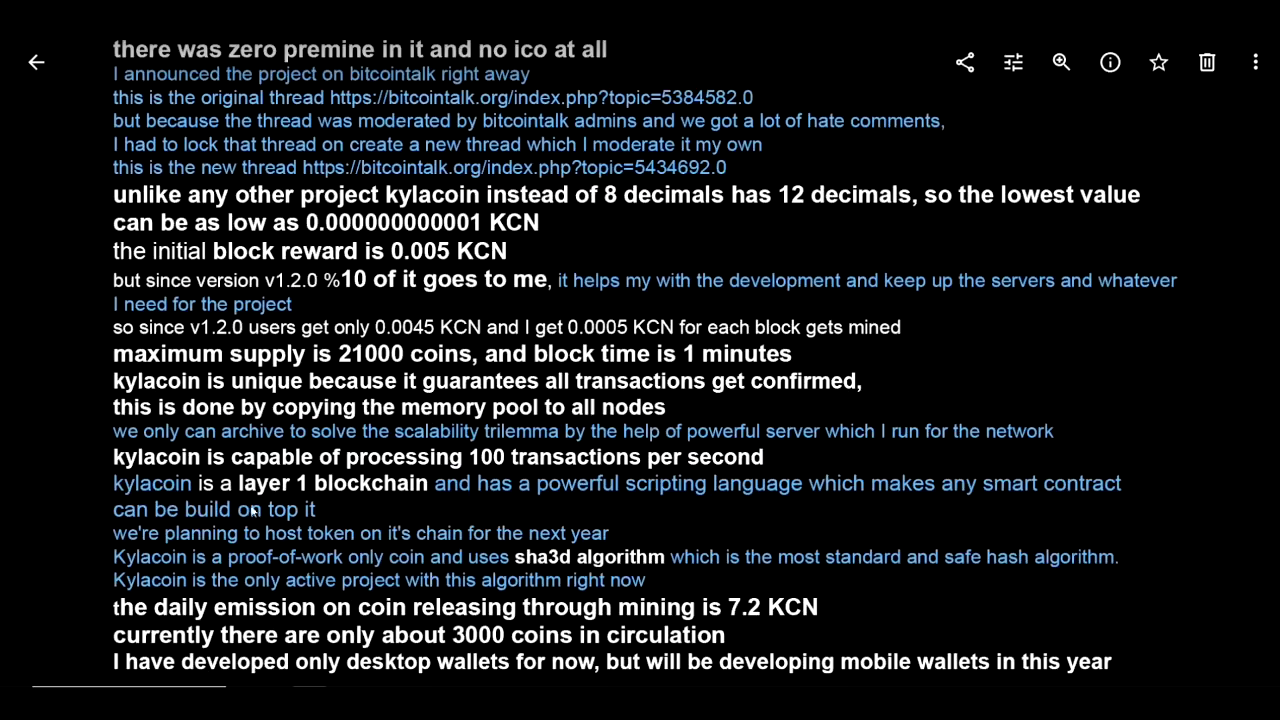
mouse_move(578, 502)
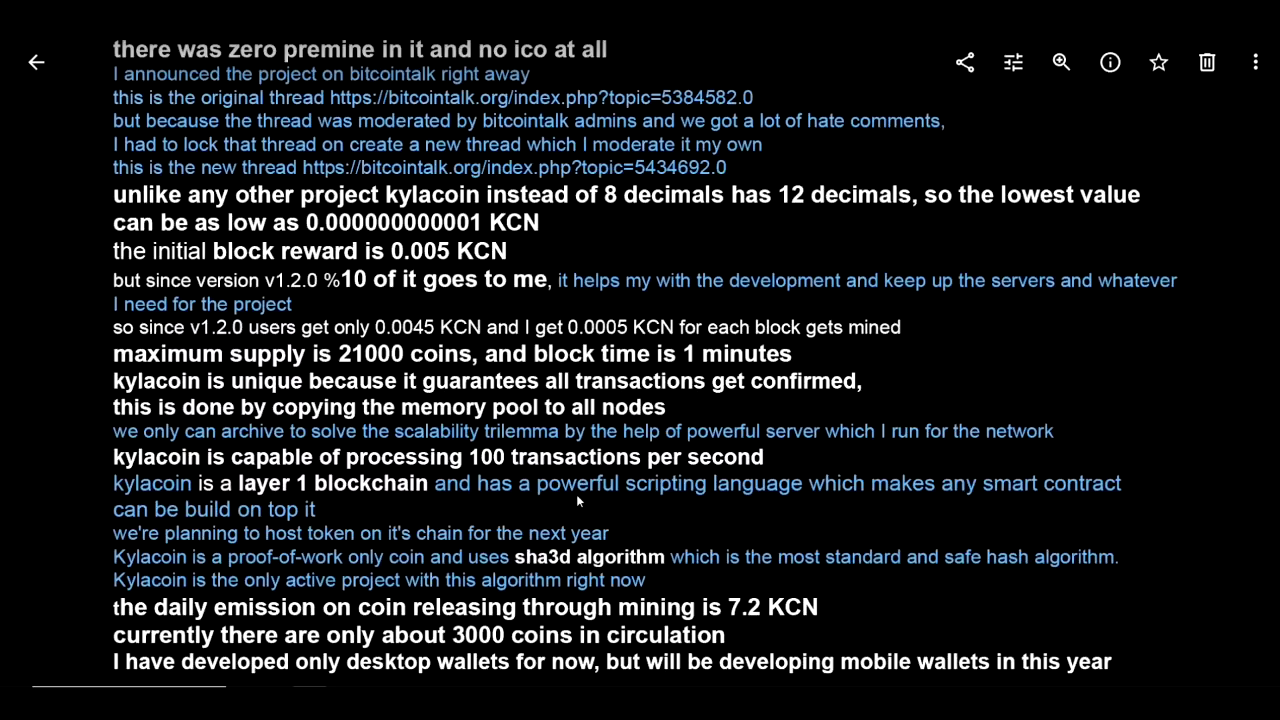
mouse_move(740, 502)
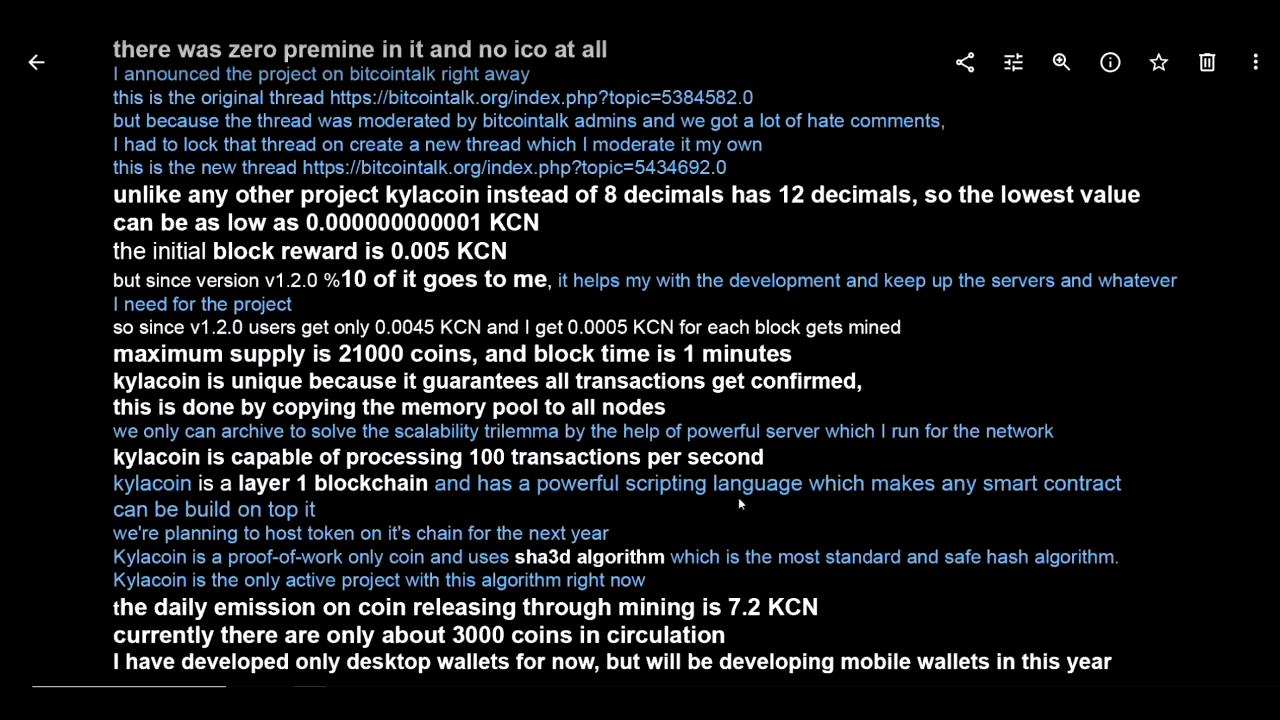
mouse_move(1036, 504)
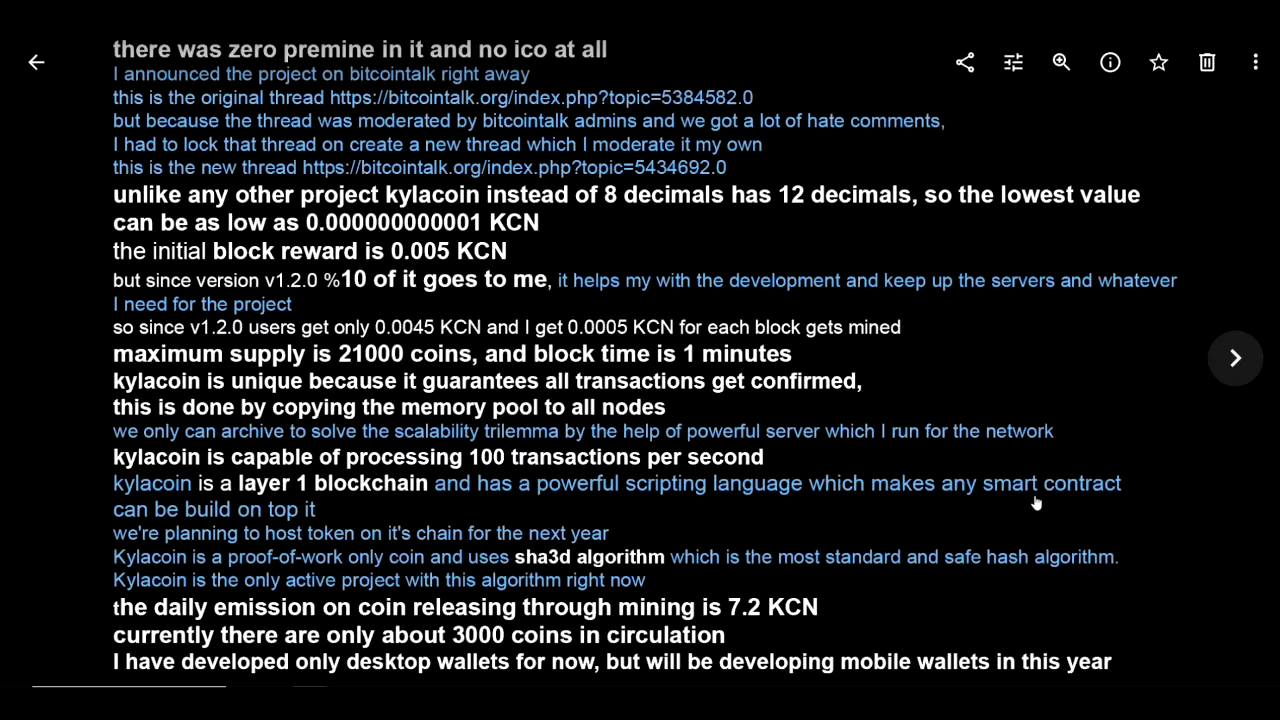
mouse_move(164, 524)
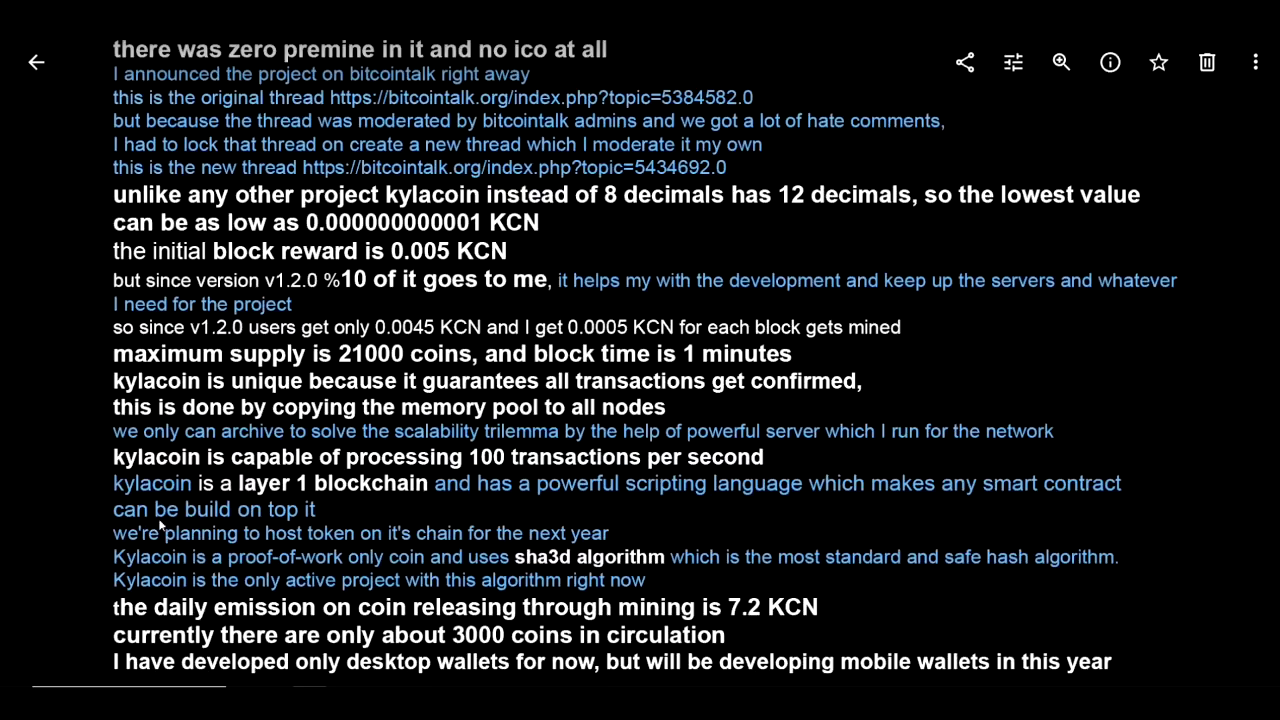
mouse_move(224, 550)
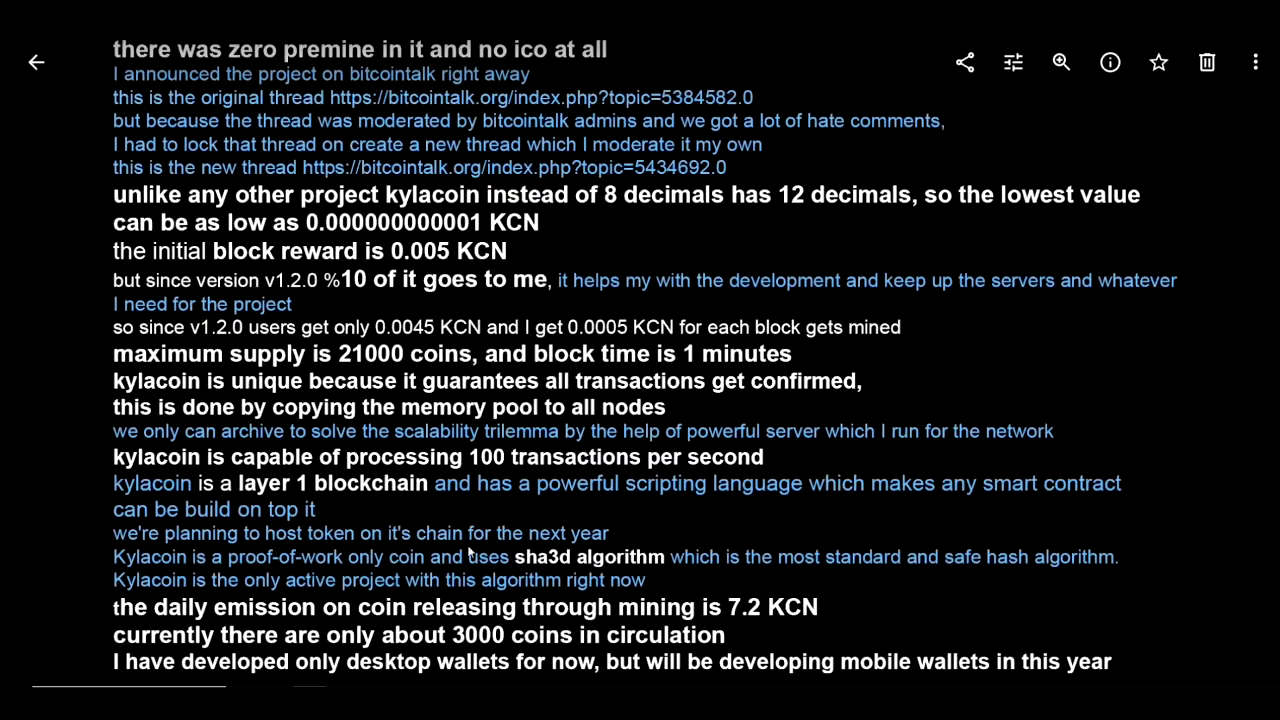
mouse_move(236, 580)
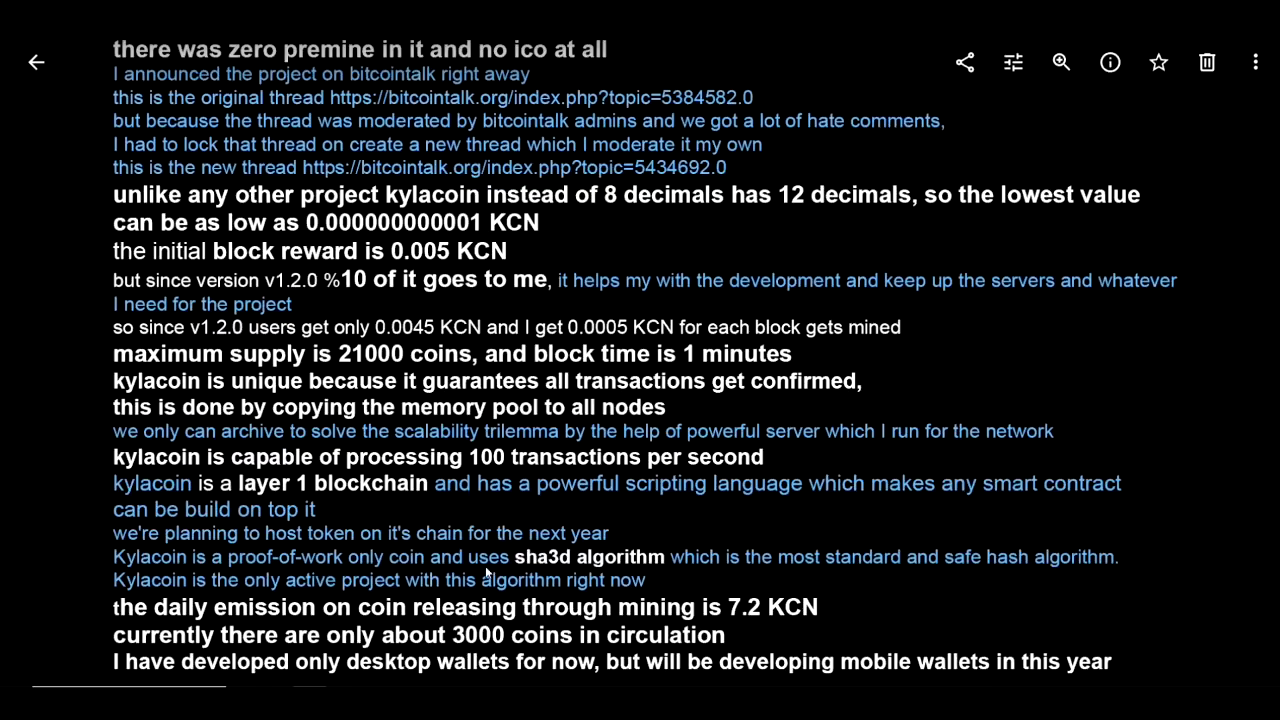
mouse_move(670, 580)
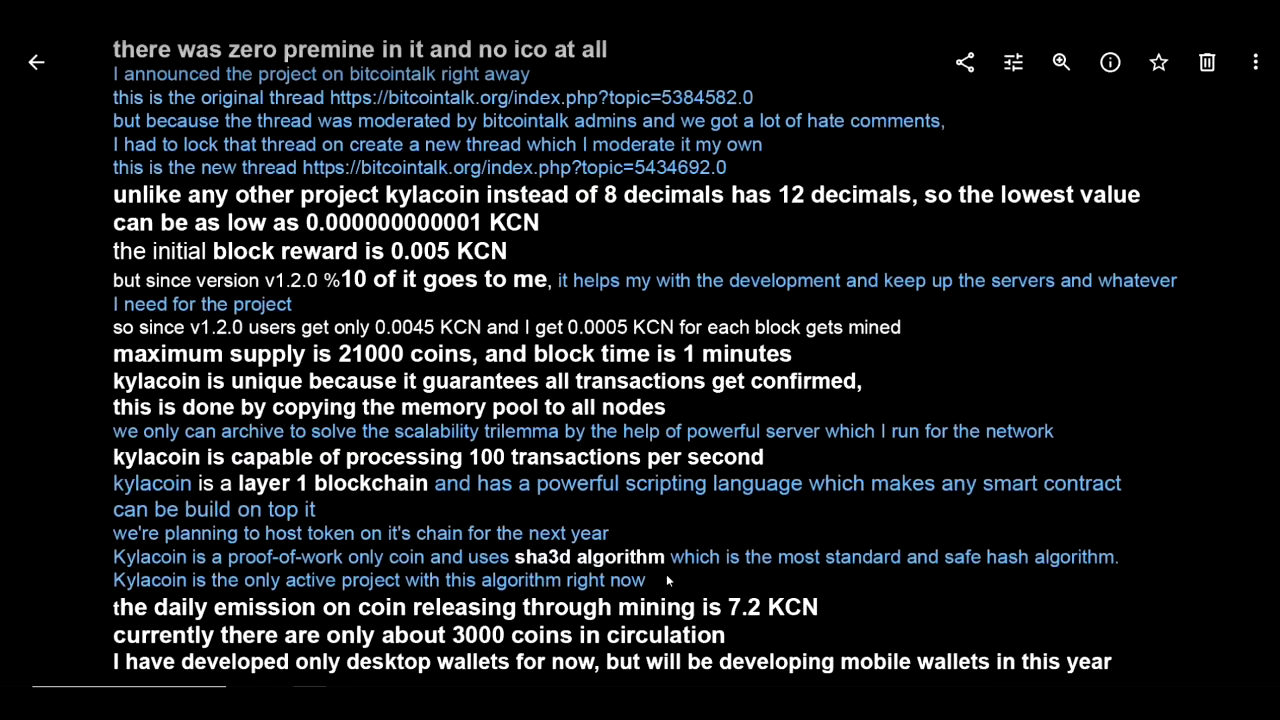
mouse_move(940, 576)
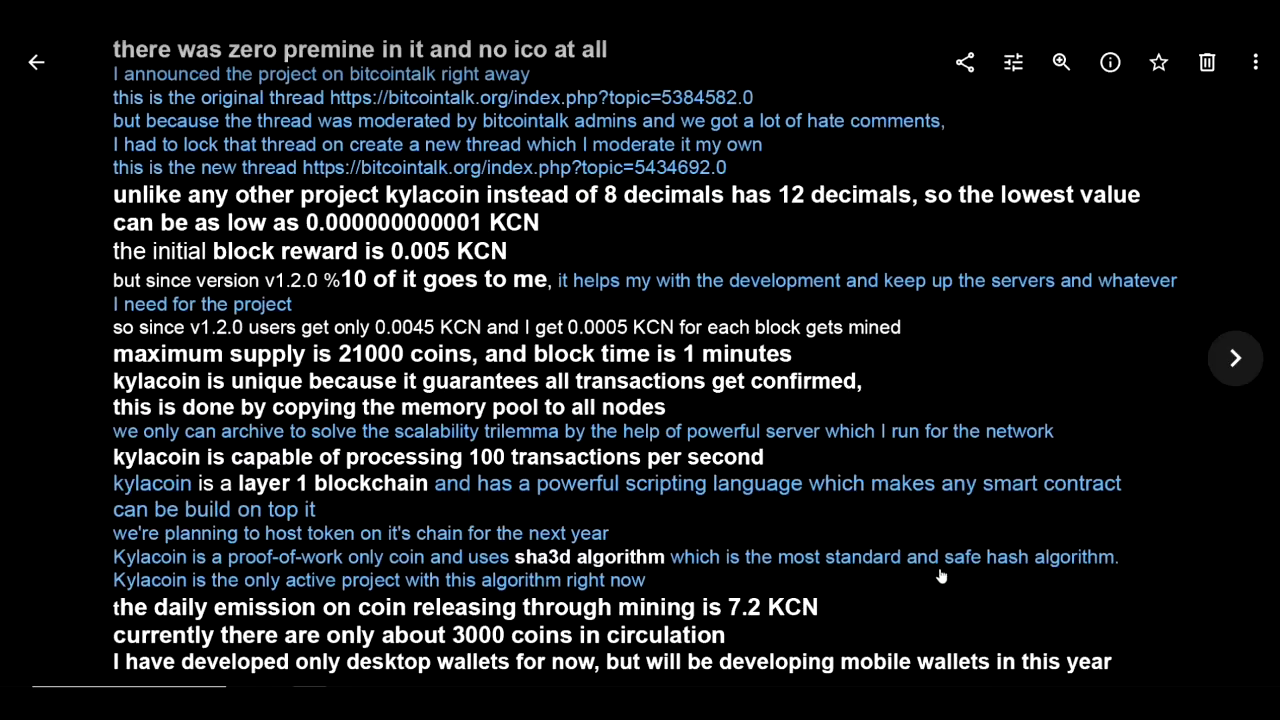
mouse_move(196, 600)
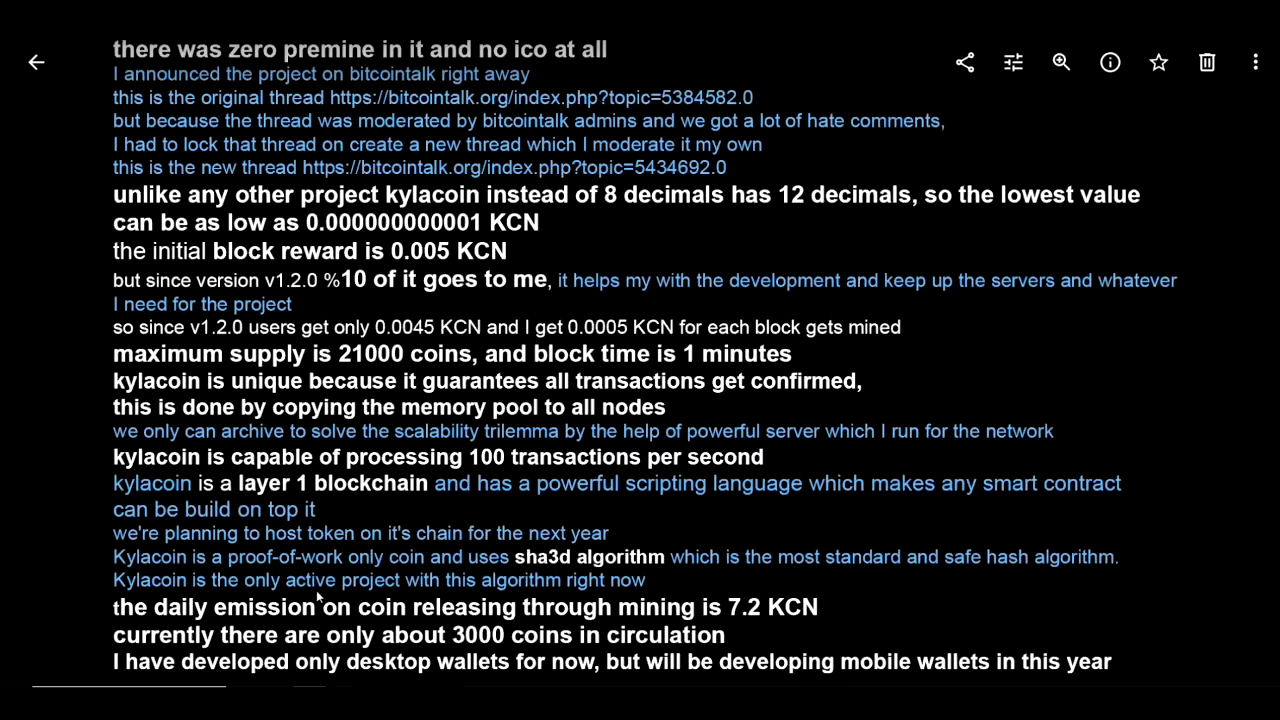
mouse_move(620, 598)
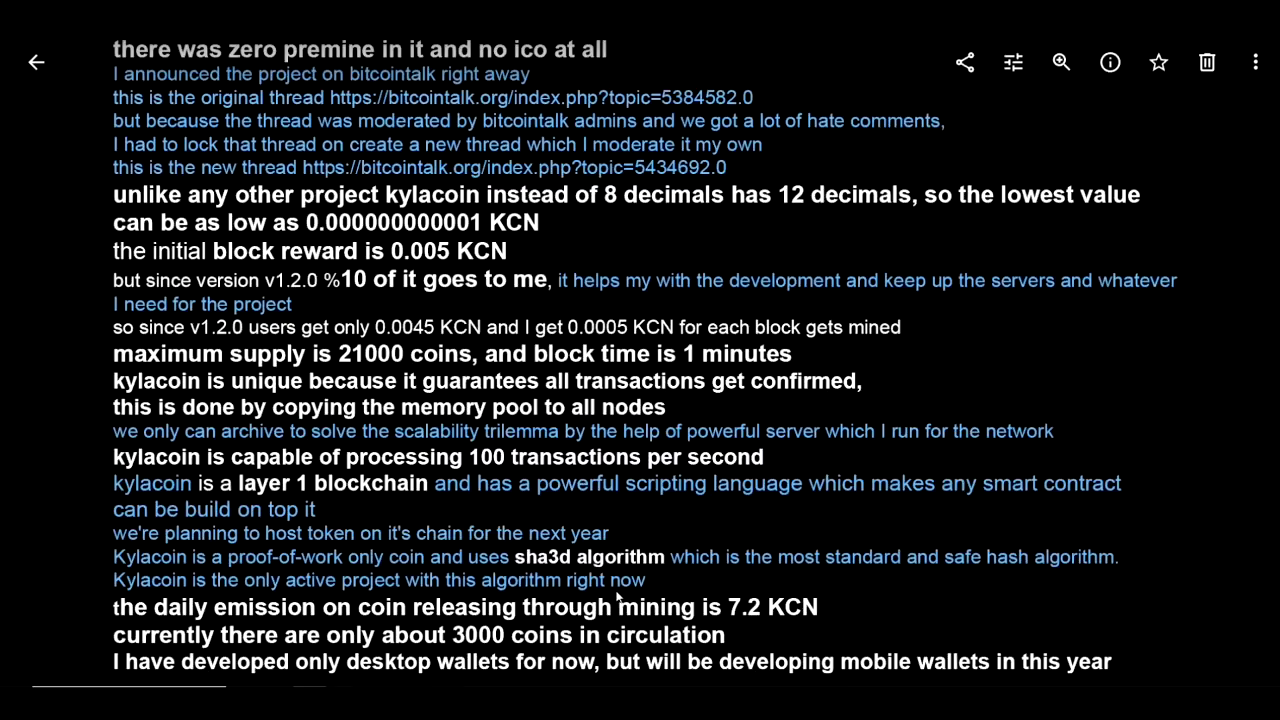
mouse_move(338, 630)
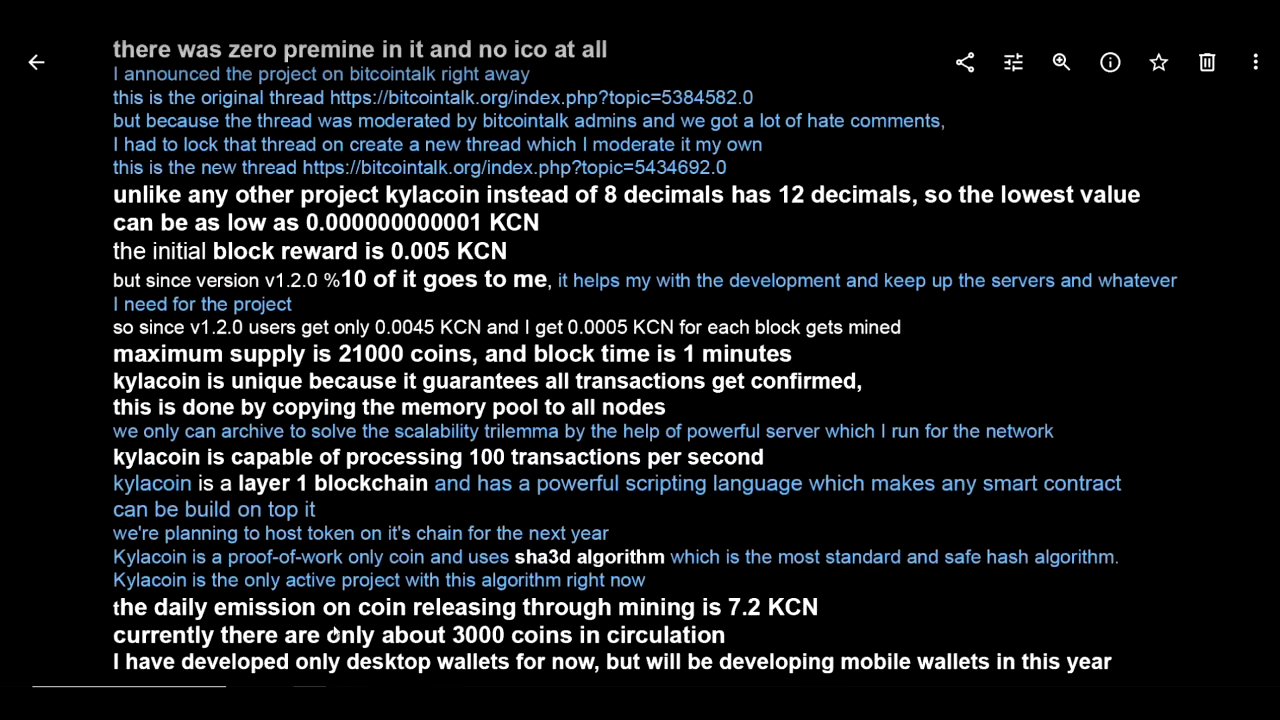
mouse_move(564, 640)
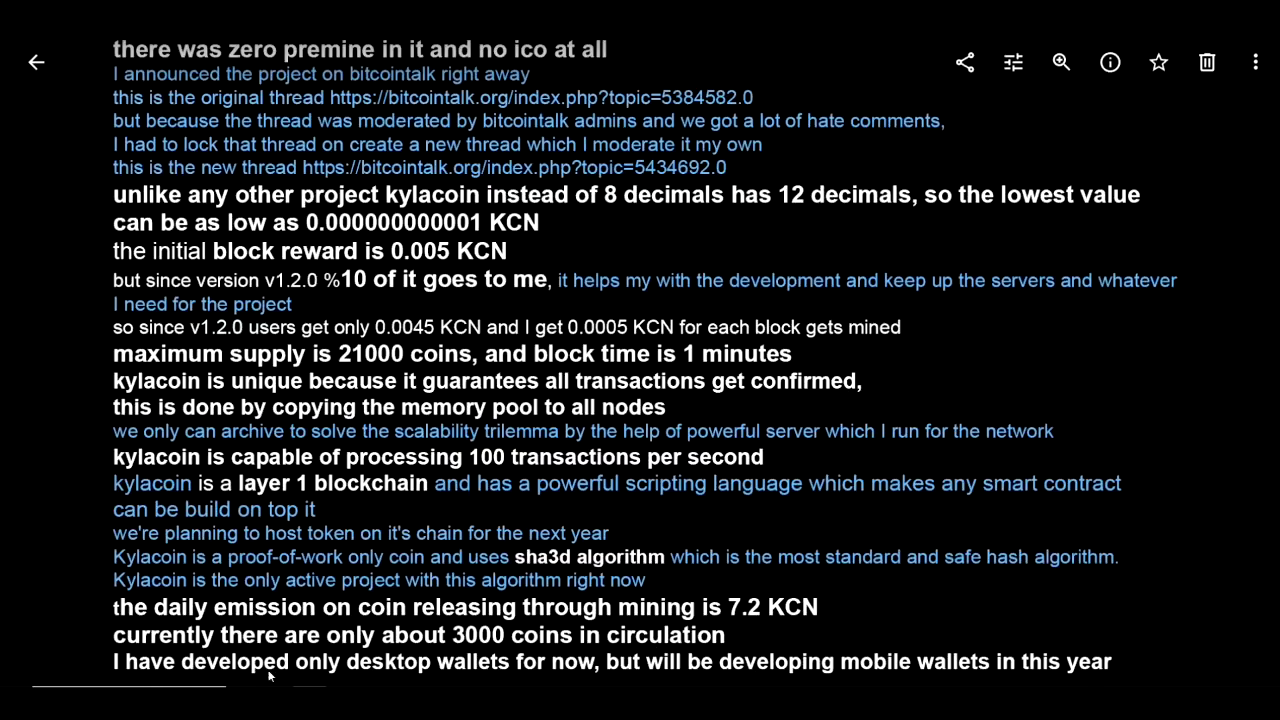
mouse_move(642, 680)
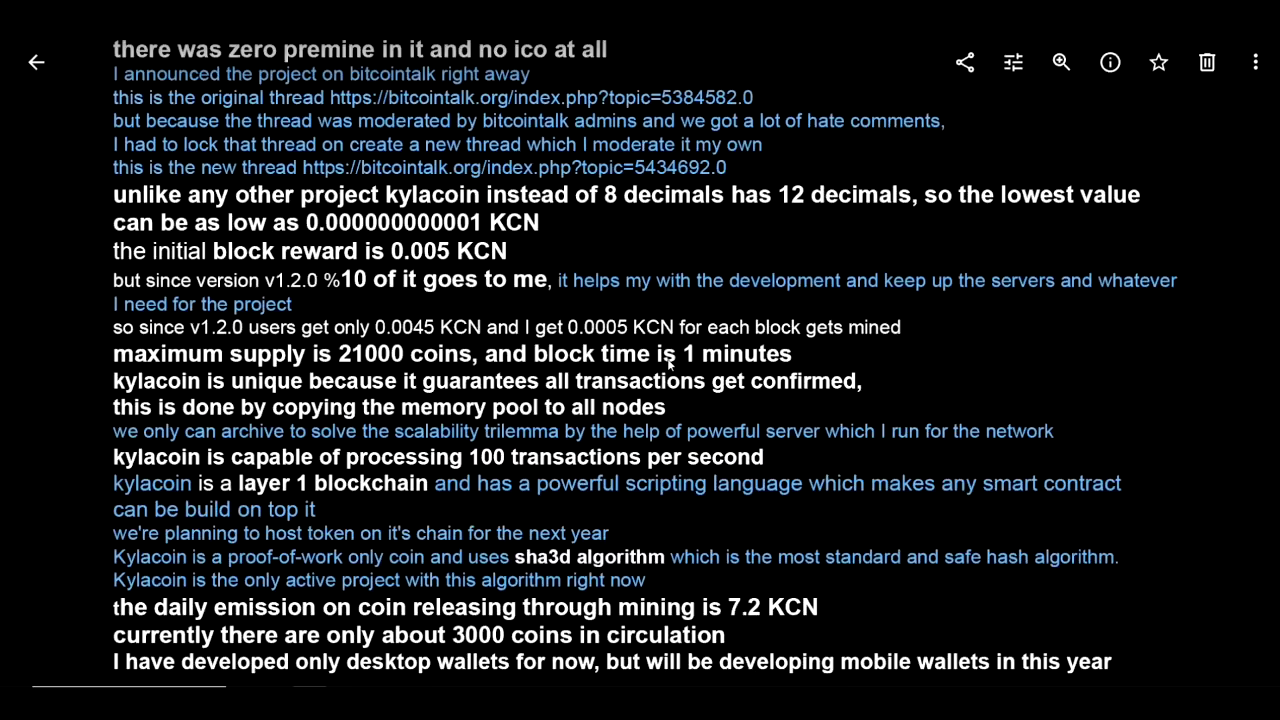
mouse_move(576, 120)
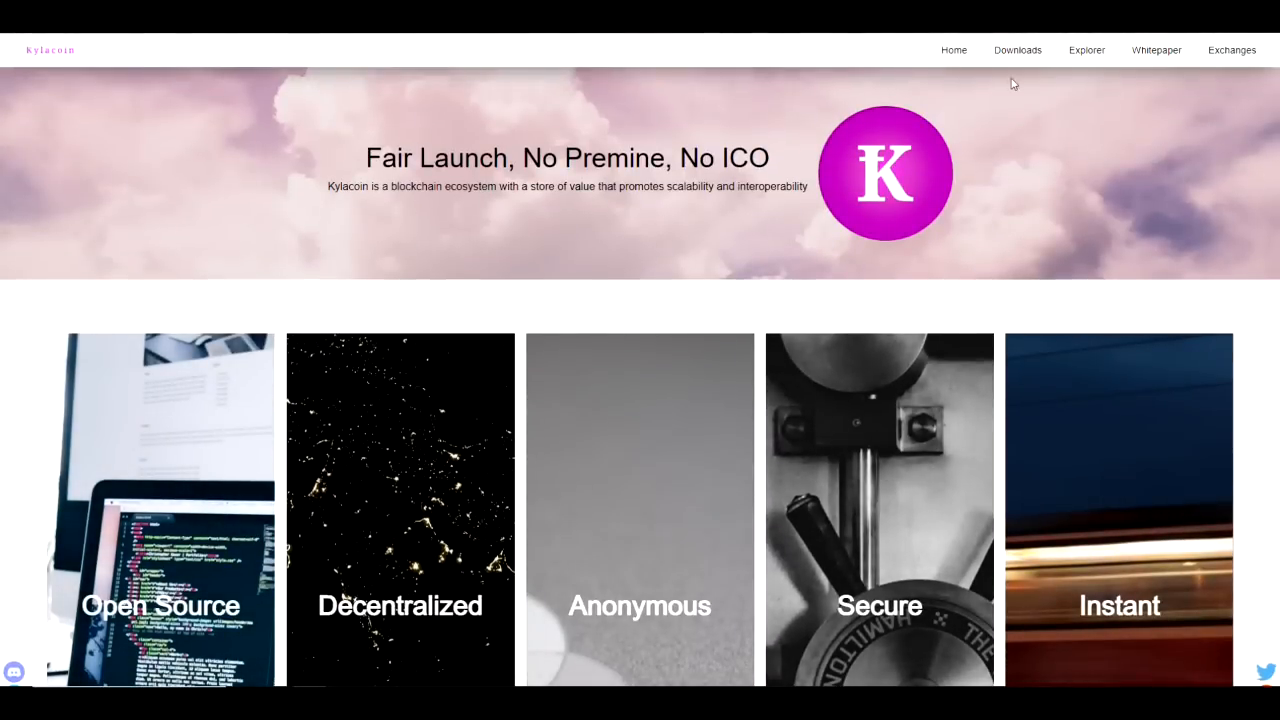
mouse_move(1020, 56)
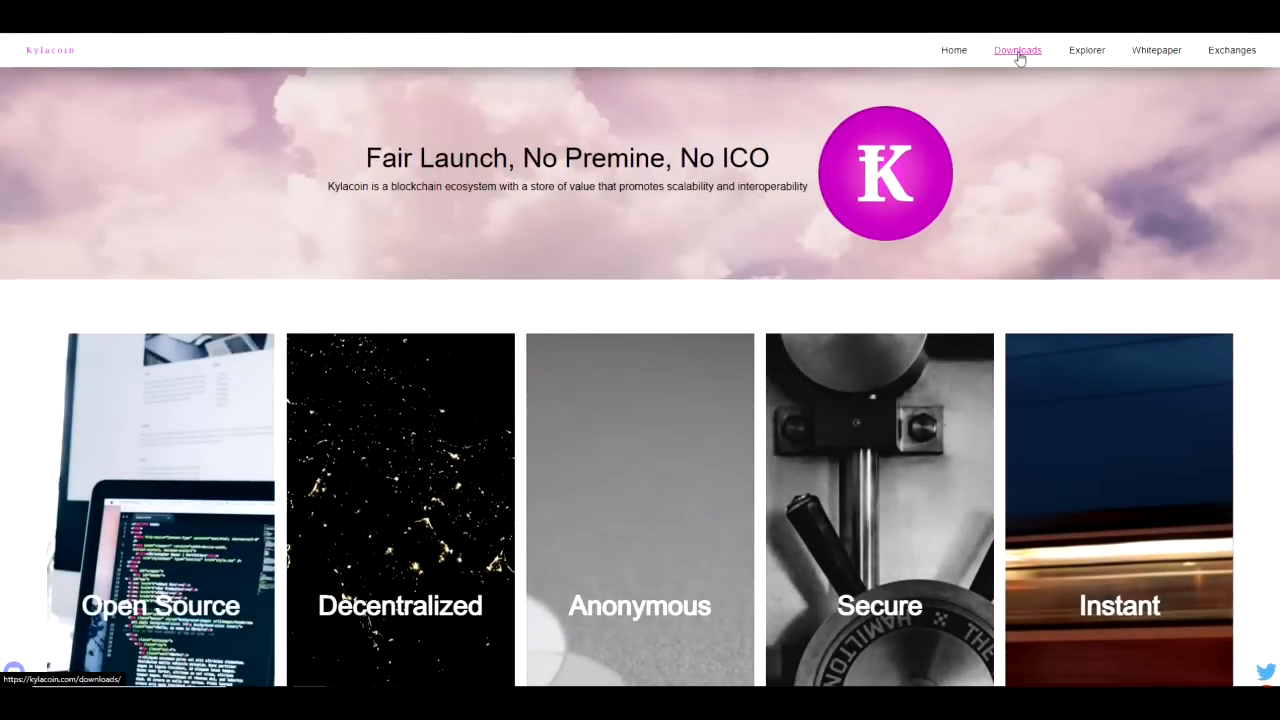
Go to the Kylacoin Downloads page listing v1.4.0 full node wallets for Windows and Linux.
left_click(1016, 50)
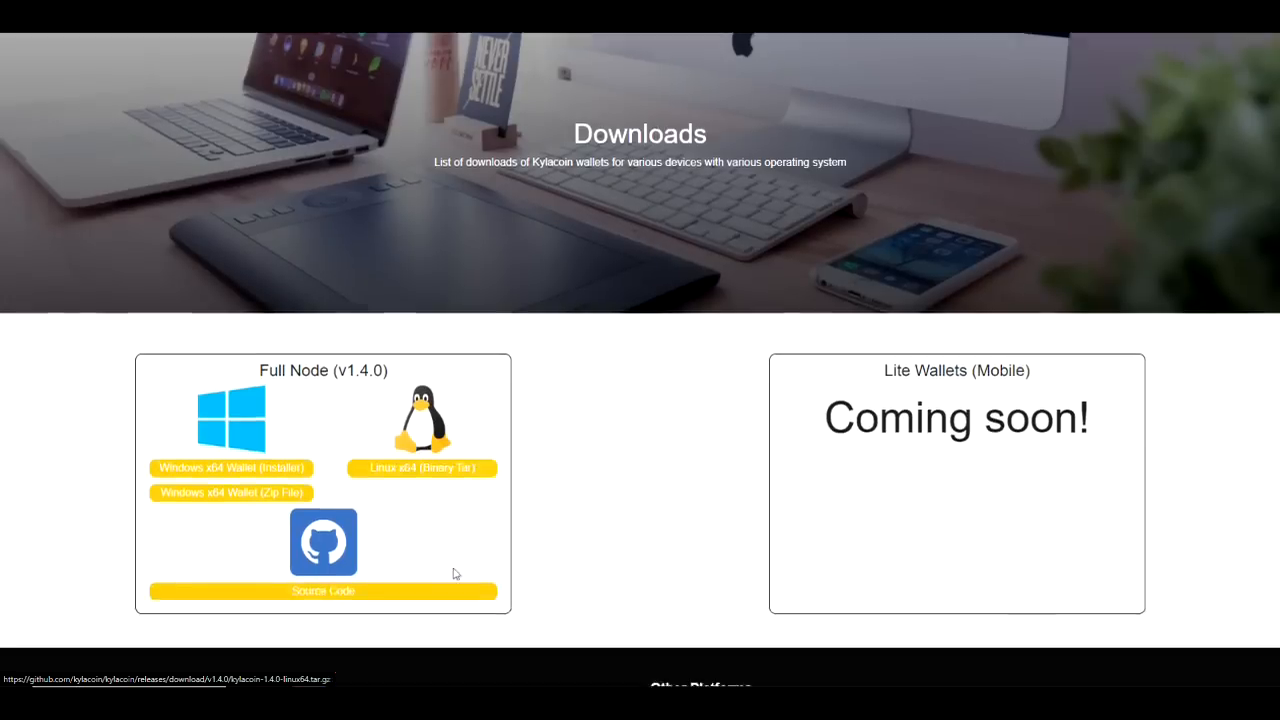
scroll("down", 3)
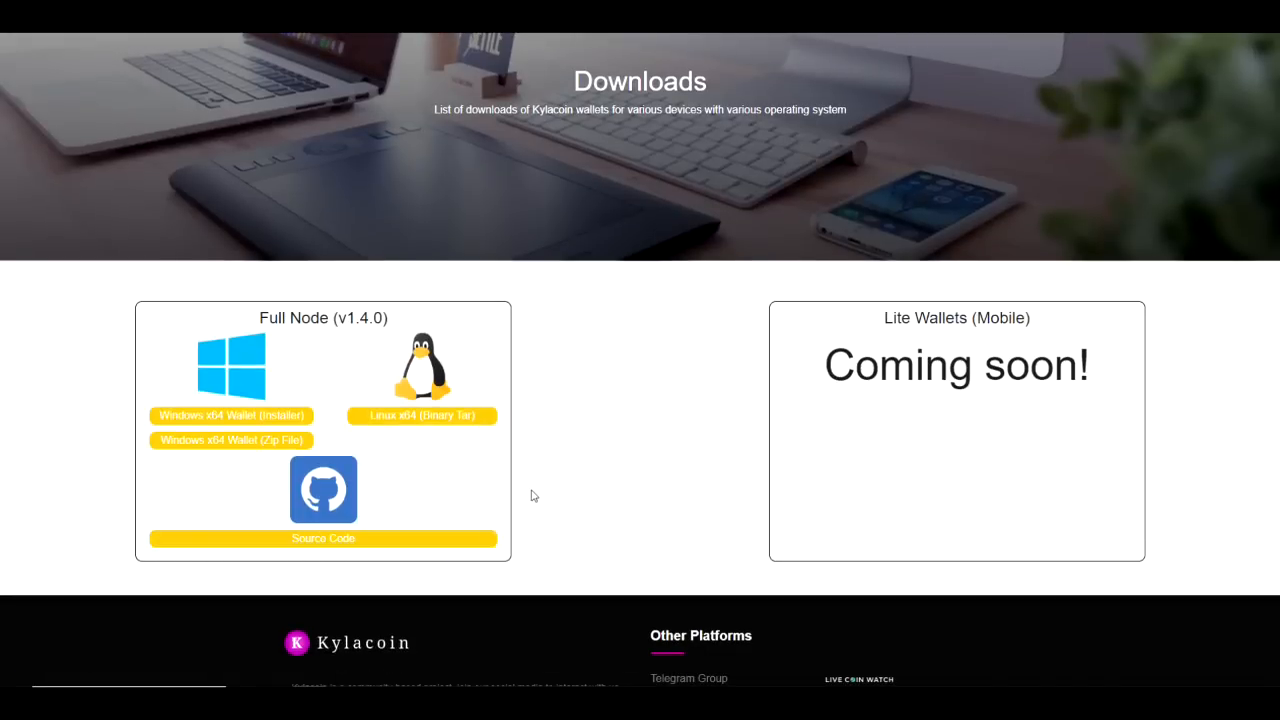
mouse_move(538, 472)
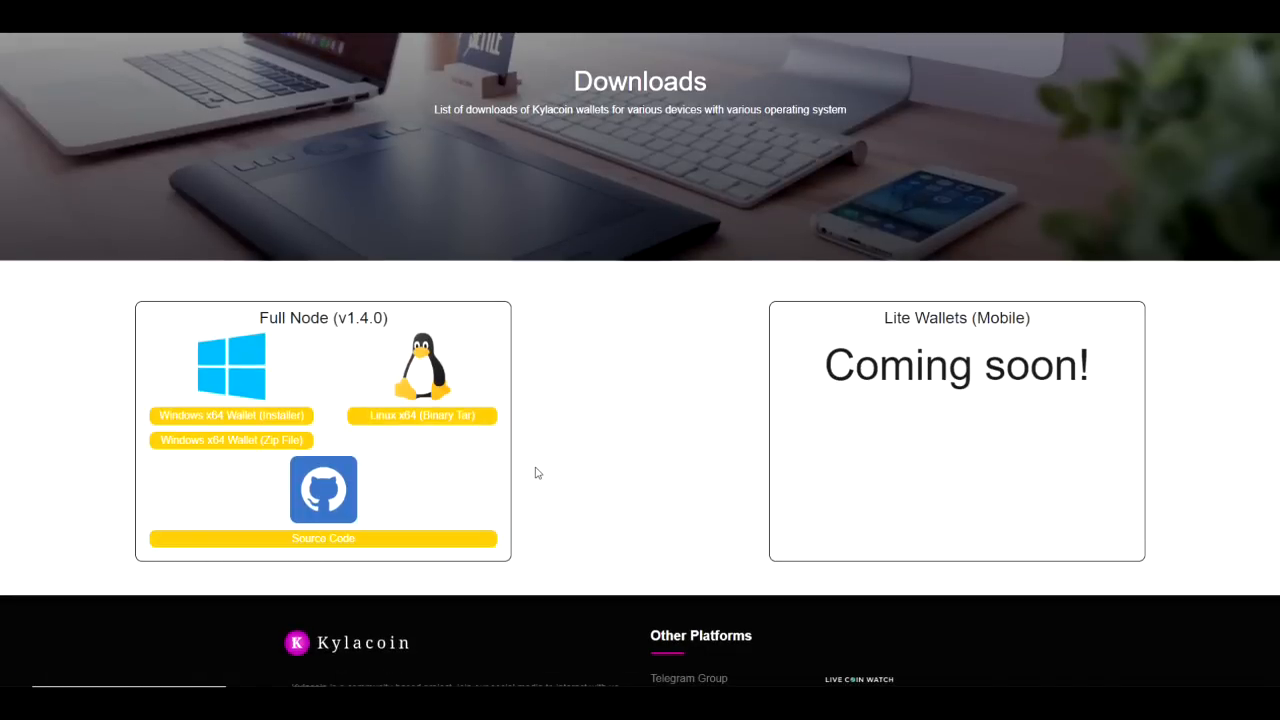
mouse_move(540, 462)
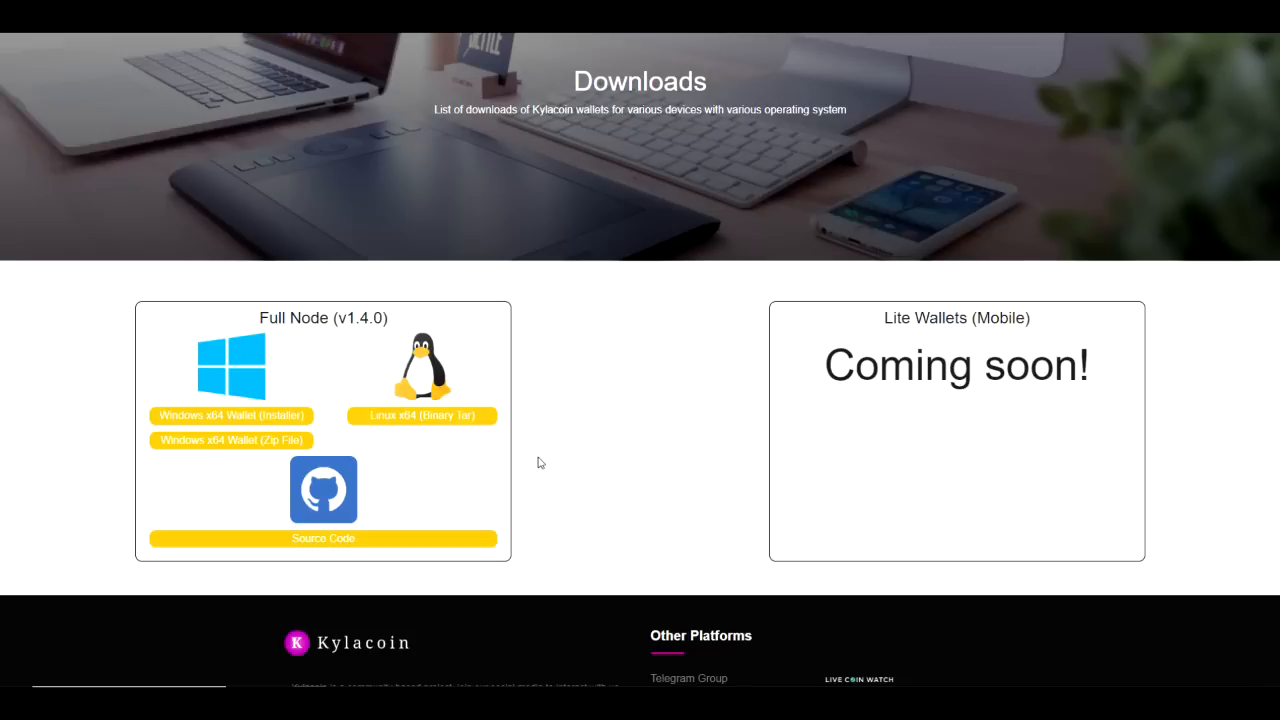
mouse_move(580, 442)
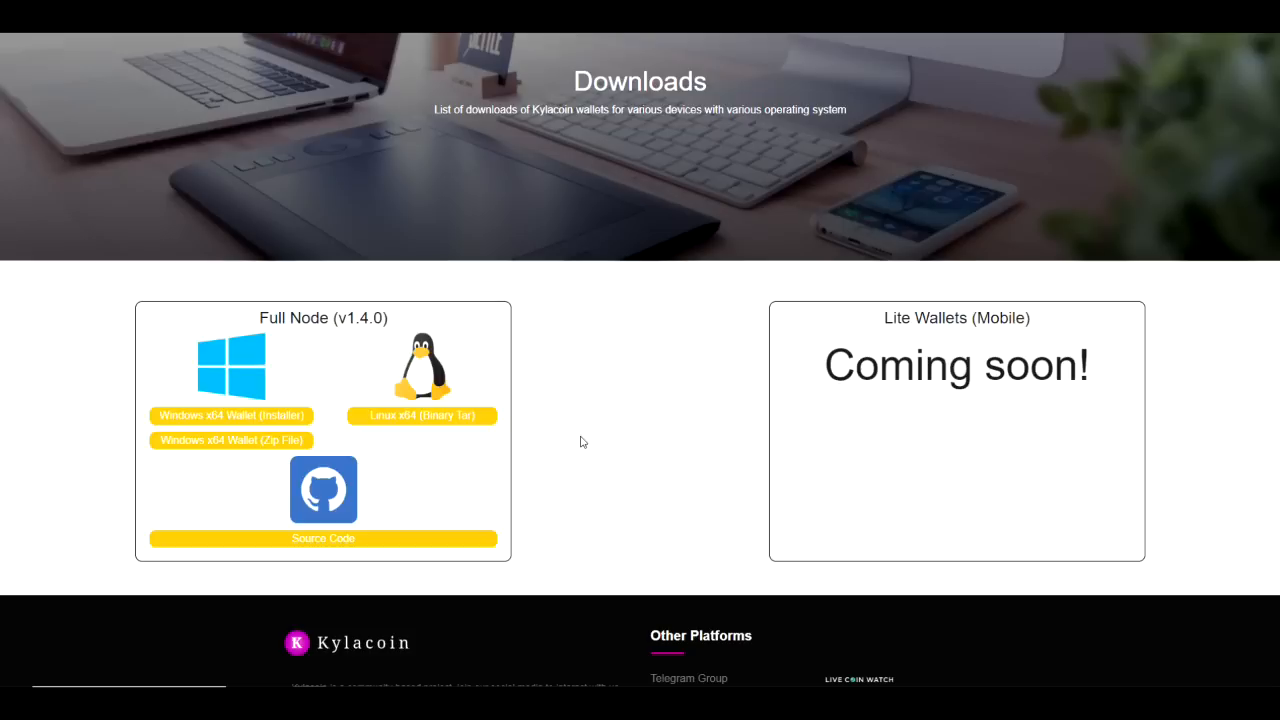
mouse_move(572, 408)
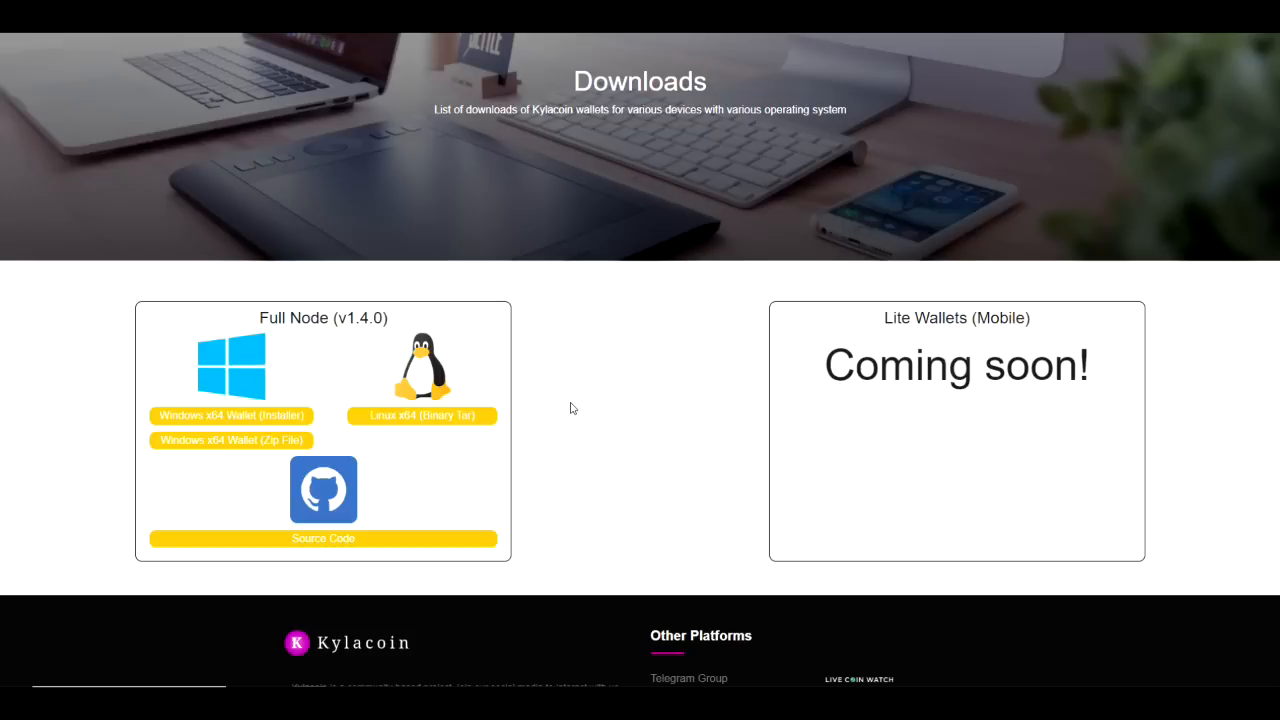
mouse_move(572, 408)
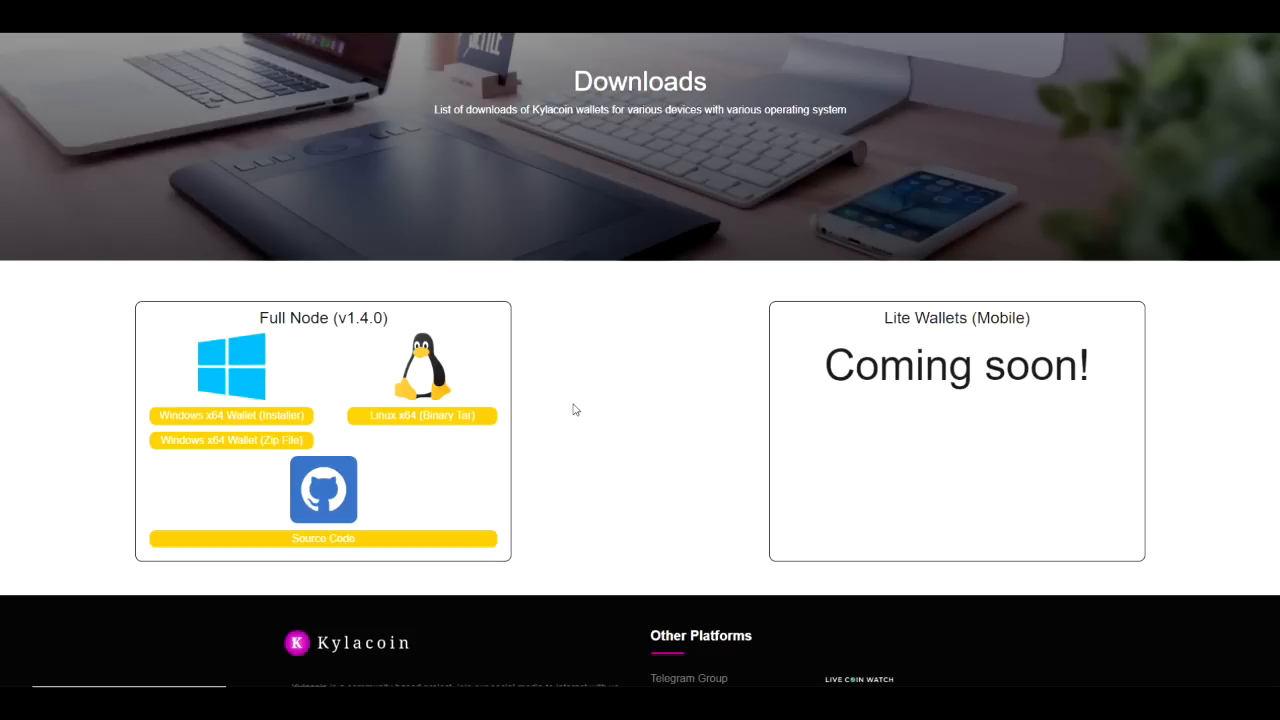
mouse_move(626, 402)
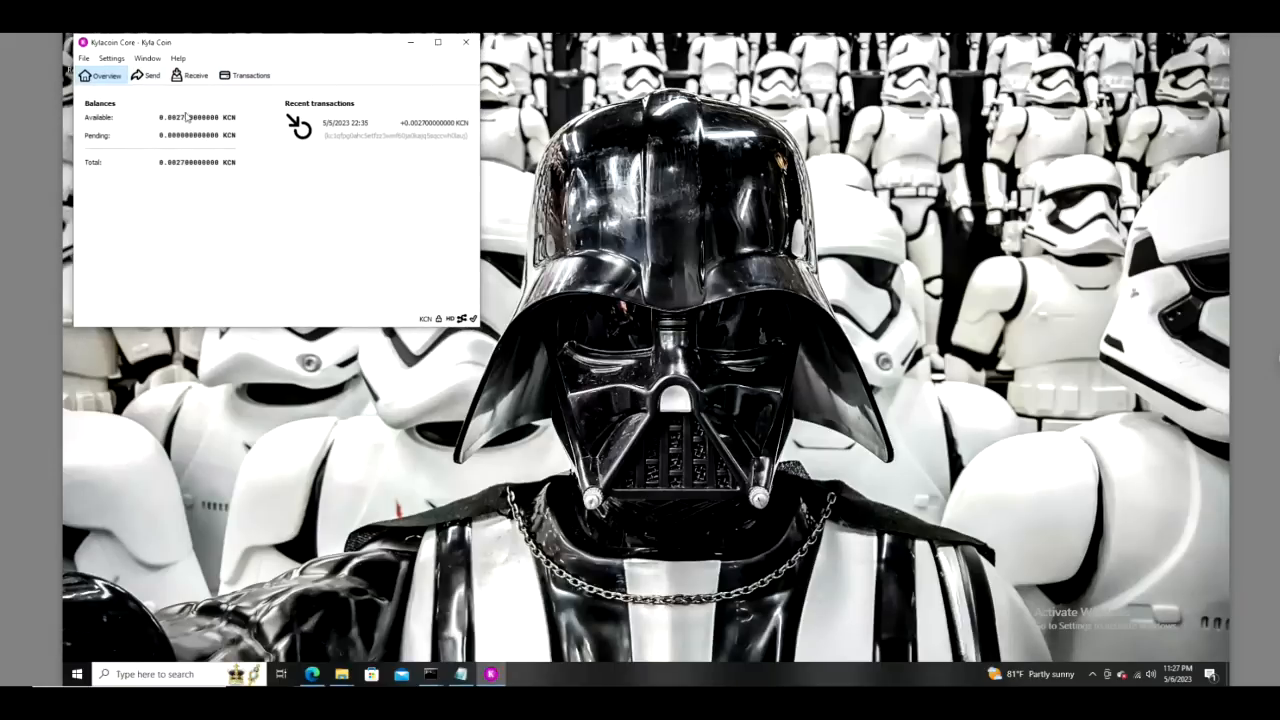
mouse_move(336, 212)
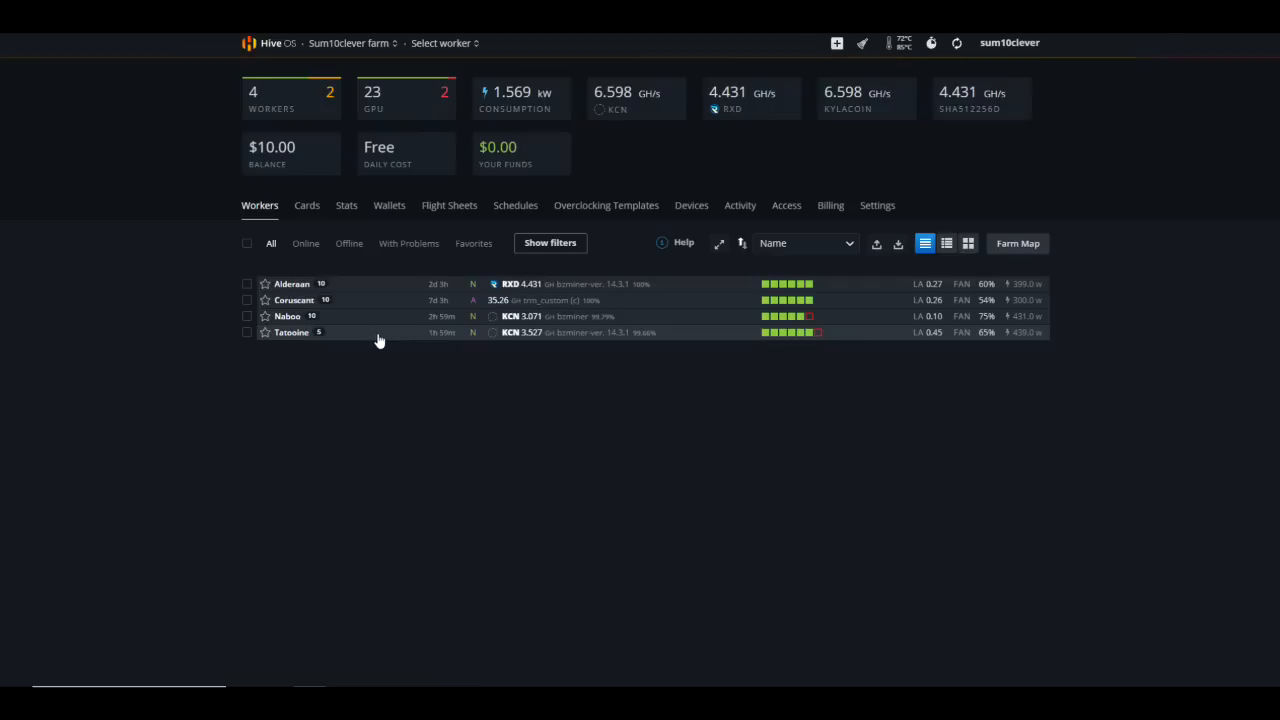
mouse_move(300, 328)
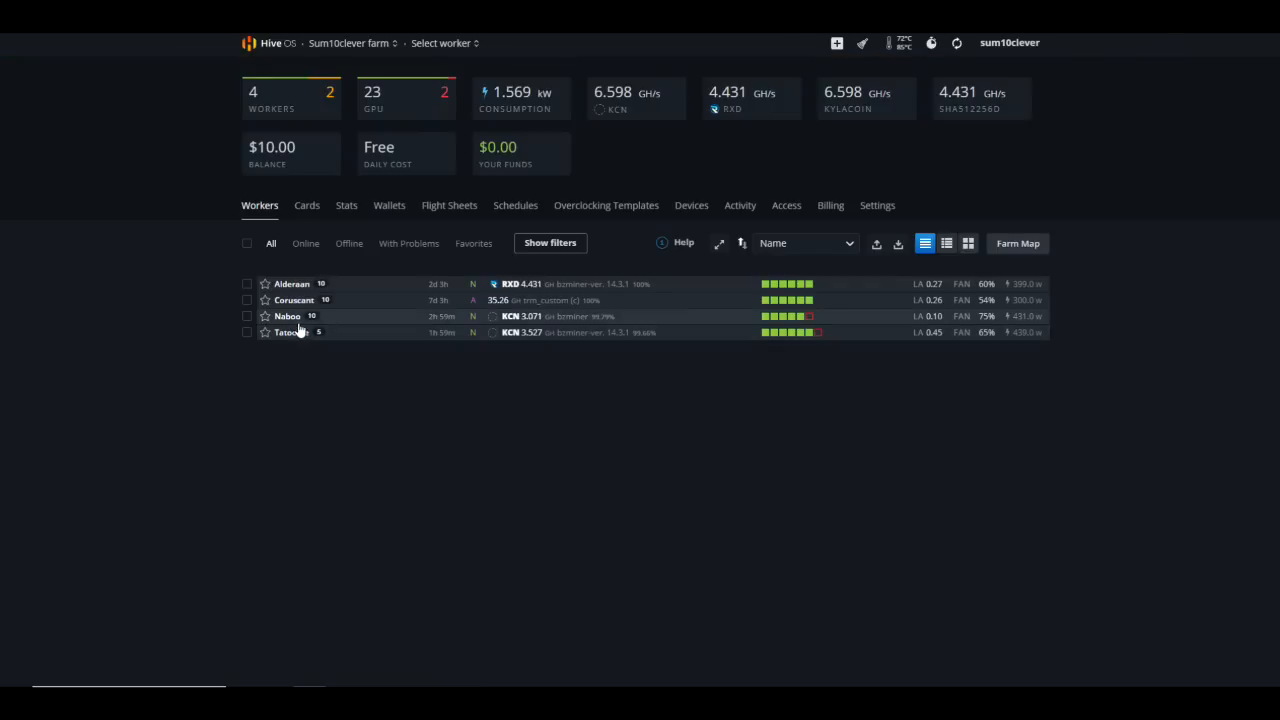
mouse_move(292, 336)
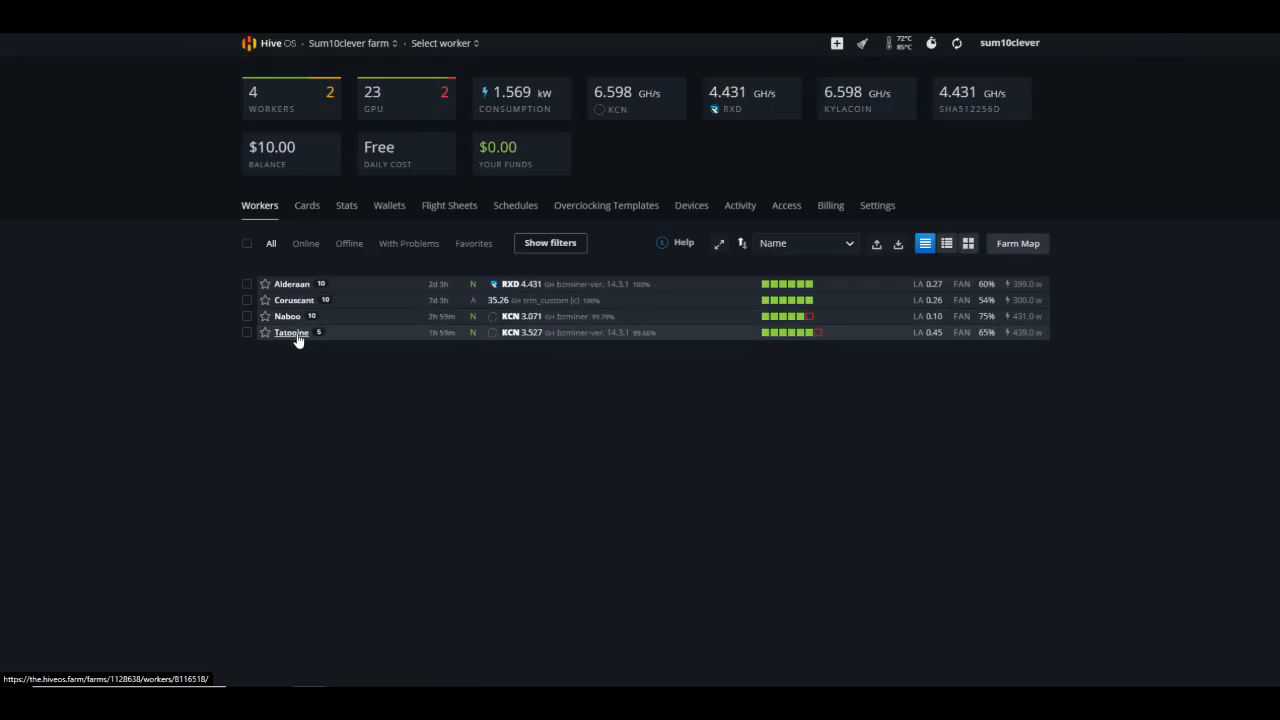
Select the Naboo worker to show its overview with five GPUs, temperatures and hashrates.
left_click(288, 316)
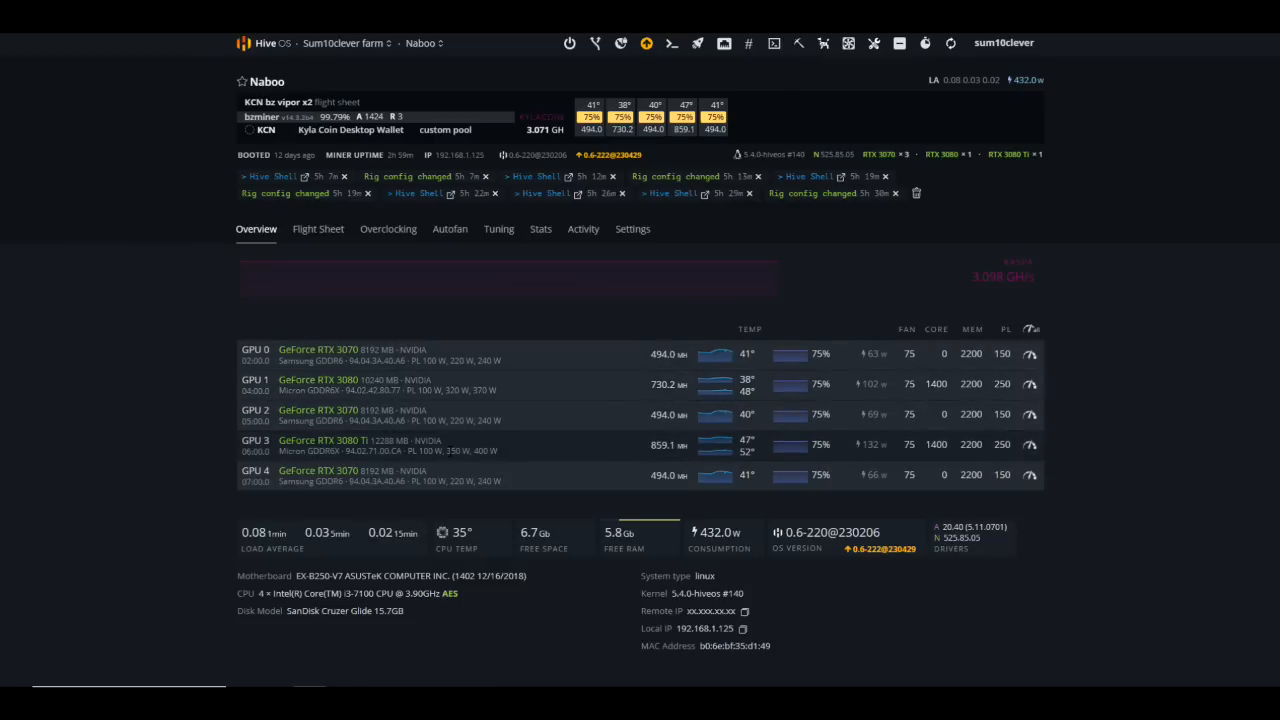
mouse_move(644, 472)
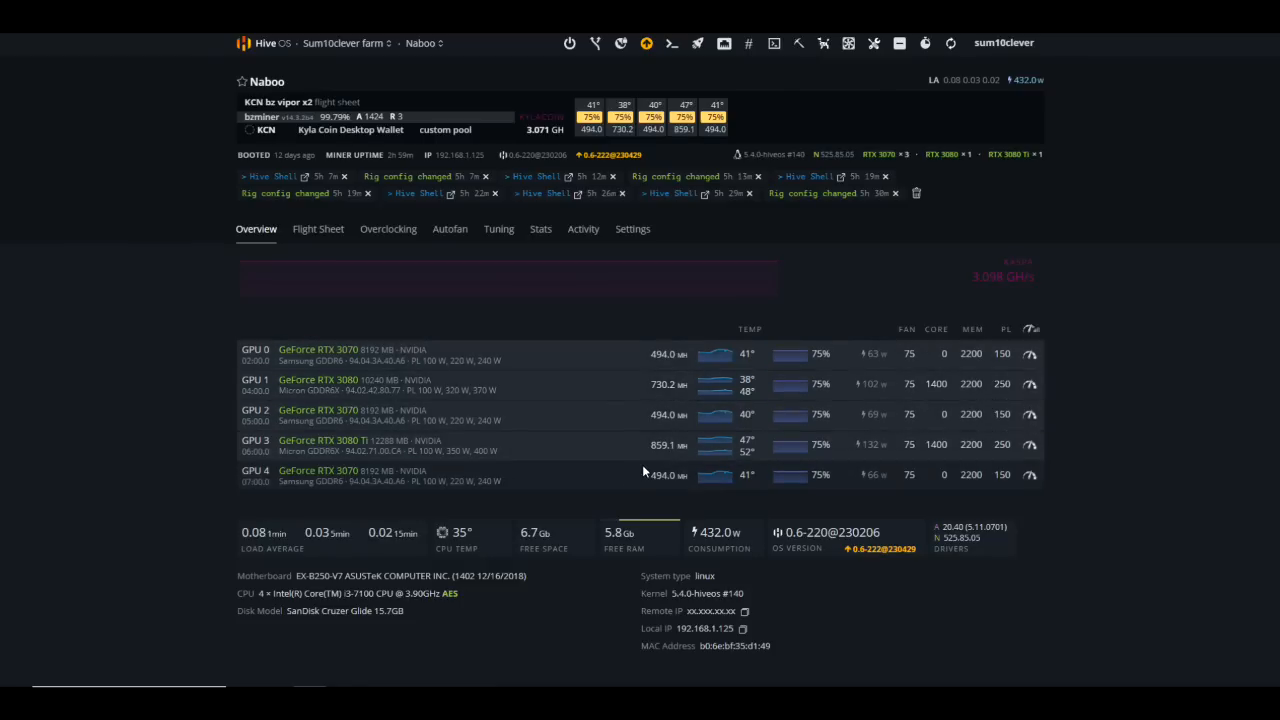
mouse_move(576, 436)
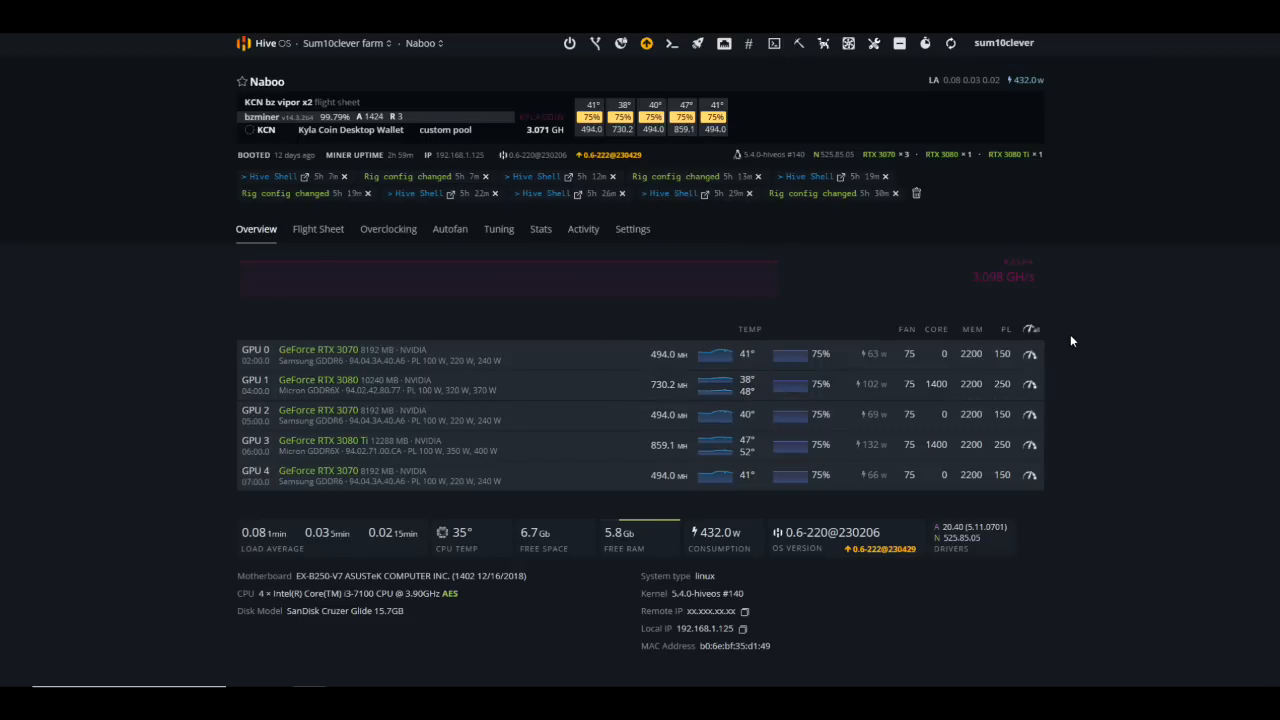
mouse_move(1048, 332)
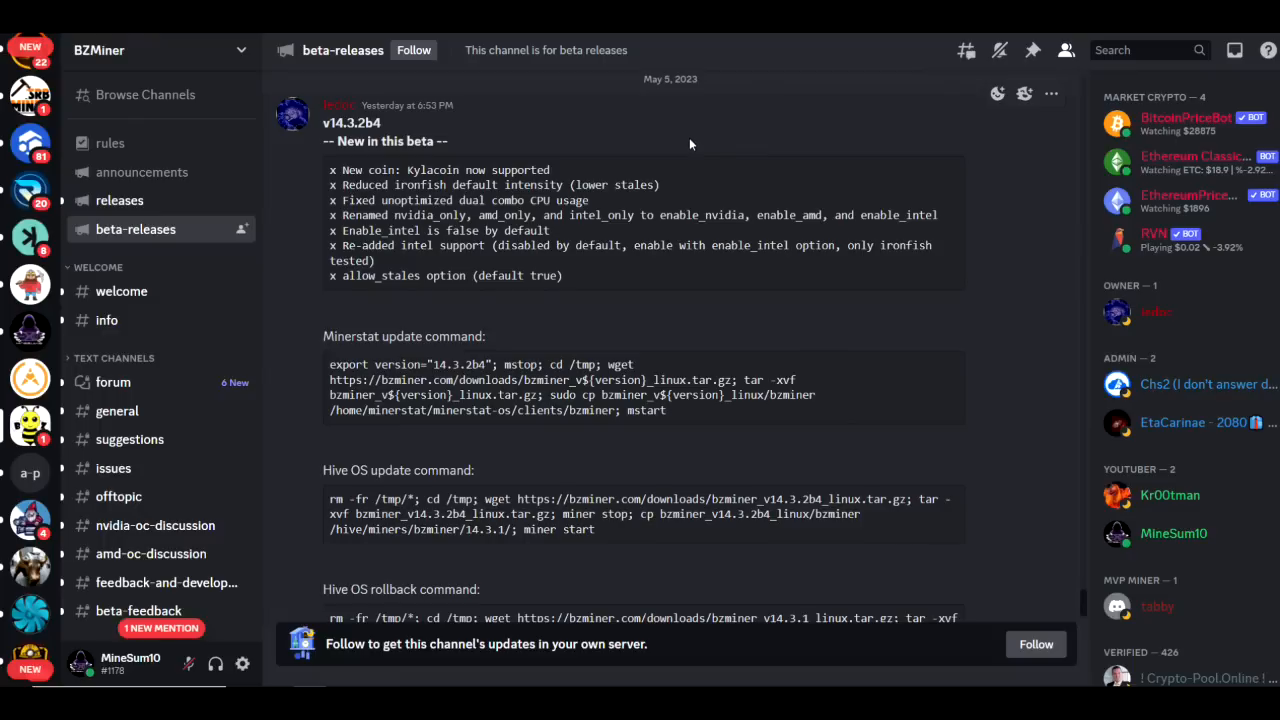
mouse_move(688, 144)
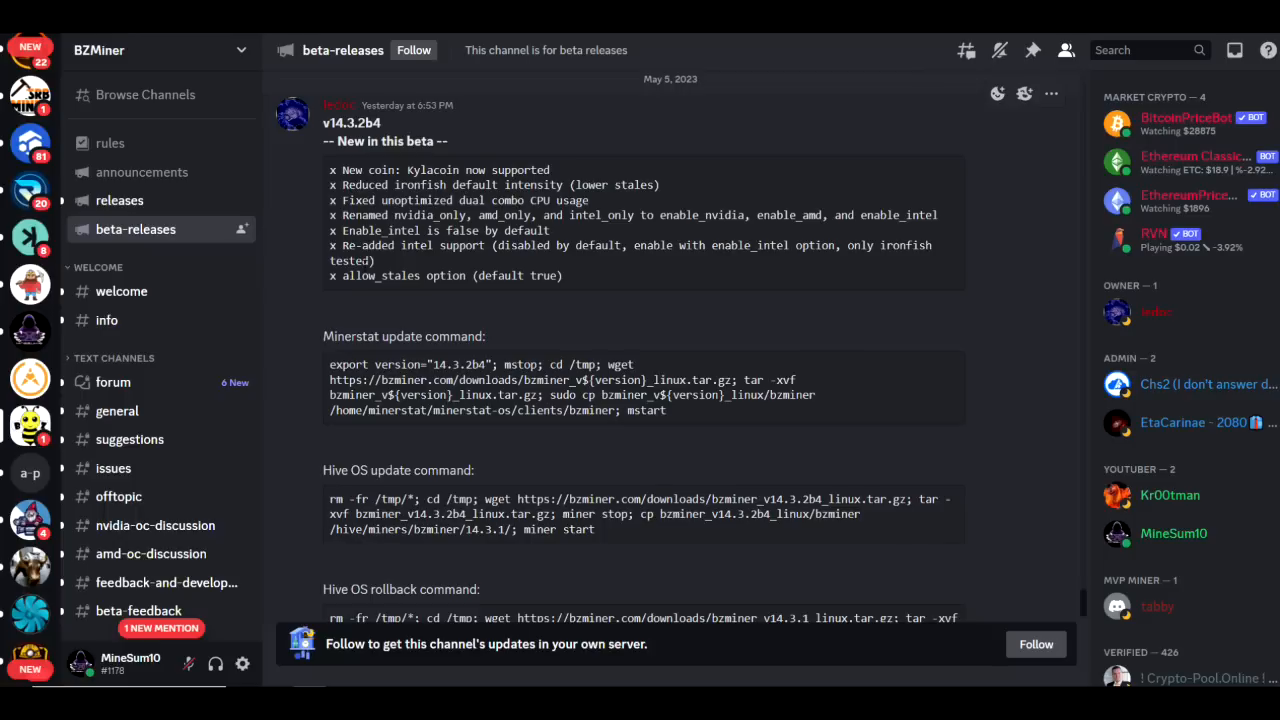
mouse_move(404, 348)
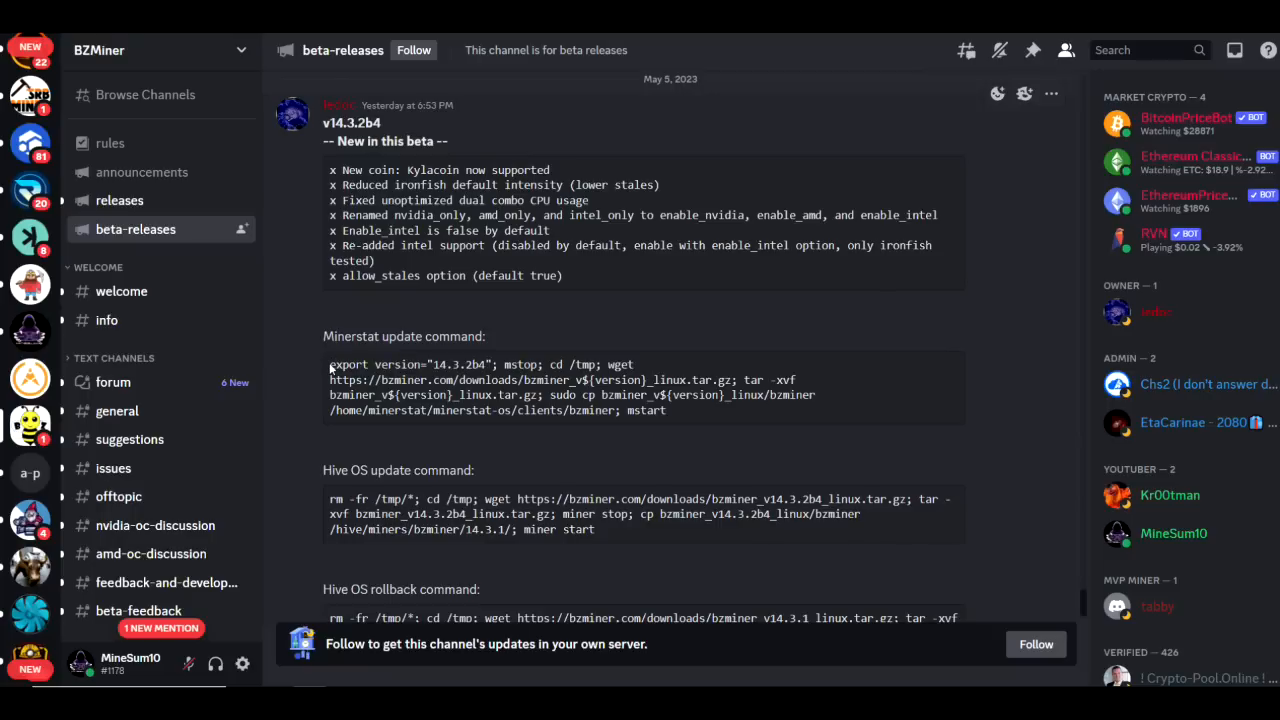
Highlight the Minerstat update command in the BzMiner v14.3.2b4 beta-release notes.
left_click_drag(330, 364, 690, 410)
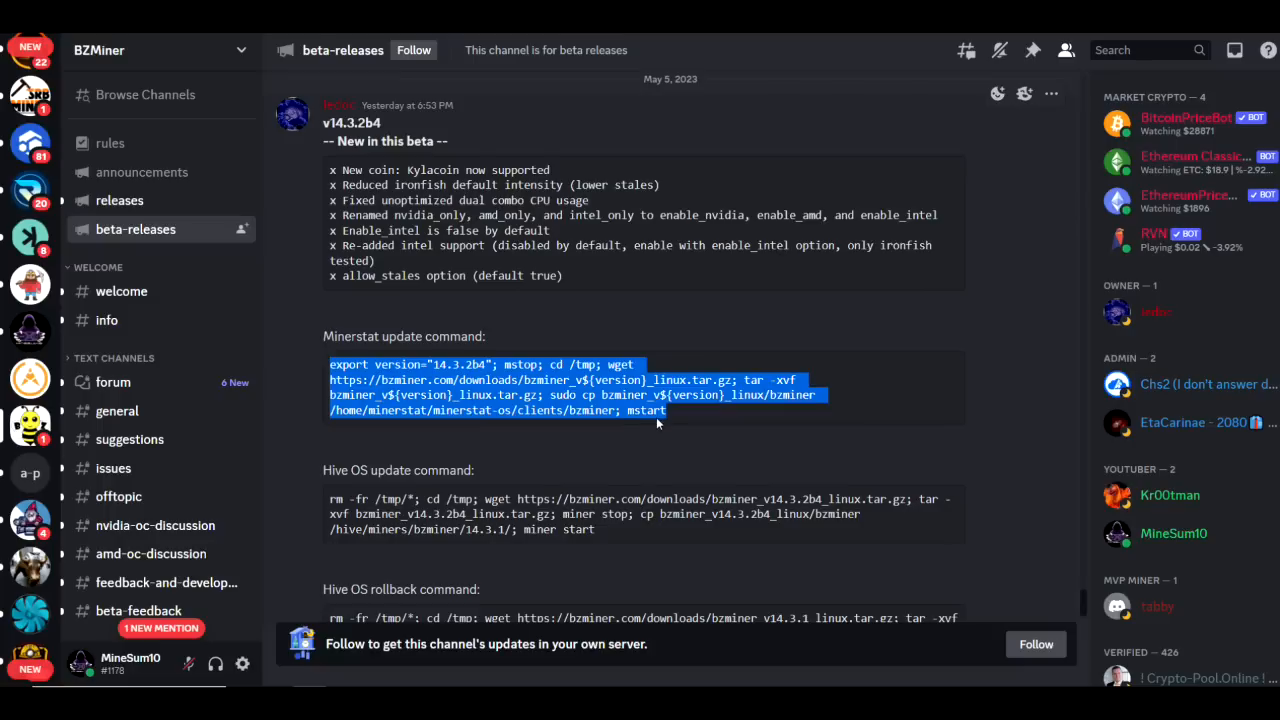
mouse_move(670, 418)
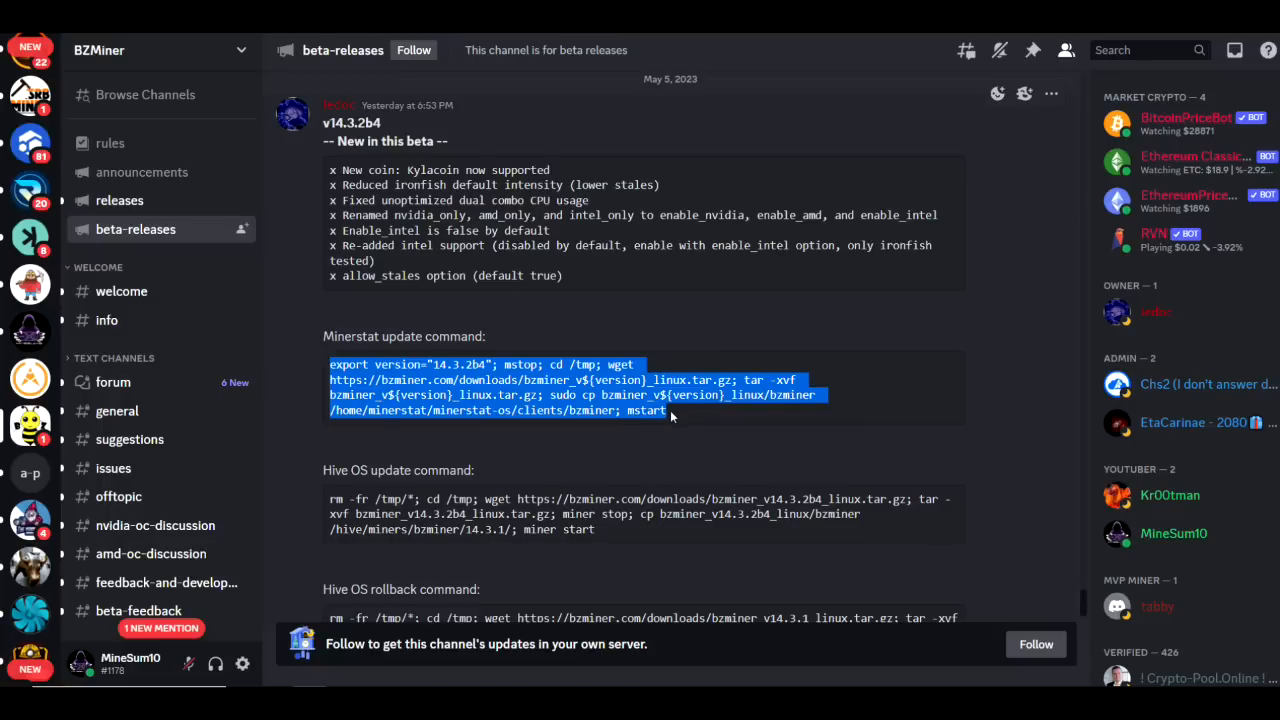
mouse_move(502, 332)
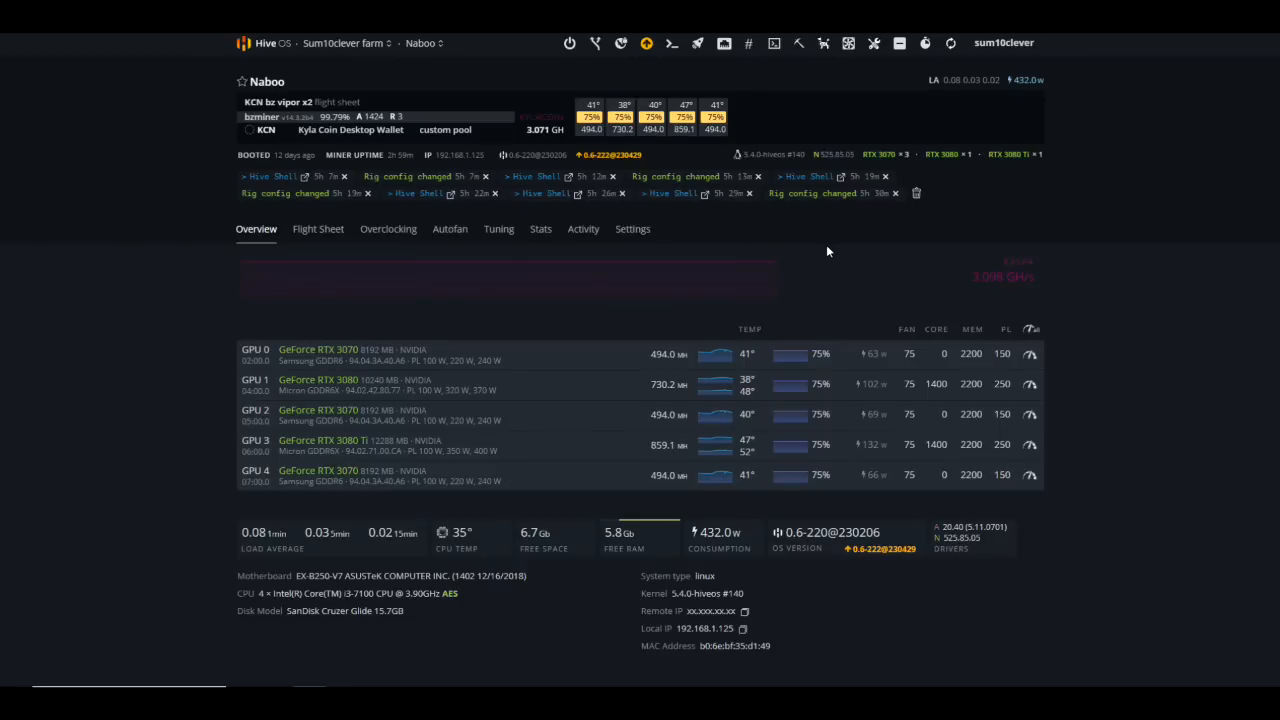
mouse_move(340, 236)
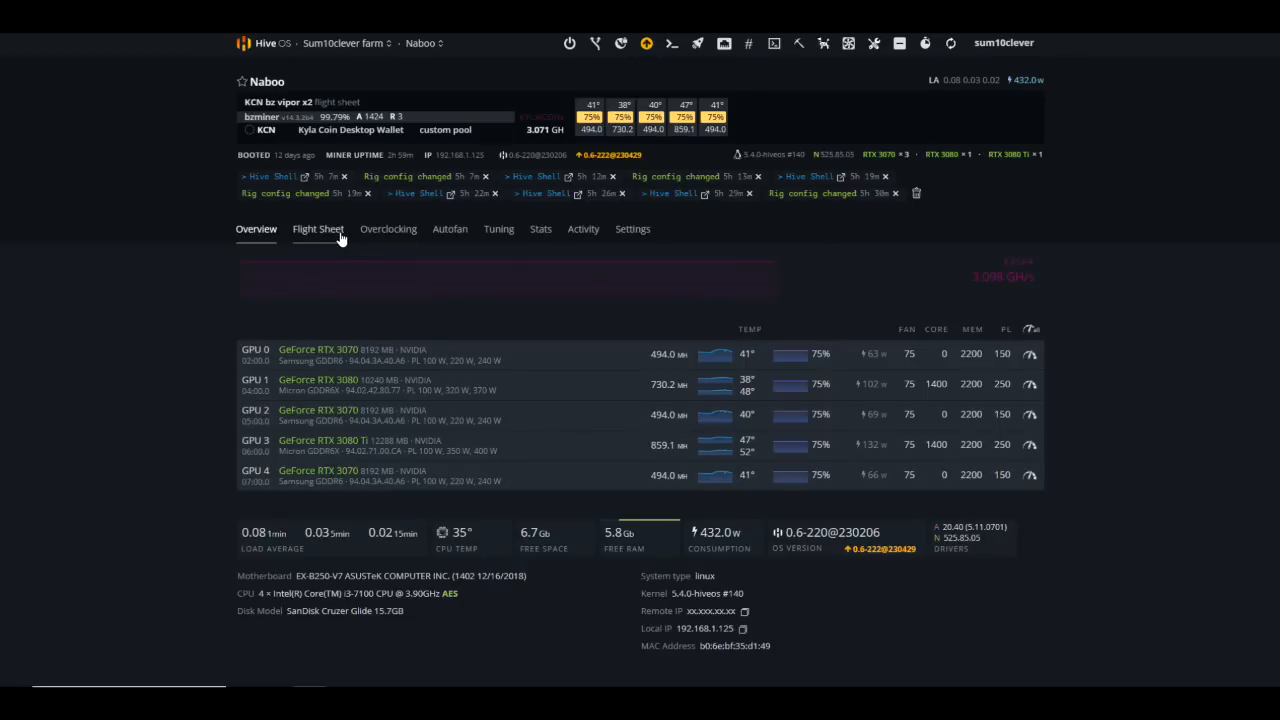
Edit Naboo's active KCN bz viper x2 flight sheet and bring up its BzMiner configuration.
left_click(318, 228)
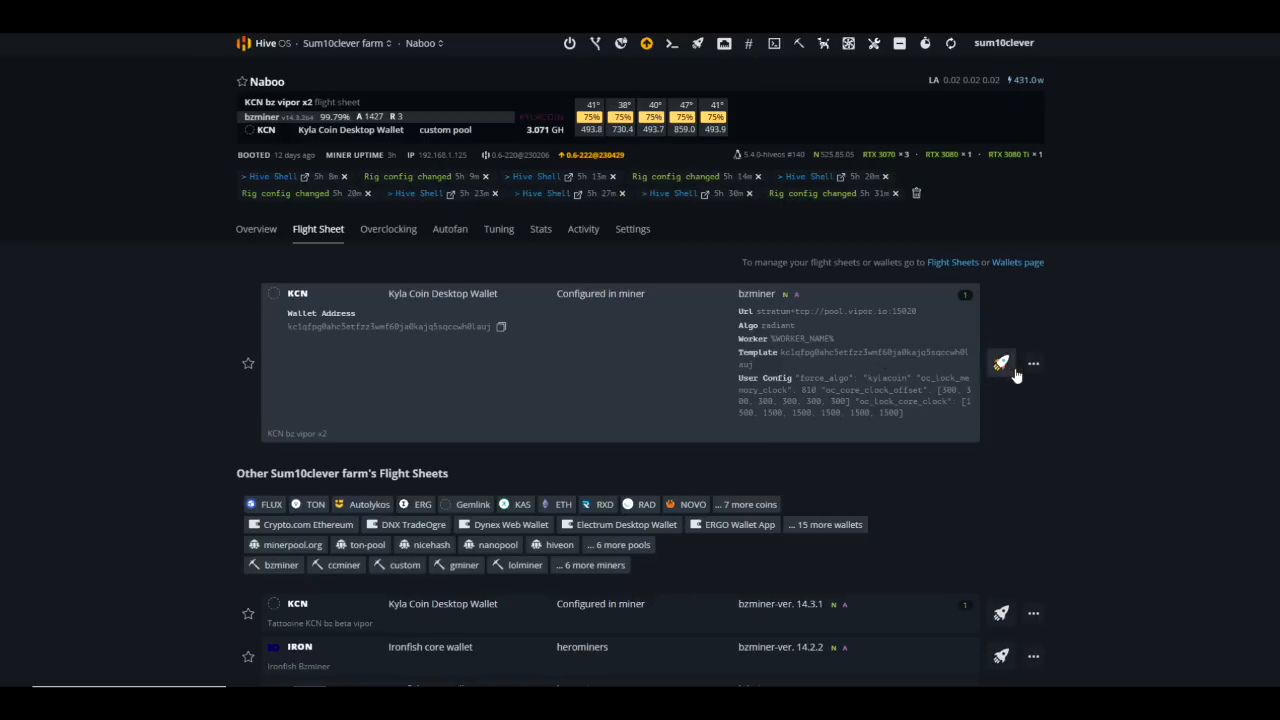
left_click(1000, 364)
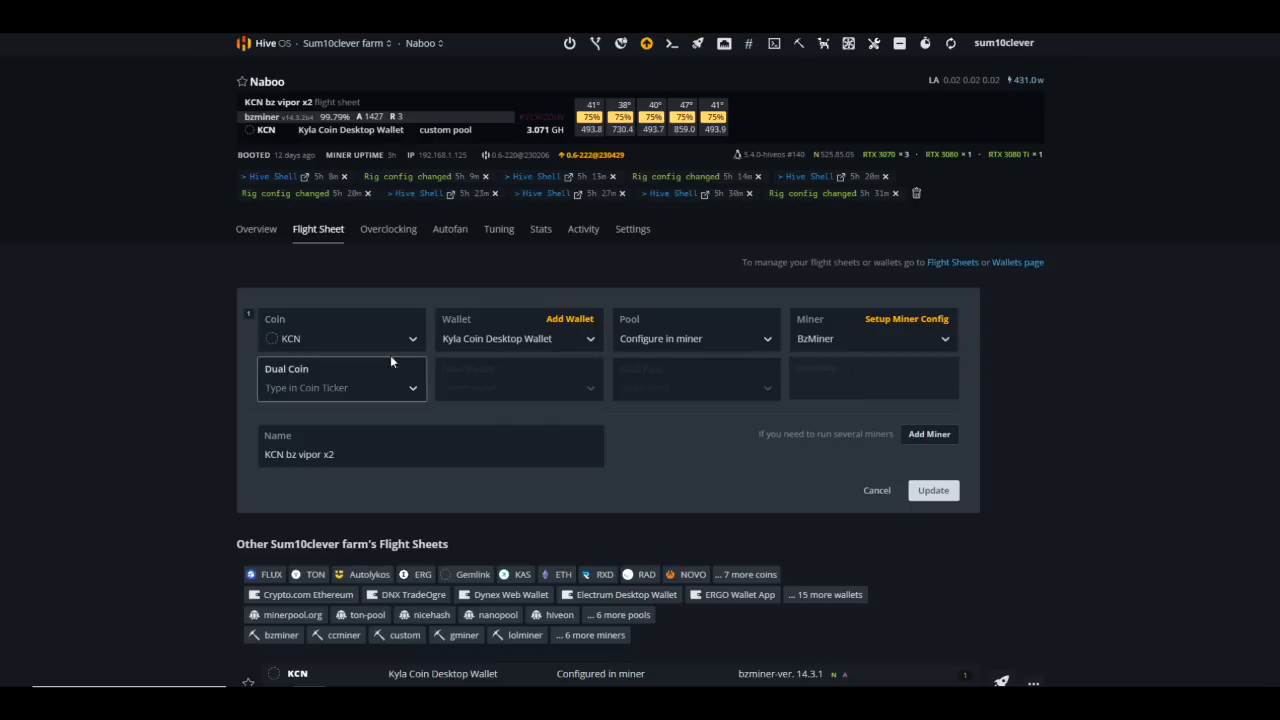
mouse_move(290, 348)
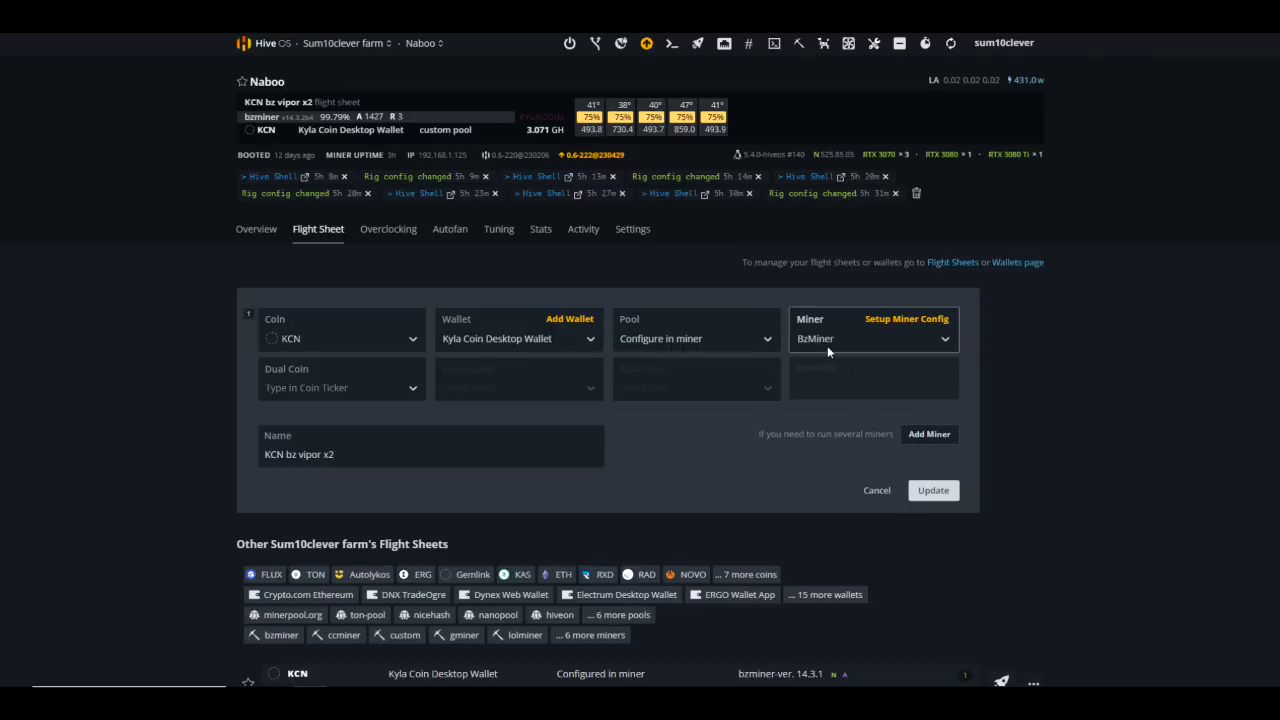
mouse_move(900, 324)
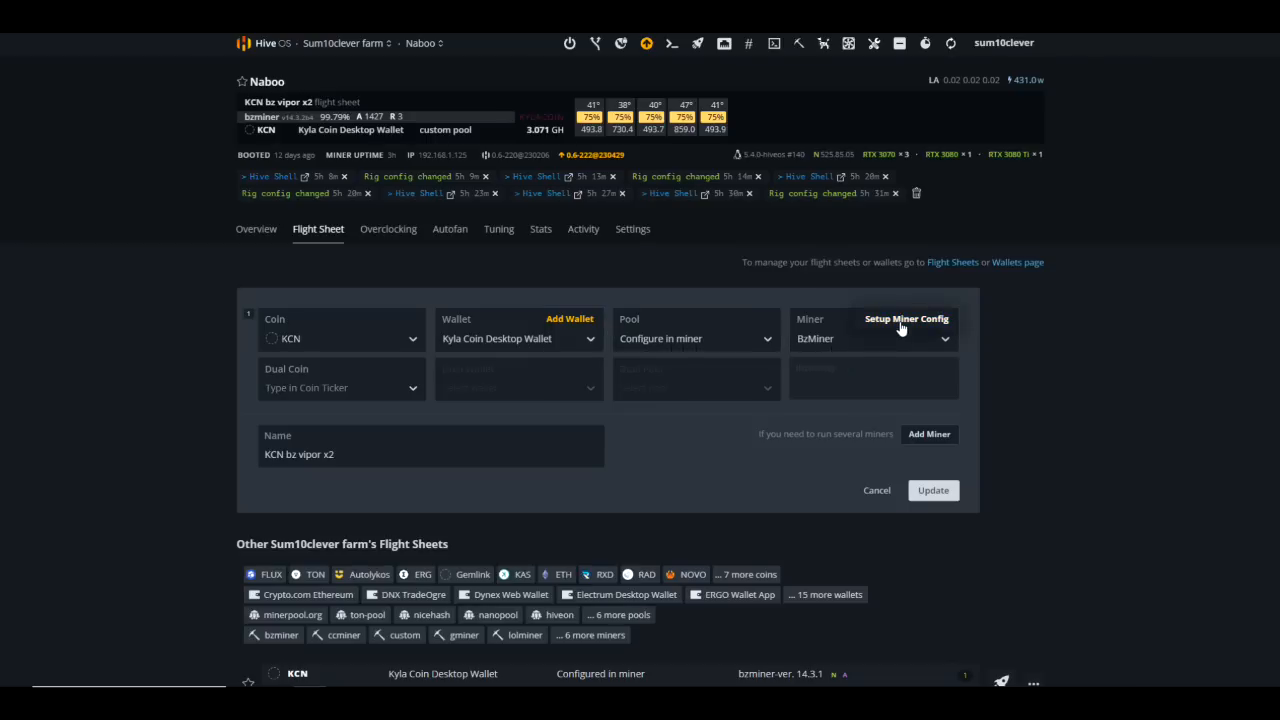
left_click(906, 320)
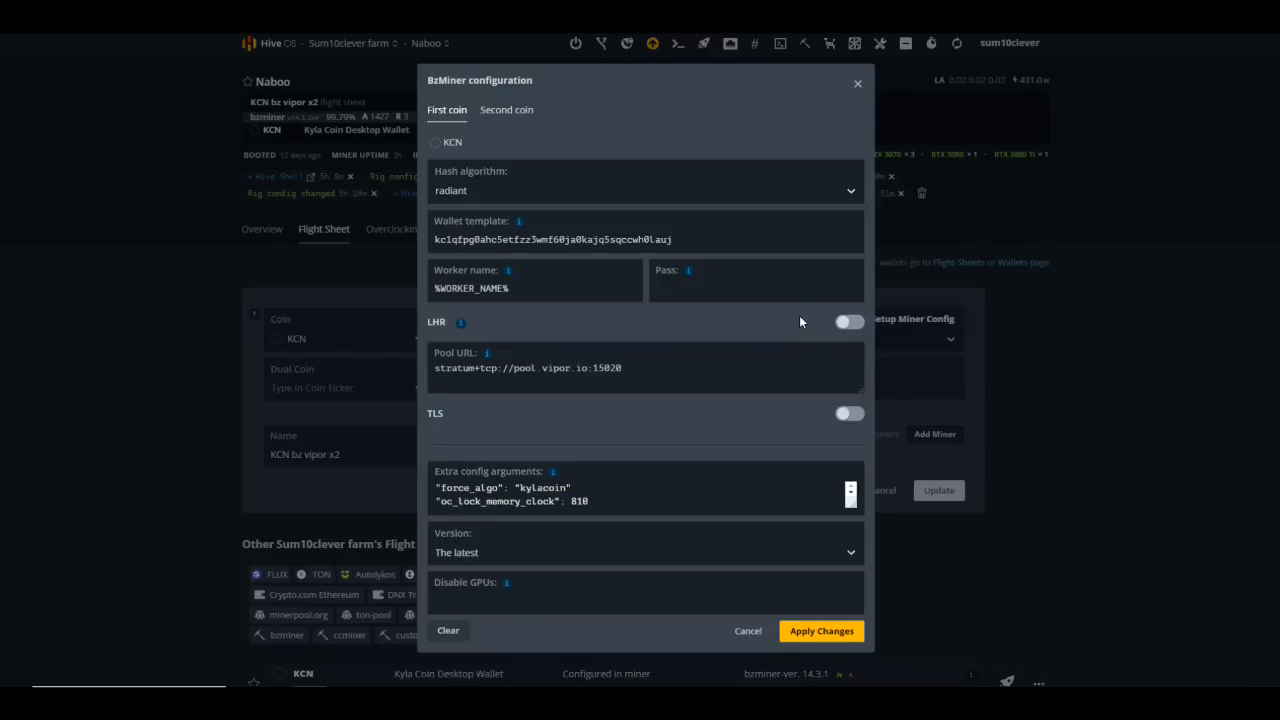
mouse_move(468, 200)
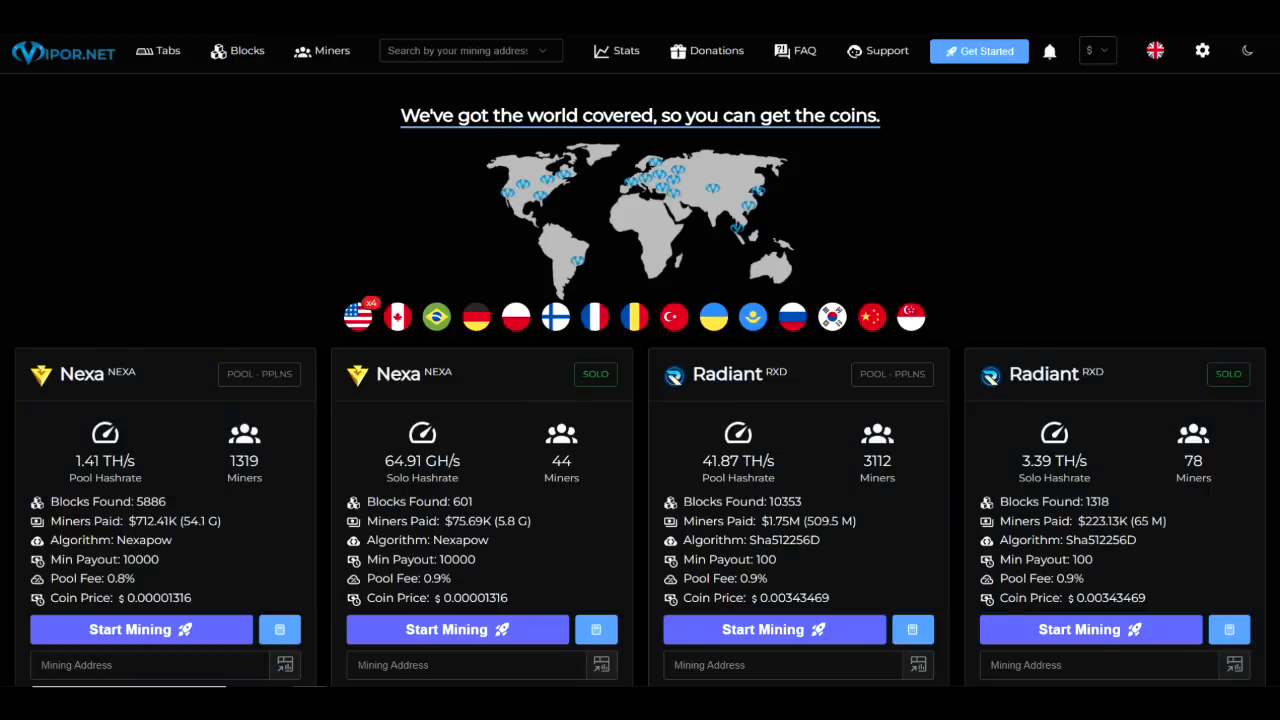
scroll("down", 3)
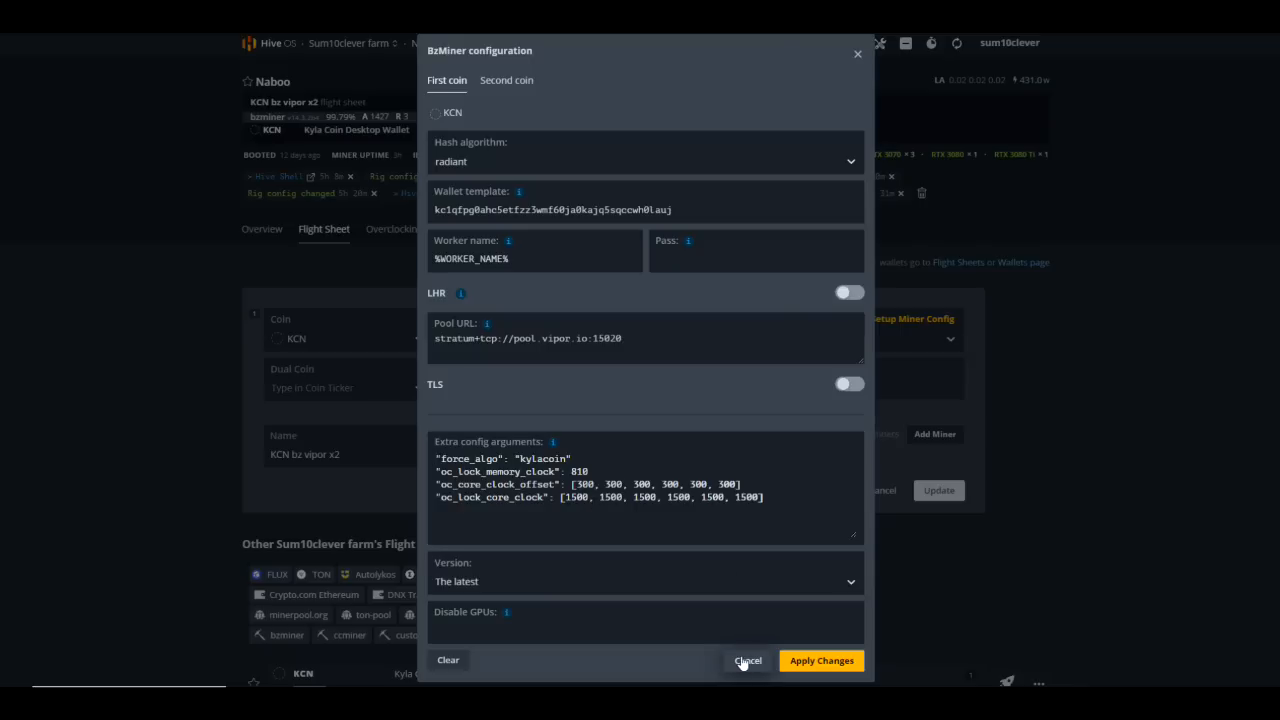
Browse the BzMiner version list, then close the miner configuration unchanged.
left_click(748, 660)
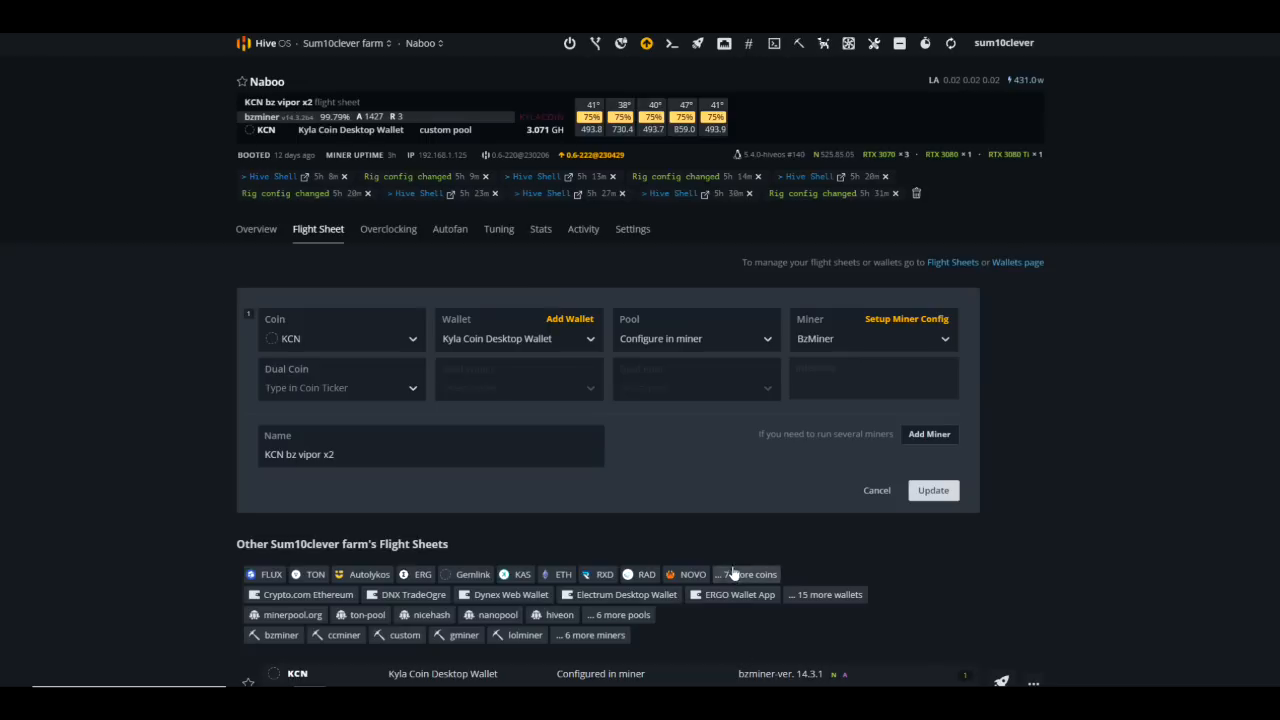
left_click(906, 318)
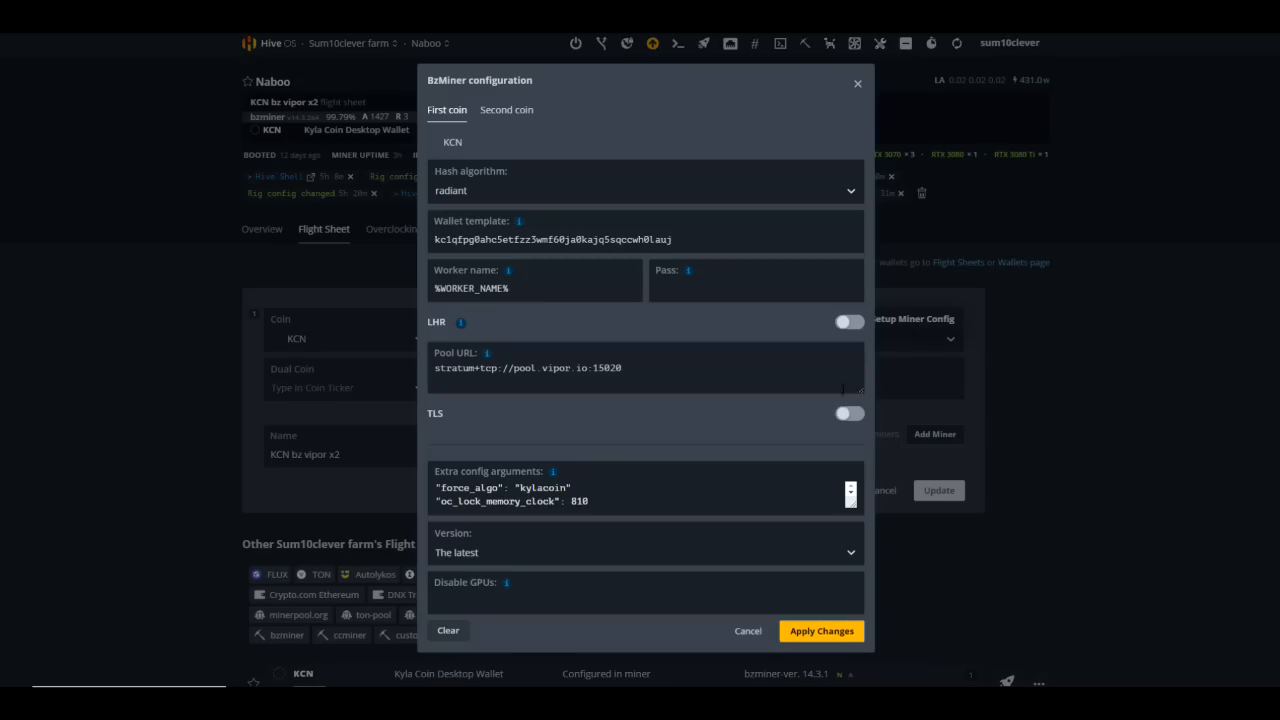
left_click(644, 552)
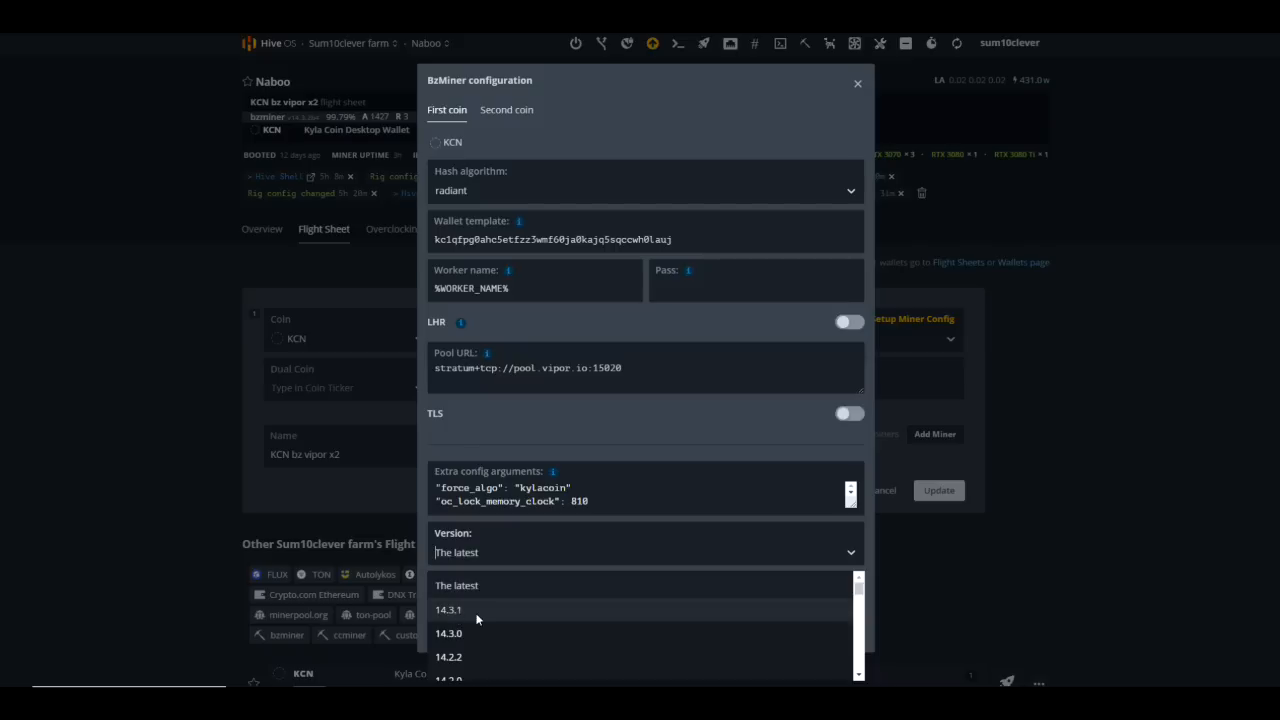
mouse_move(480, 620)
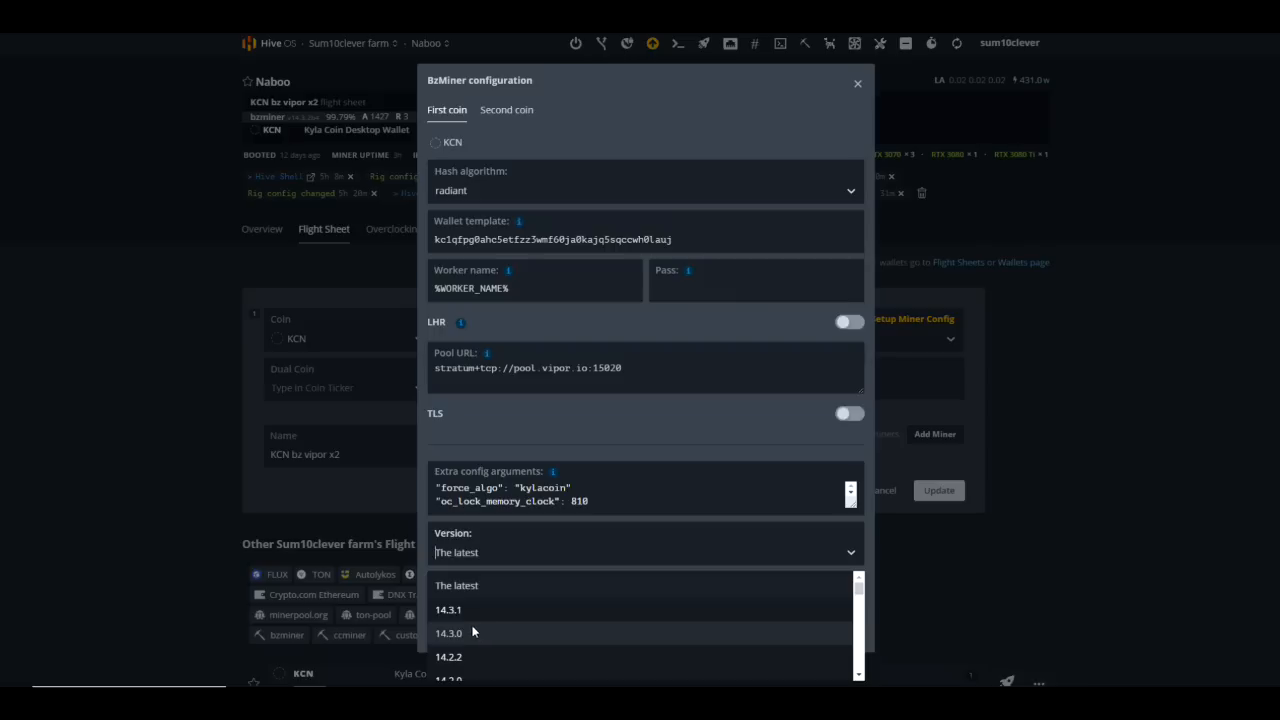
mouse_move(472, 616)
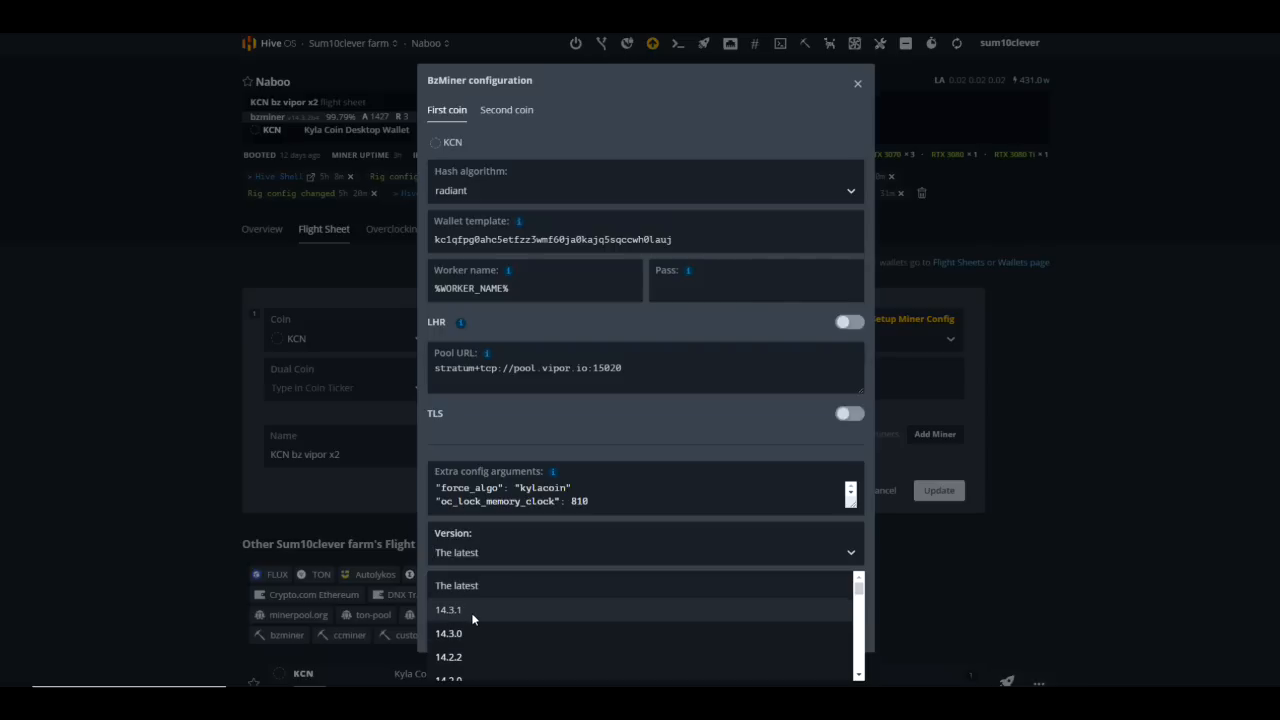
mouse_move(452, 634)
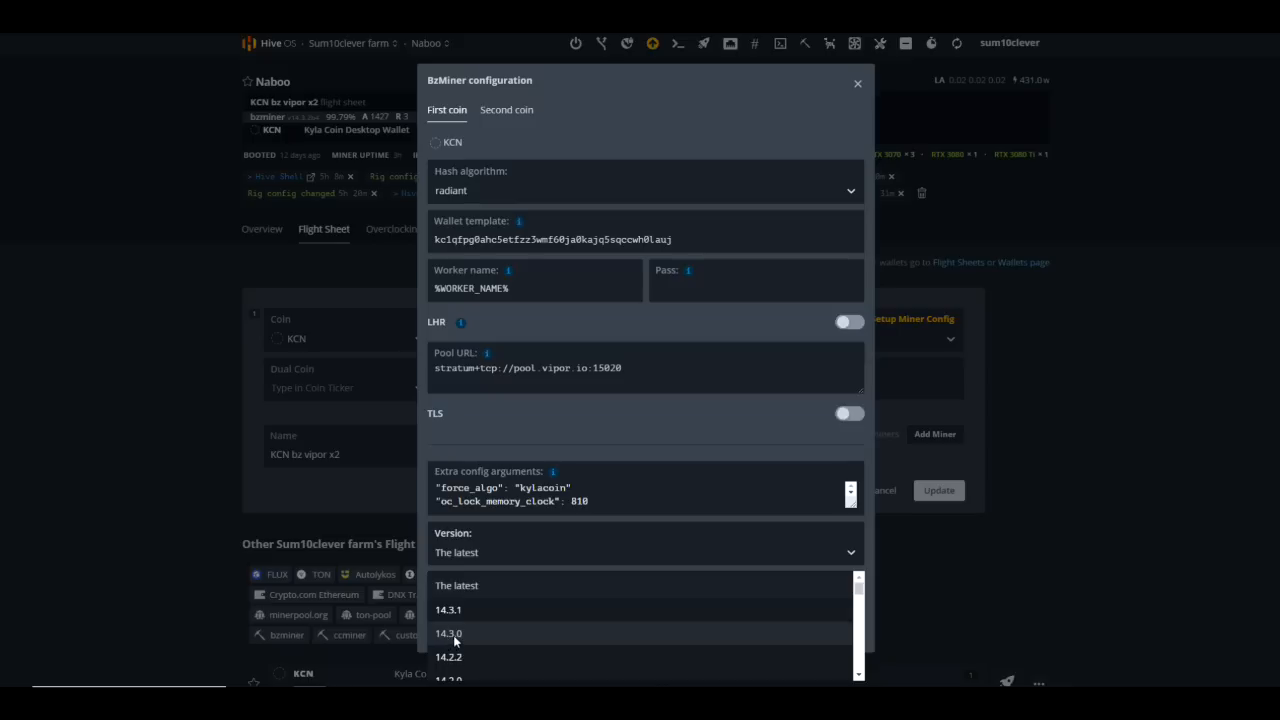
mouse_move(450, 640)
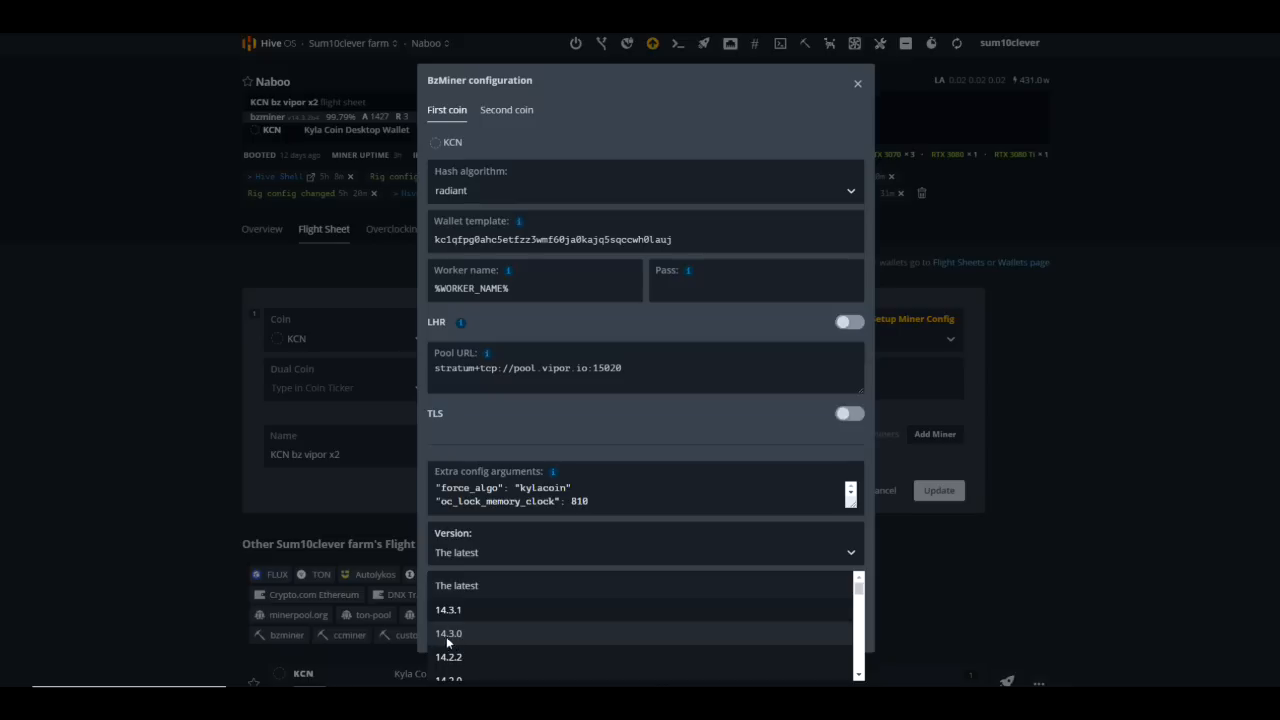
mouse_move(478, 646)
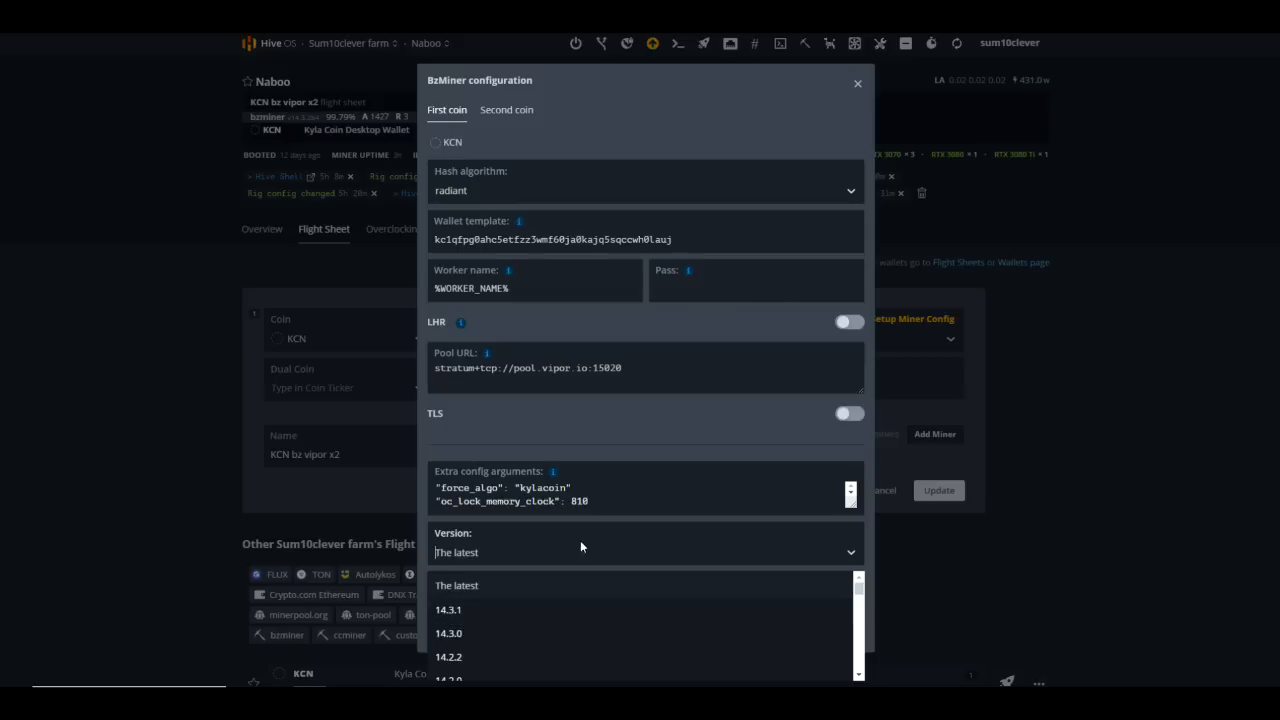
left_click(856, 84)
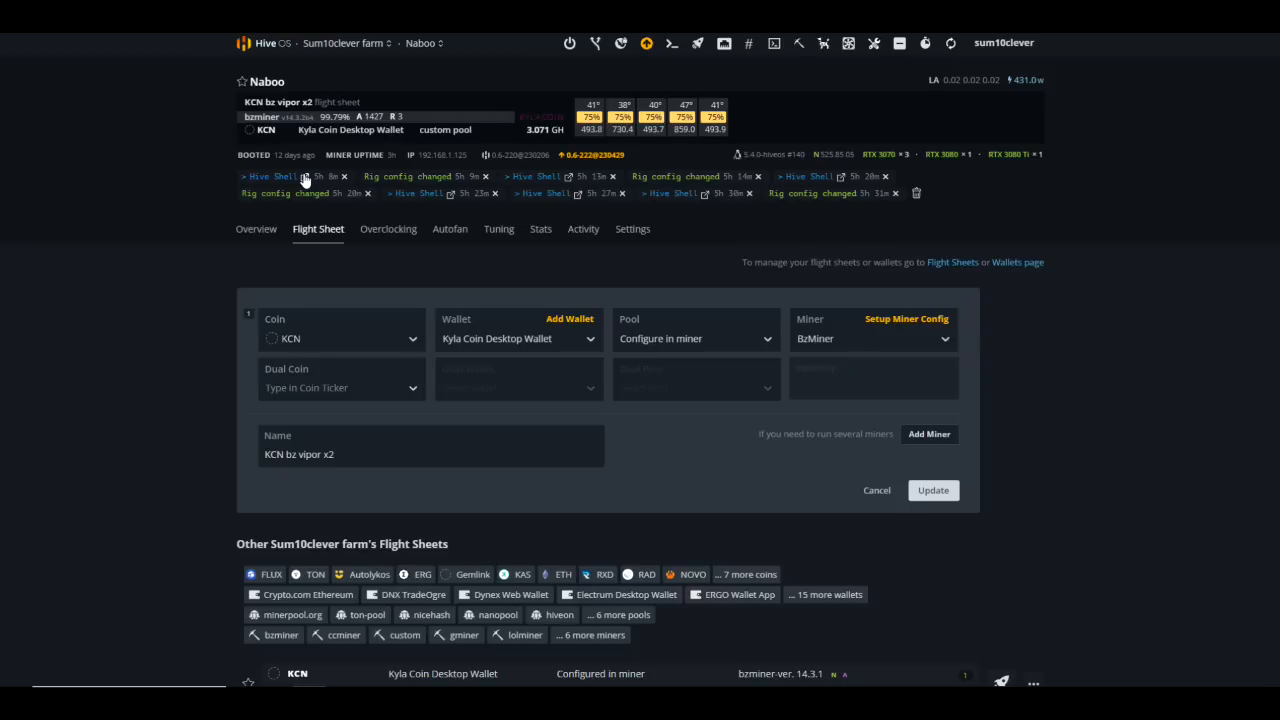
mouse_move(876, 336)
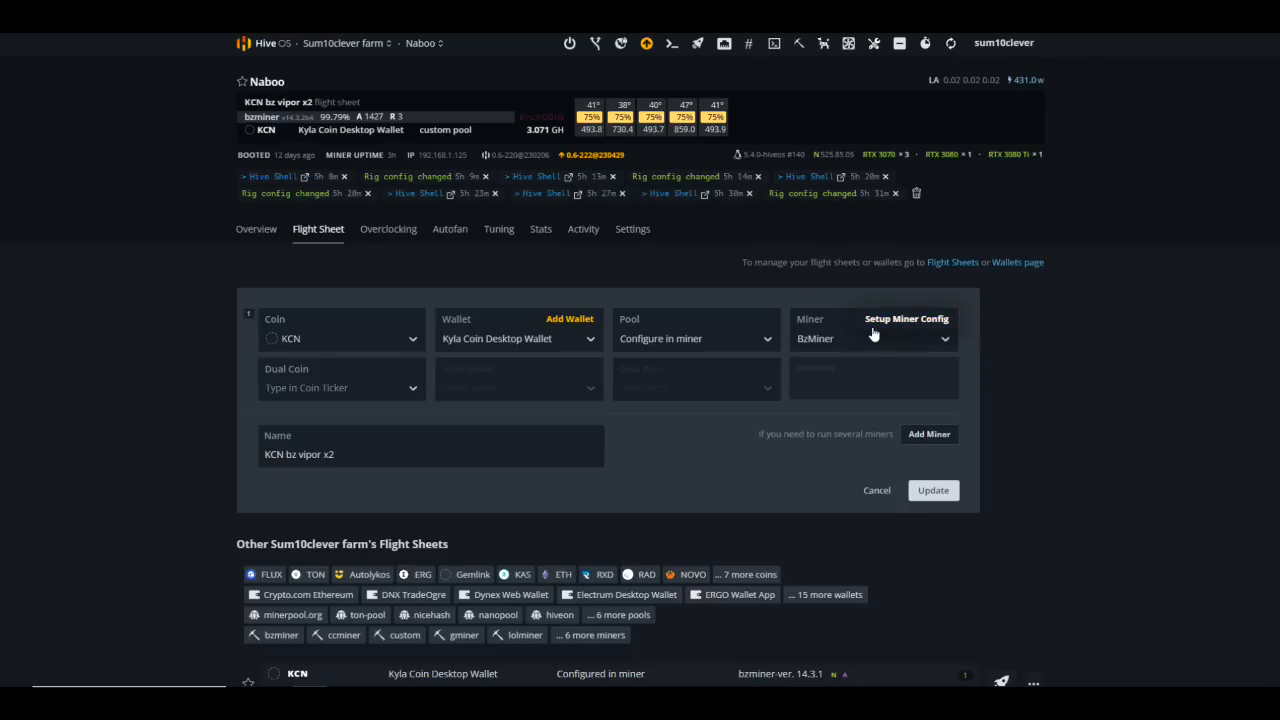
mouse_move(870, 328)
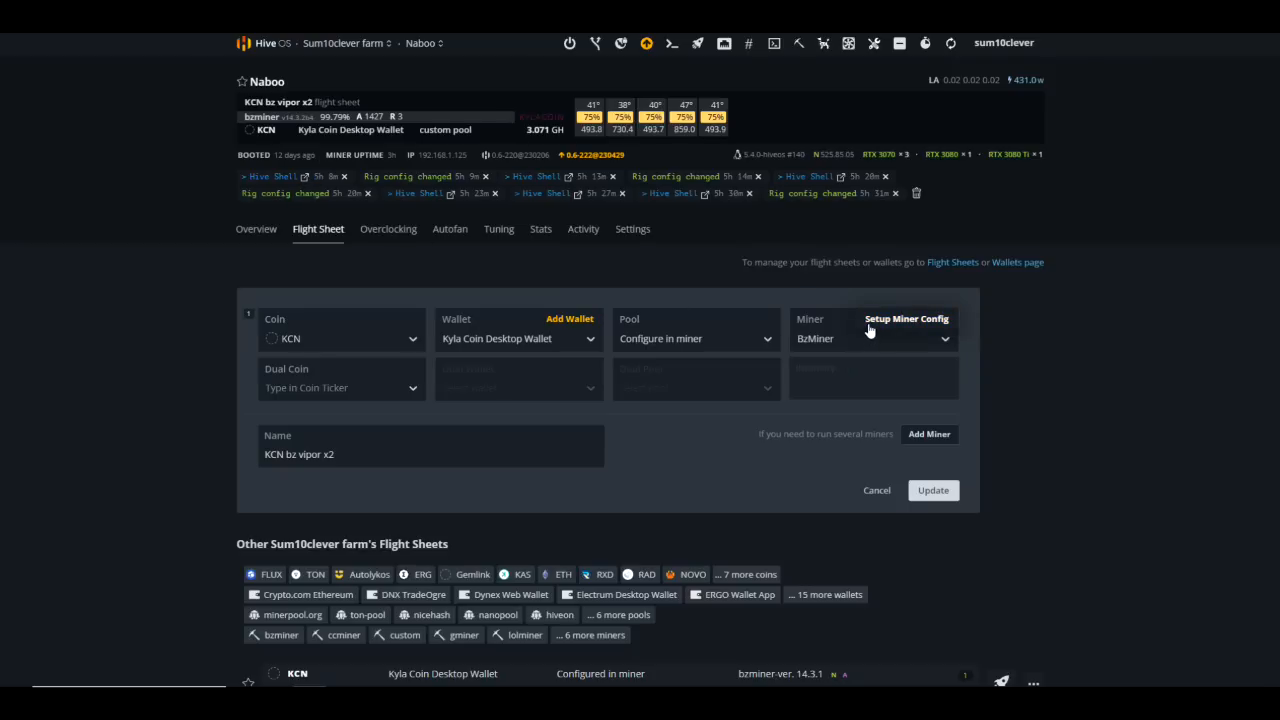
mouse_move(722, 338)
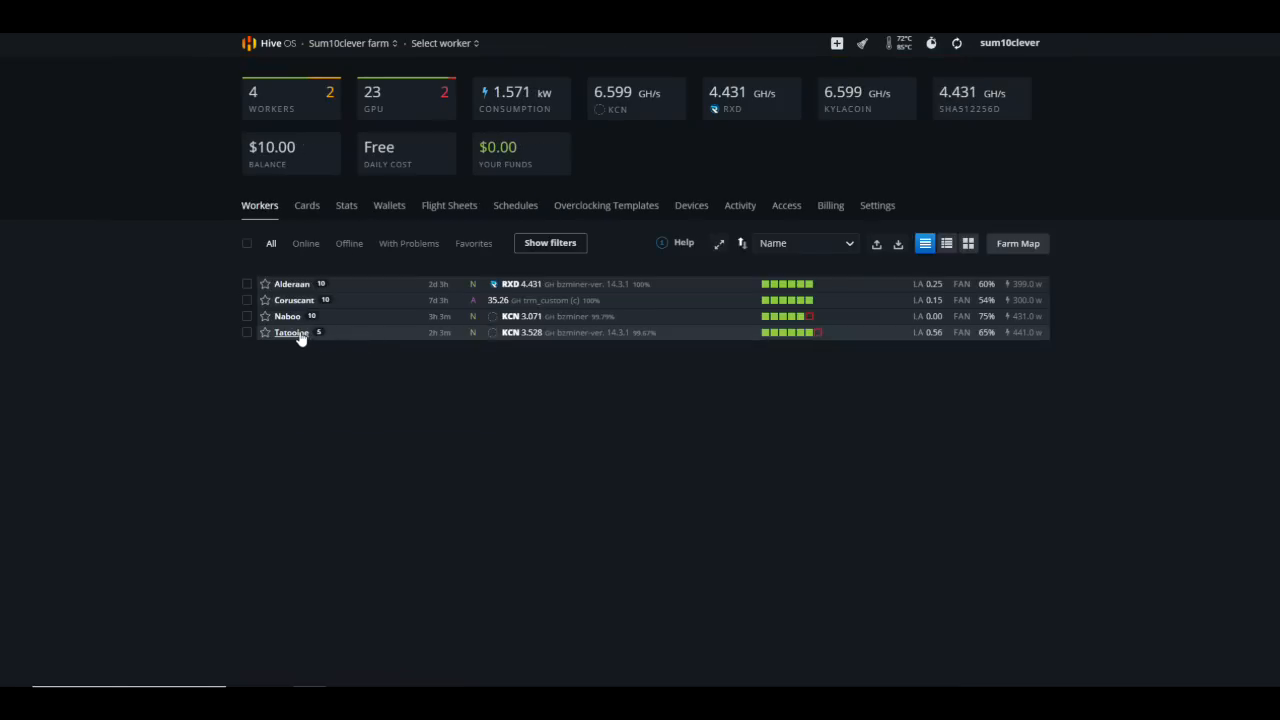
Select the Tatooine worker to show its overview with six RTX GPUs mining KCN via BzMiner 14.3.1.
left_click(290, 332)
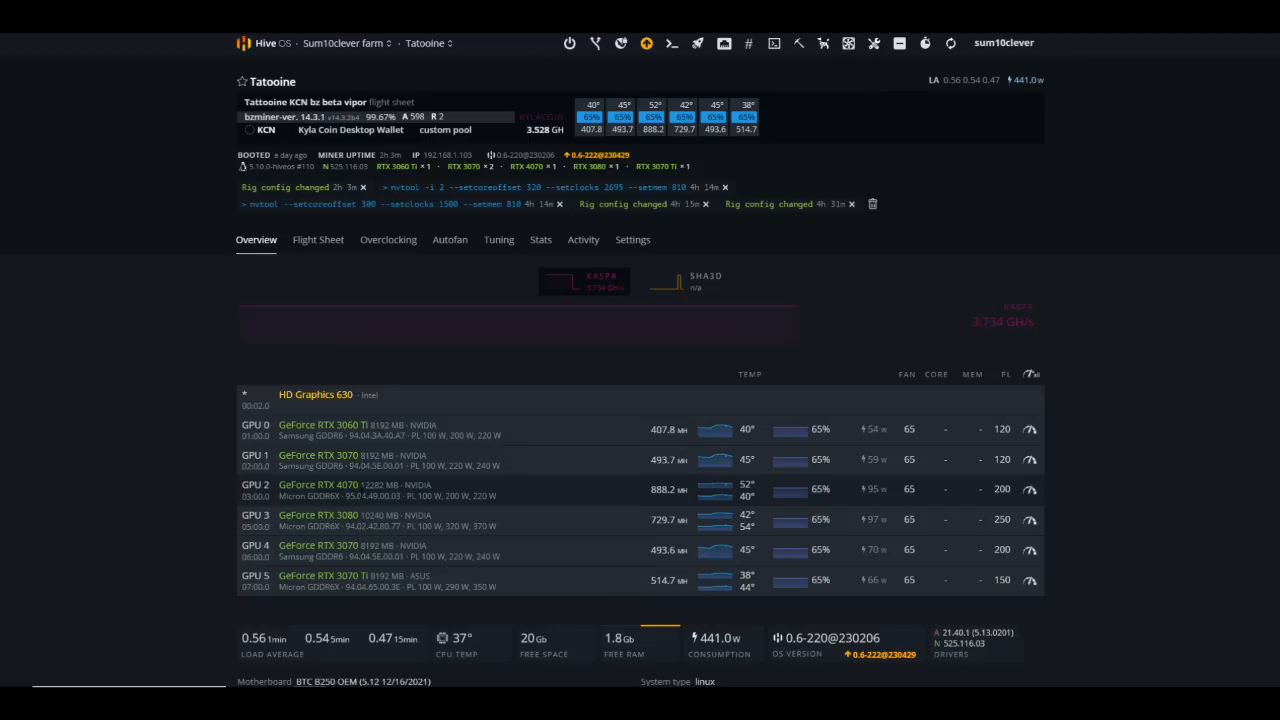
mouse_move(652, 510)
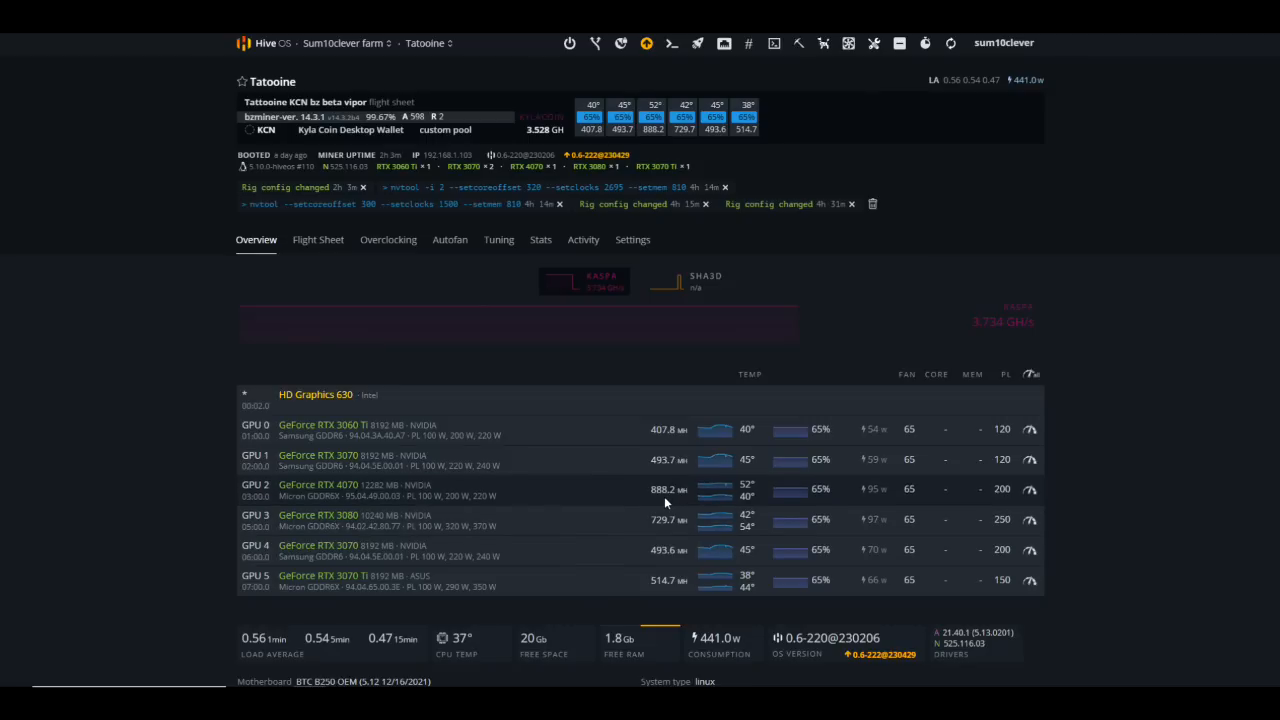
mouse_move(868, 506)
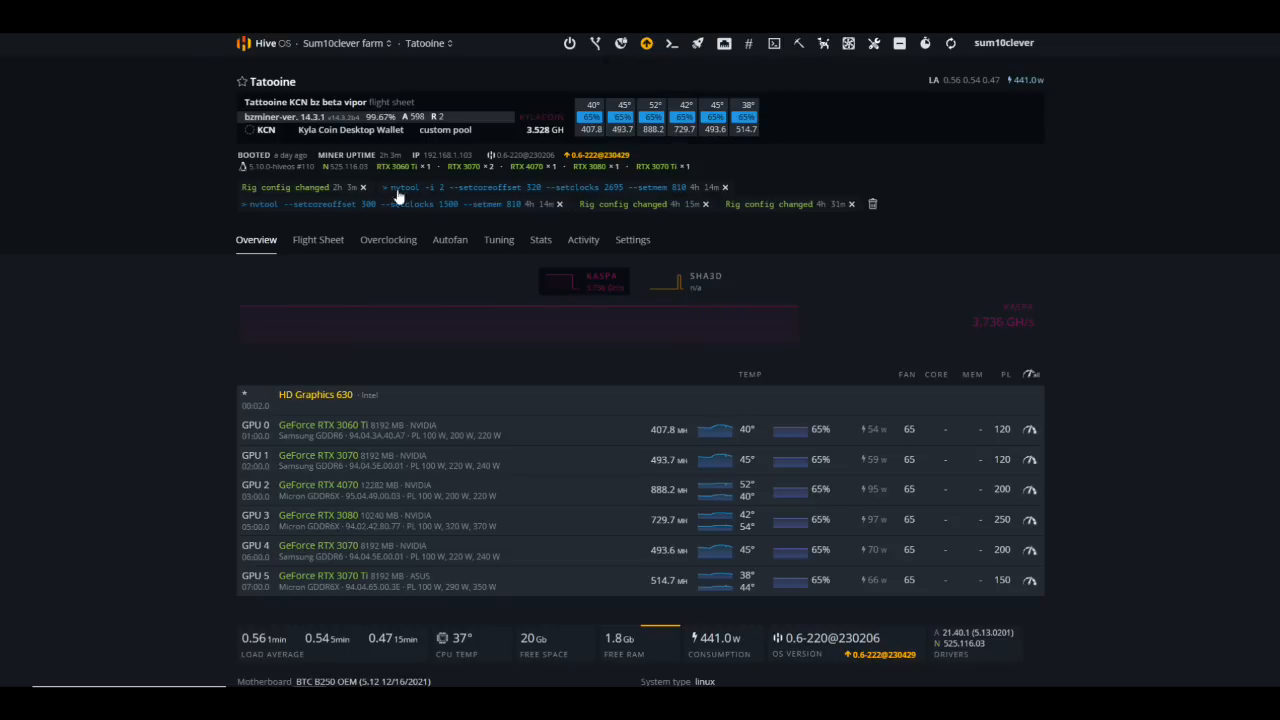
left_click(318, 240)
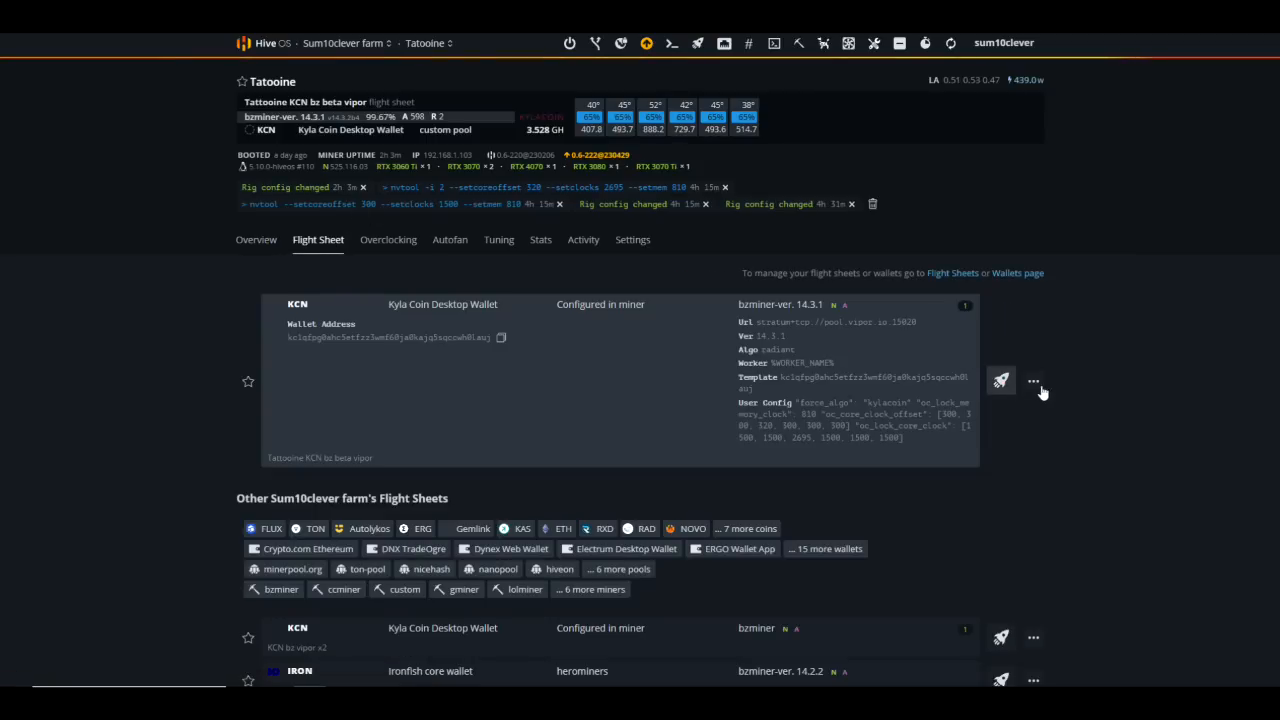
left_click(1032, 380)
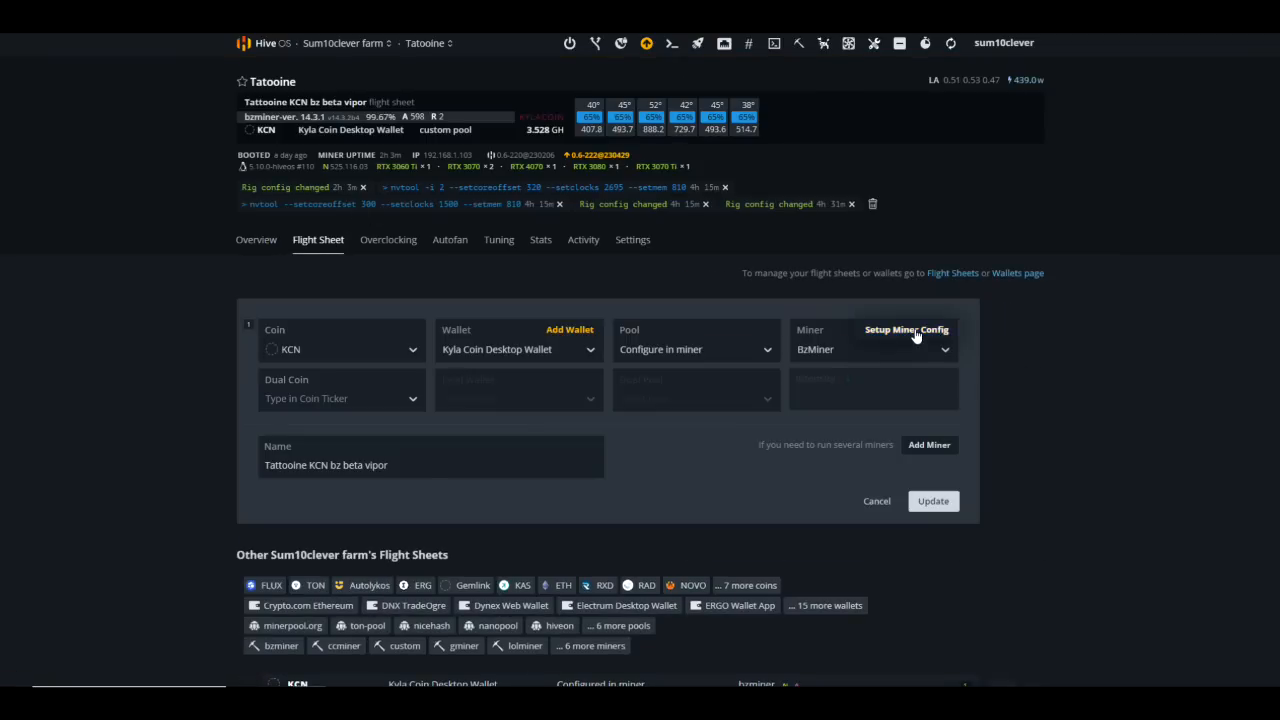
left_click(906, 328)
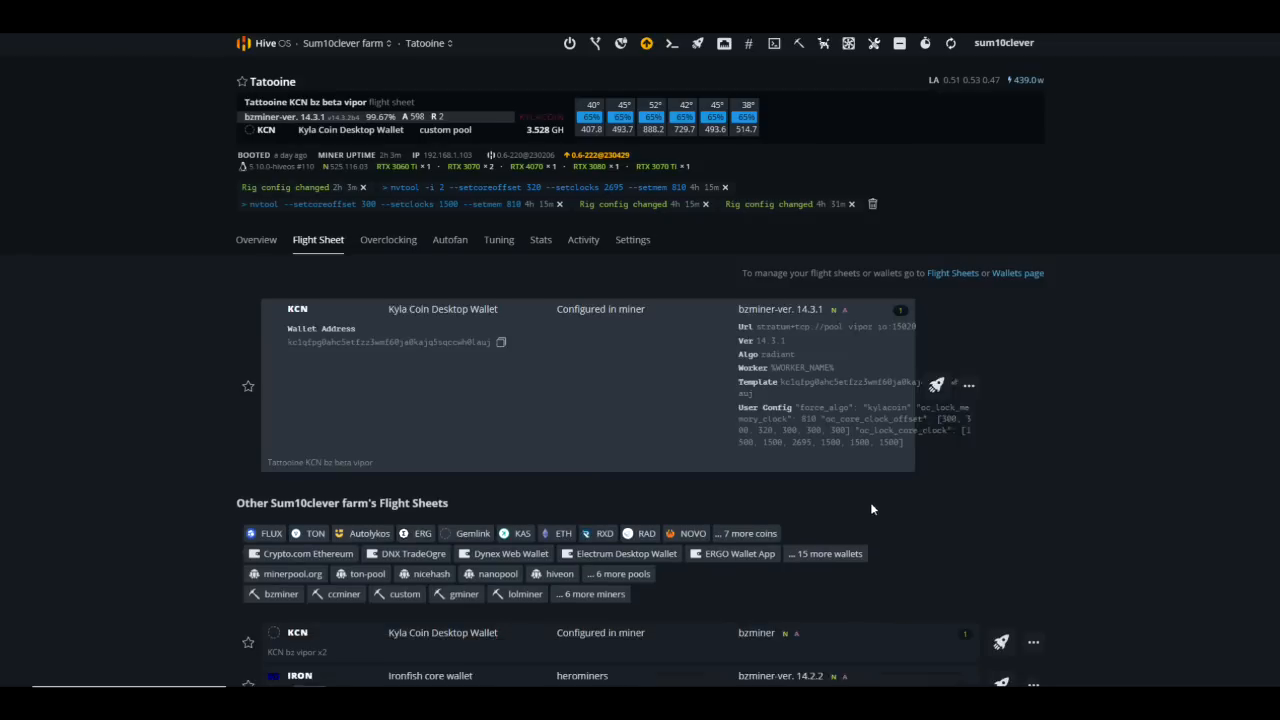
left_click(260, 240)
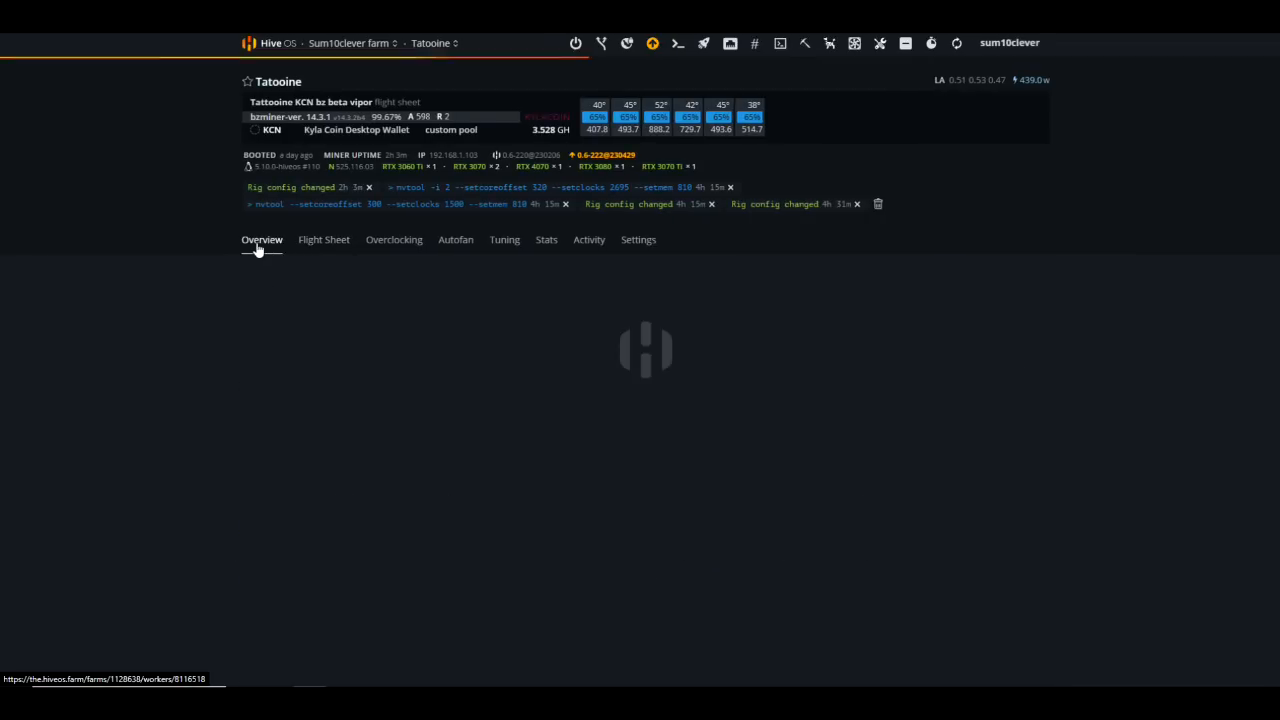
left_click(260, 240)
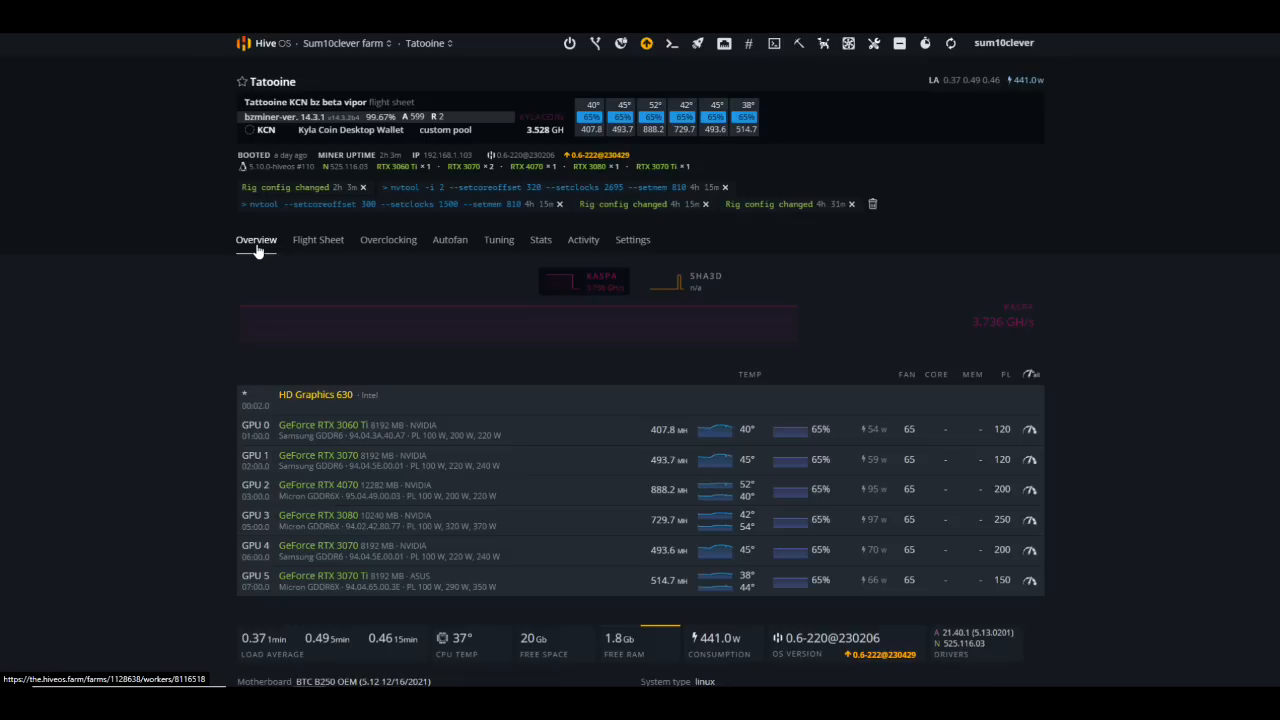
mouse_move(350, 204)
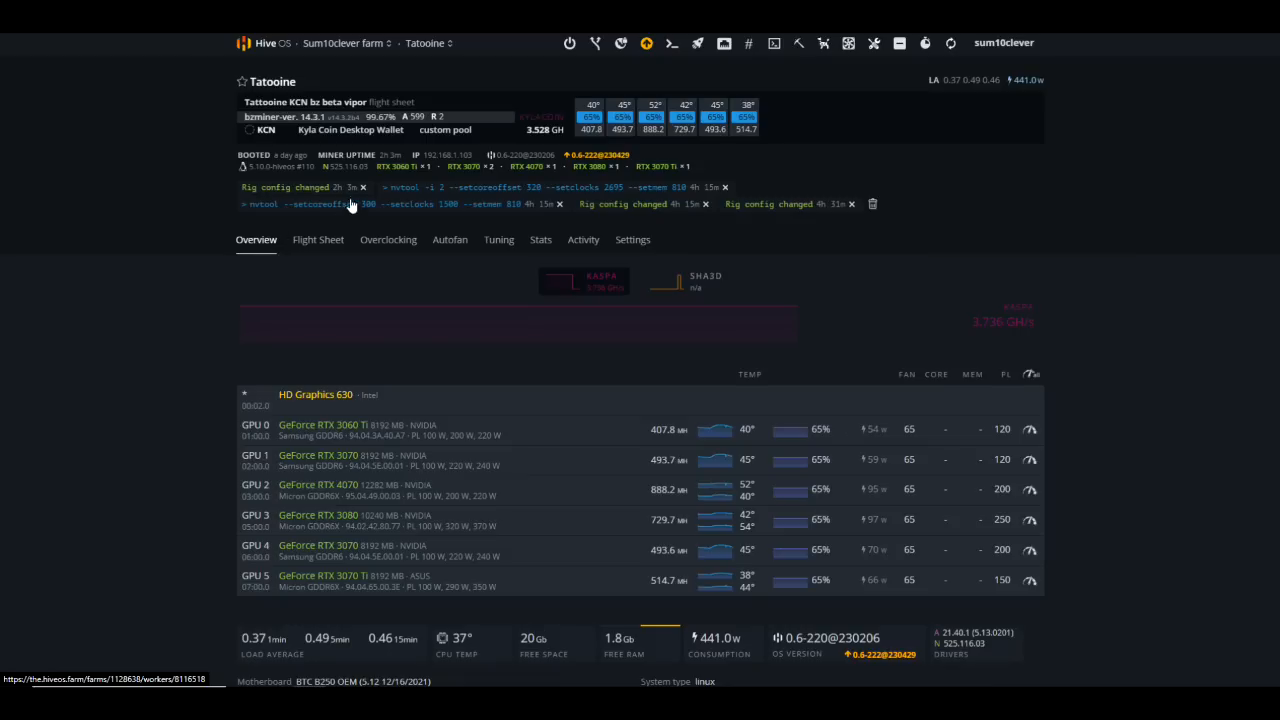
mouse_move(784, 156)
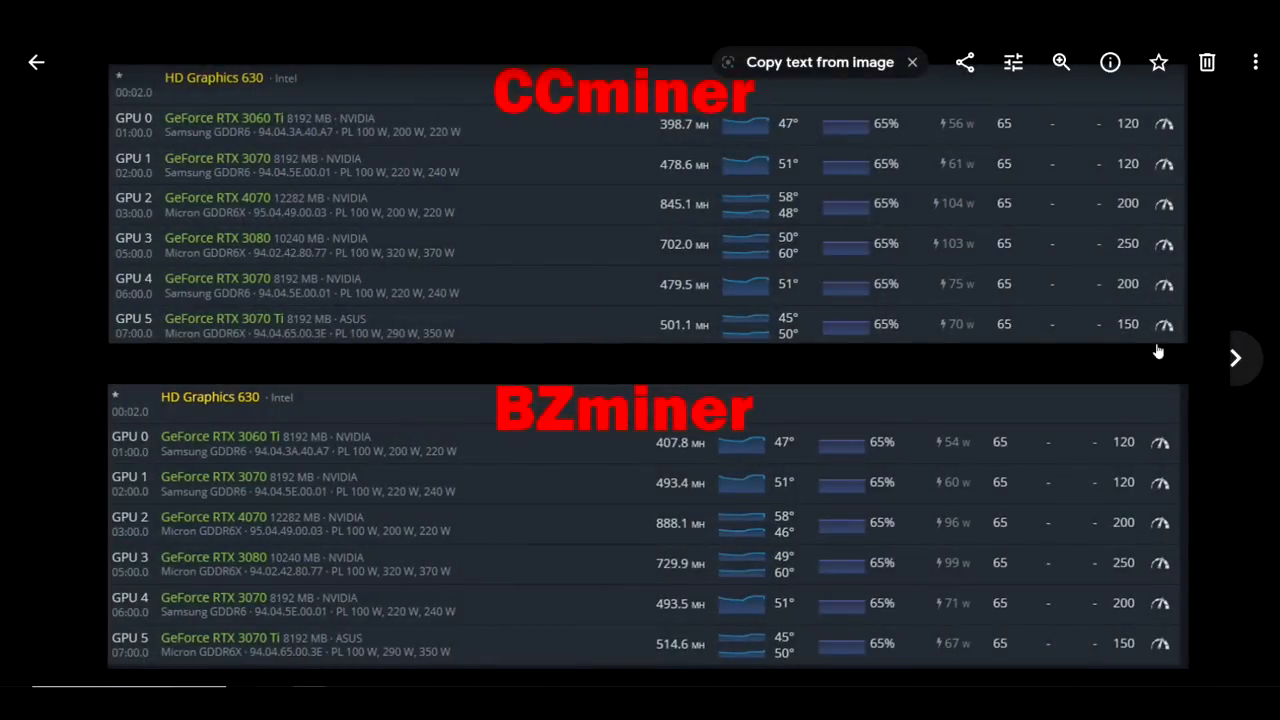
mouse_move(600, 256)
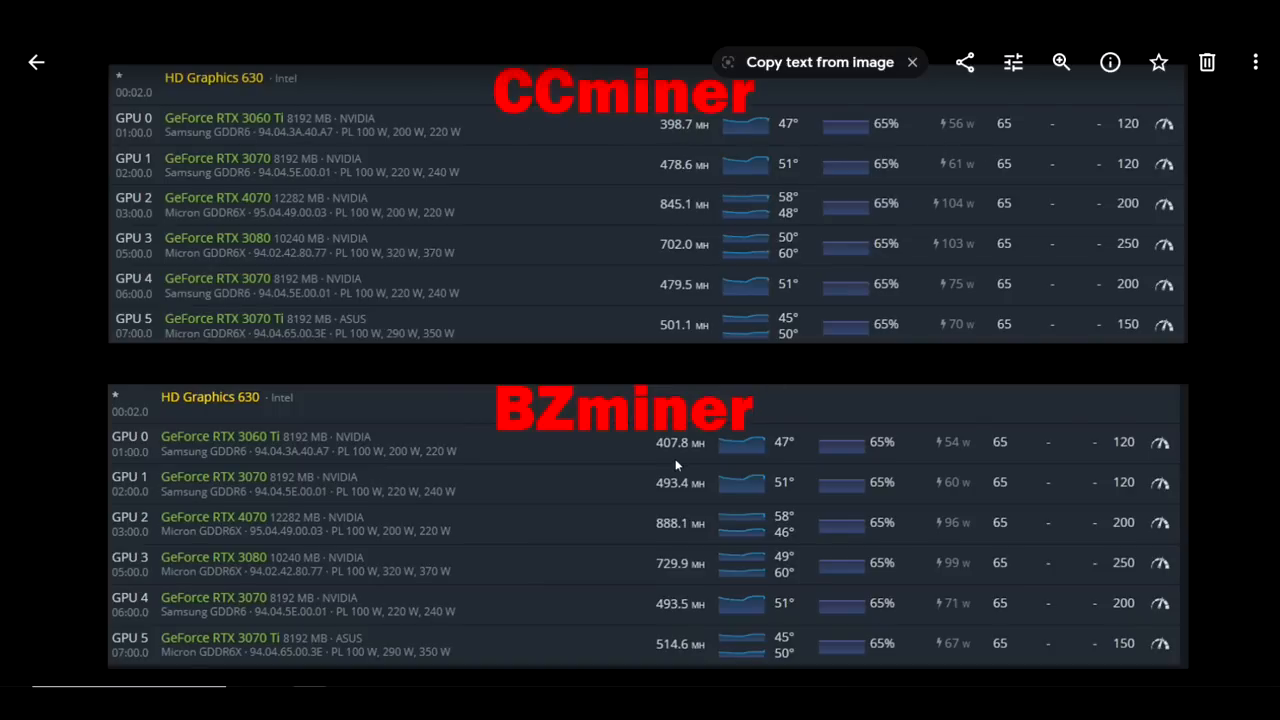
mouse_move(688, 458)
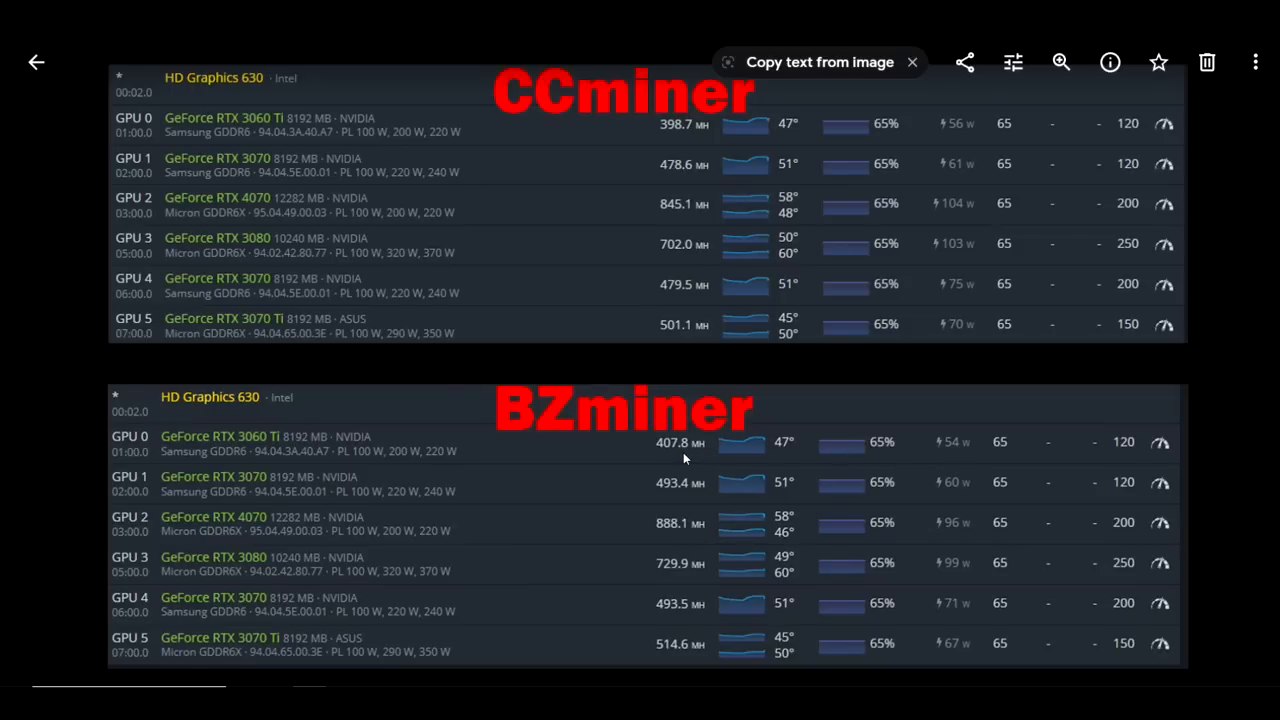
mouse_move(868, 406)
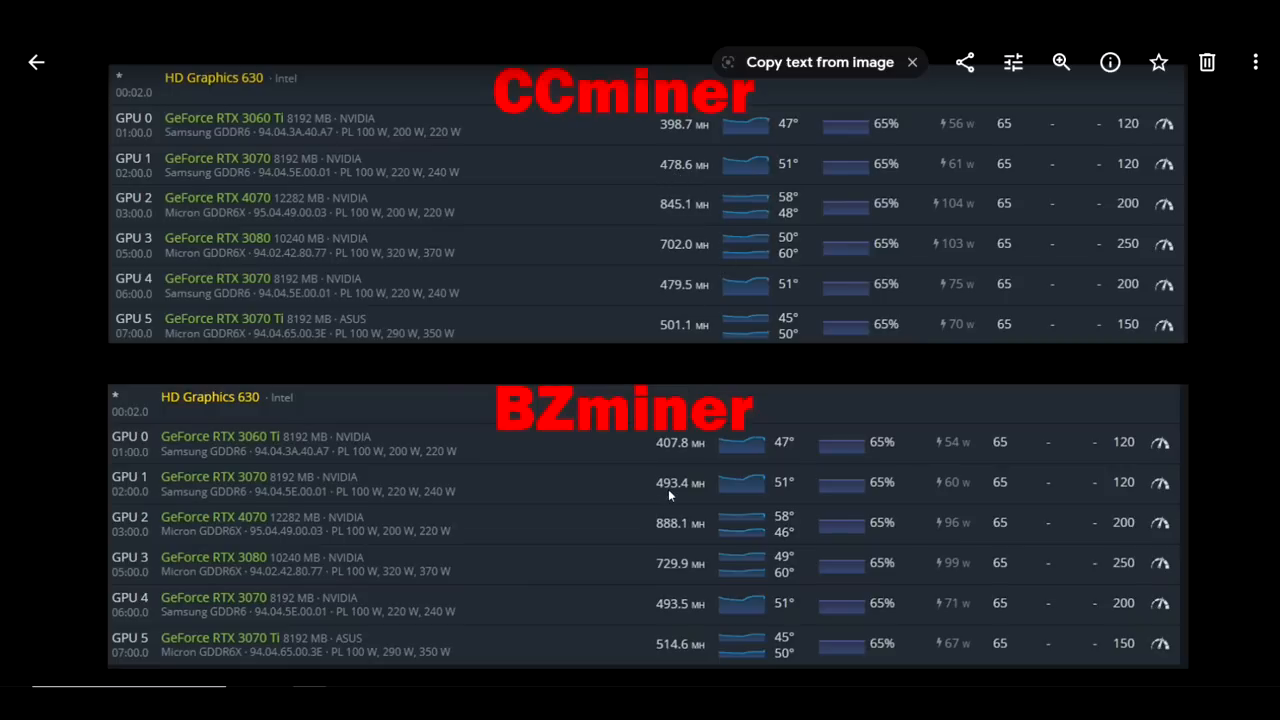
mouse_move(858, 512)
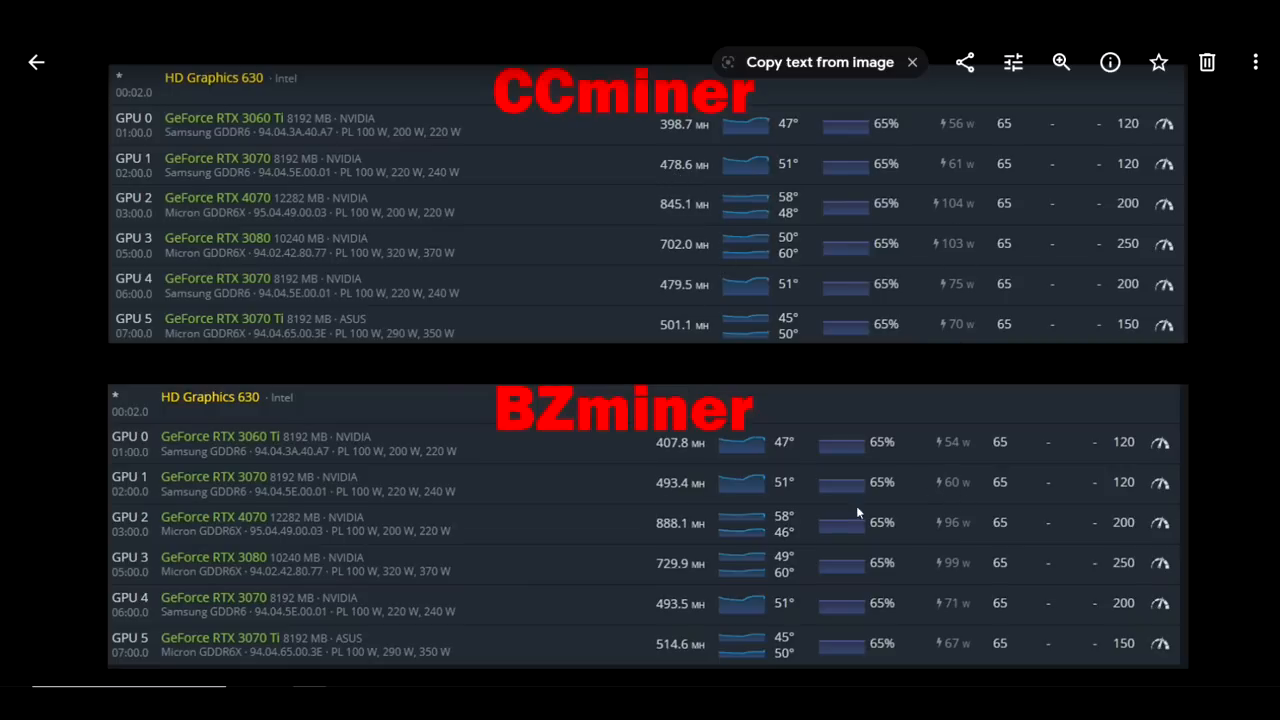
mouse_move(660, 536)
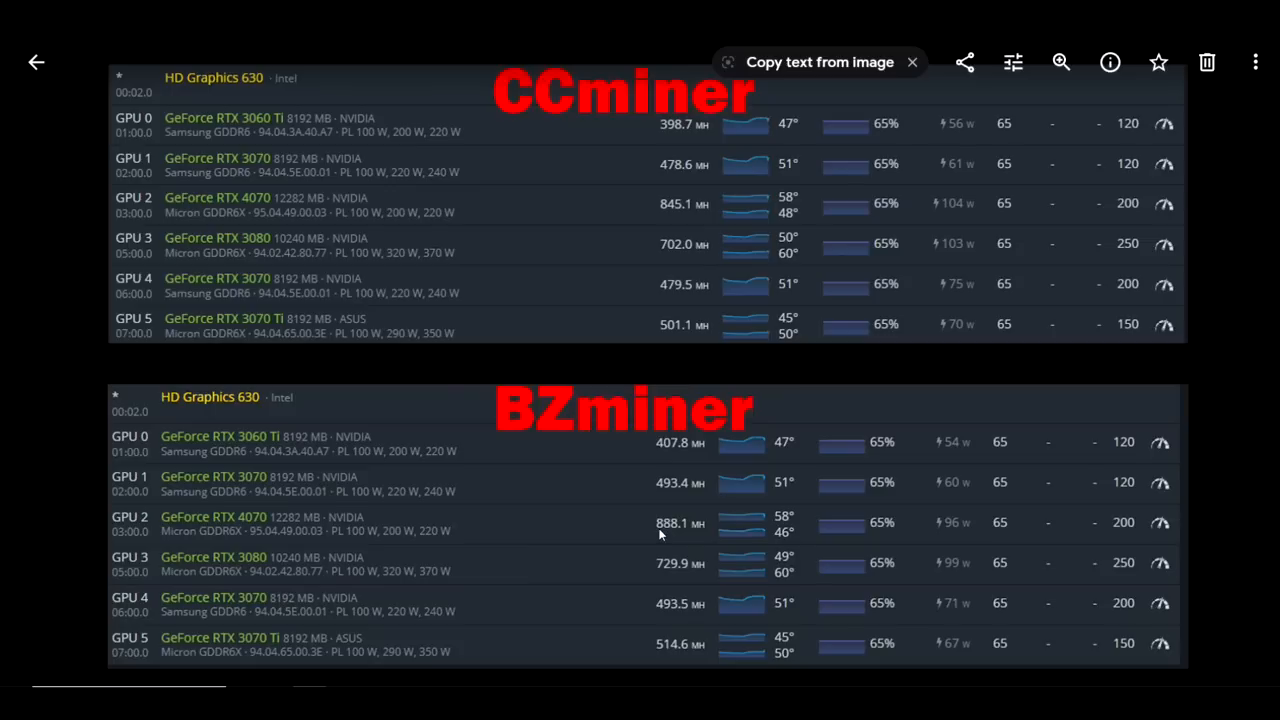
mouse_move(684, 216)
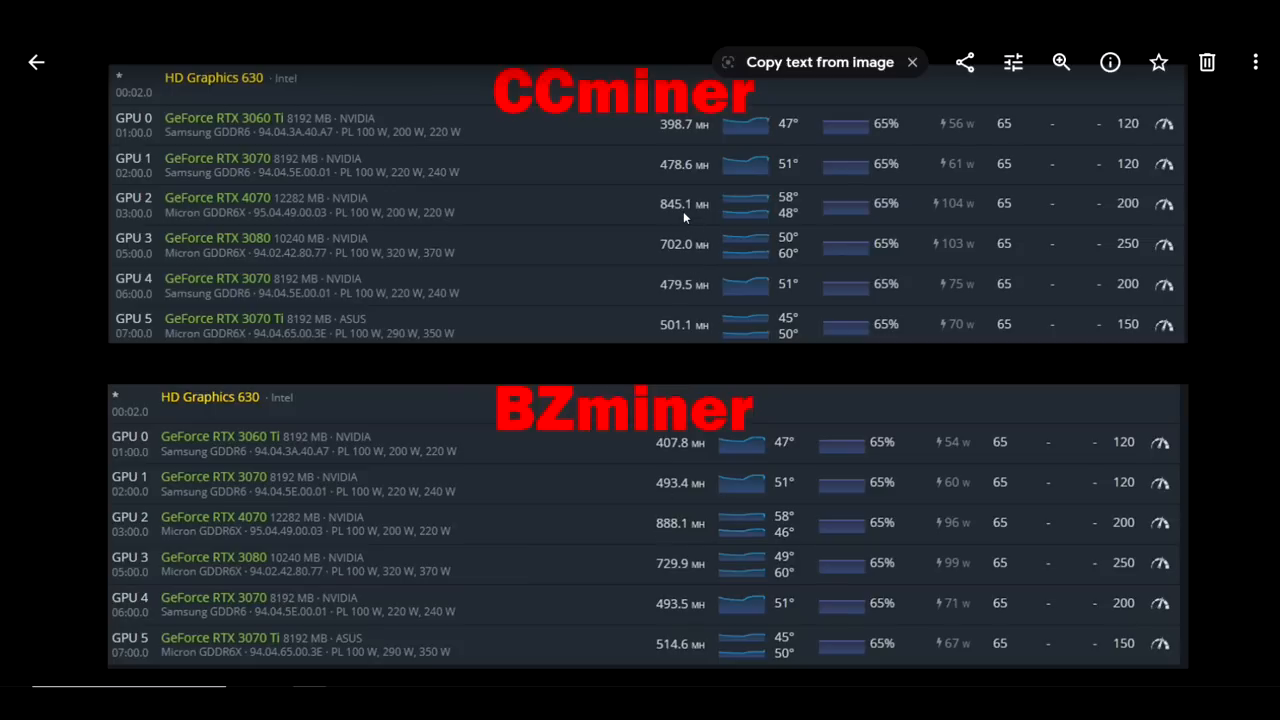
mouse_move(702, 552)
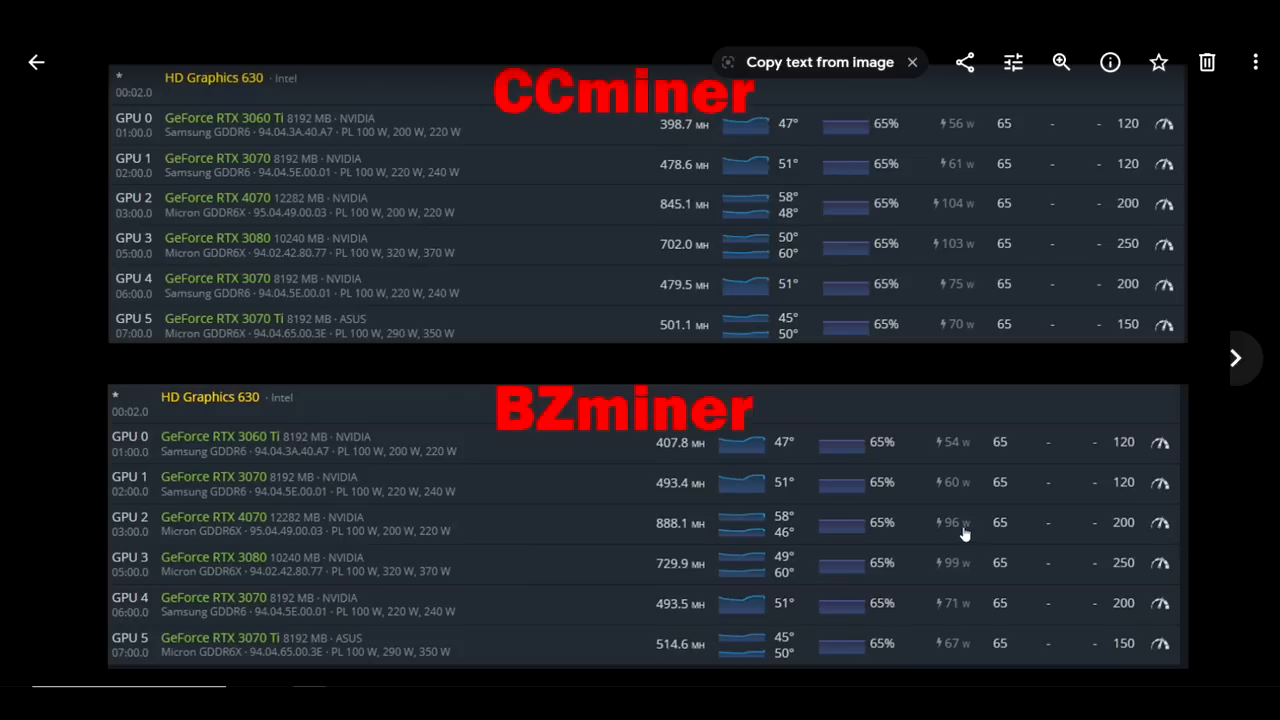
mouse_move(672, 580)
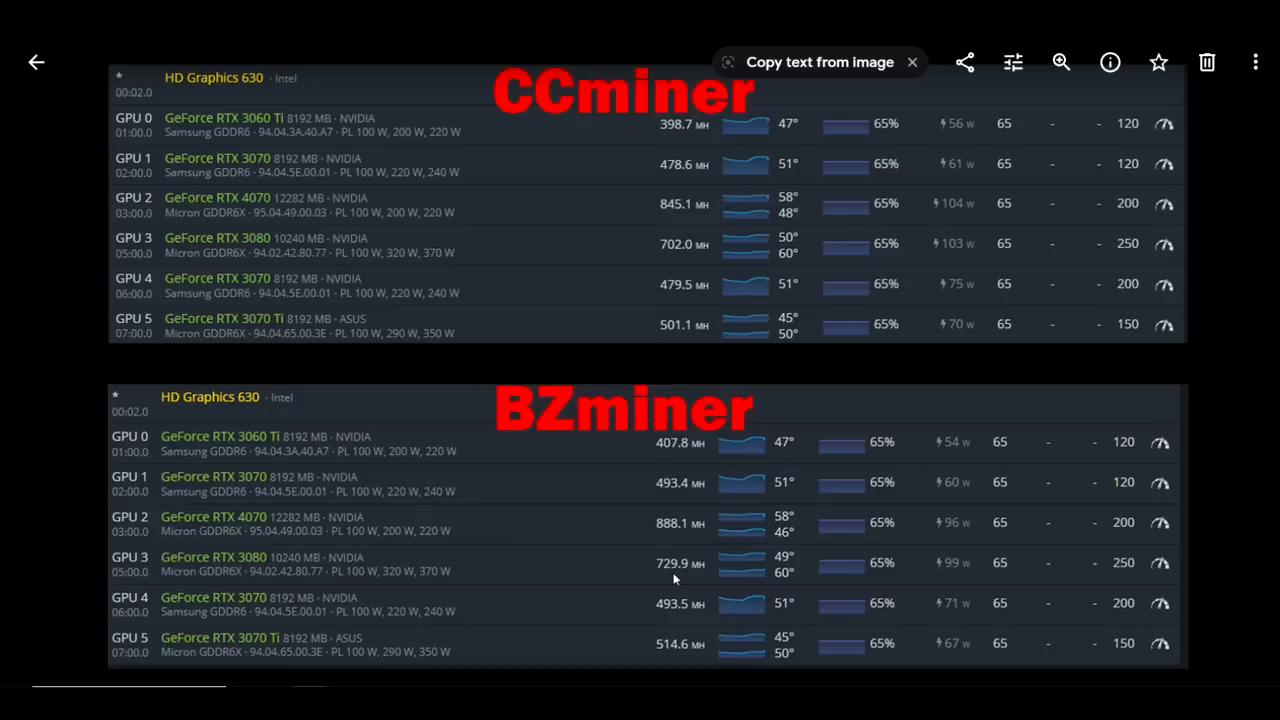
mouse_move(744, 580)
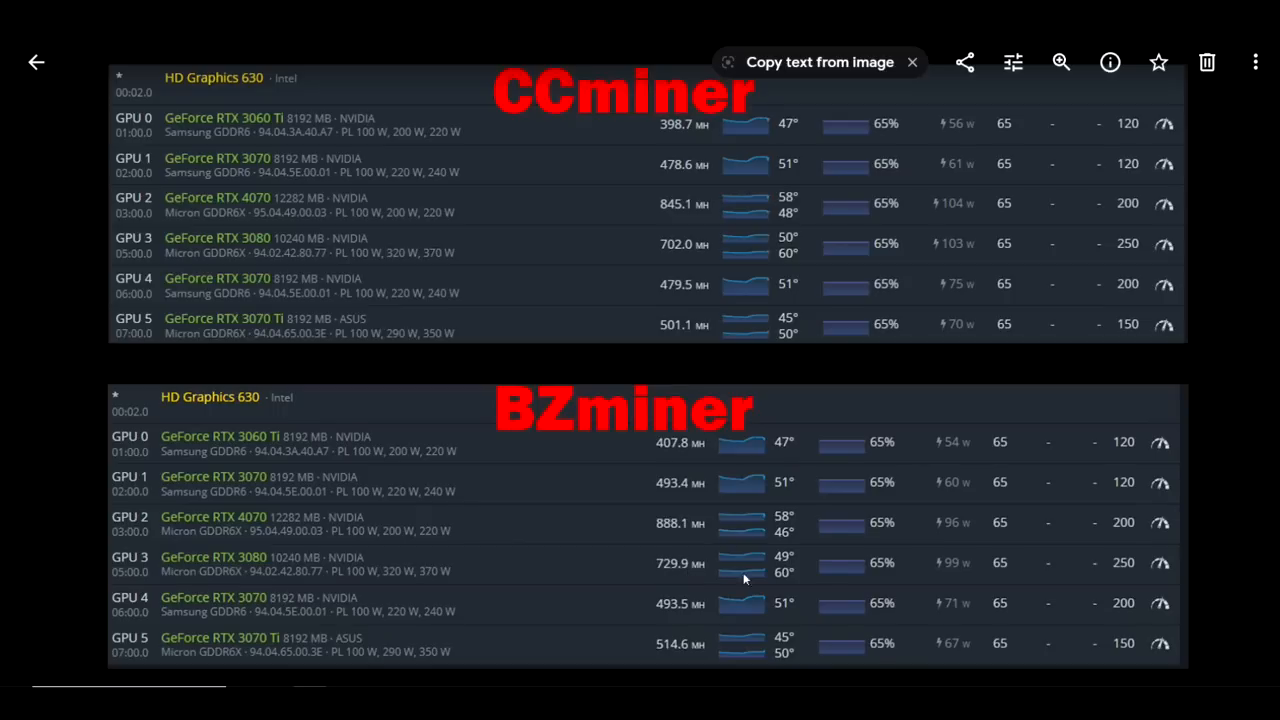
mouse_move(676, 624)
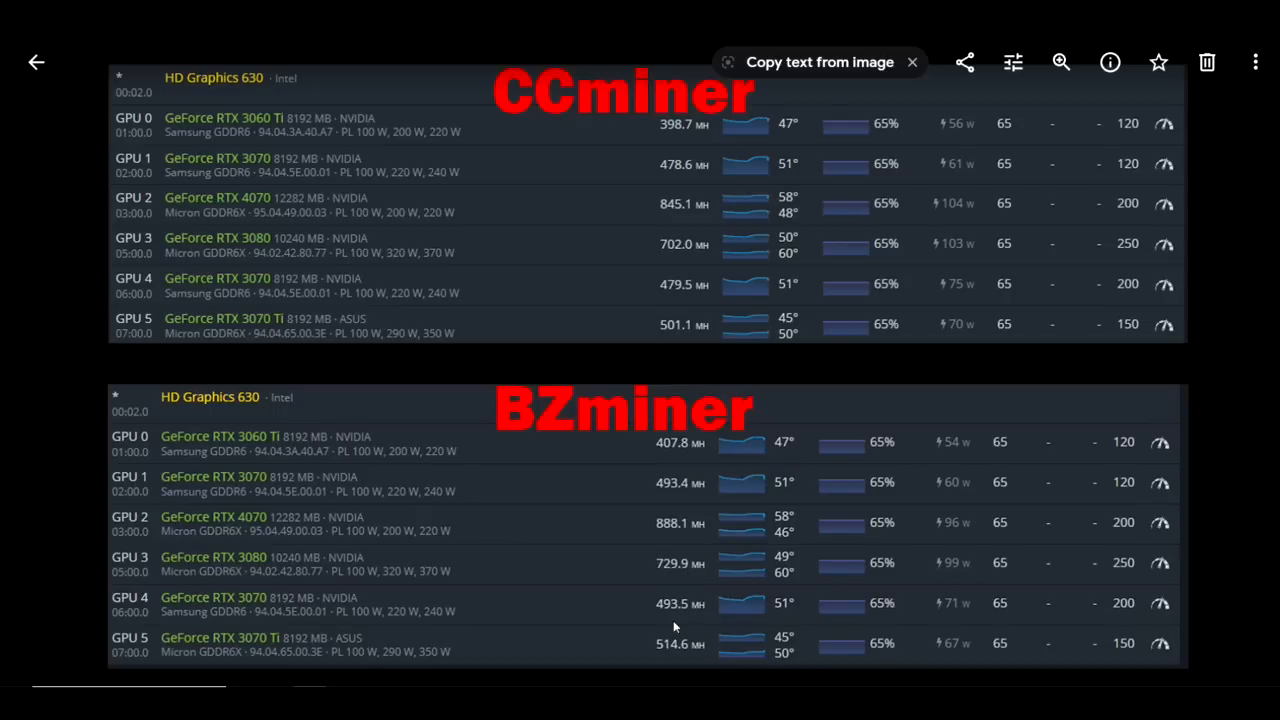
mouse_move(676, 662)
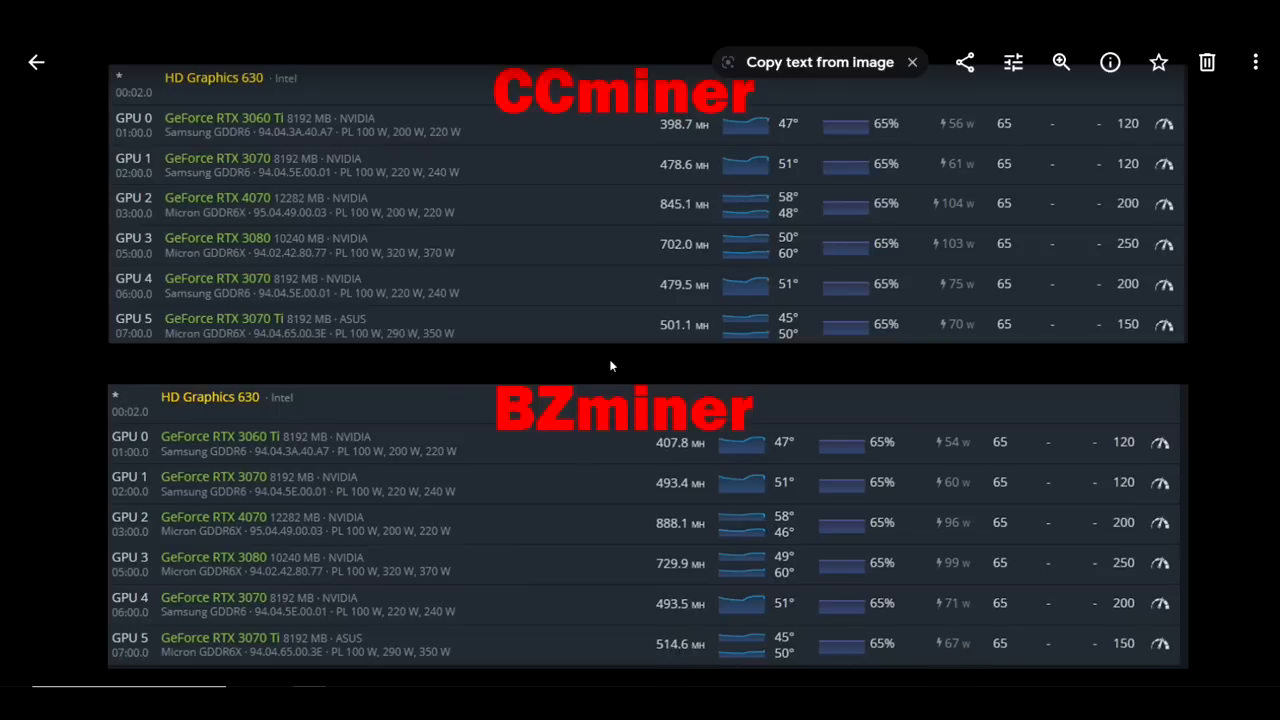
mouse_move(700, 336)
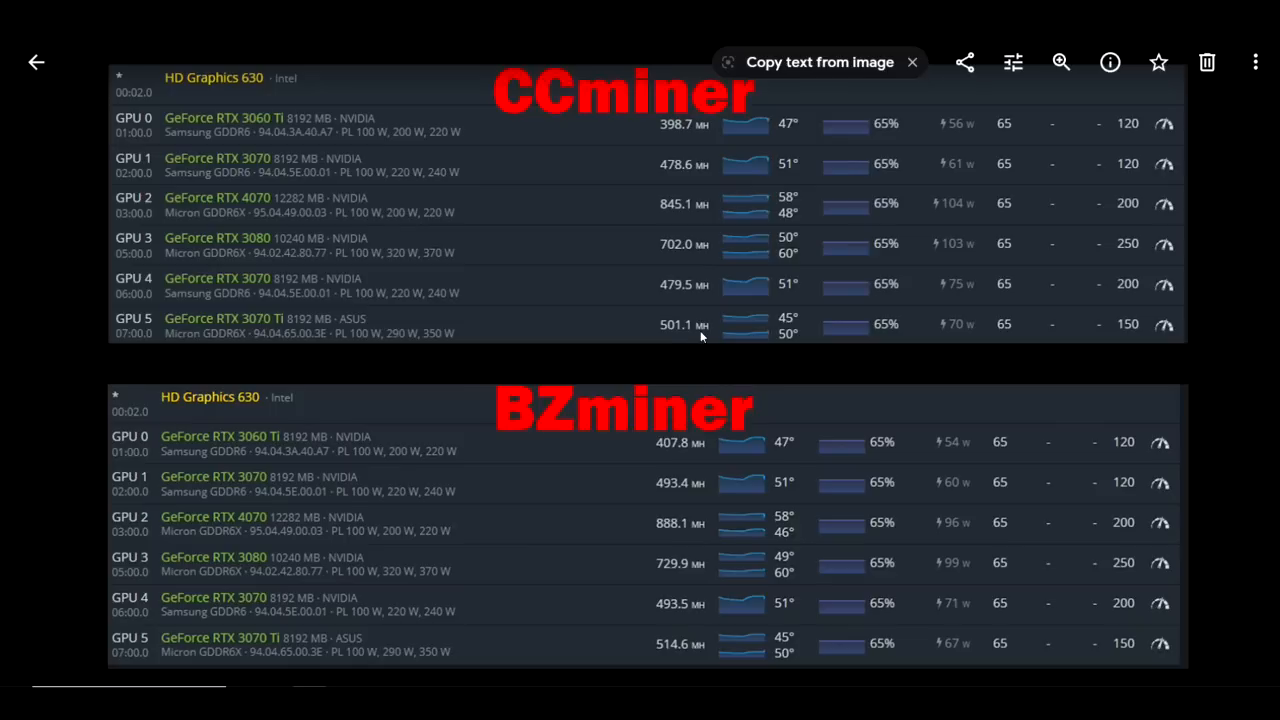
mouse_move(612, 134)
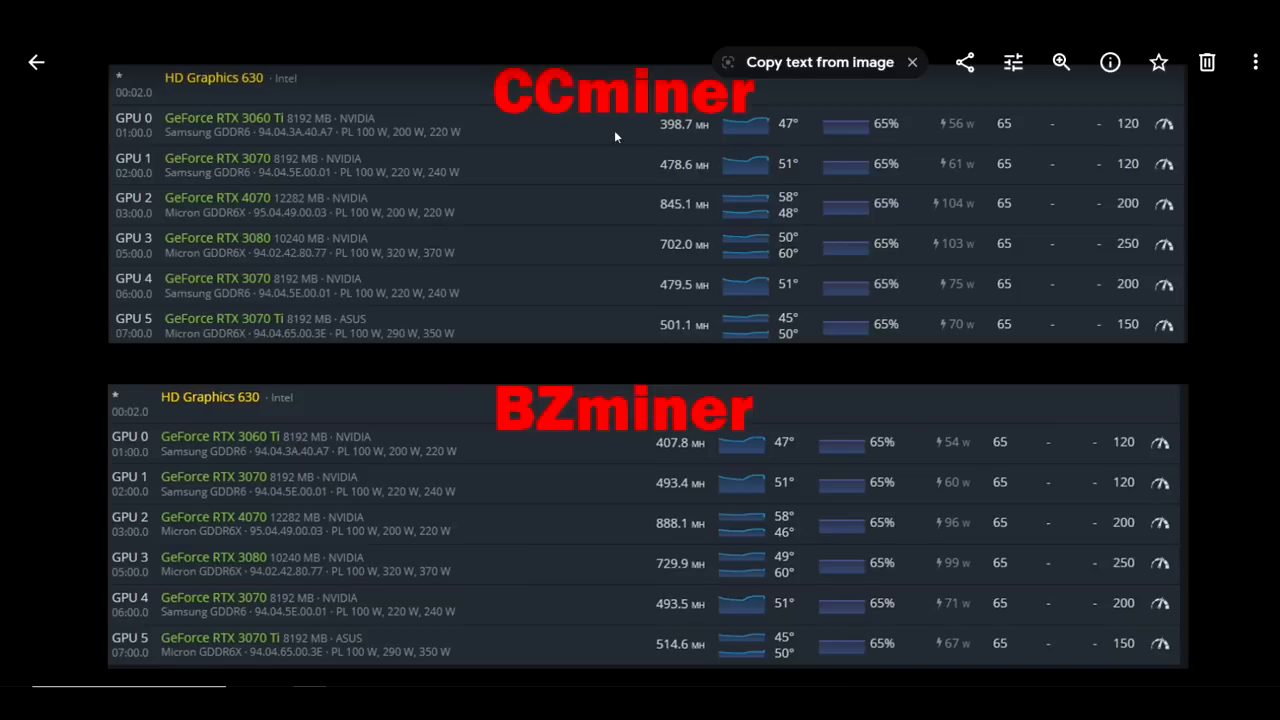
mouse_move(604, 150)
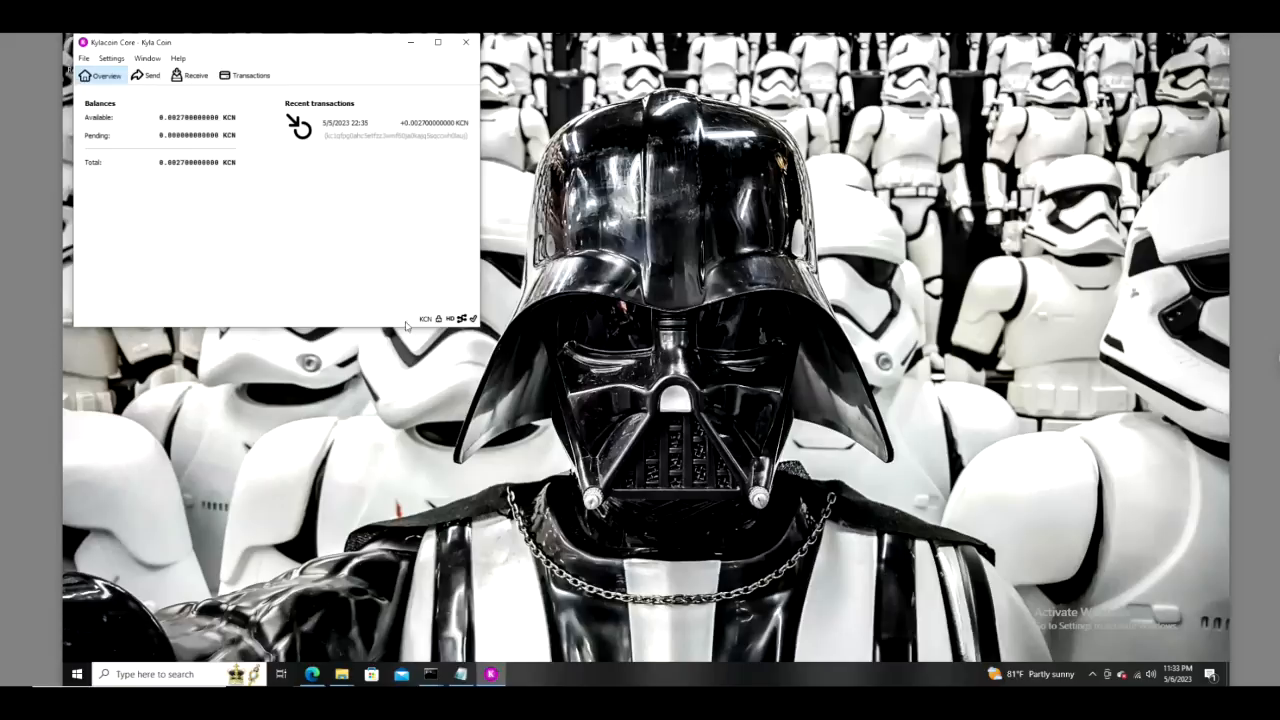
mouse_move(532, 366)
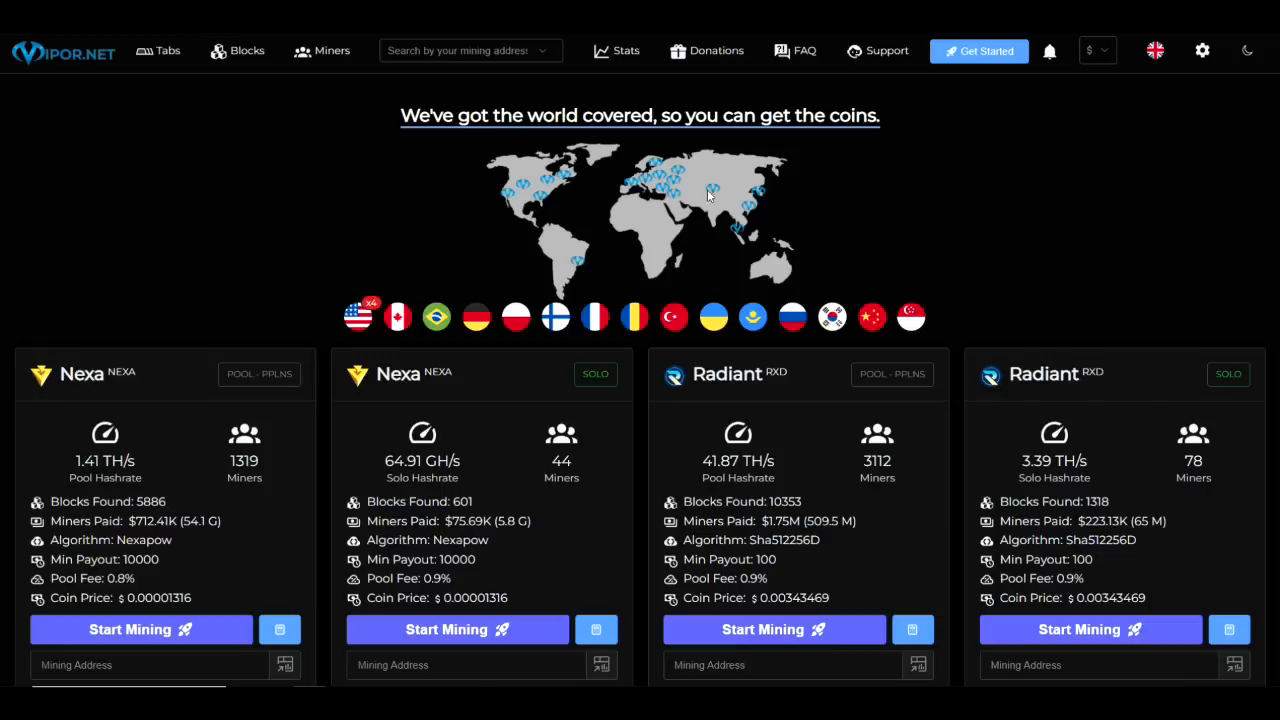
mouse_move(258, 148)
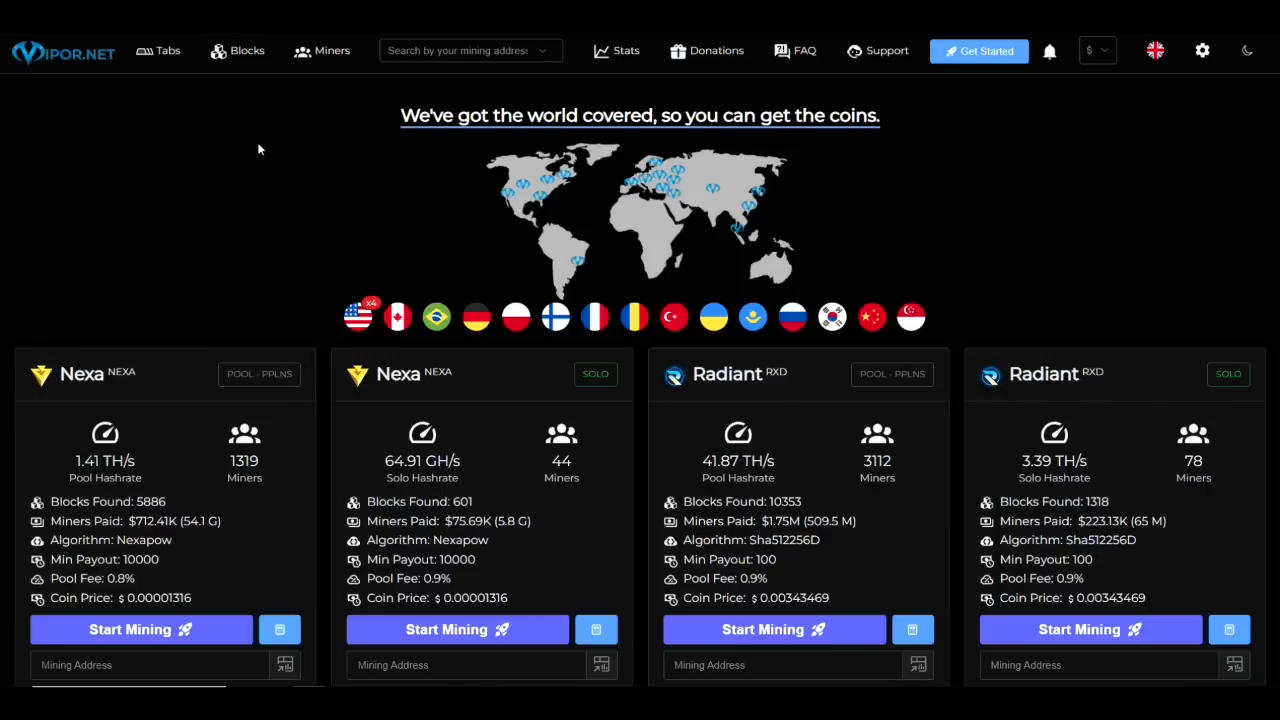
Scroll down the Vipor.net homepage to view the listed pools such as Nexa and Radiant.
scroll("down", 3)
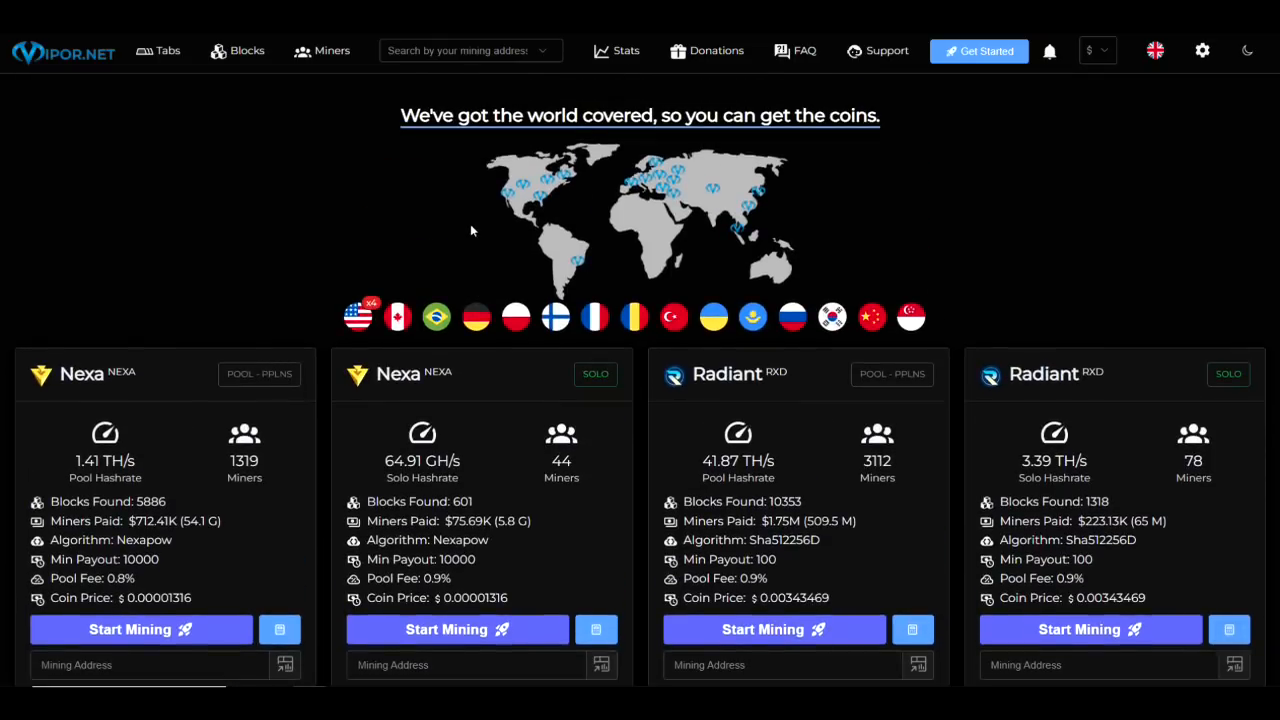
mouse_move(912, 210)
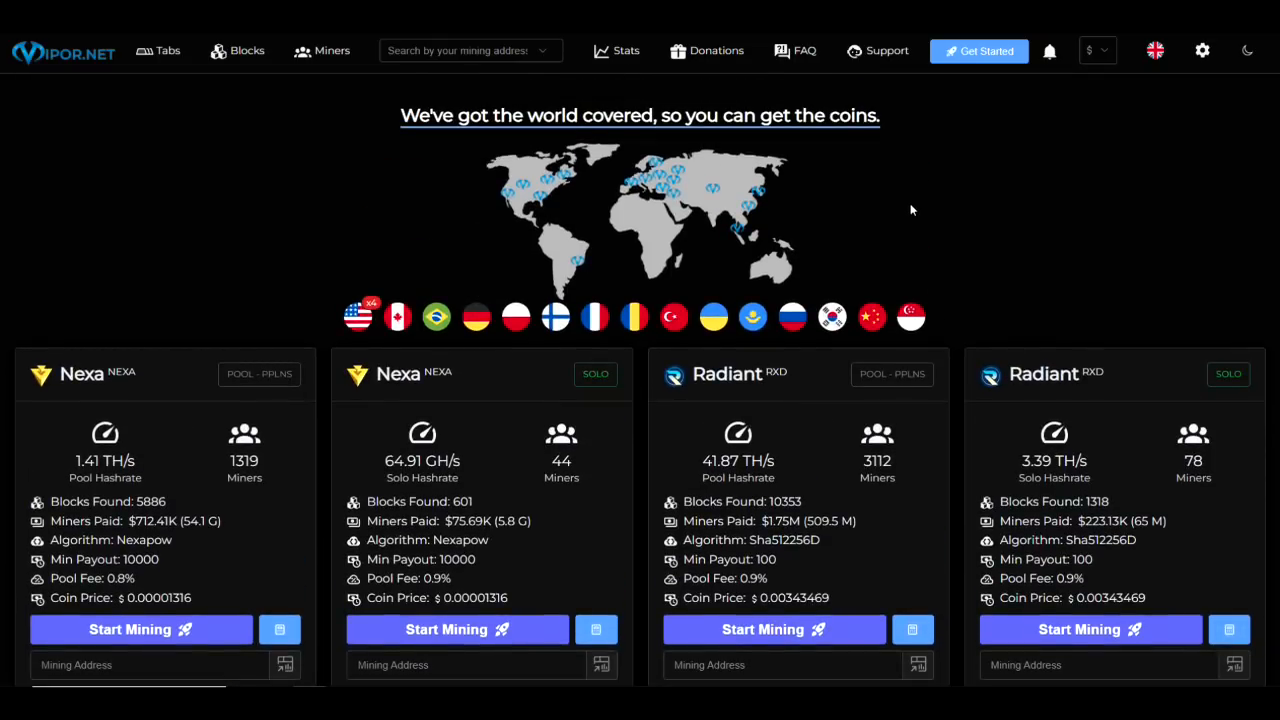
mouse_move(916, 206)
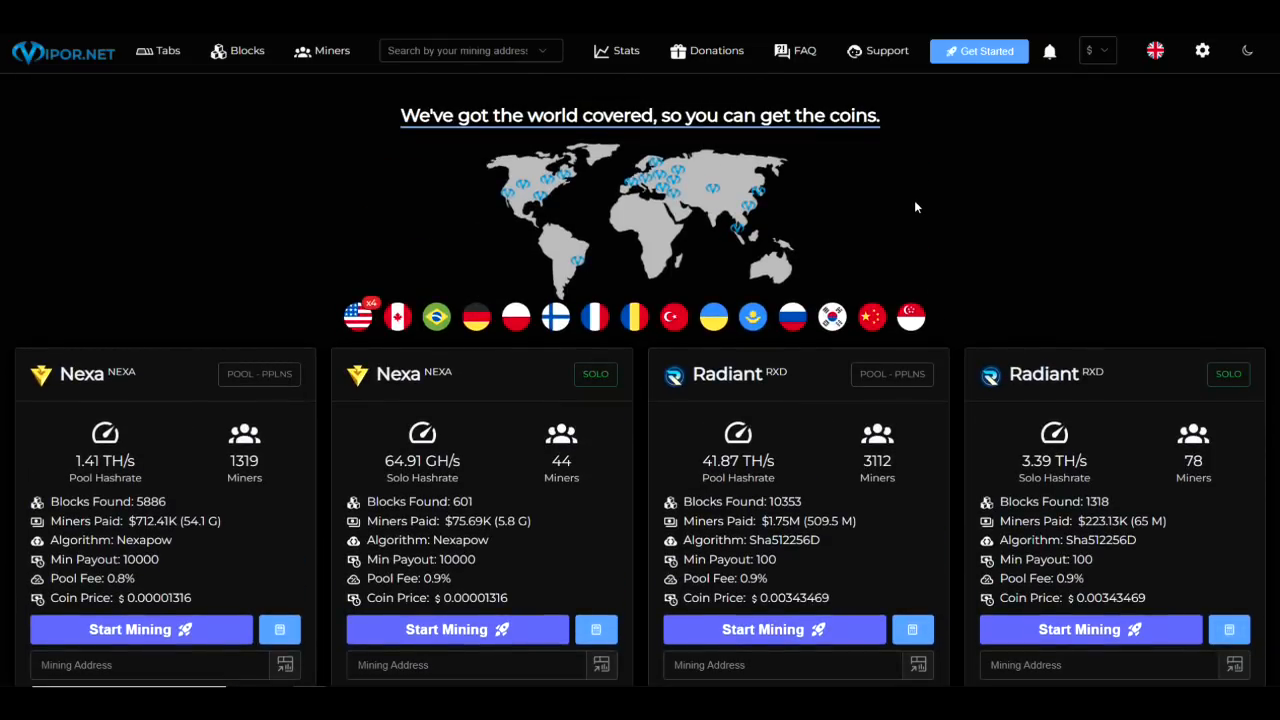